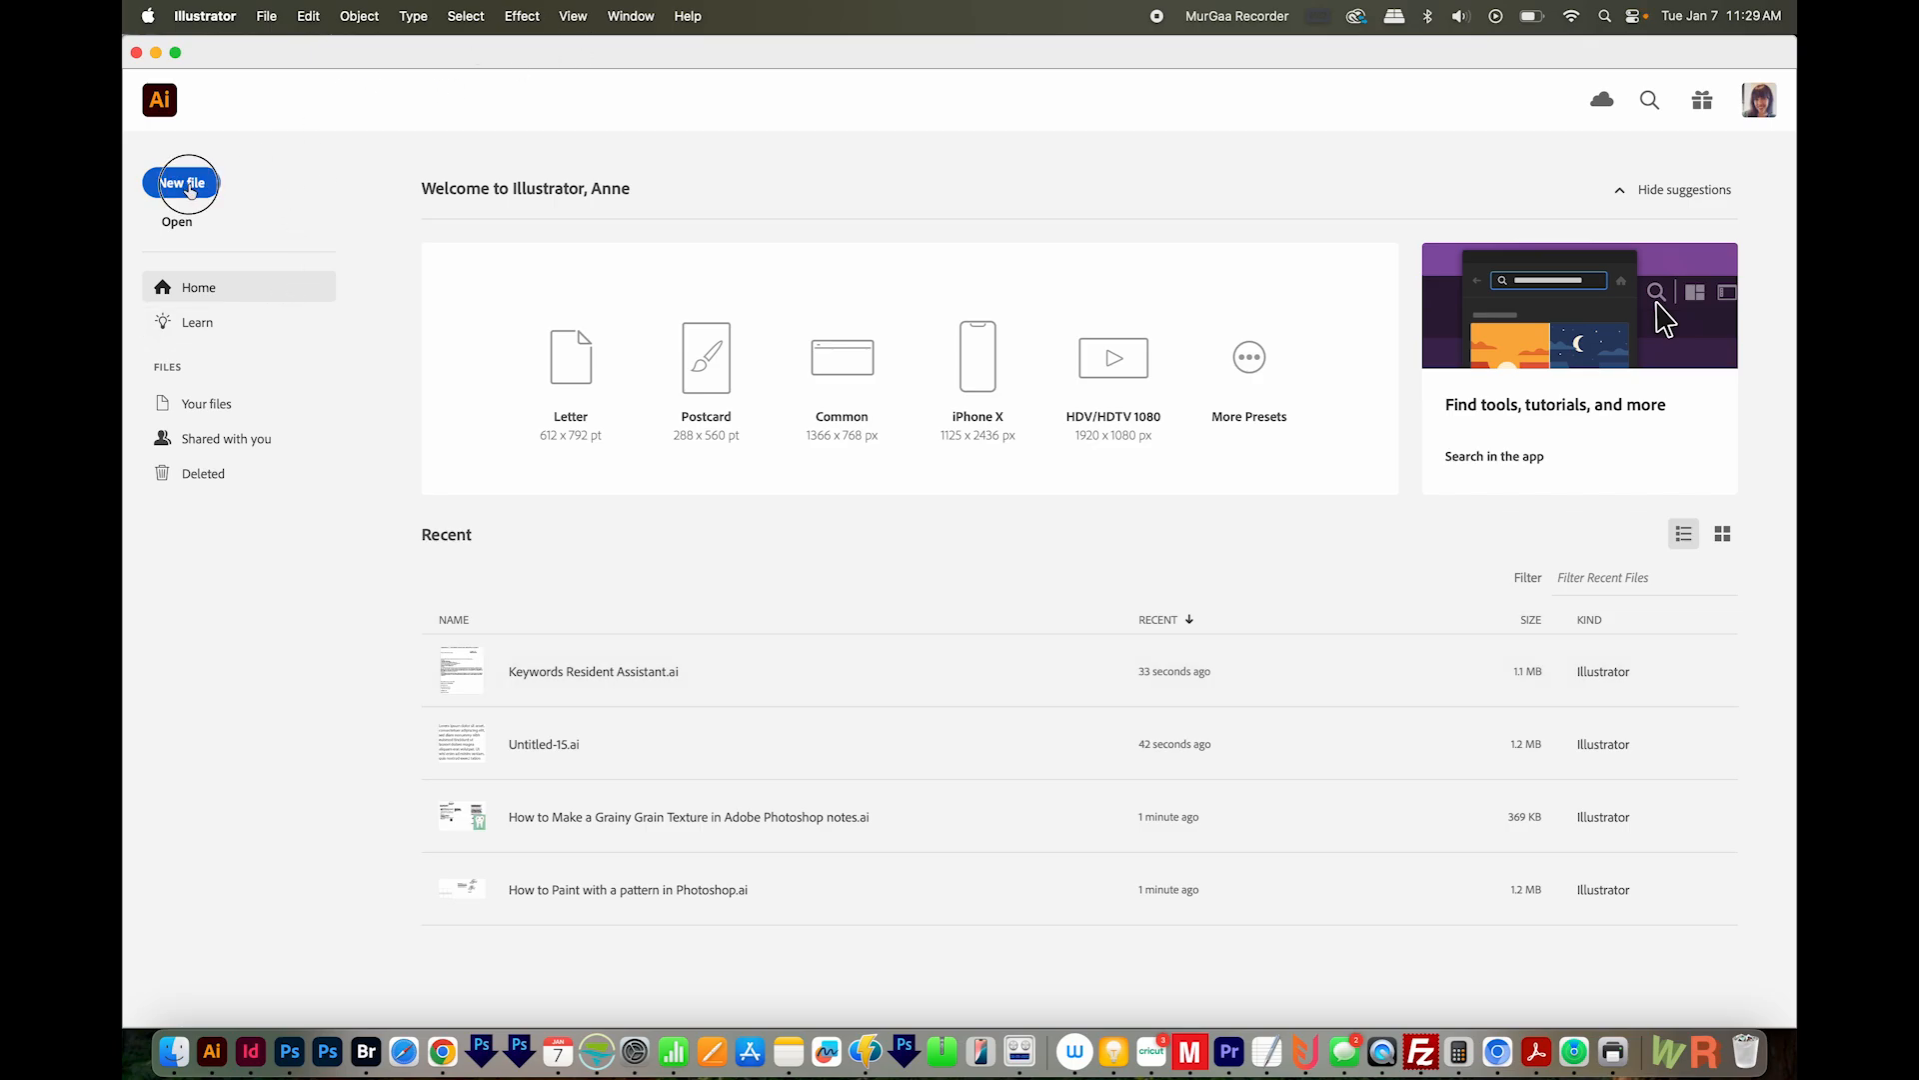
Create a new blank 500 × 500 px RGB Illustrator document.
{"action": "left_click", "coordinate": [182, 182]}
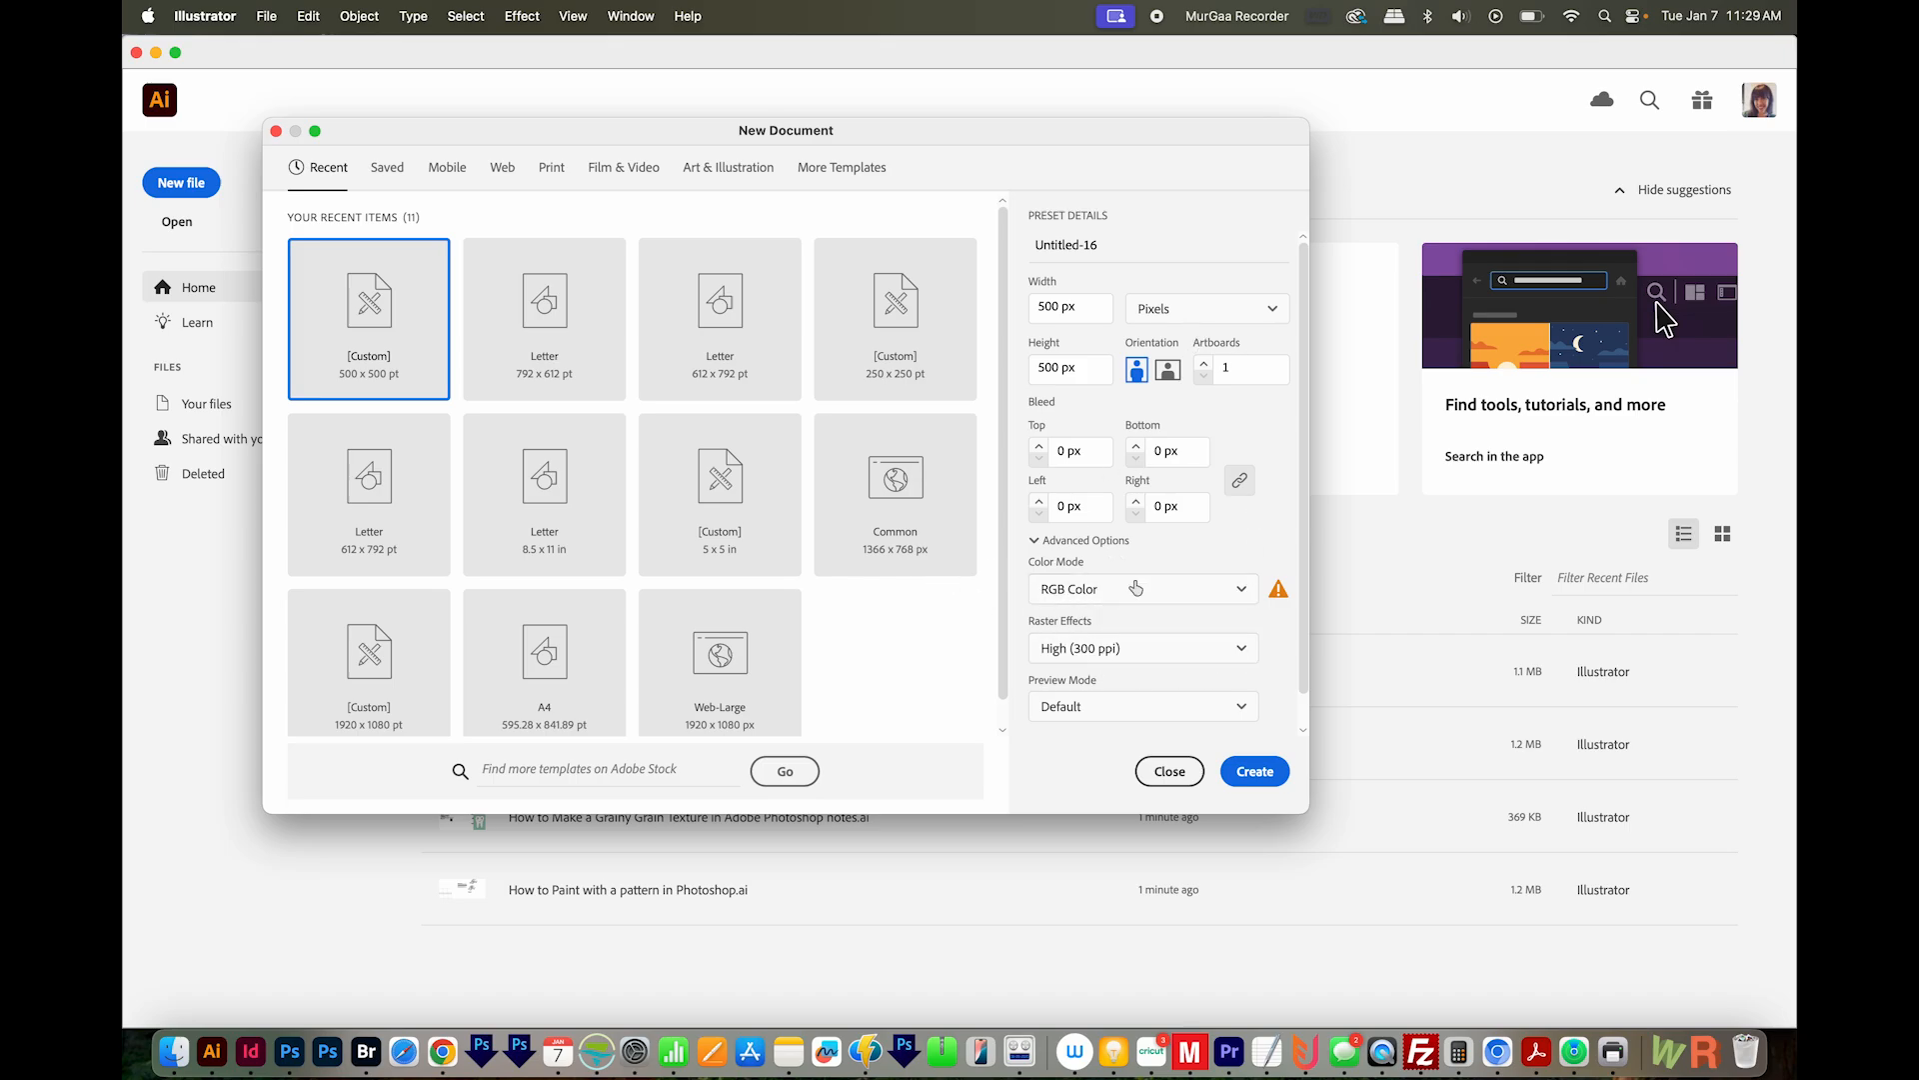
{"action": "left_click", "coordinate": [1253, 769]}
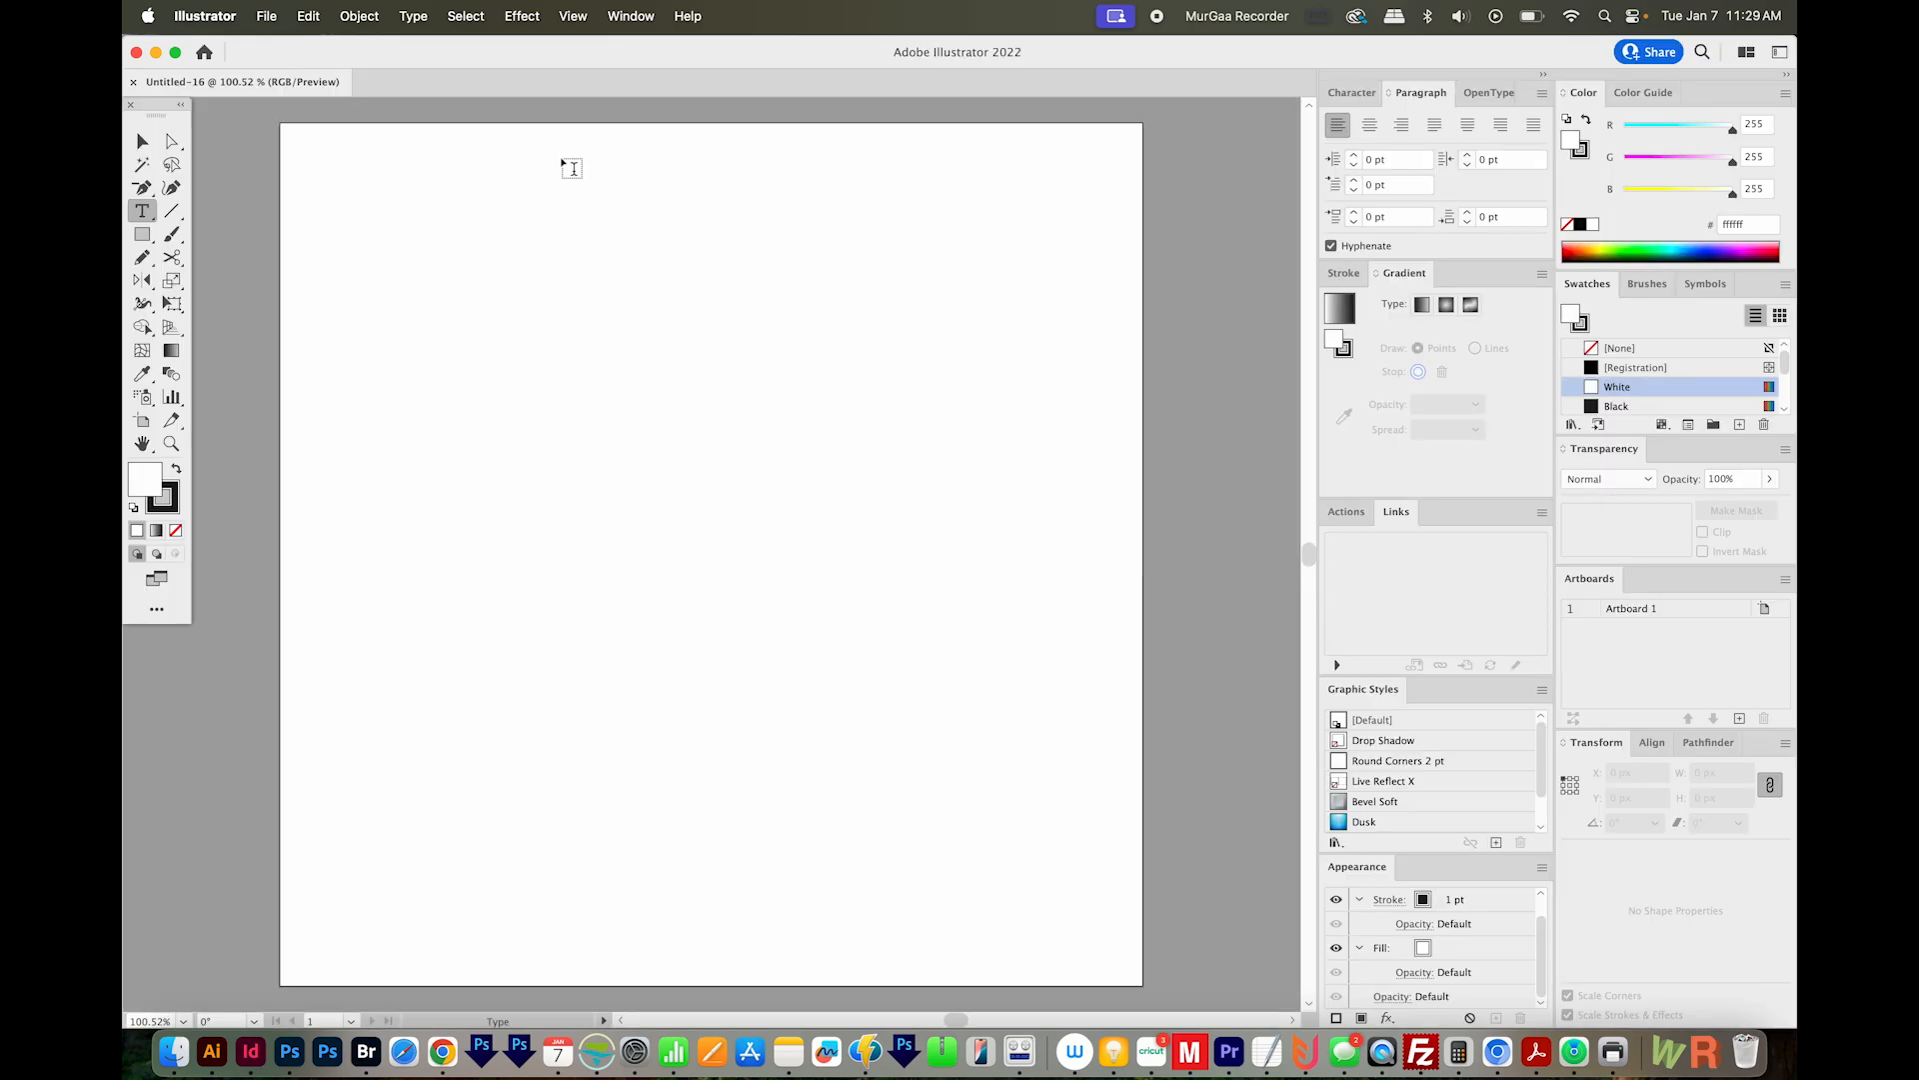
Draw a roughly 429 px square covering most of the artboard with the Rectangle tool.
{"action": "left_click", "coordinate": [140, 234]}
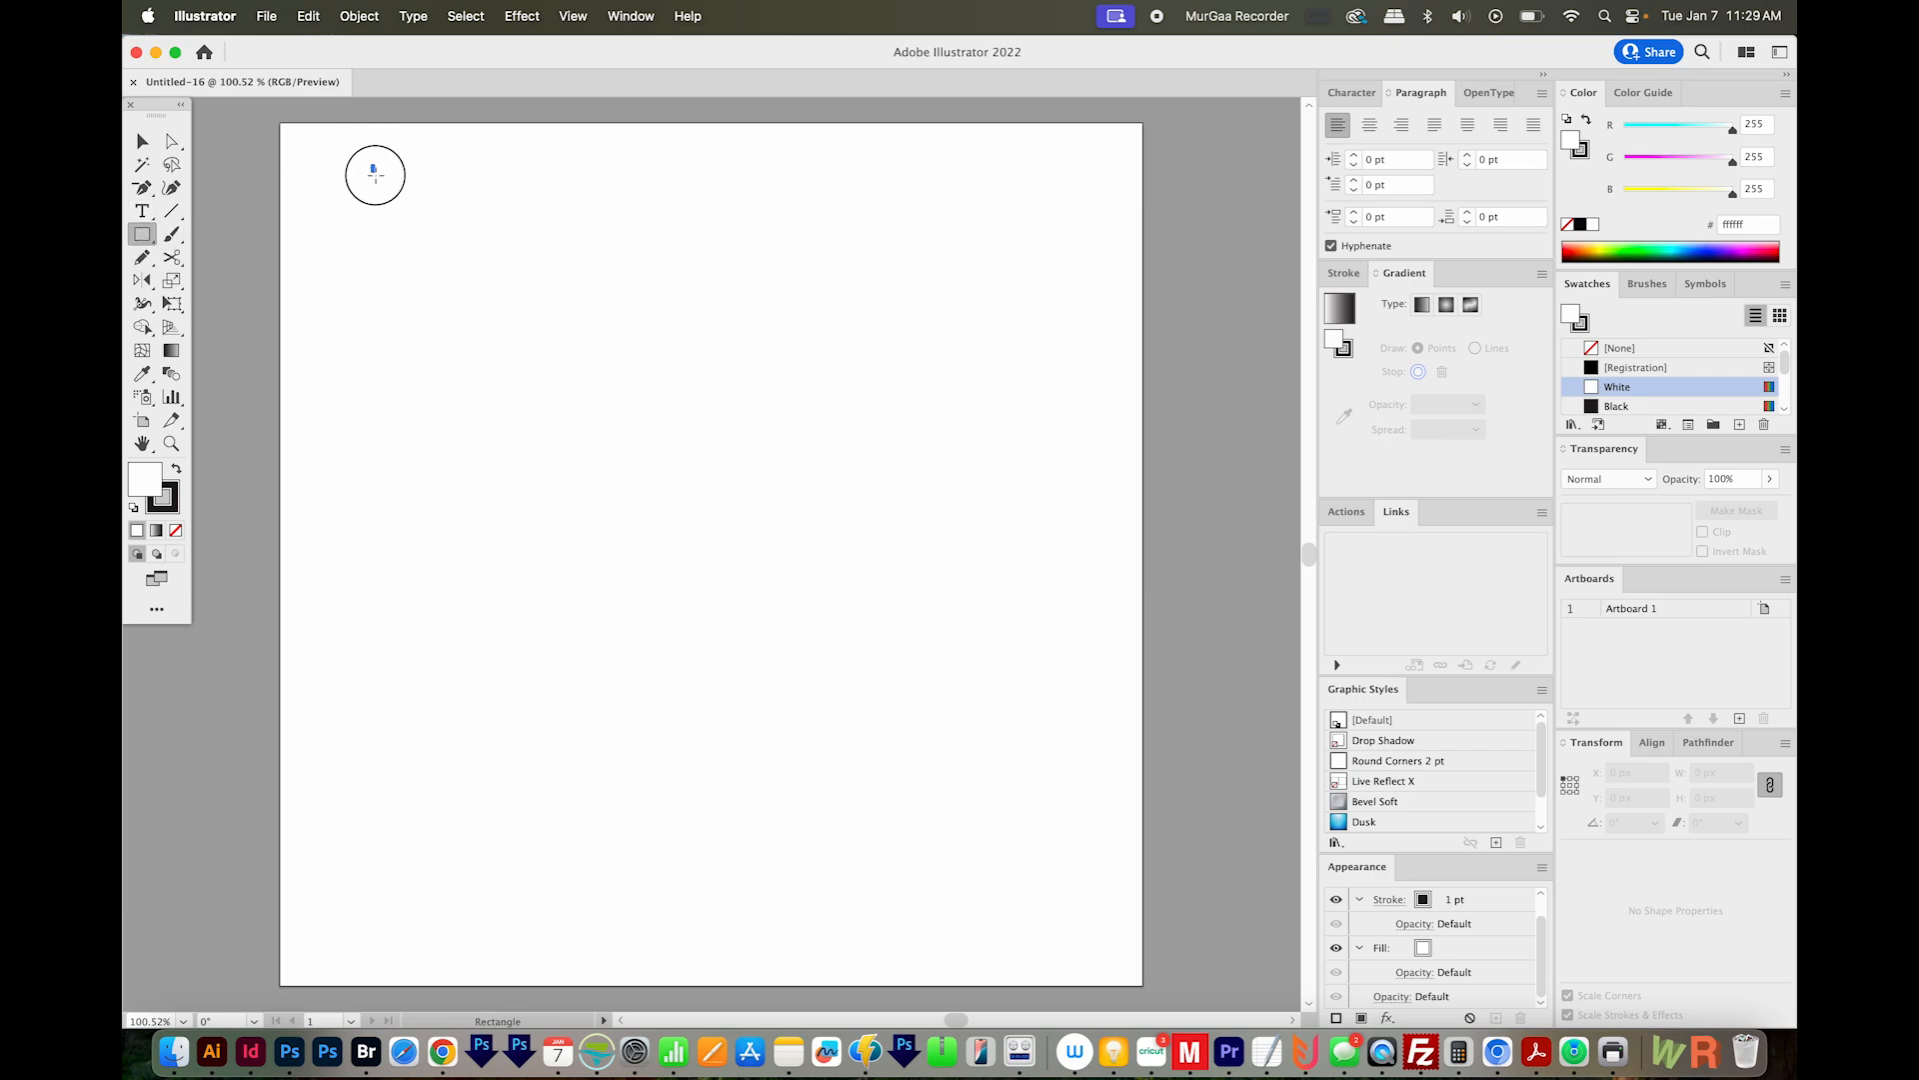
{"action": "left_click_drag", "start_coordinate": [374, 168], "coordinate": [807, 904]}
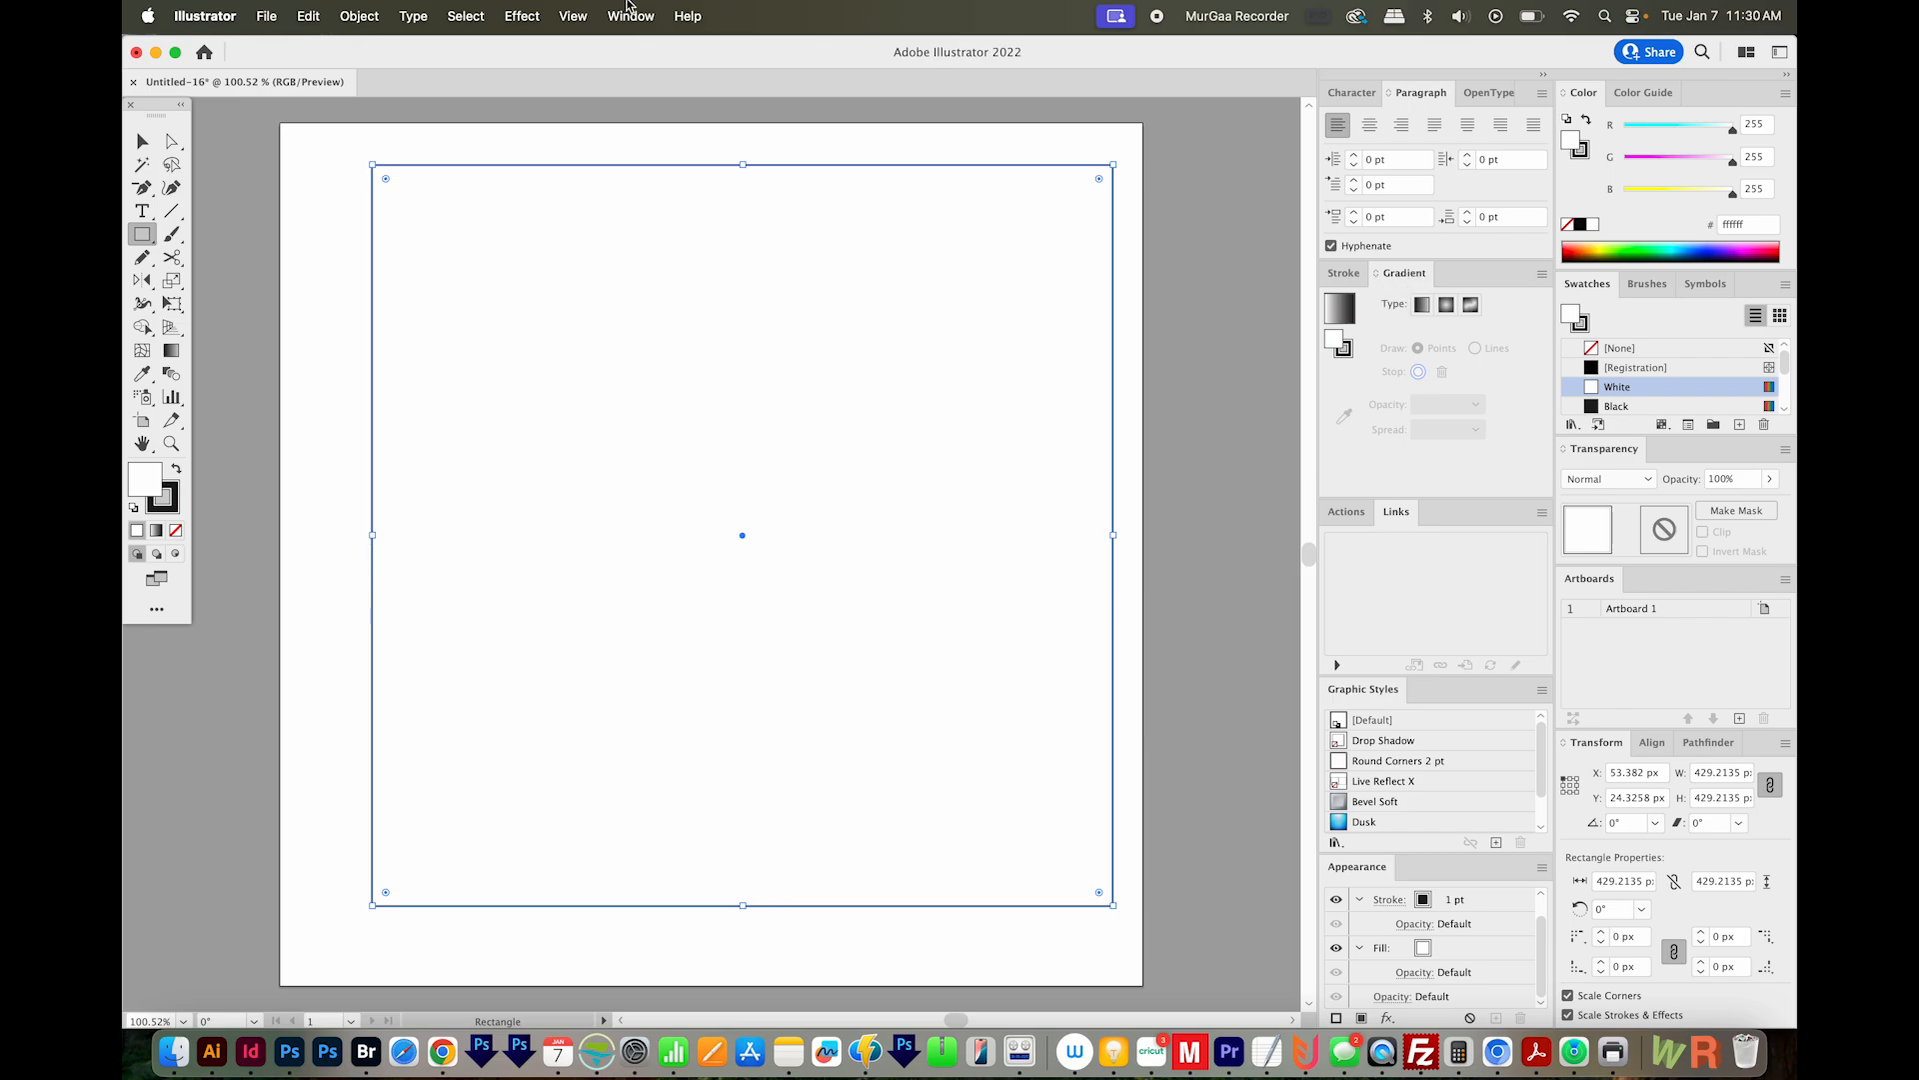
{"action": "left_click", "coordinate": [630, 16]}
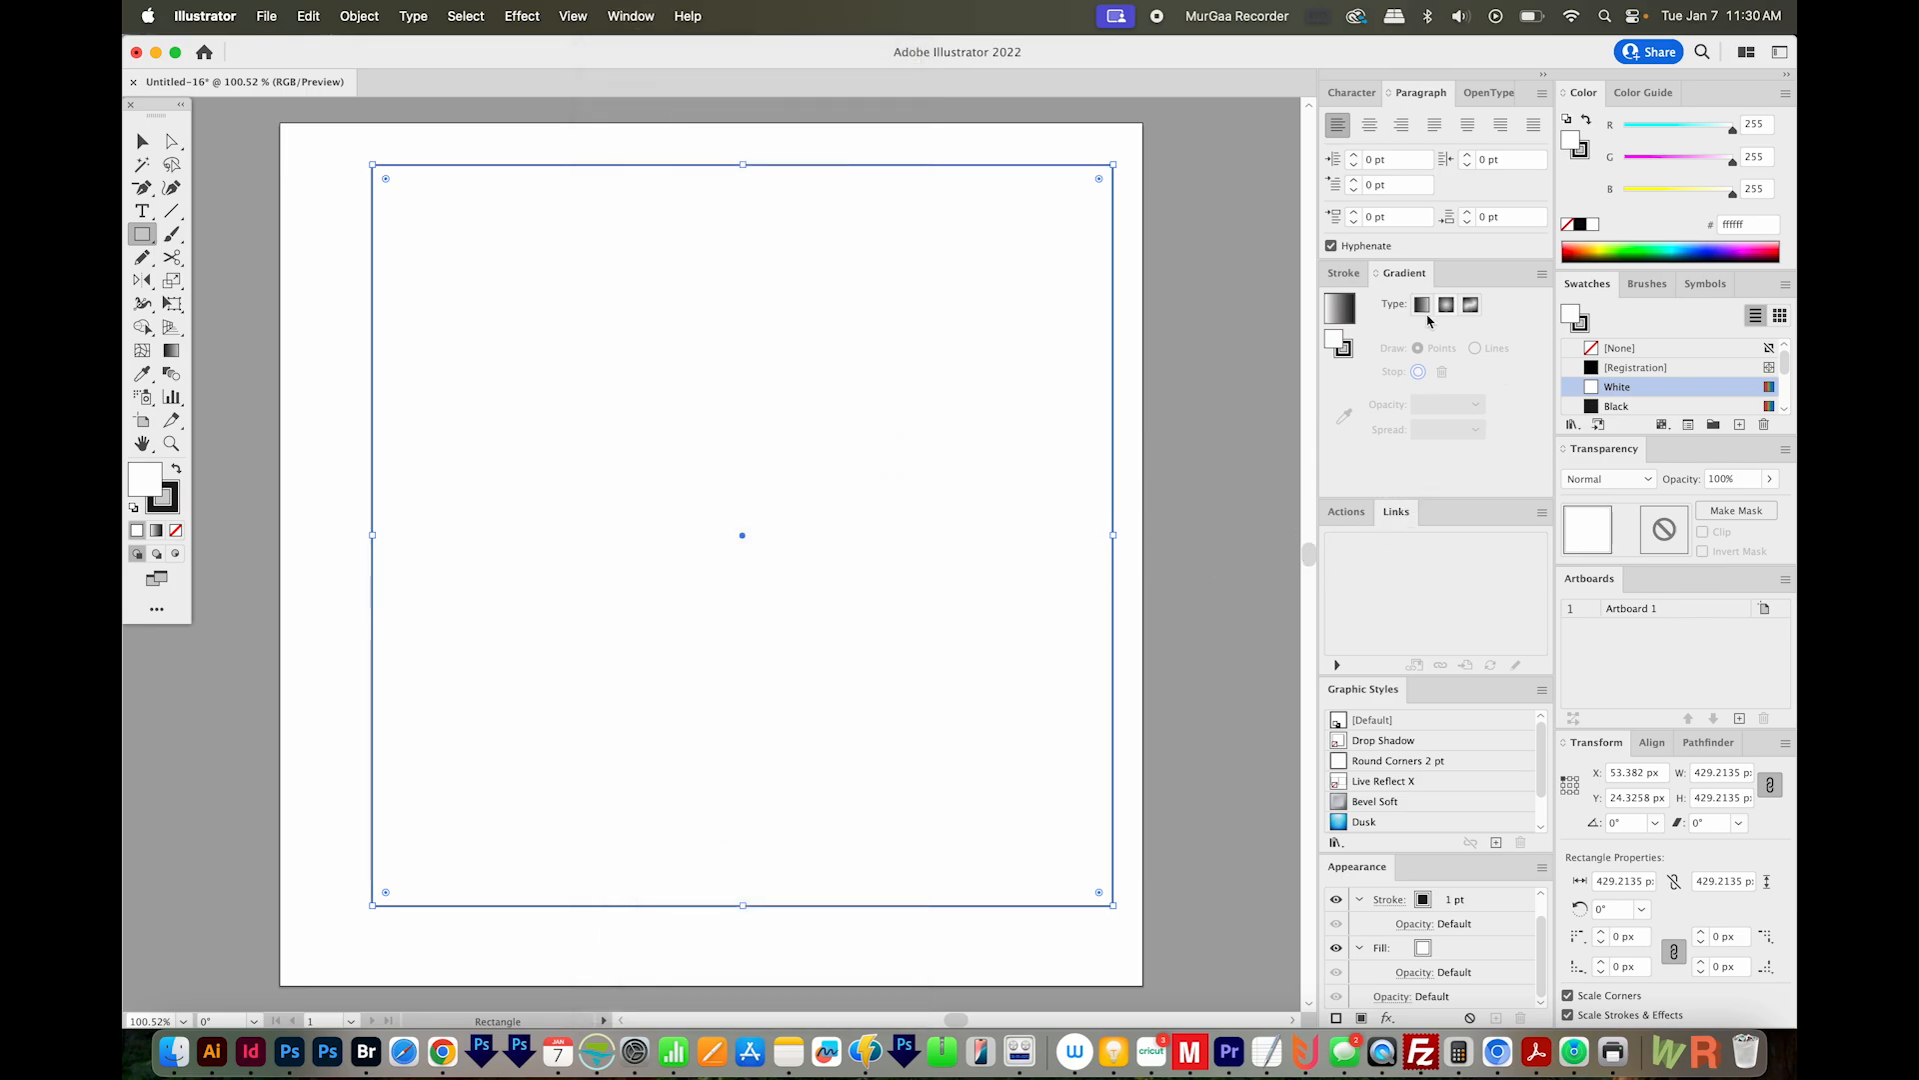
{"action": "mouse_move", "coordinate": [1472, 304]}
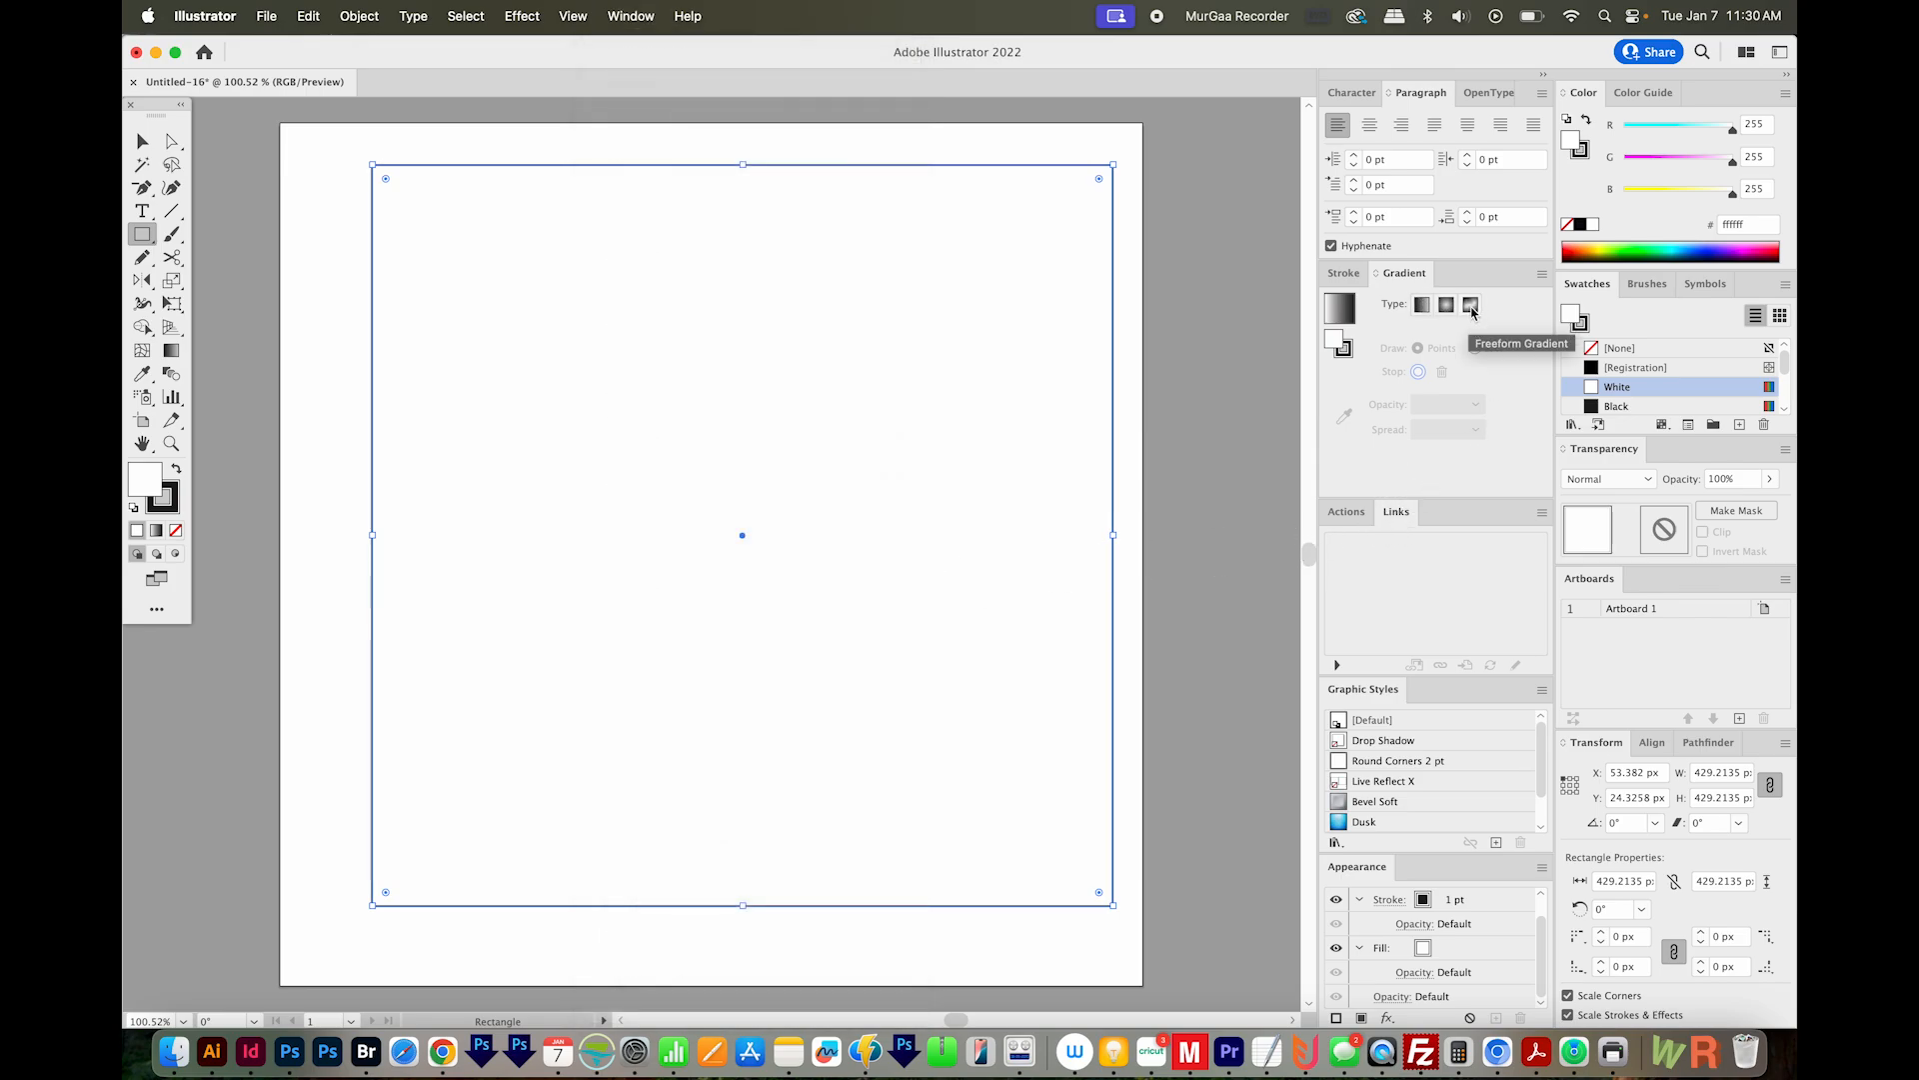
Give the square a Freeform Gradient fill with no stroke.
{"action": "left_click", "coordinate": [1470, 304]}
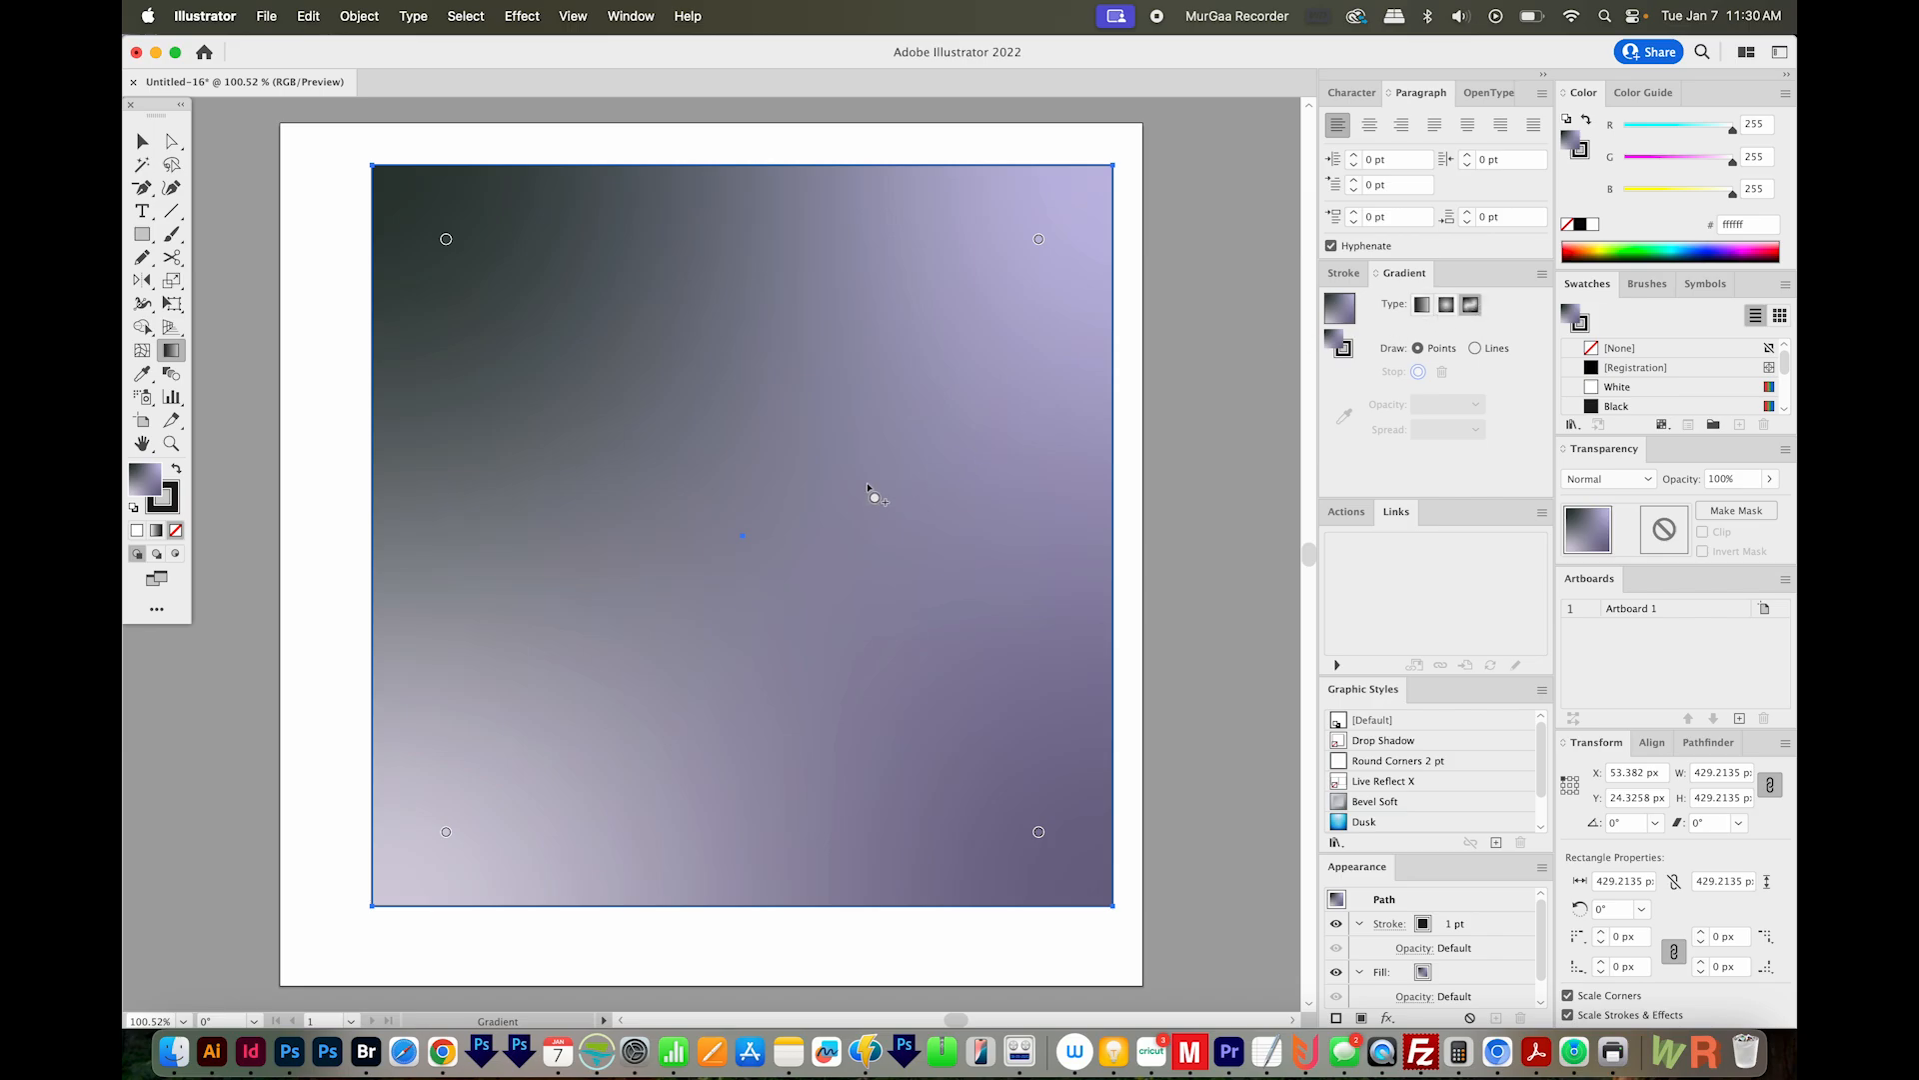
{"action": "mouse_move", "coordinate": [511, 232]}
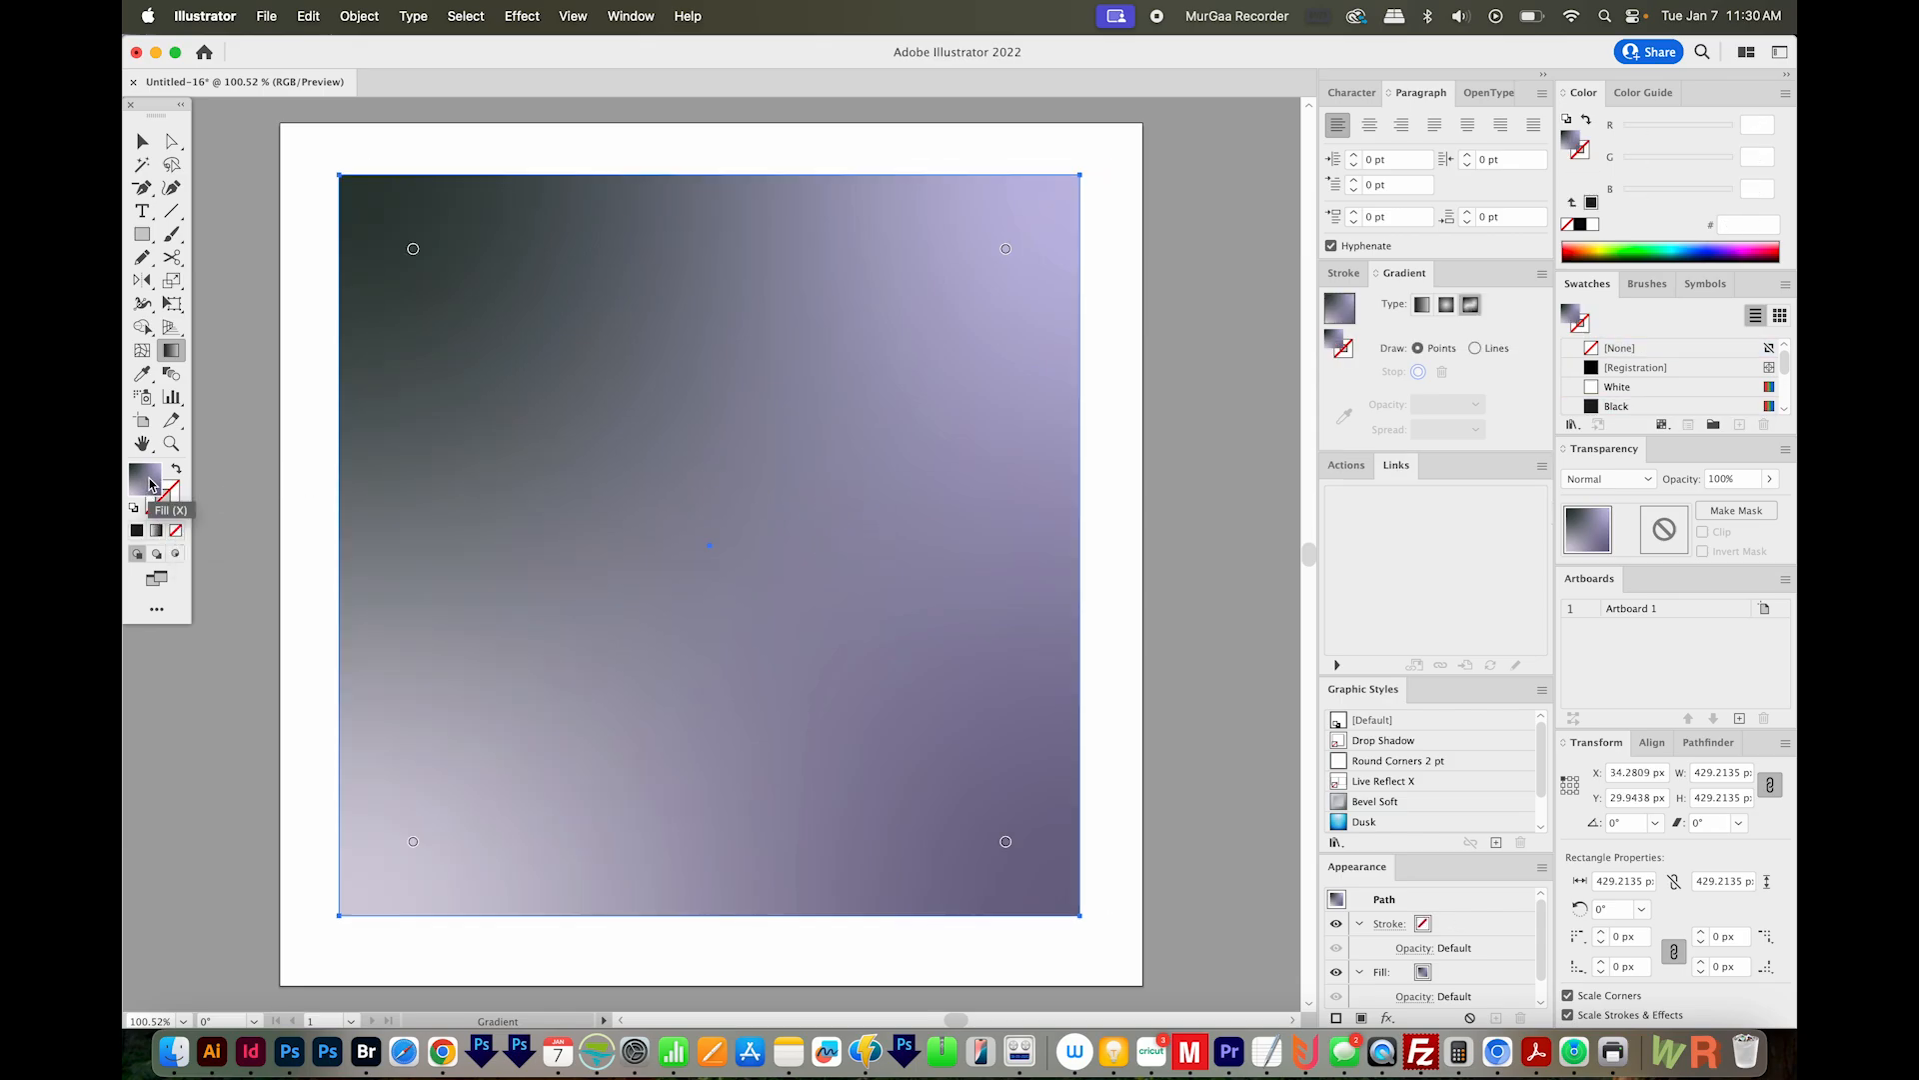
{"action": "mouse_move", "coordinate": [1470, 304]}
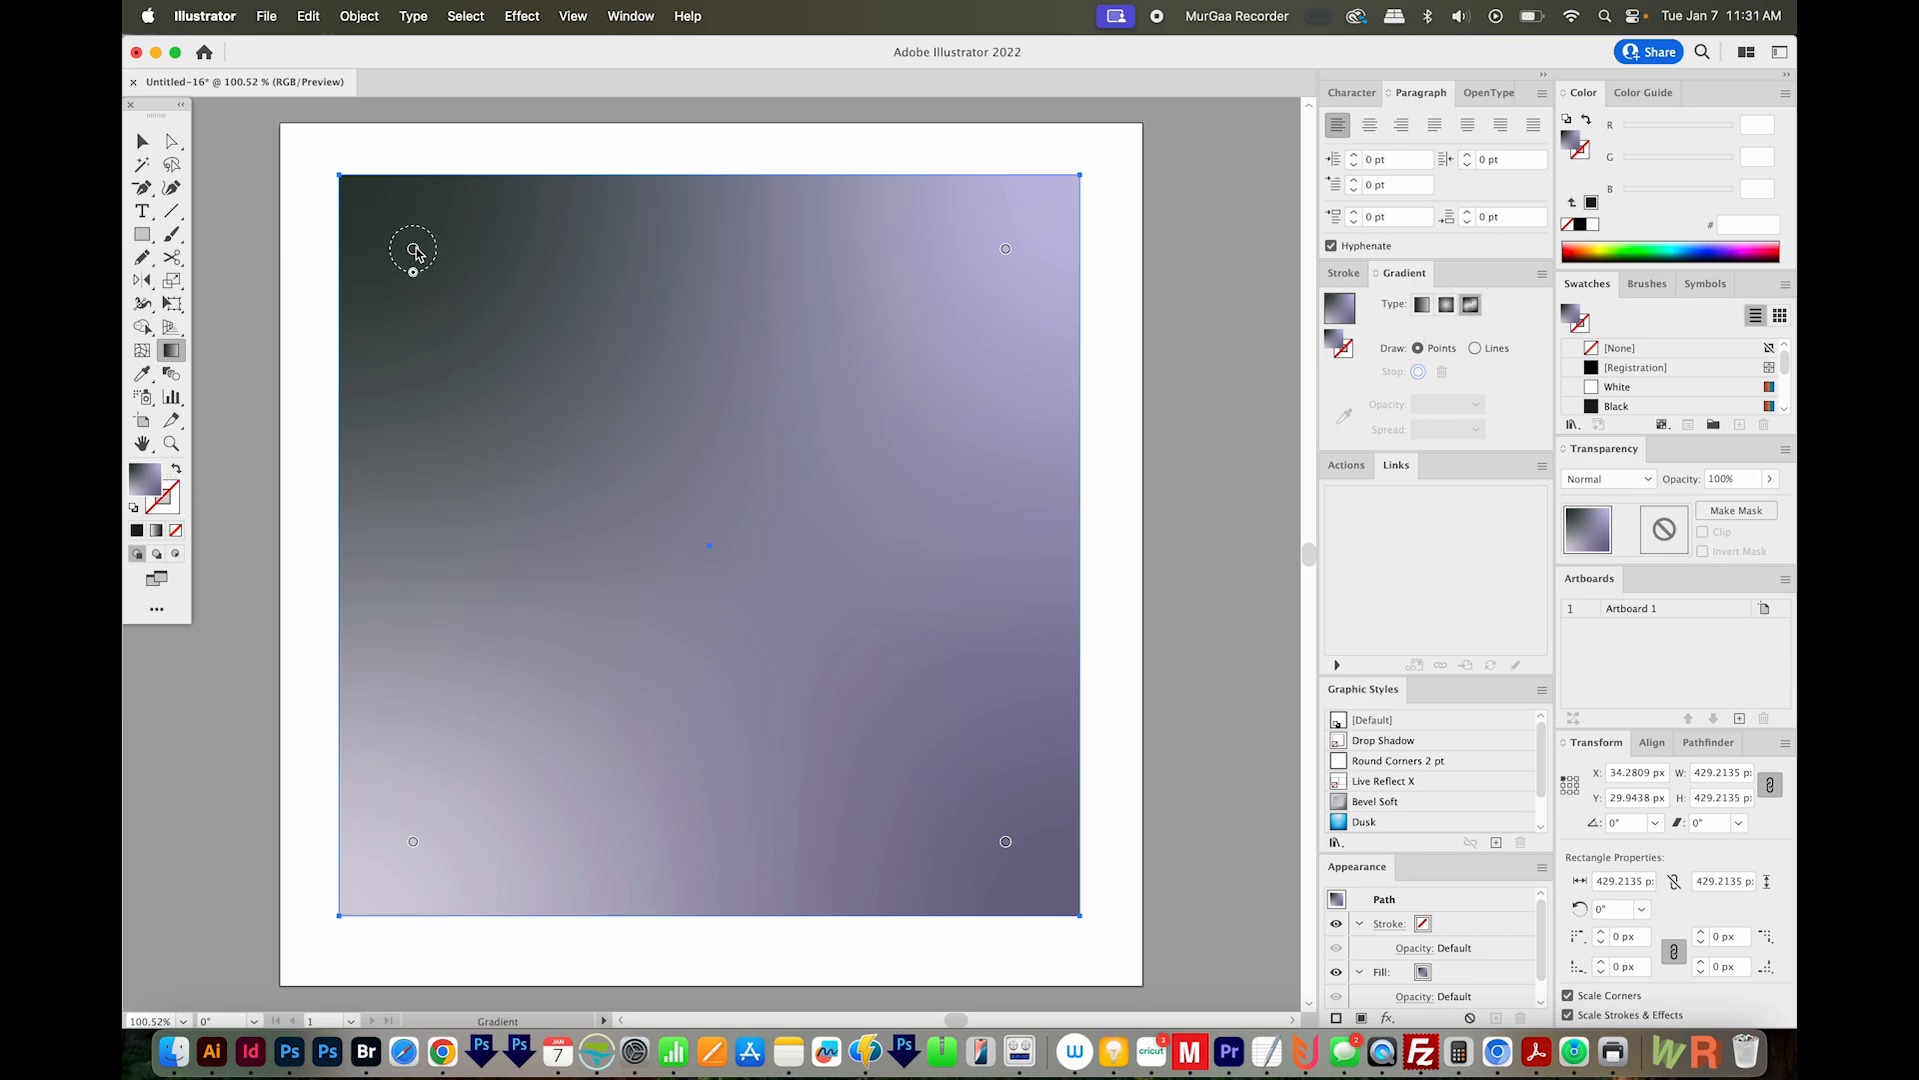
Recolour the top-left, bottom-left and top-right gradient points to light blue, pink and deep blue.
{"action": "double_click", "coordinate": [412, 252]}
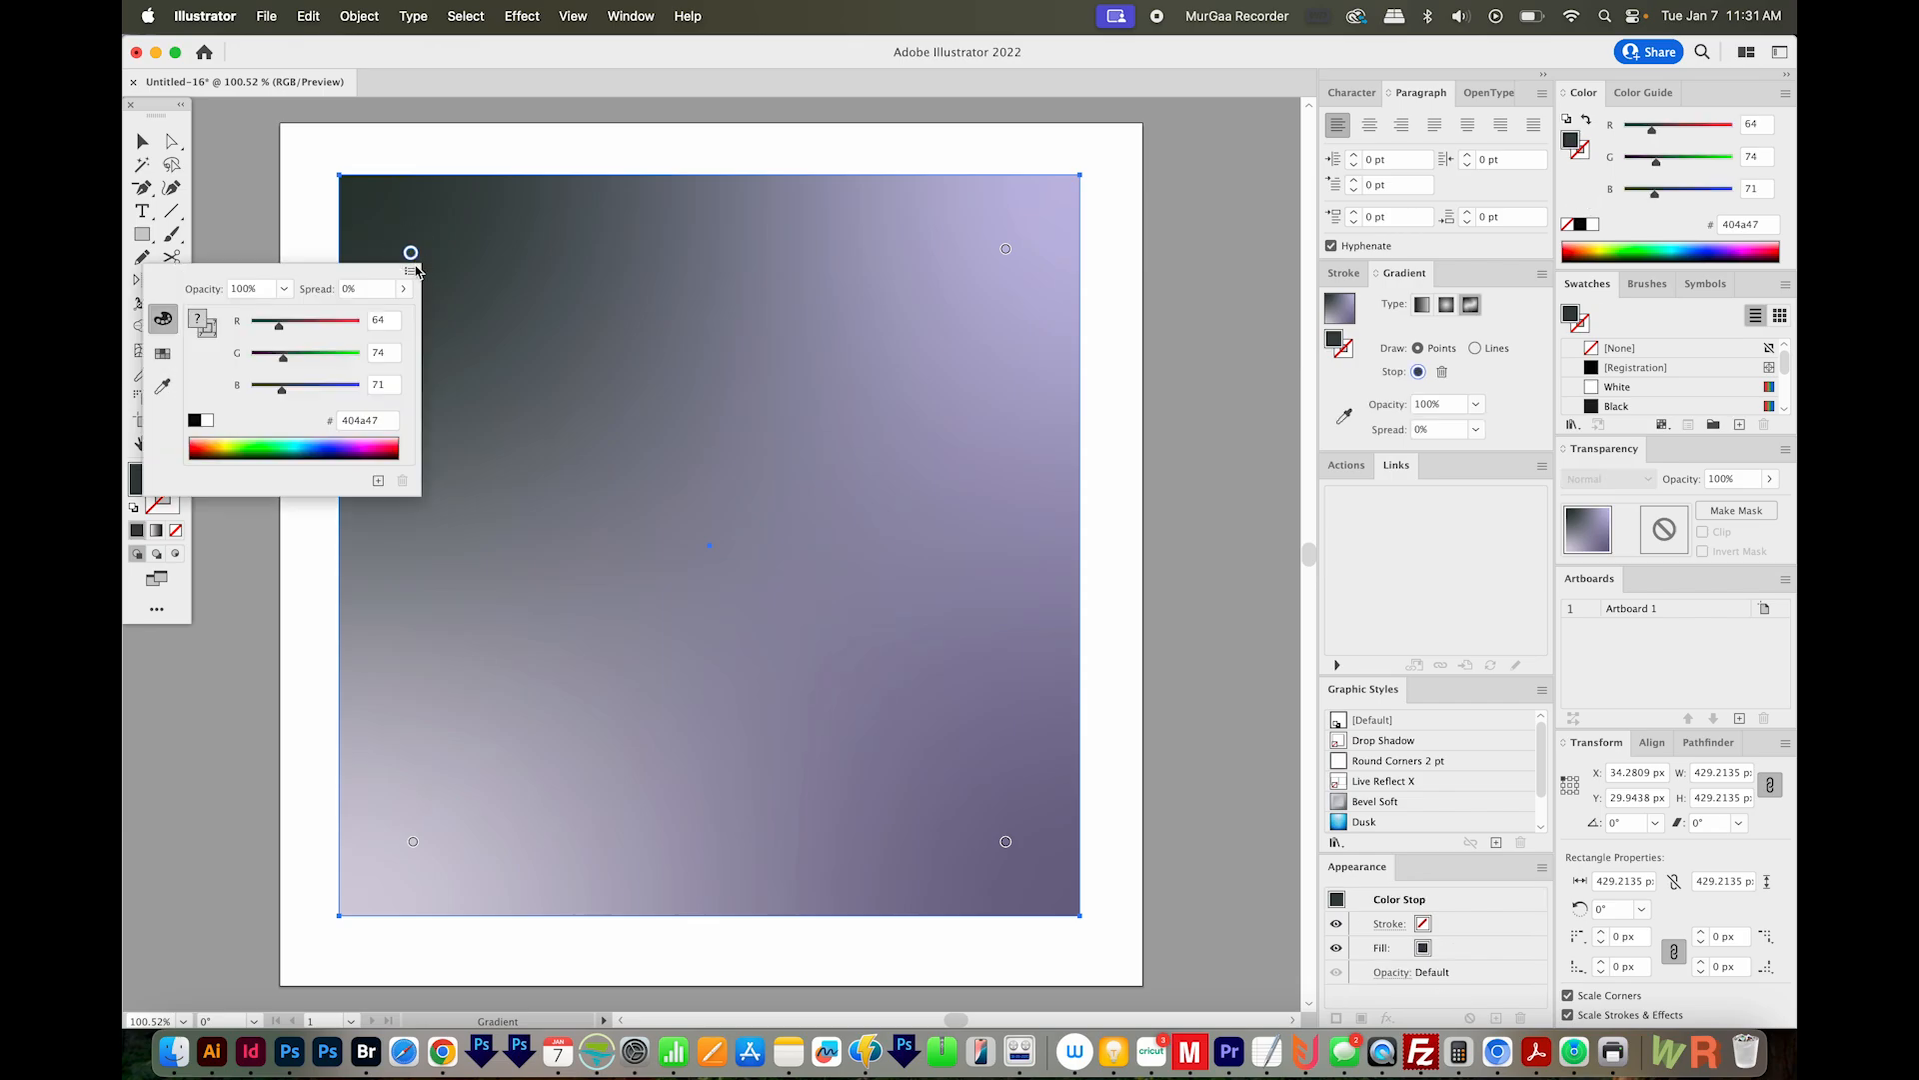
{"action": "mouse_move", "coordinate": [308, 438]}
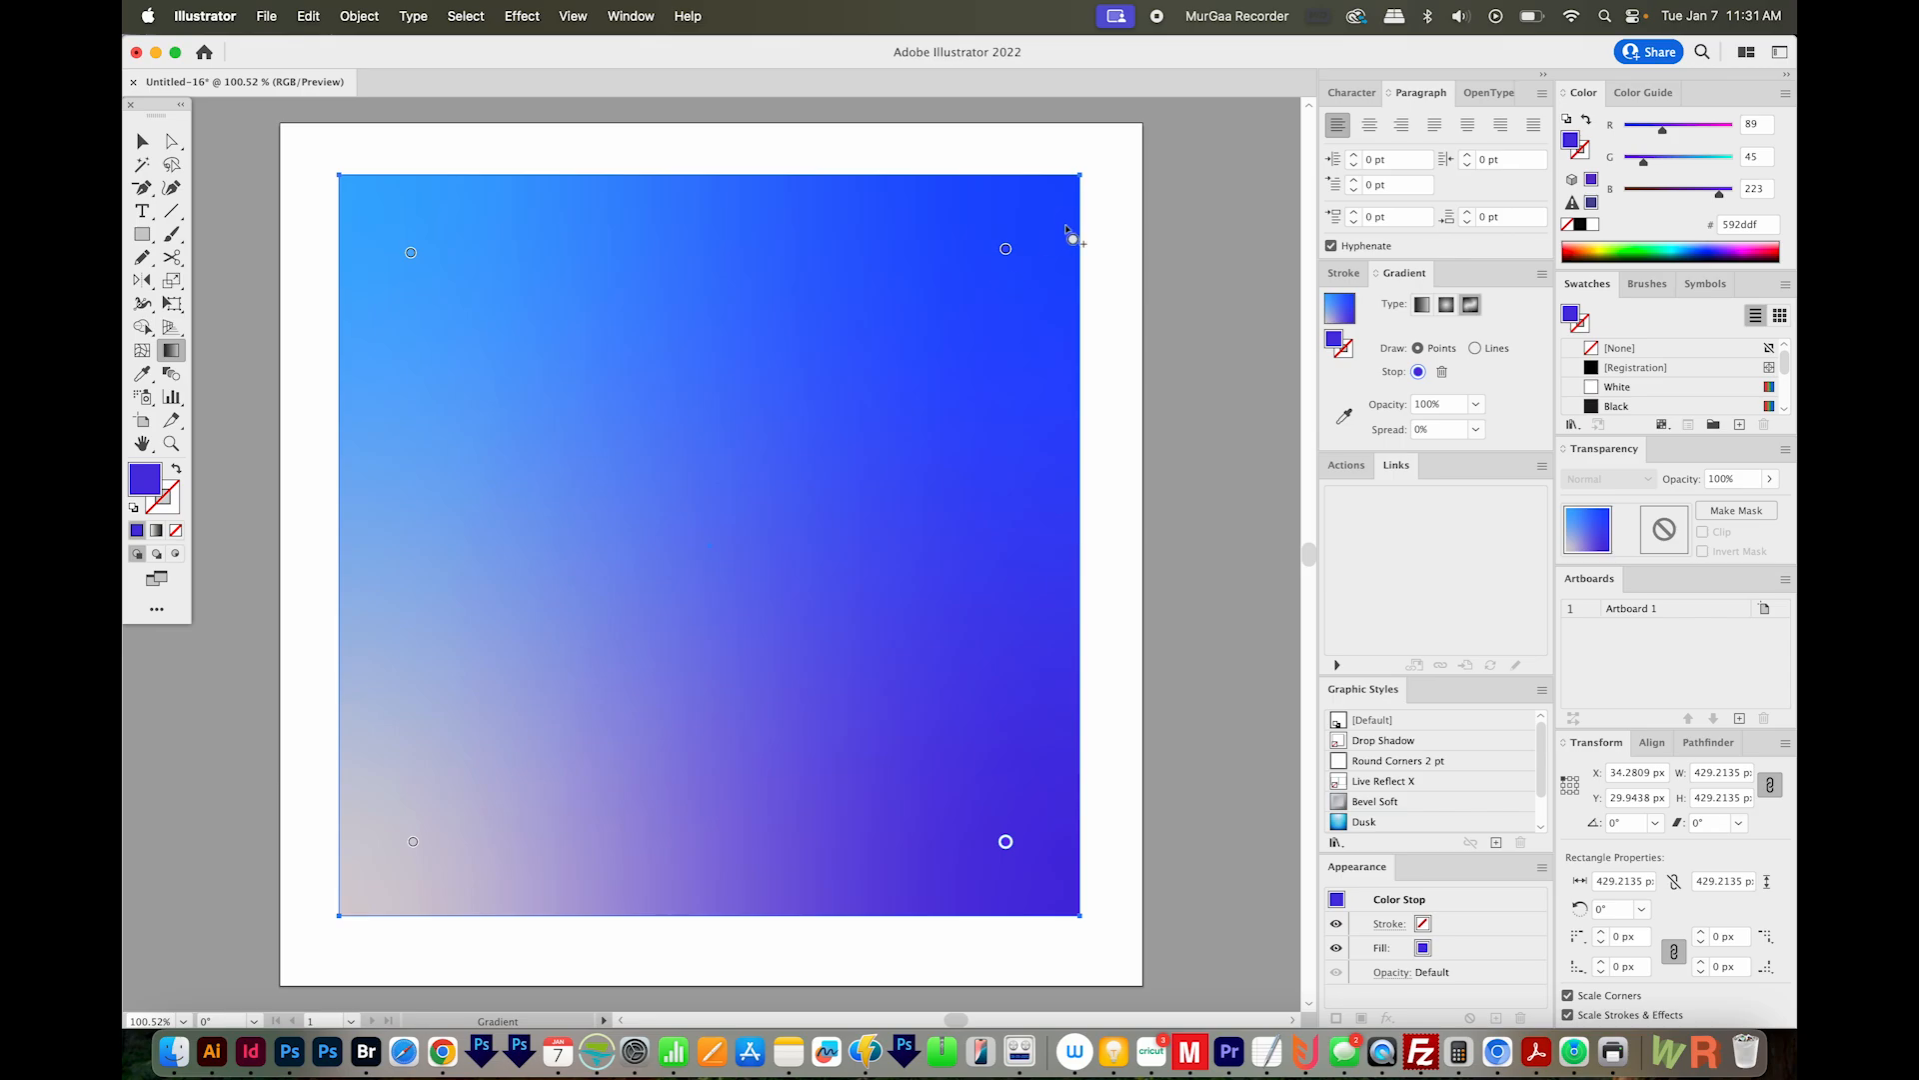
{"action": "mouse_move", "coordinate": [414, 844]}
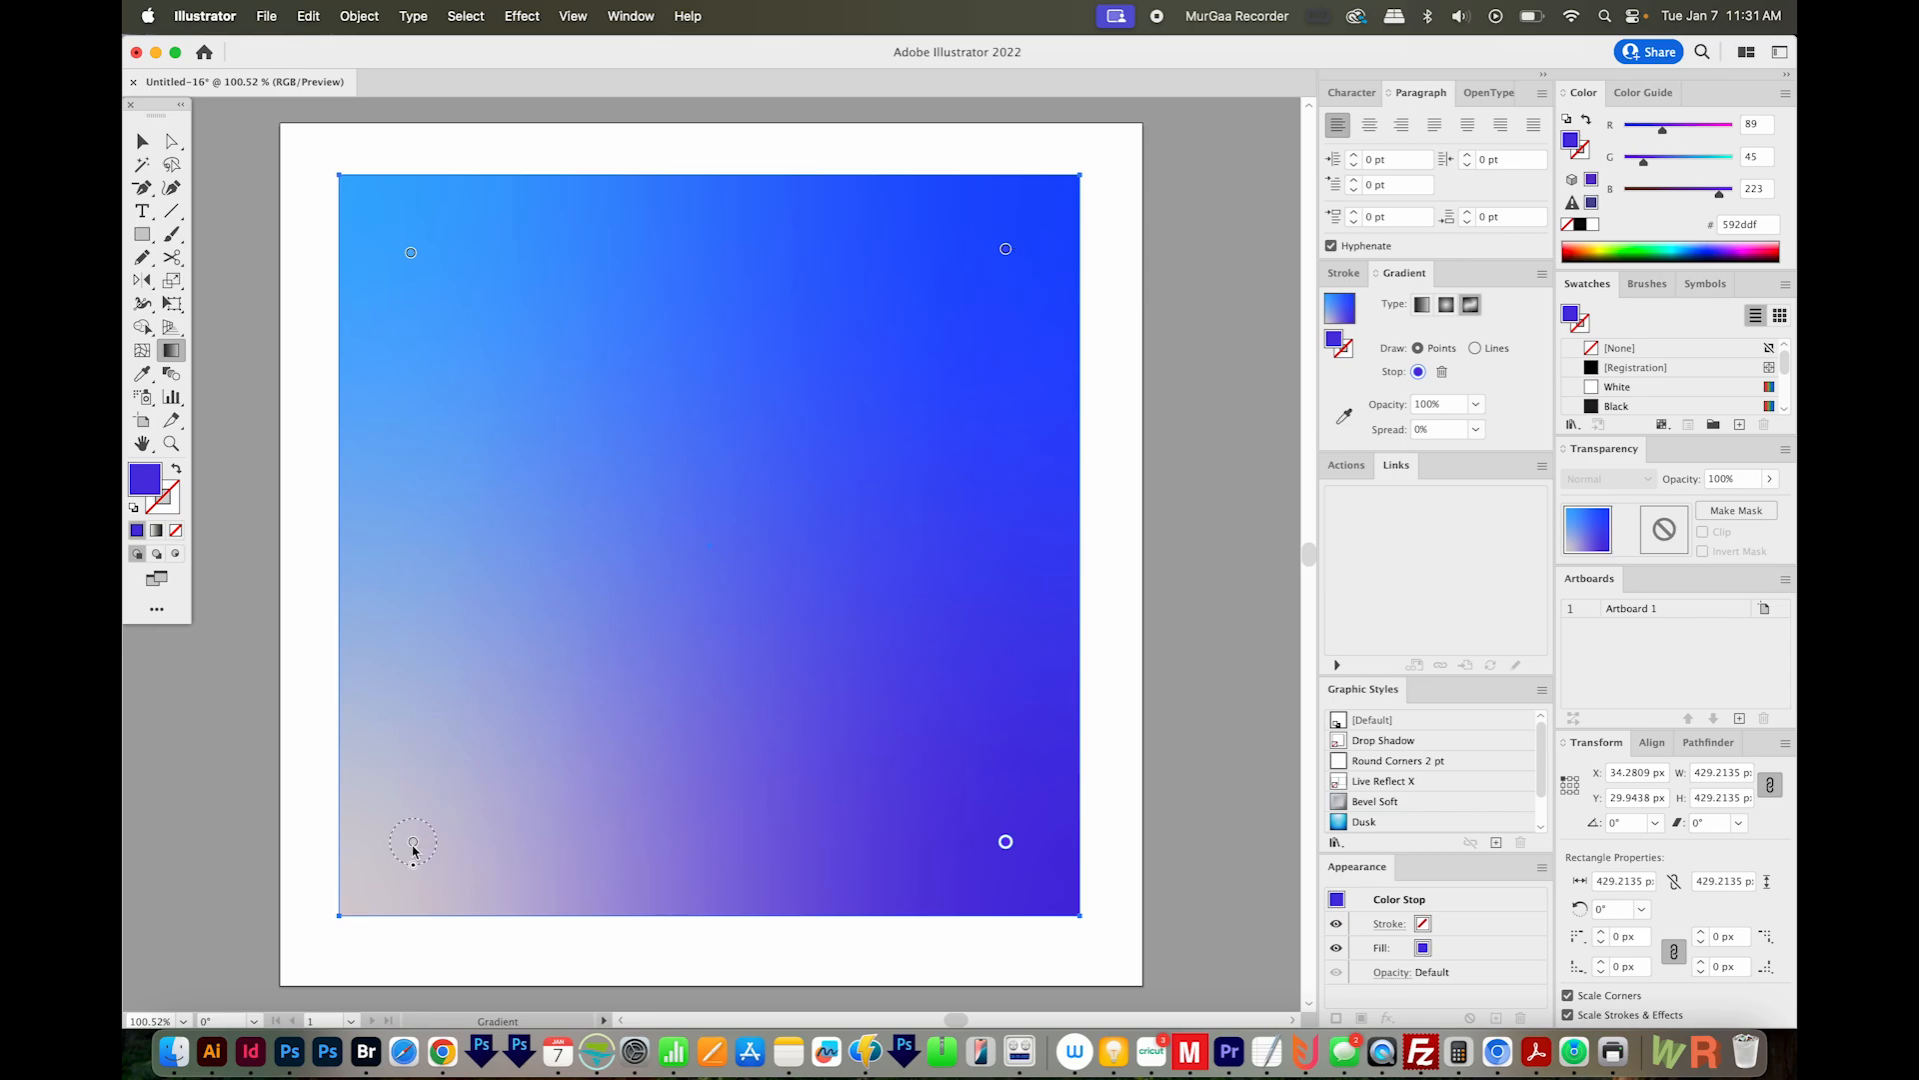
{"action": "double_click", "coordinate": [412, 842]}
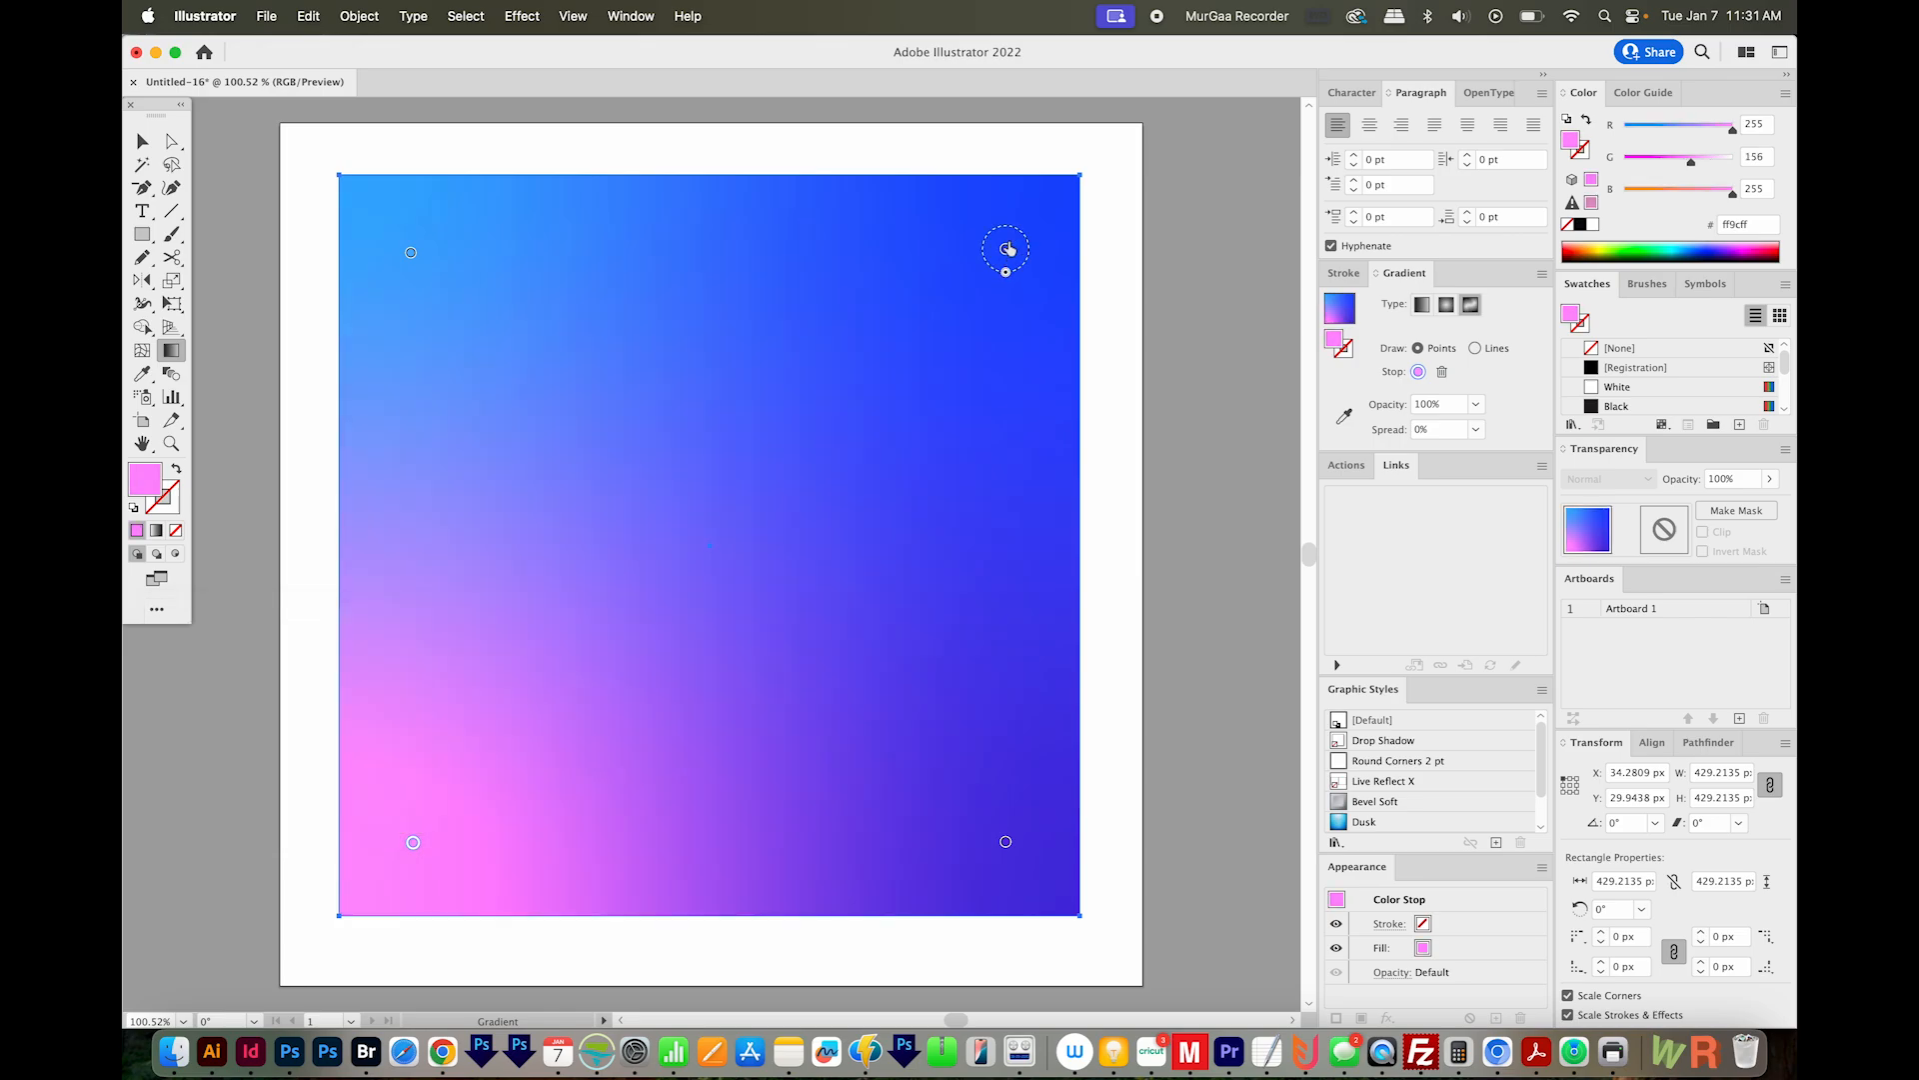
{"action": "double_click", "coordinate": [1005, 248]}
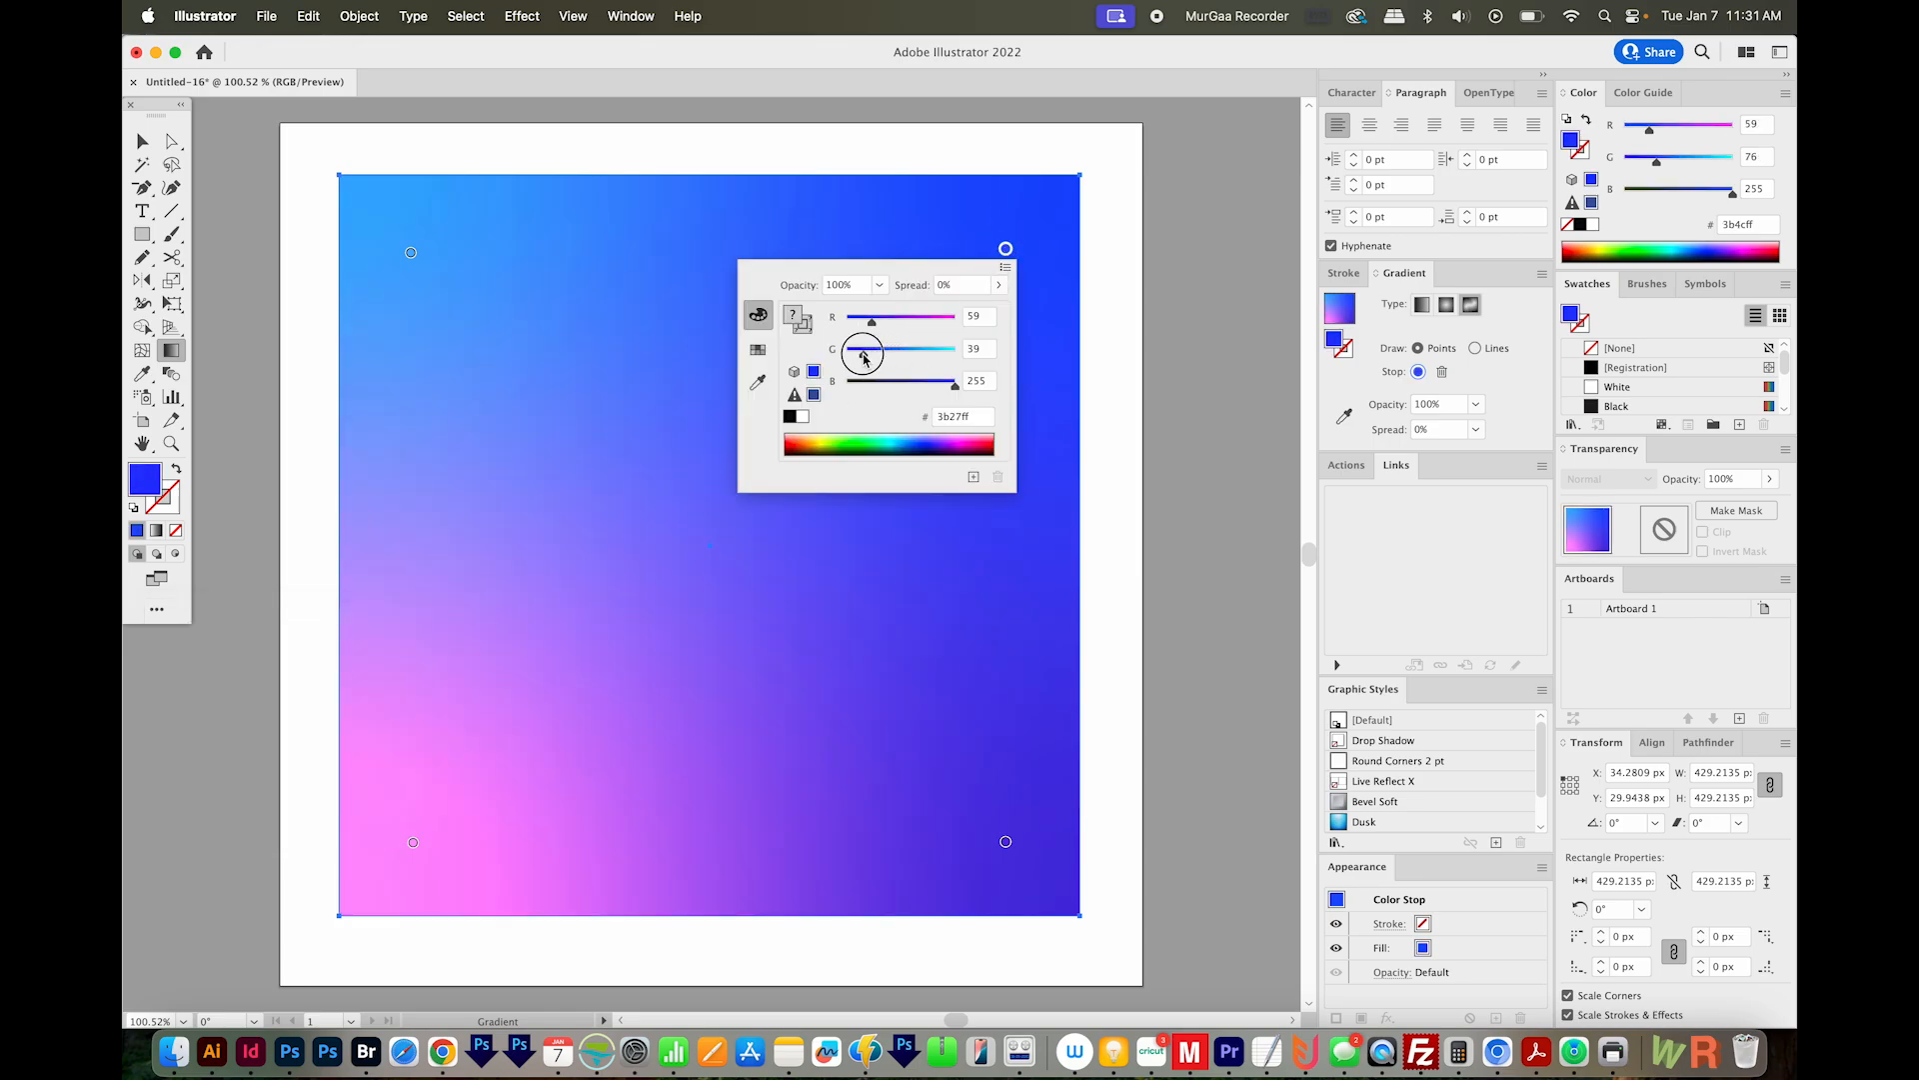
{"action": "left_click_drag", "start_coordinate": [873, 348], "coordinate": [948, 348]}
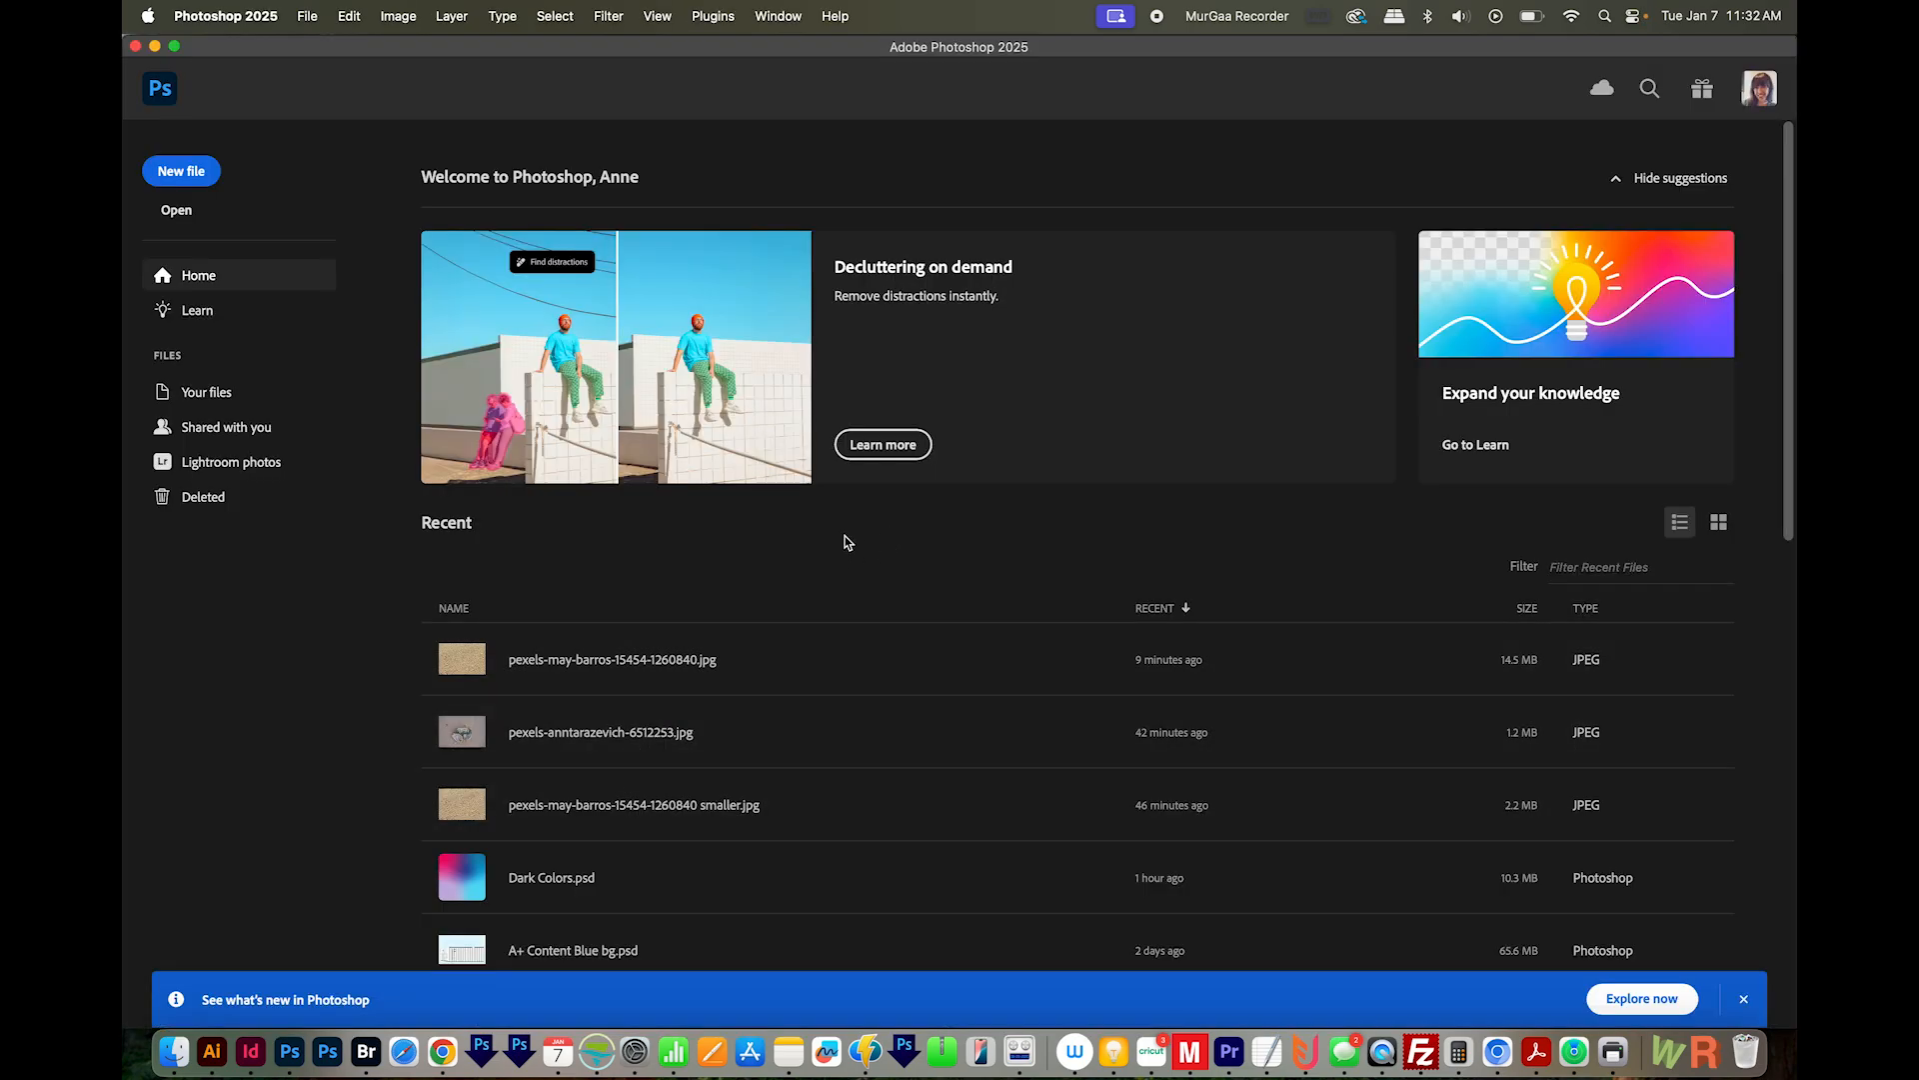
Create a new Photoshop document from the Clipboard preset at 300 ppi (439 × 439 px).
{"action": "left_click", "coordinate": [182, 170]}
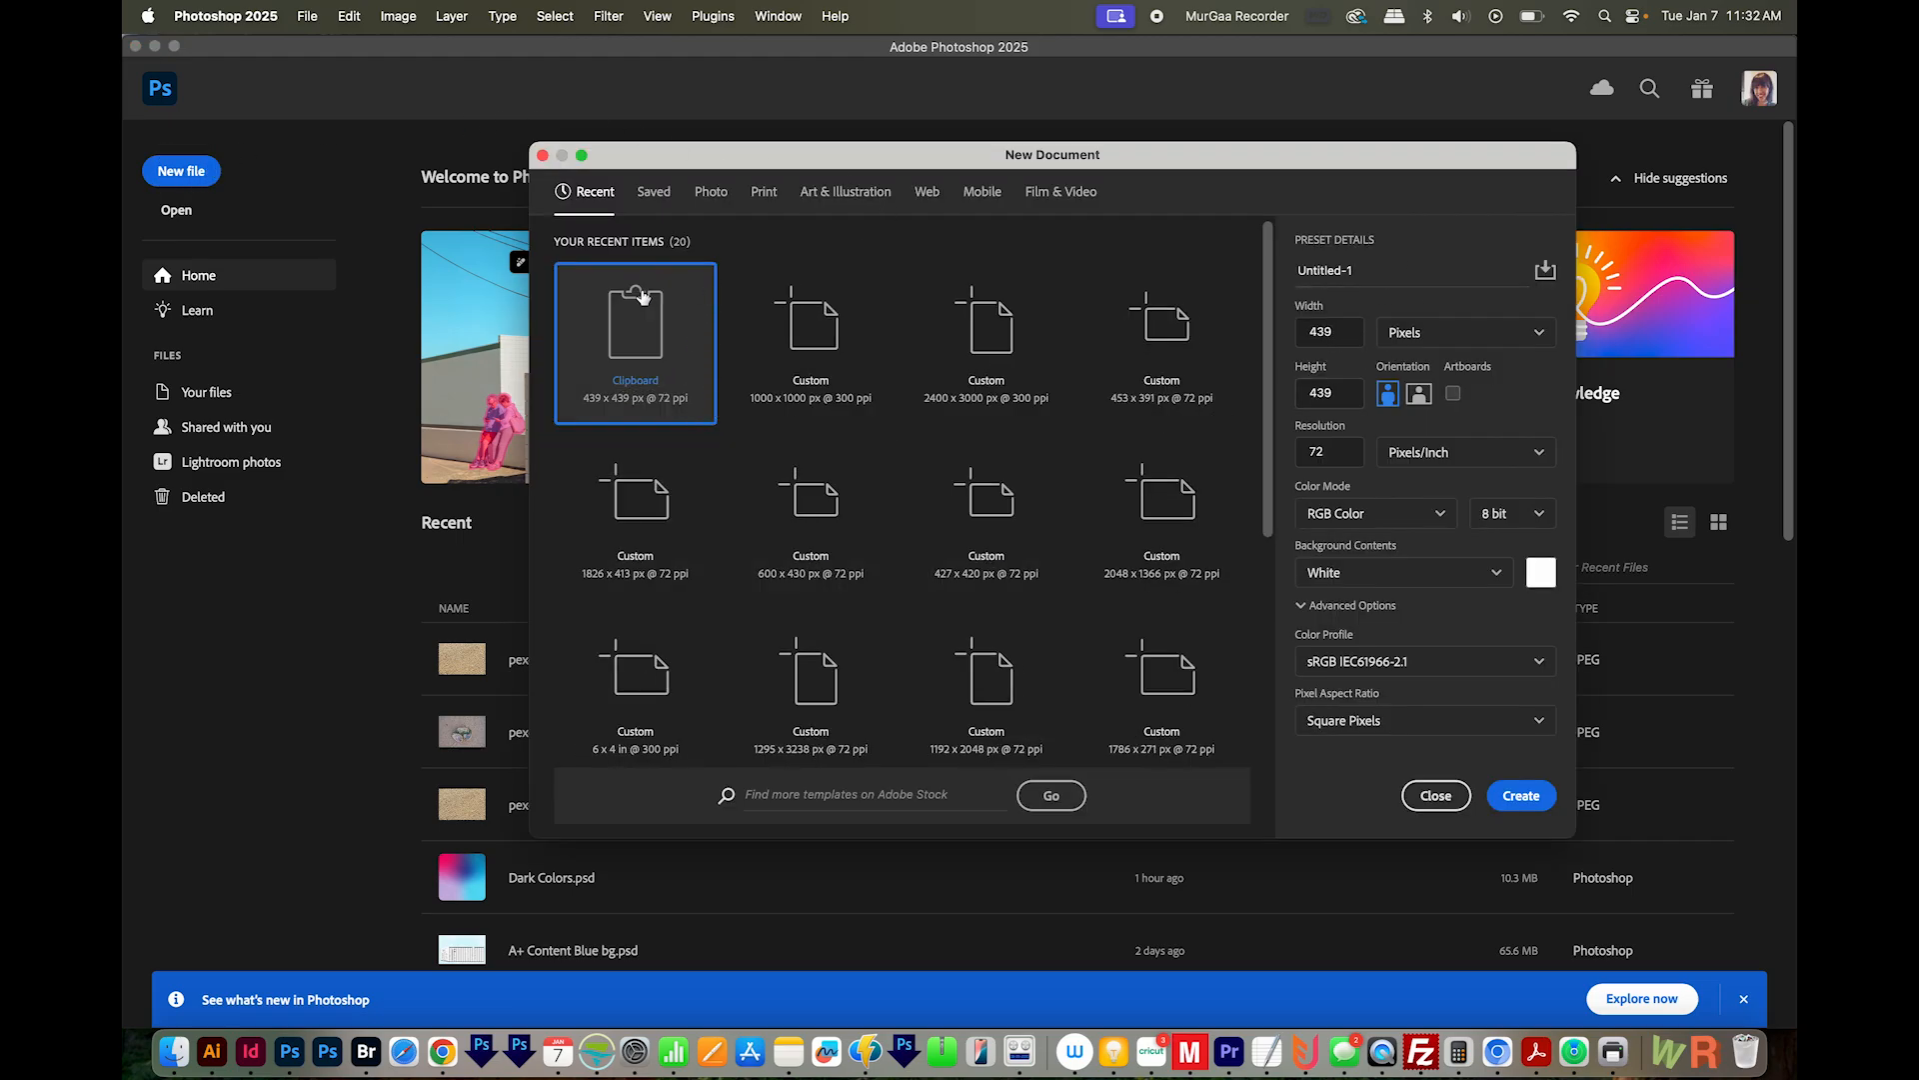
{"action": "mouse_move", "coordinate": [647, 364]}
{"action": "type", "text": "3"}
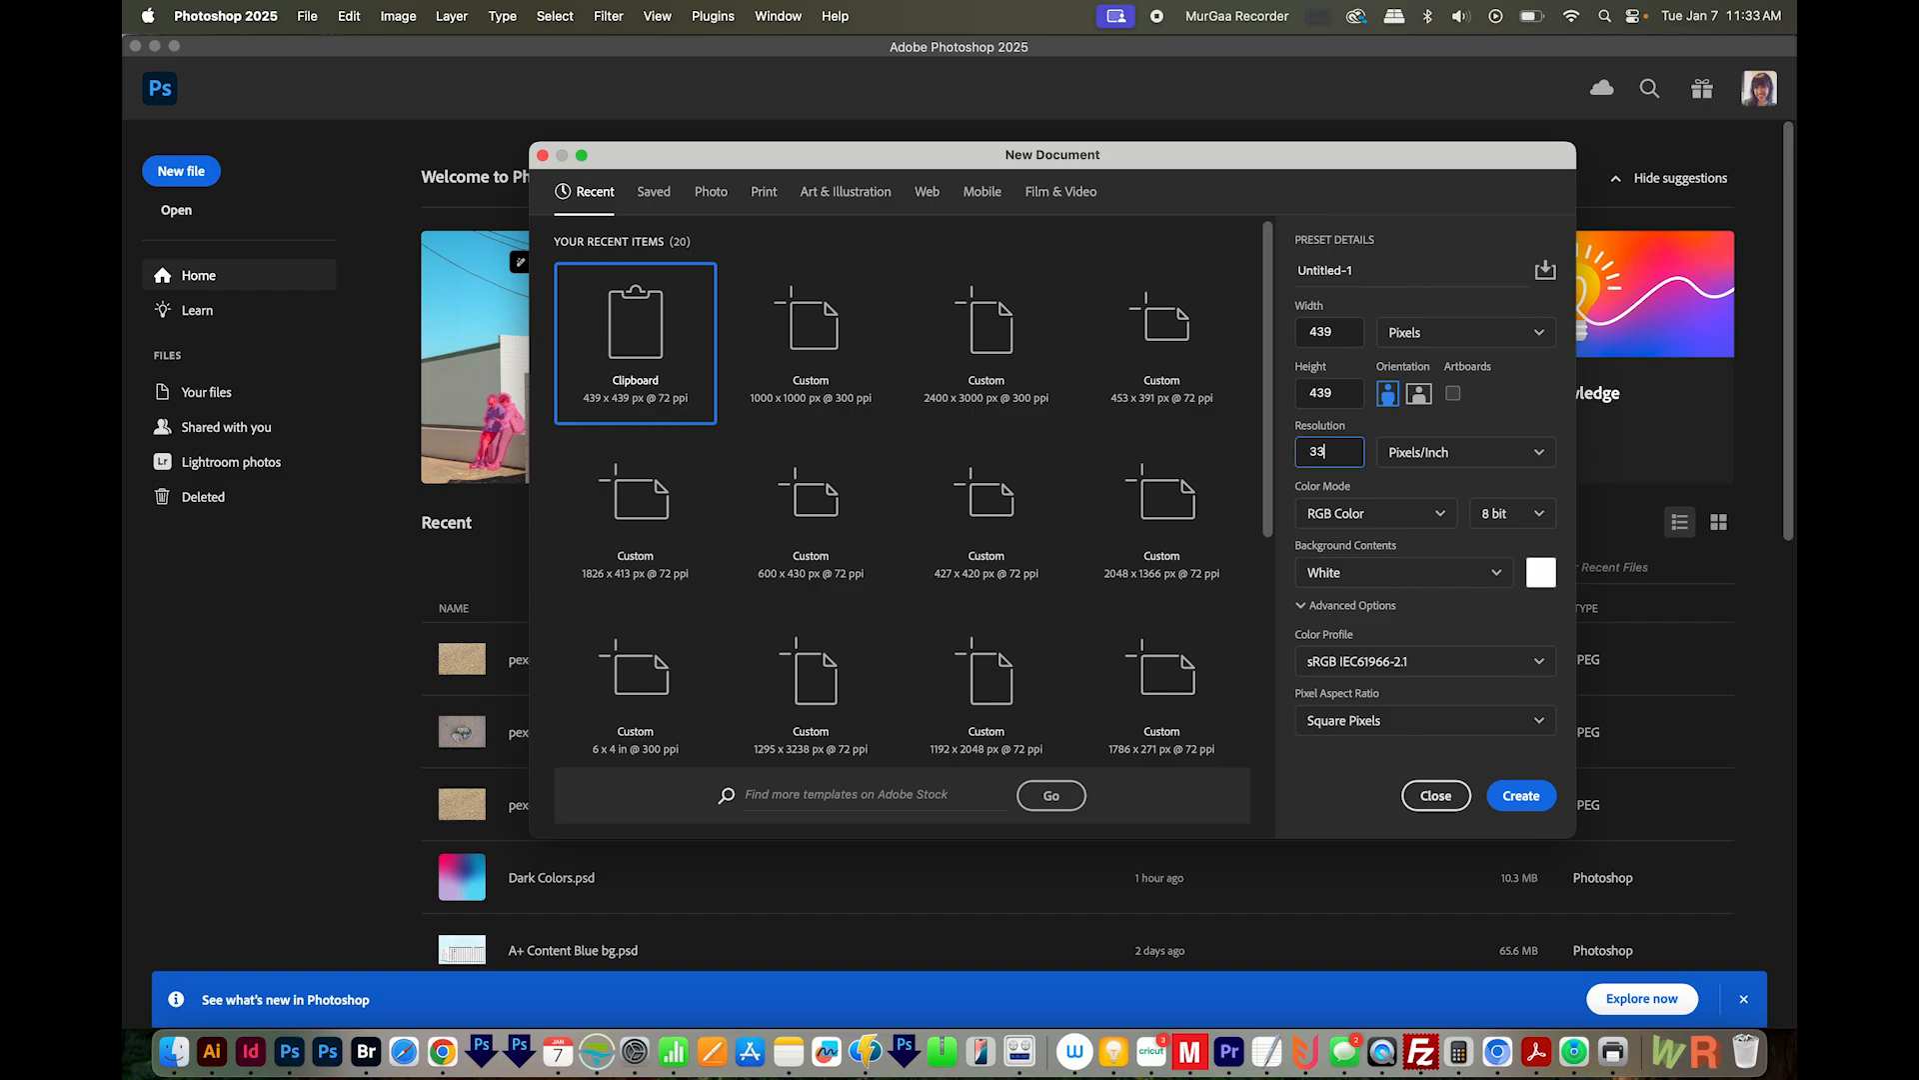
{"action": "type", "text": "300"}
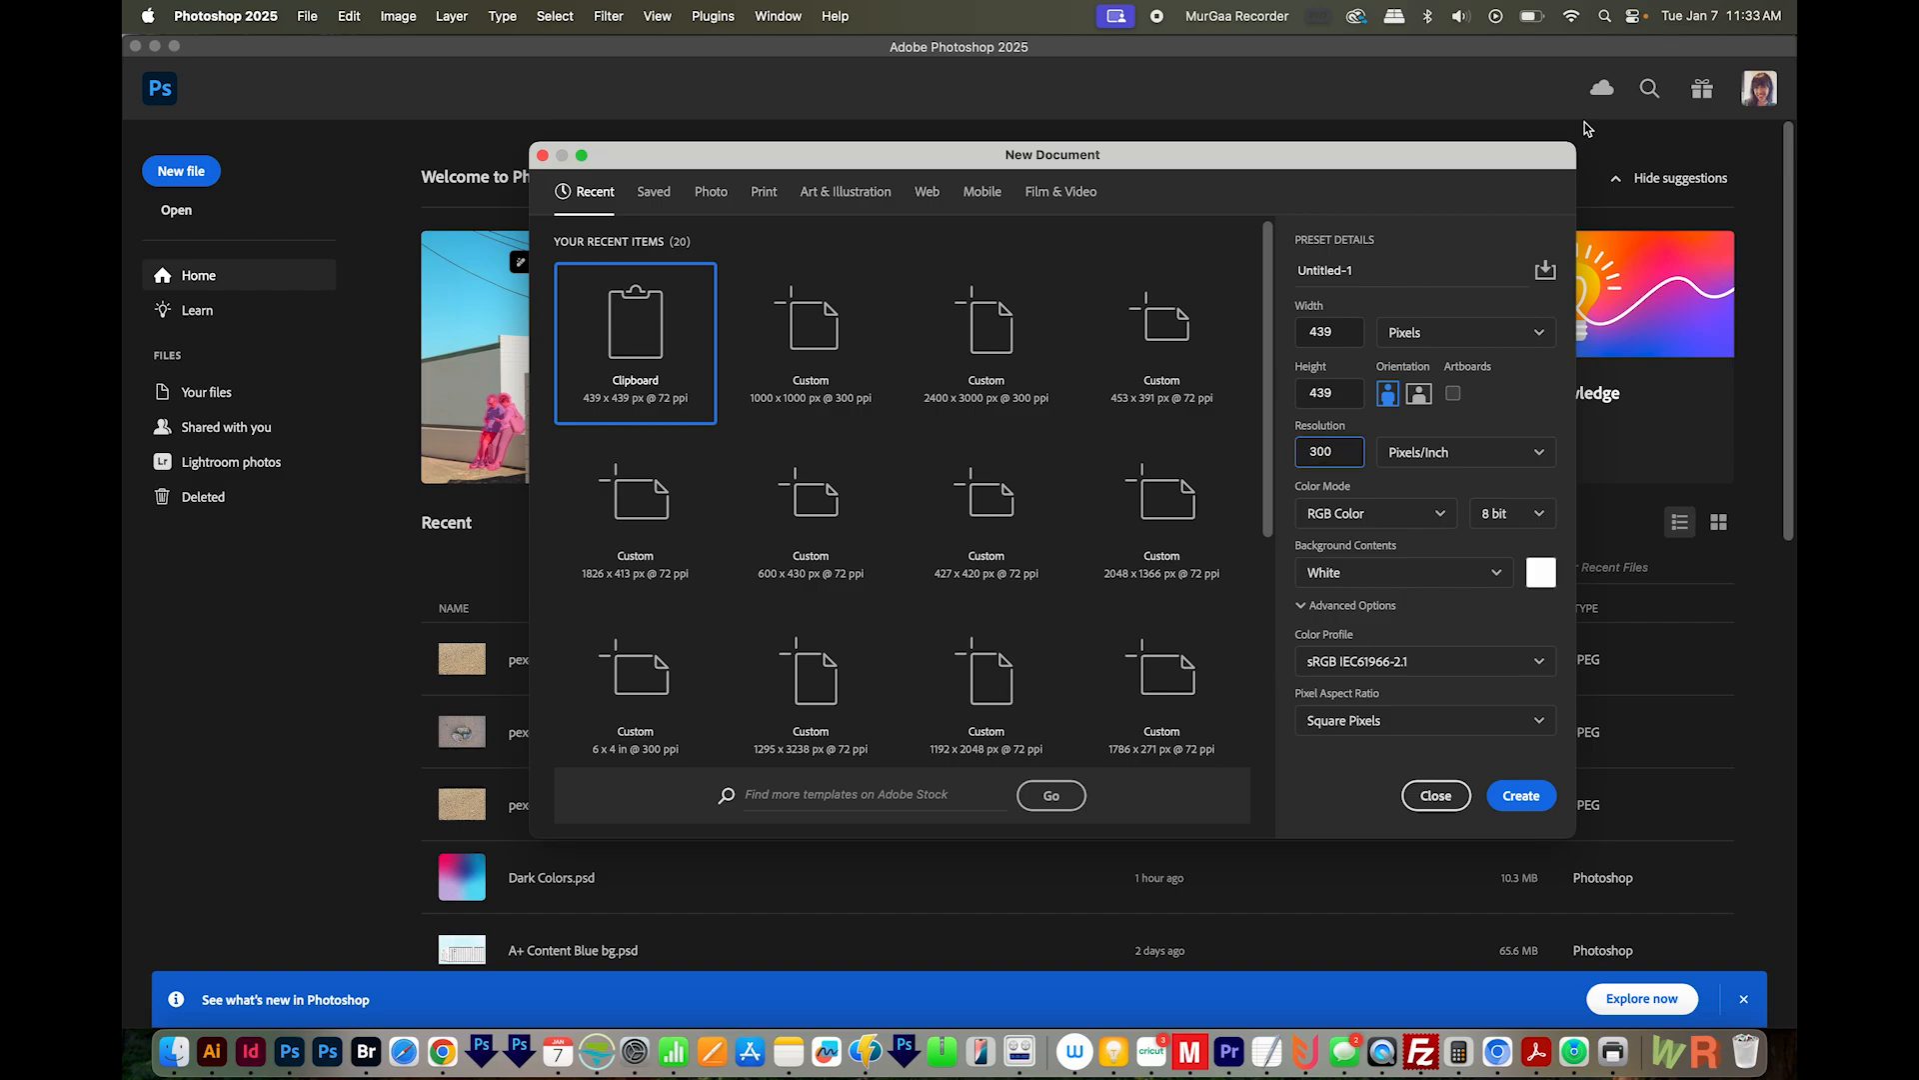
{"action": "left_click", "coordinate": [1520, 794]}
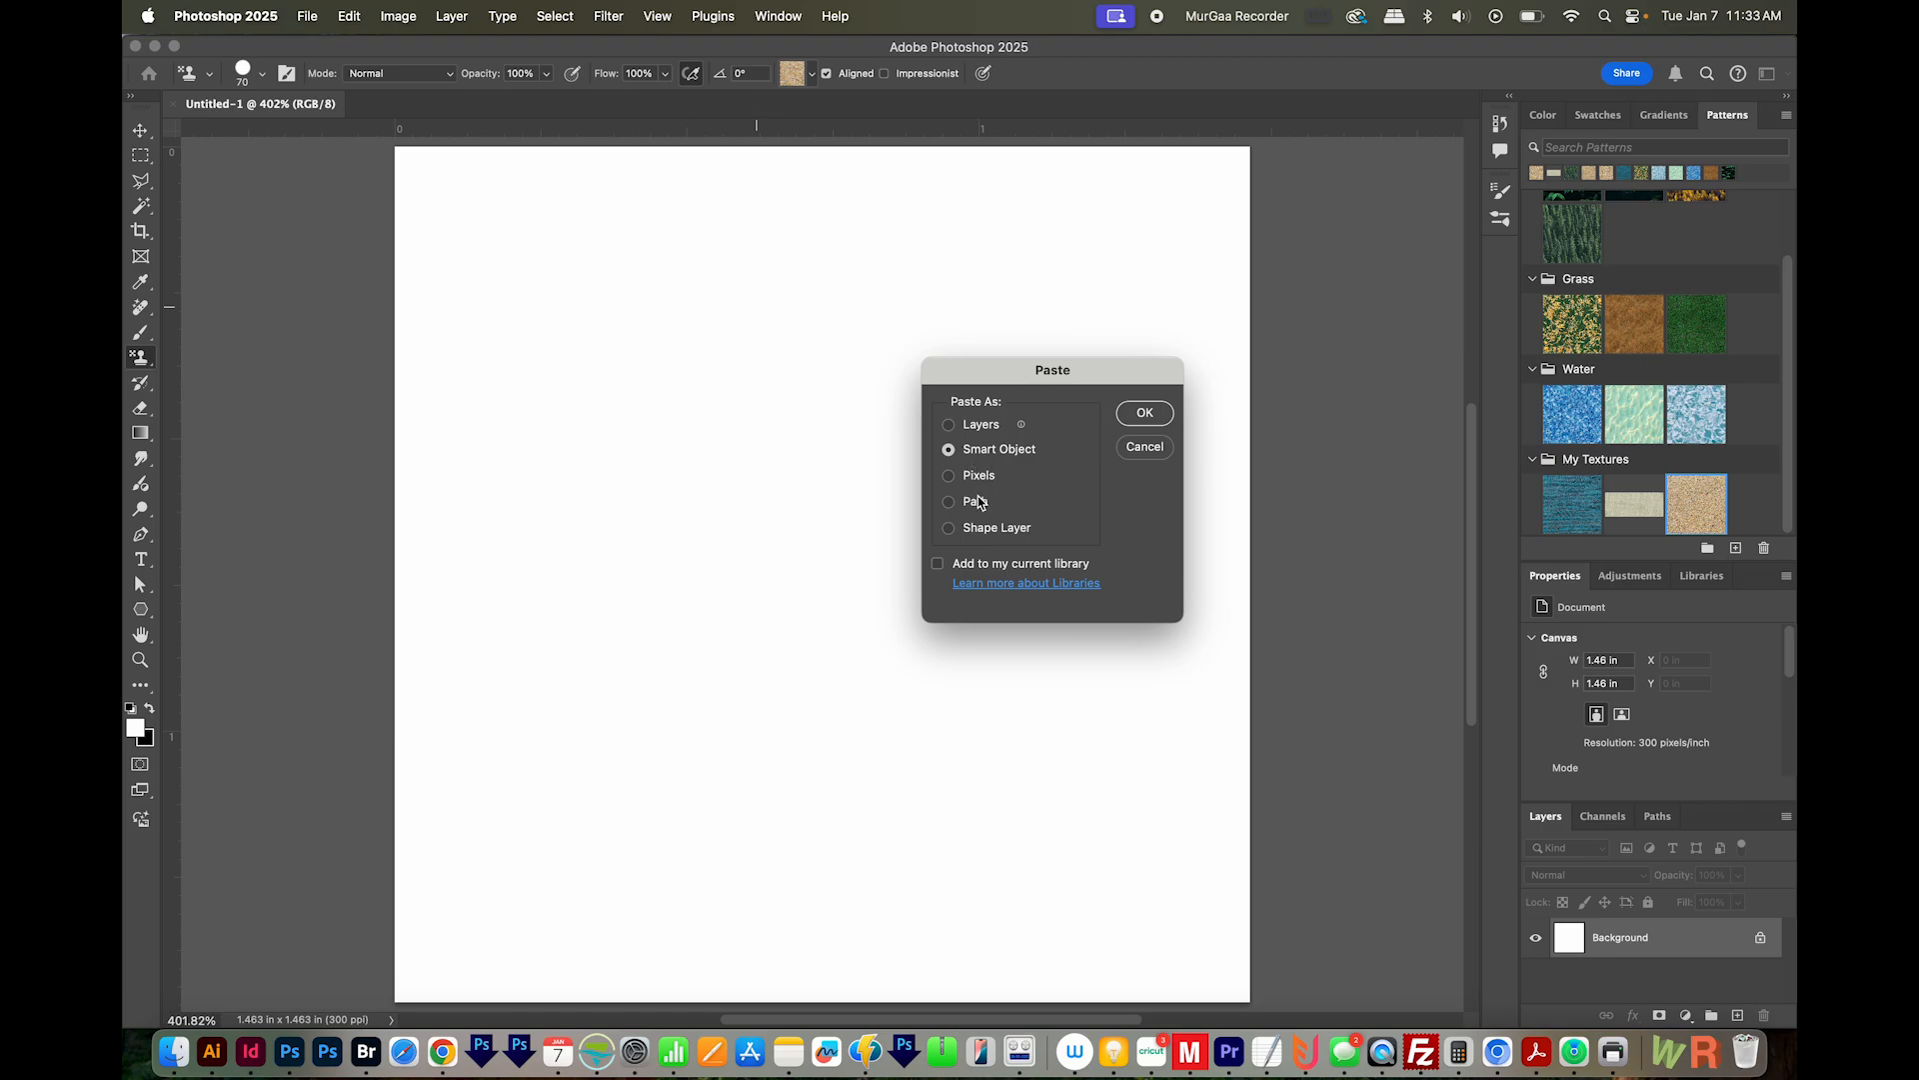
{"action": "mouse_move", "coordinate": [1128, 481]}
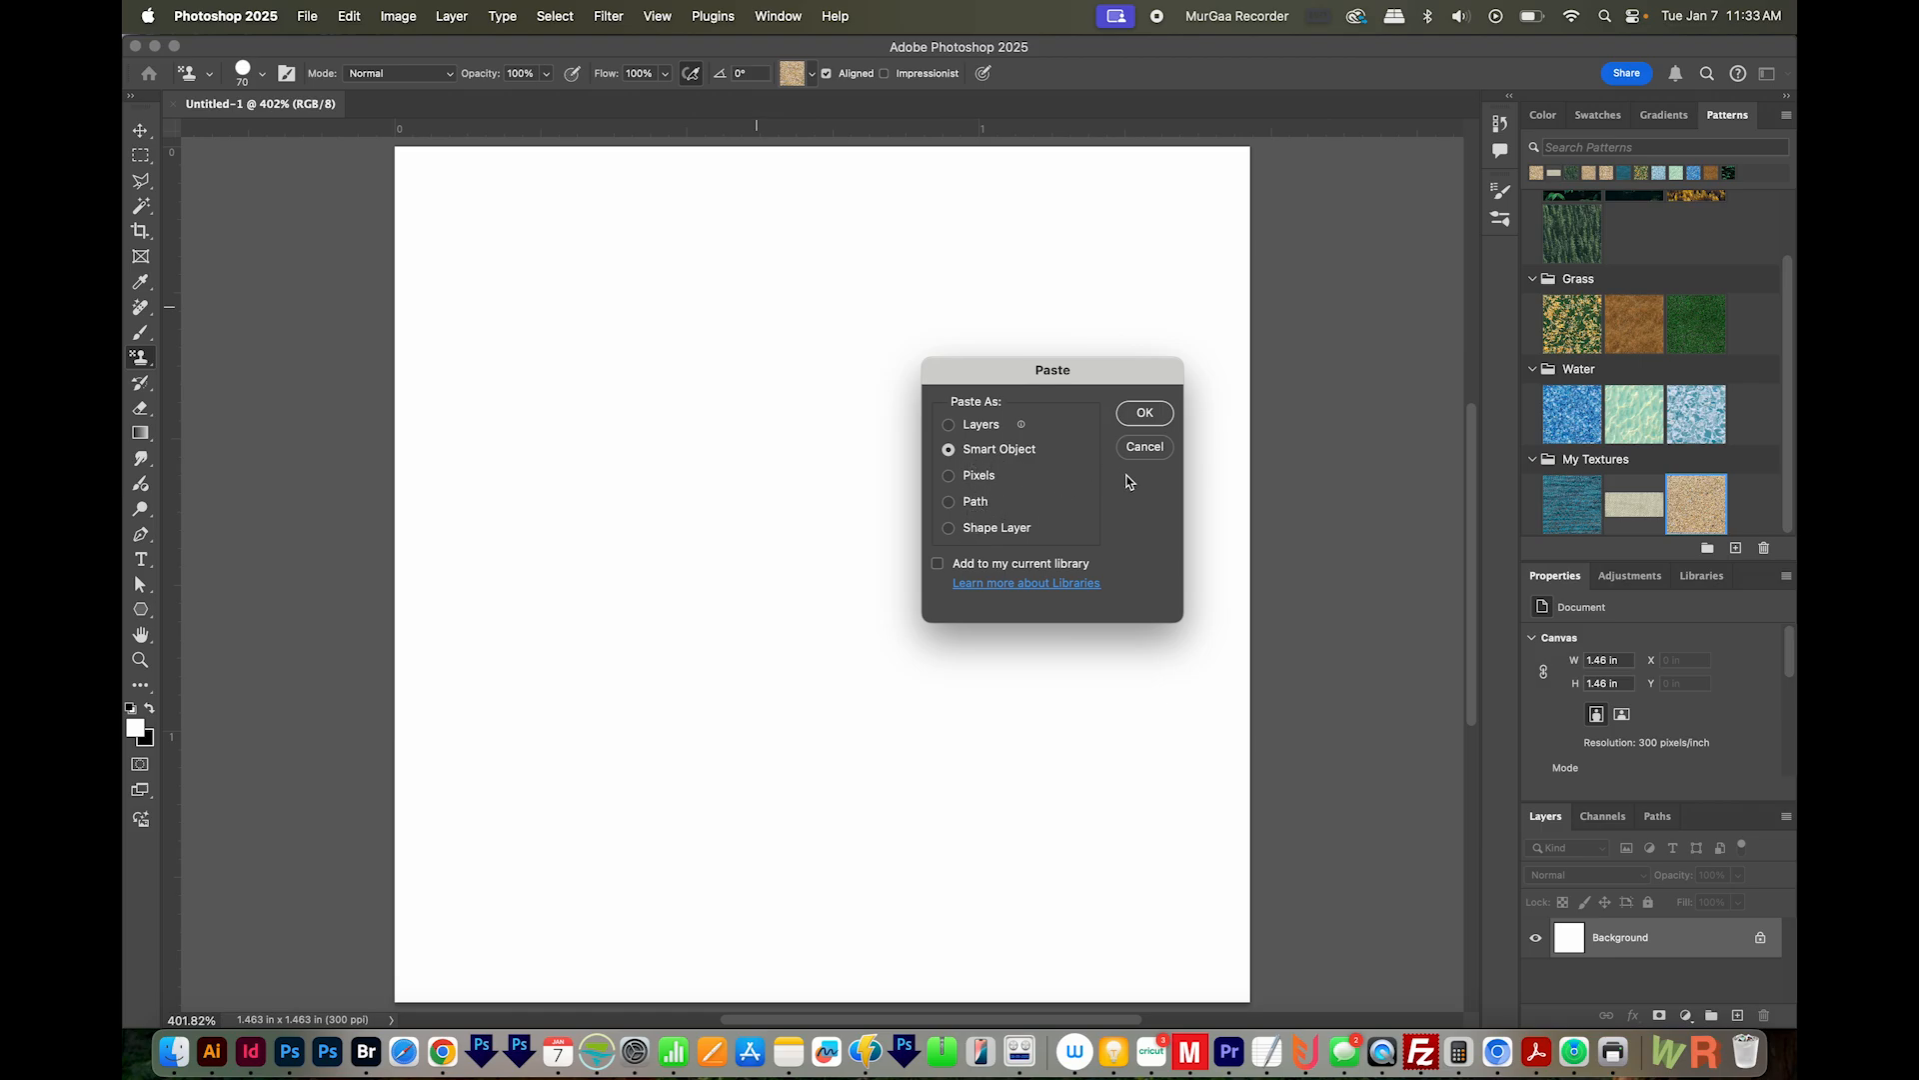
Paste the gradient as a Vector Smart Object and scale it slightly past the canvas edges.
{"action": "left_click", "coordinate": [1142, 412]}
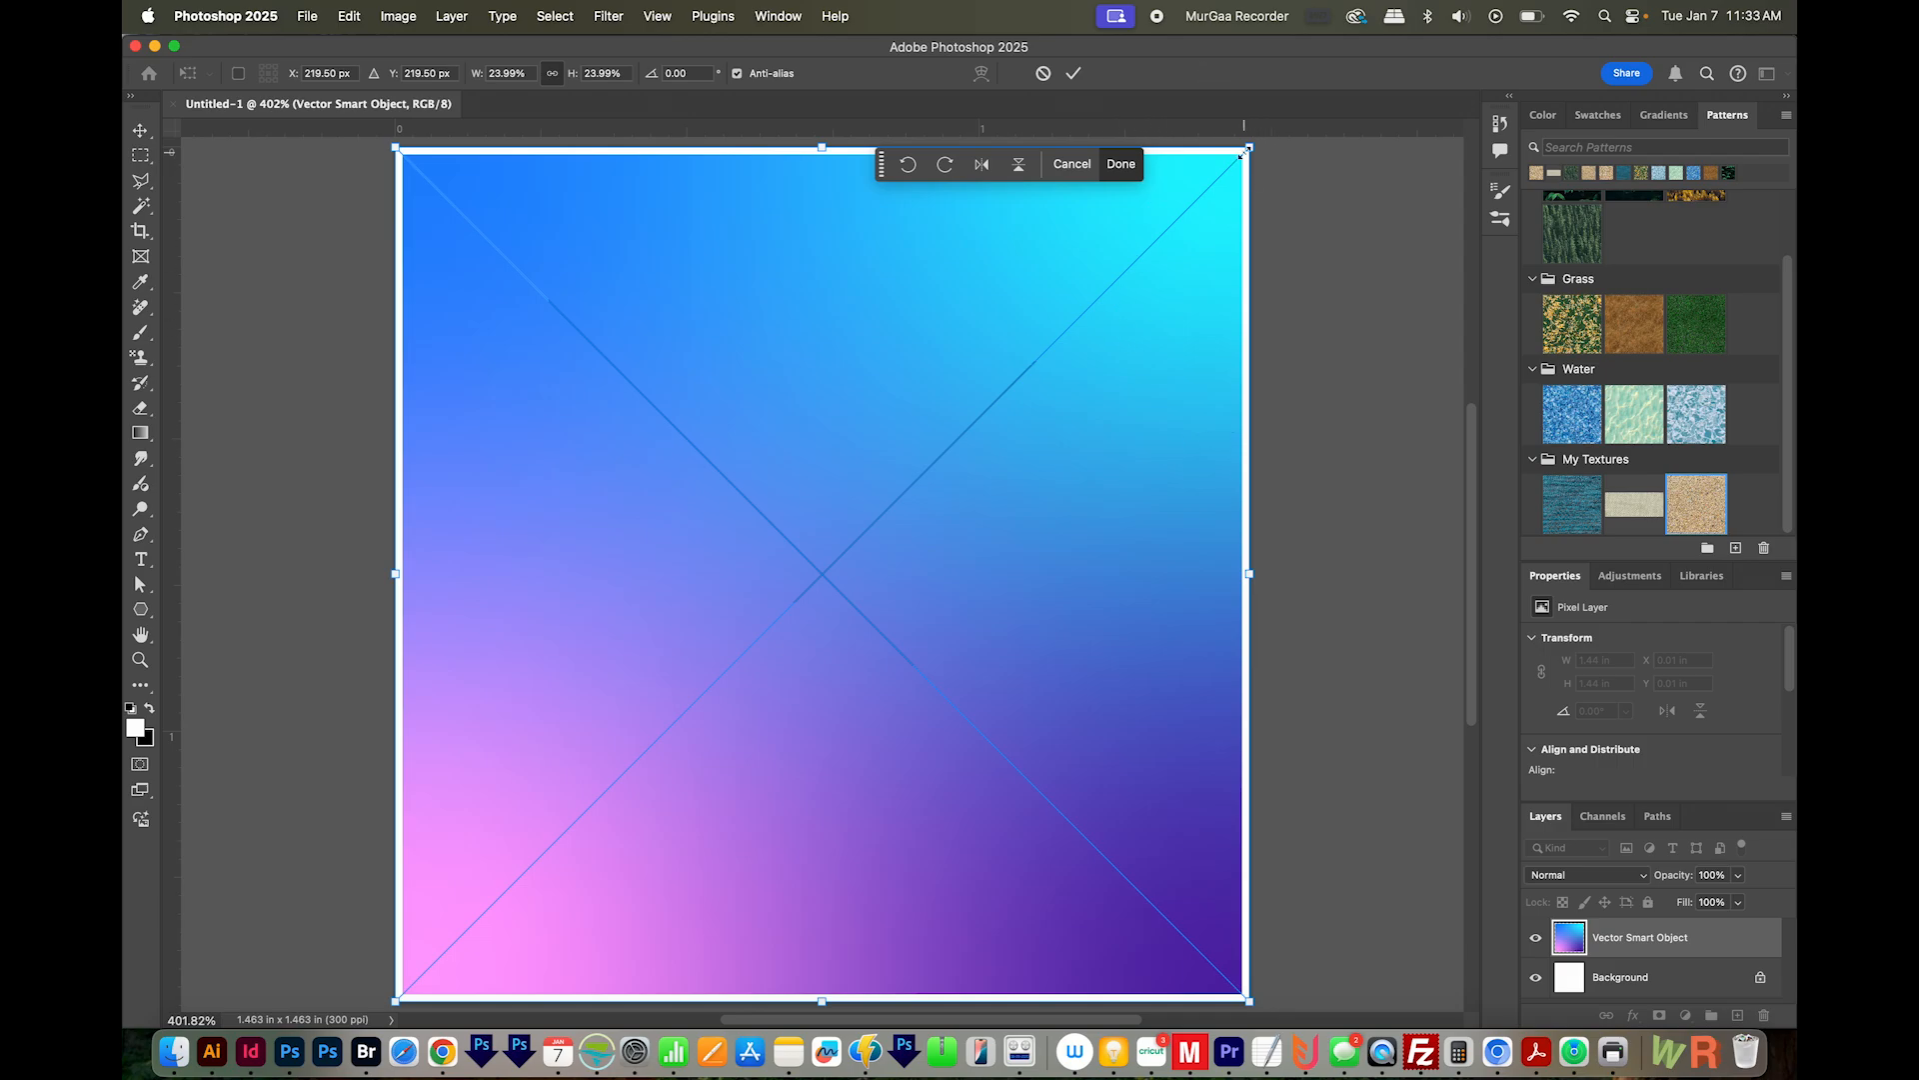
{"action": "left_click_drag", "start_coordinate": [1245, 152], "coordinate": [1256, 140]}
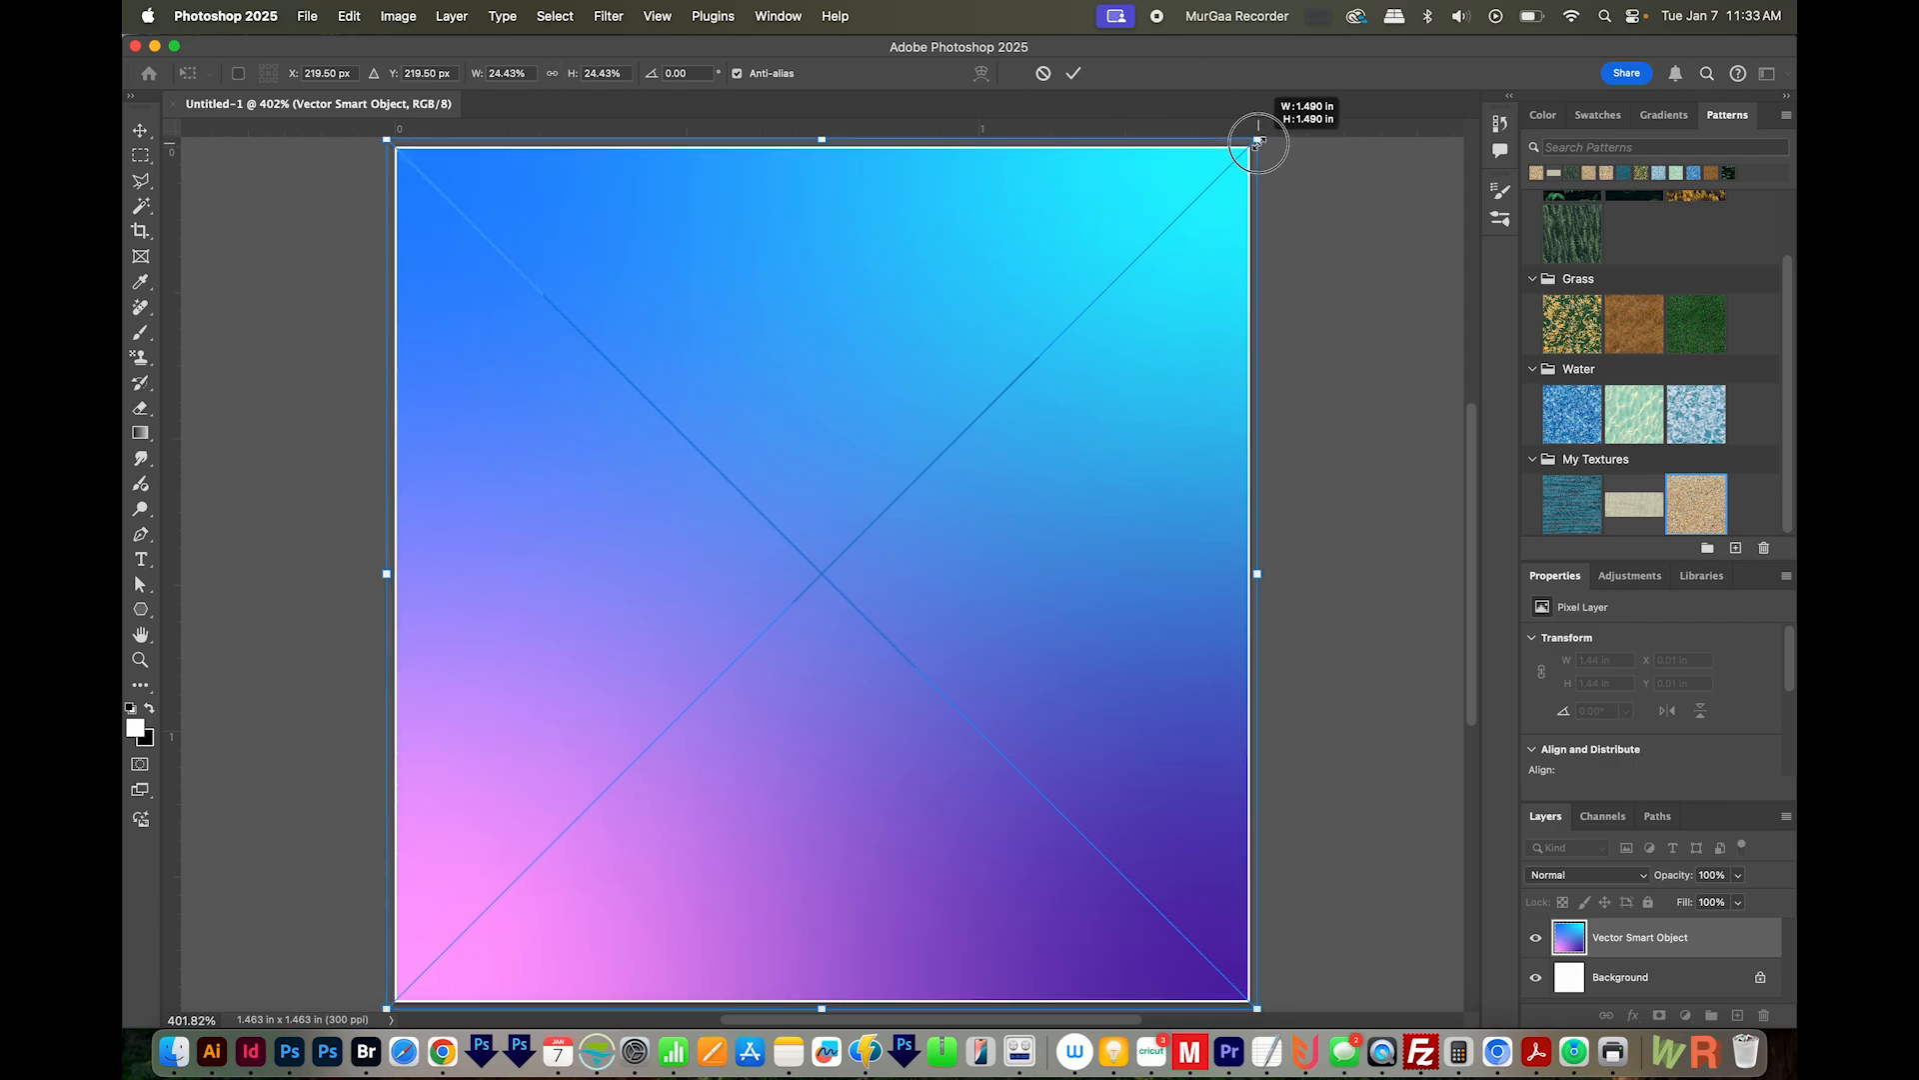
{"action": "left_click_drag", "start_coordinate": [1256, 142], "coordinate": [1261, 134]}
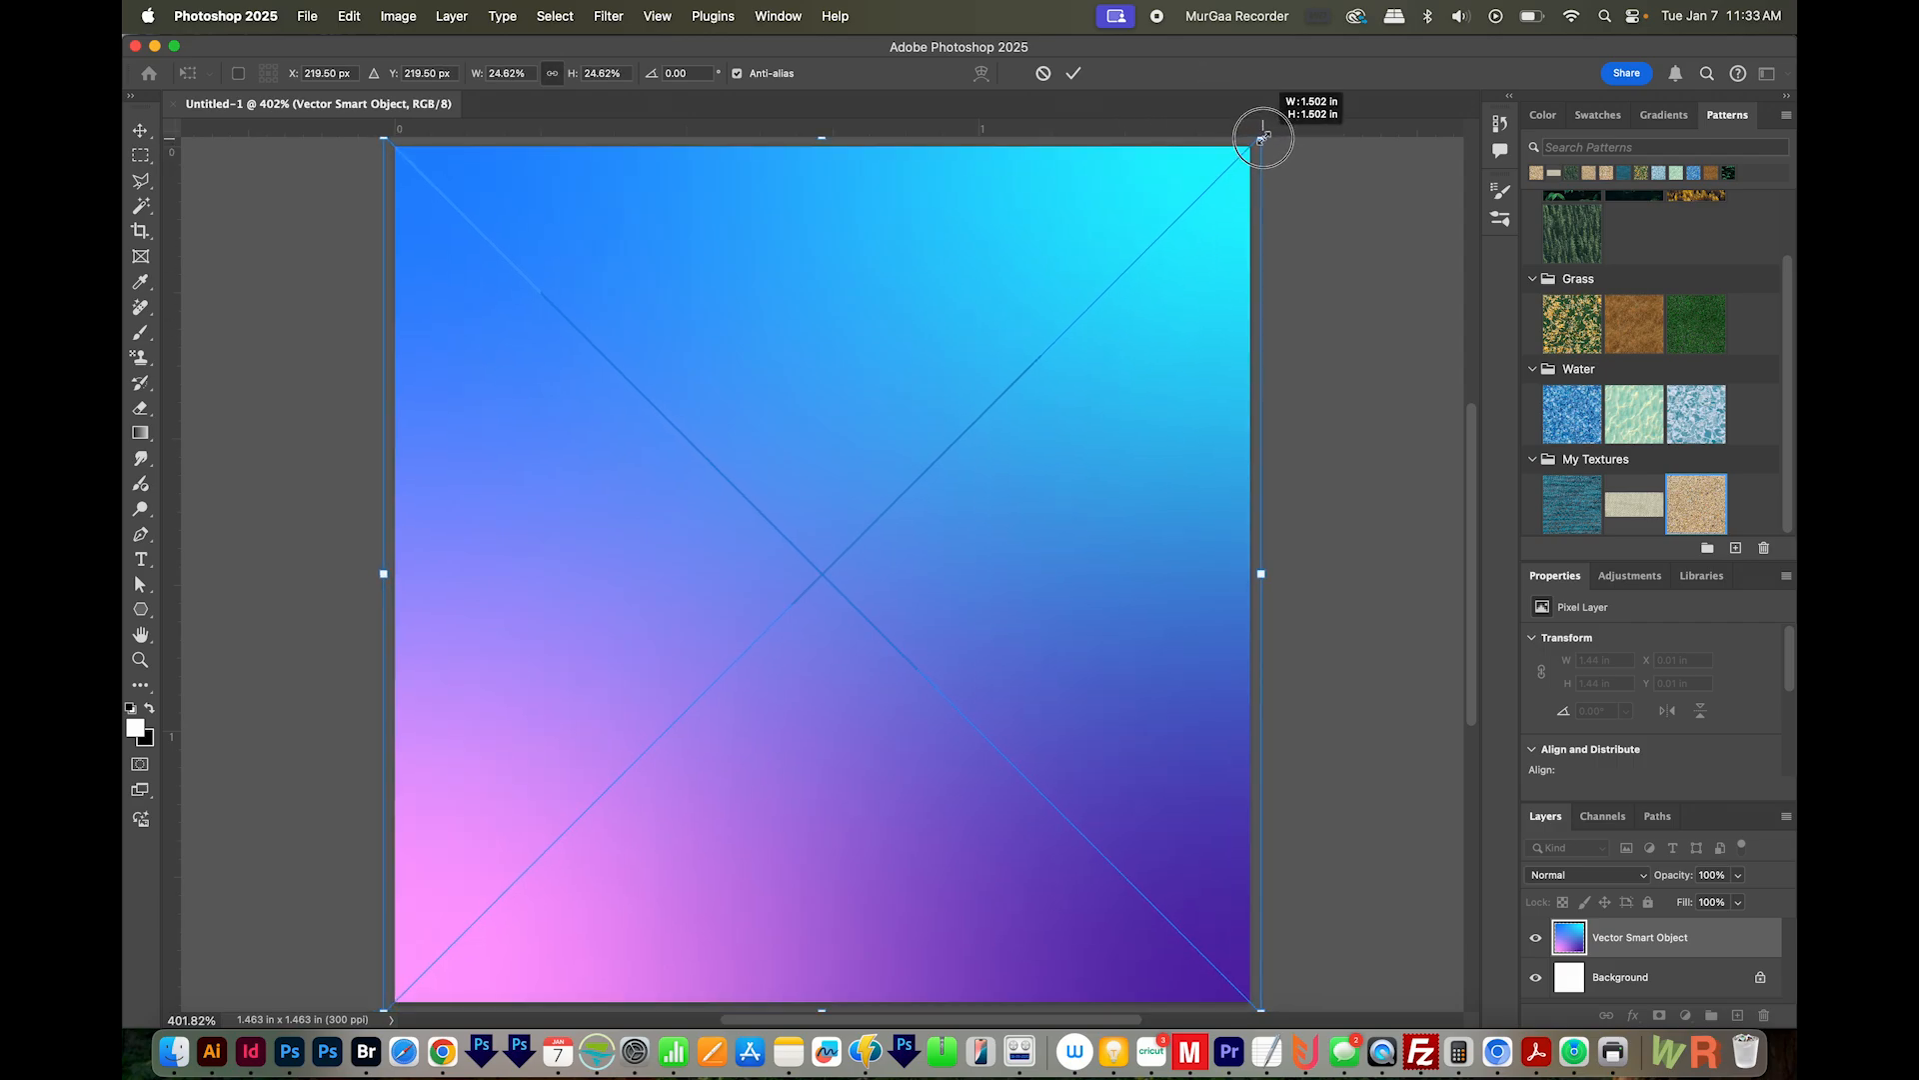
{"action": "left_click_drag", "start_coordinate": [1261, 138], "coordinate": [1257, 150]}
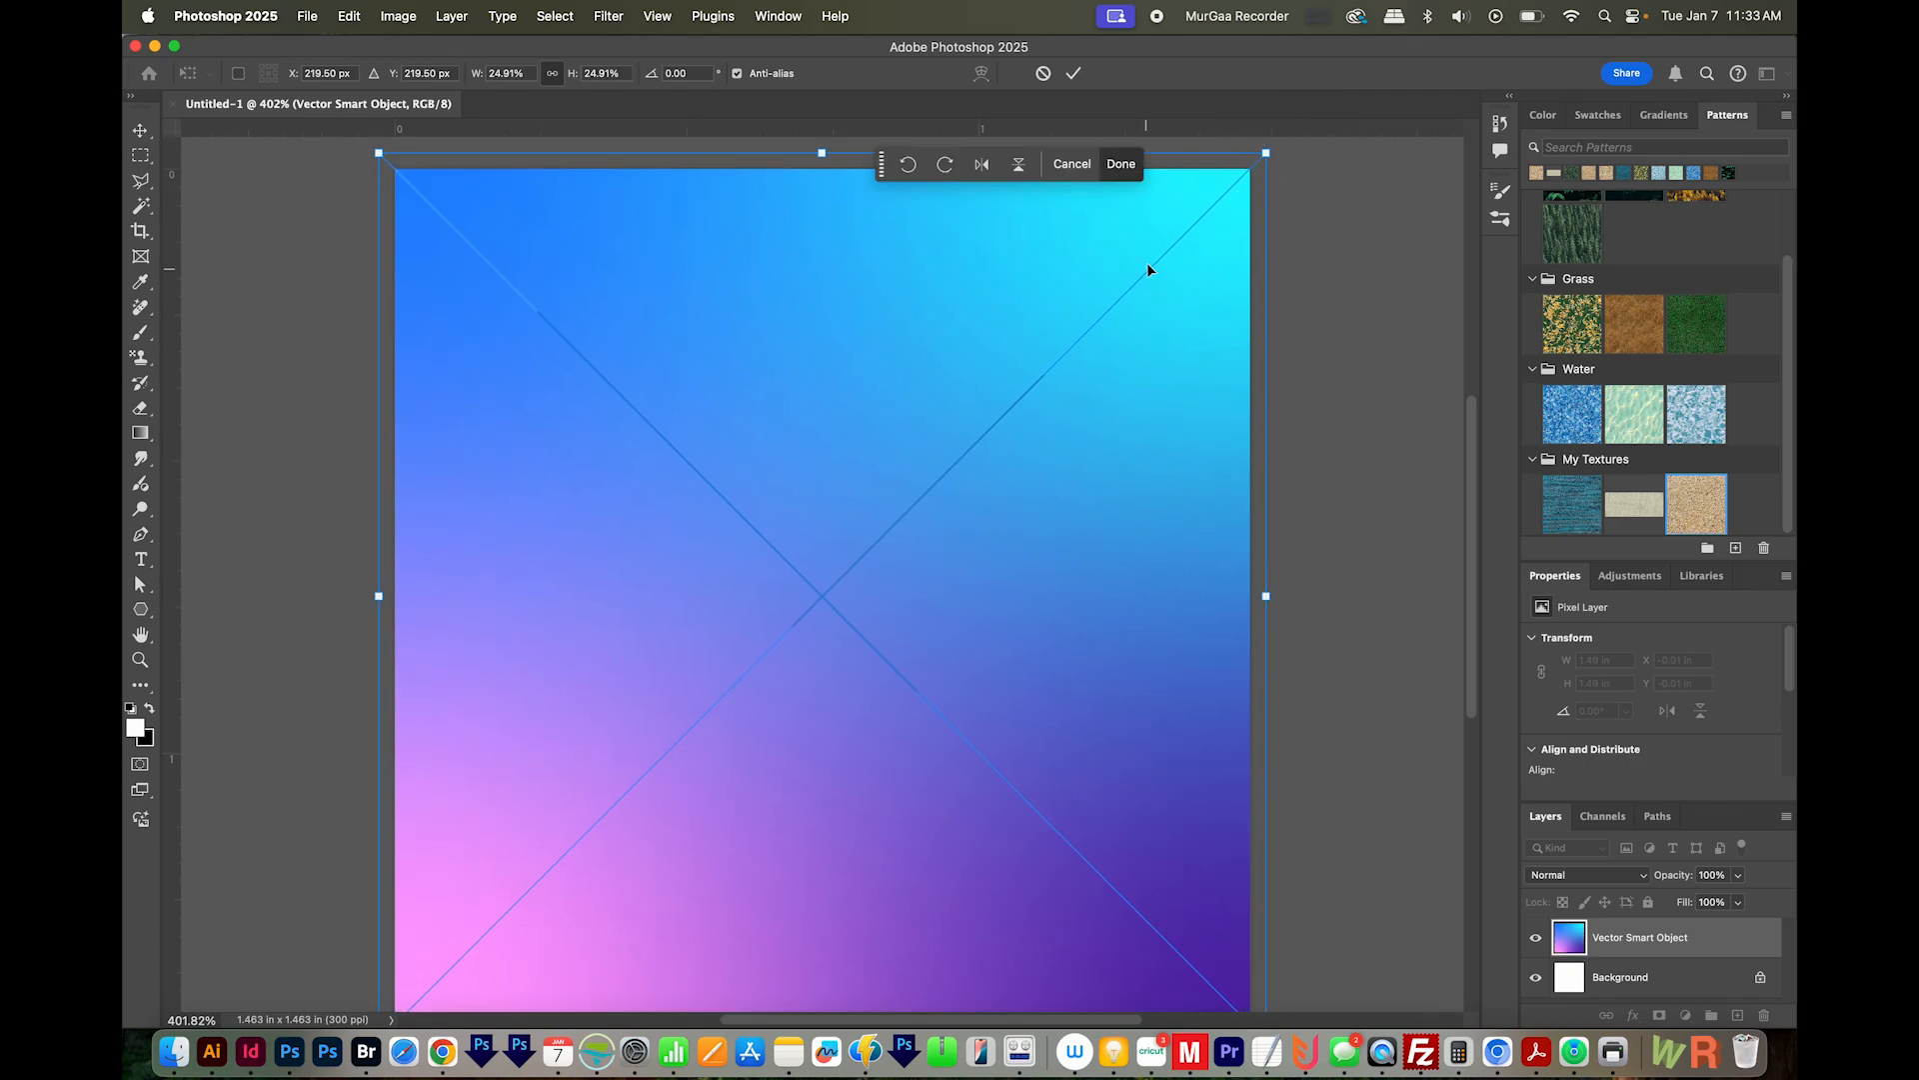
{"action": "mouse_move", "coordinate": [1274, 156]}
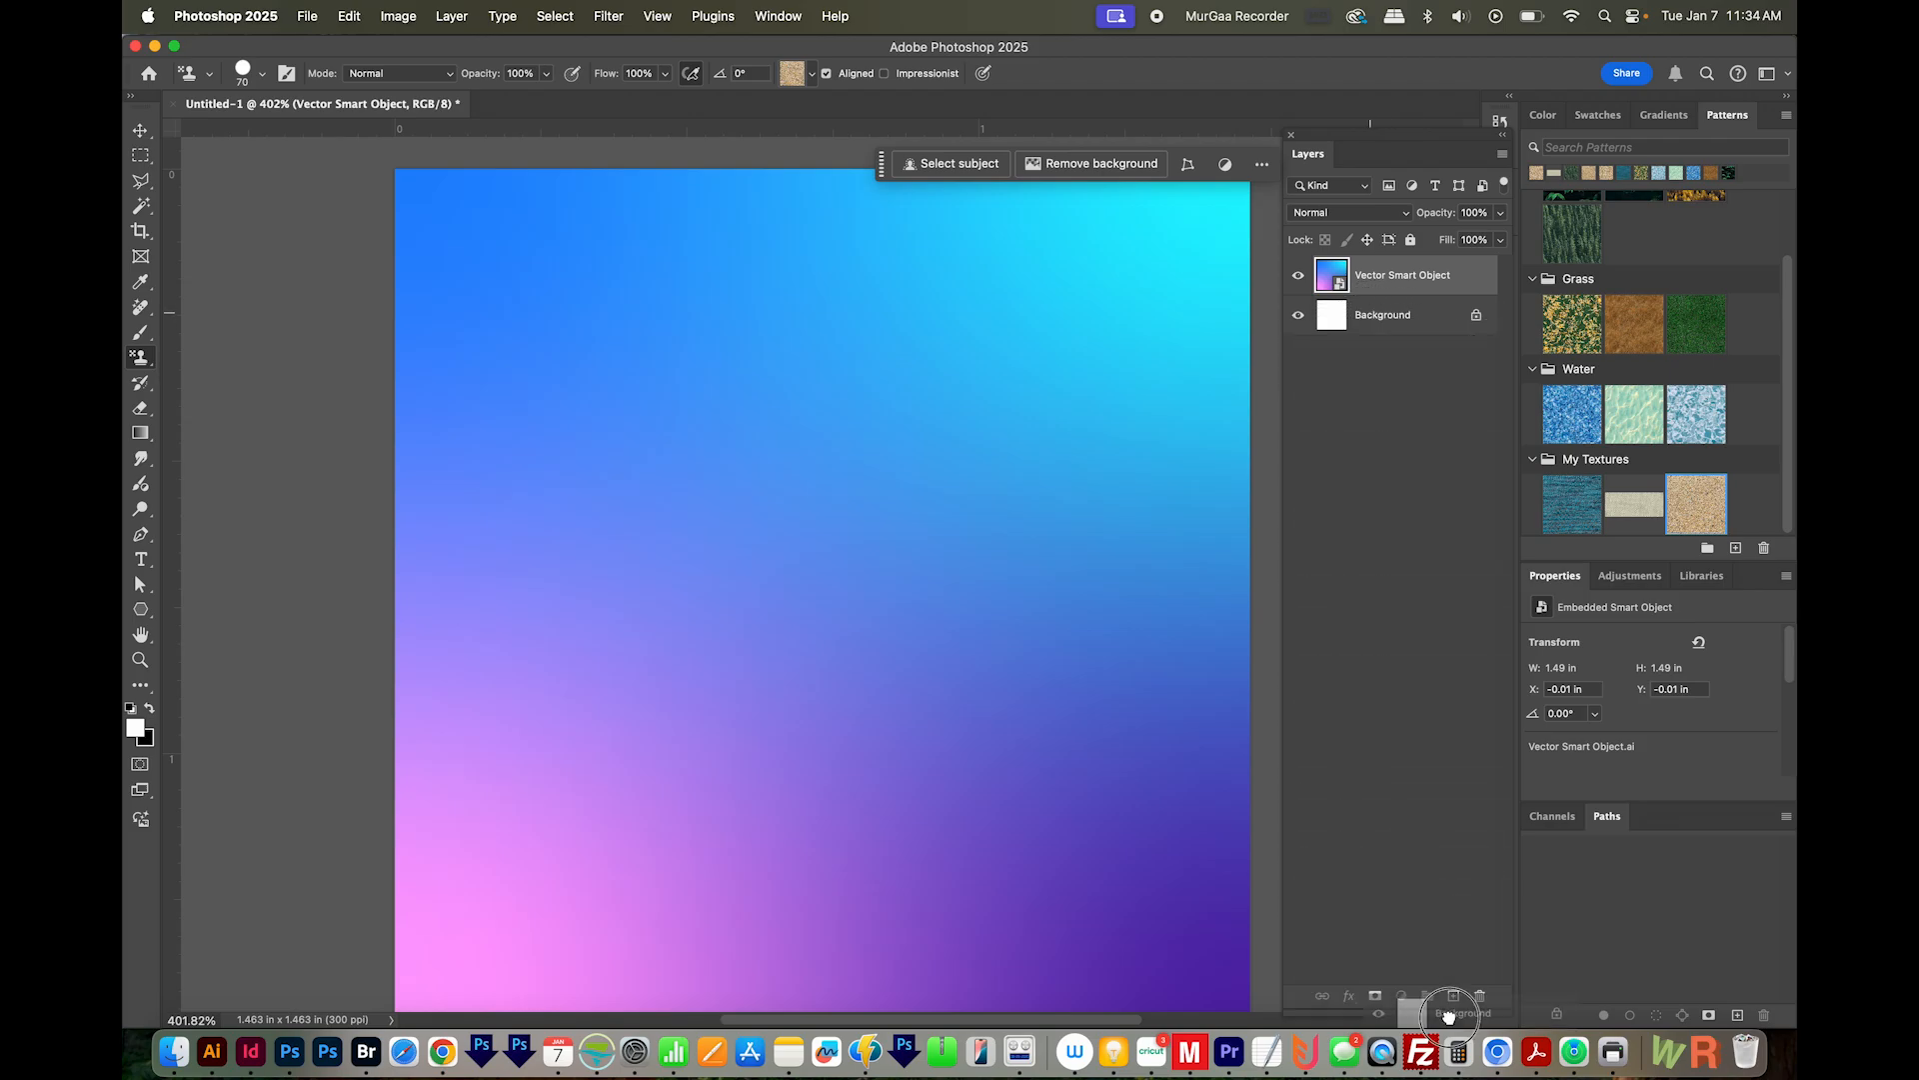
Duplicate the Vector Smart Object layer and rasterize the top copy.
{"action": "left_click", "coordinate": [1451, 1014]}
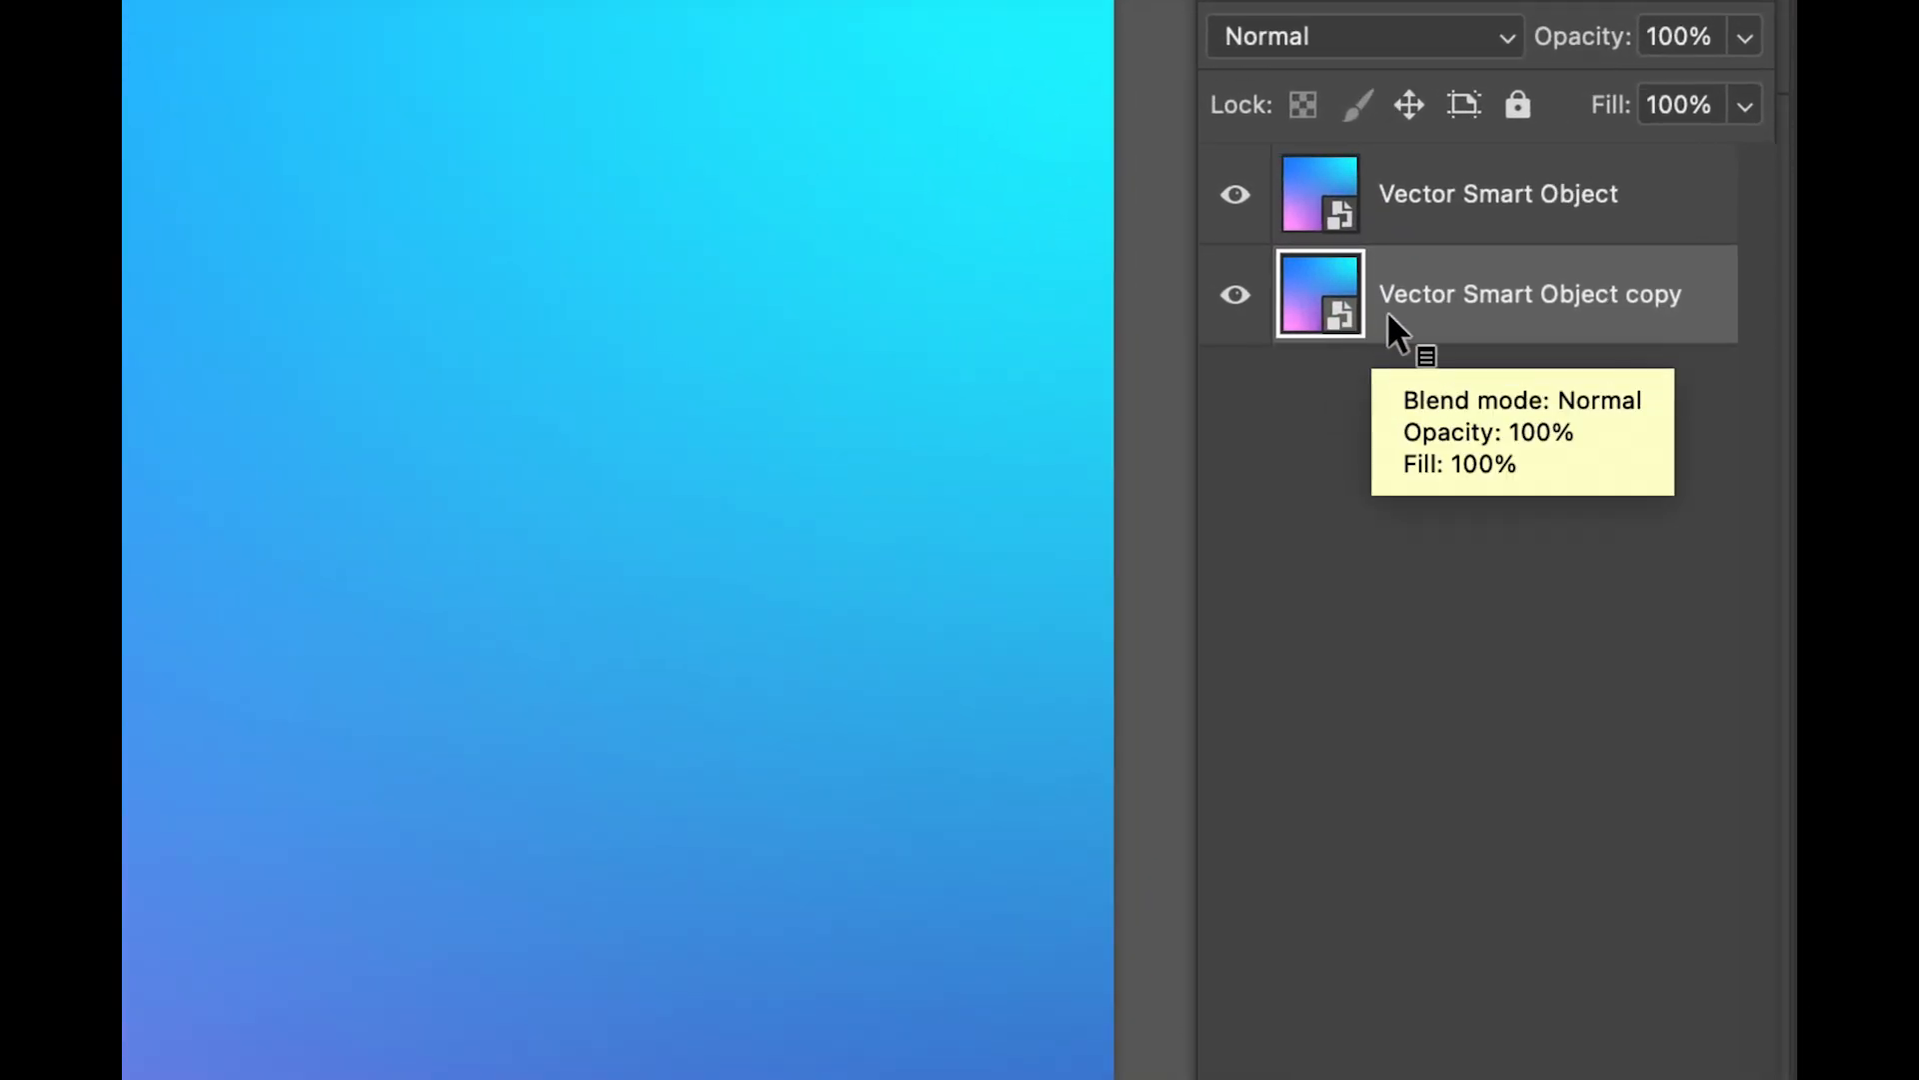
{"action": "mouse_move", "coordinate": [1345, 330]}
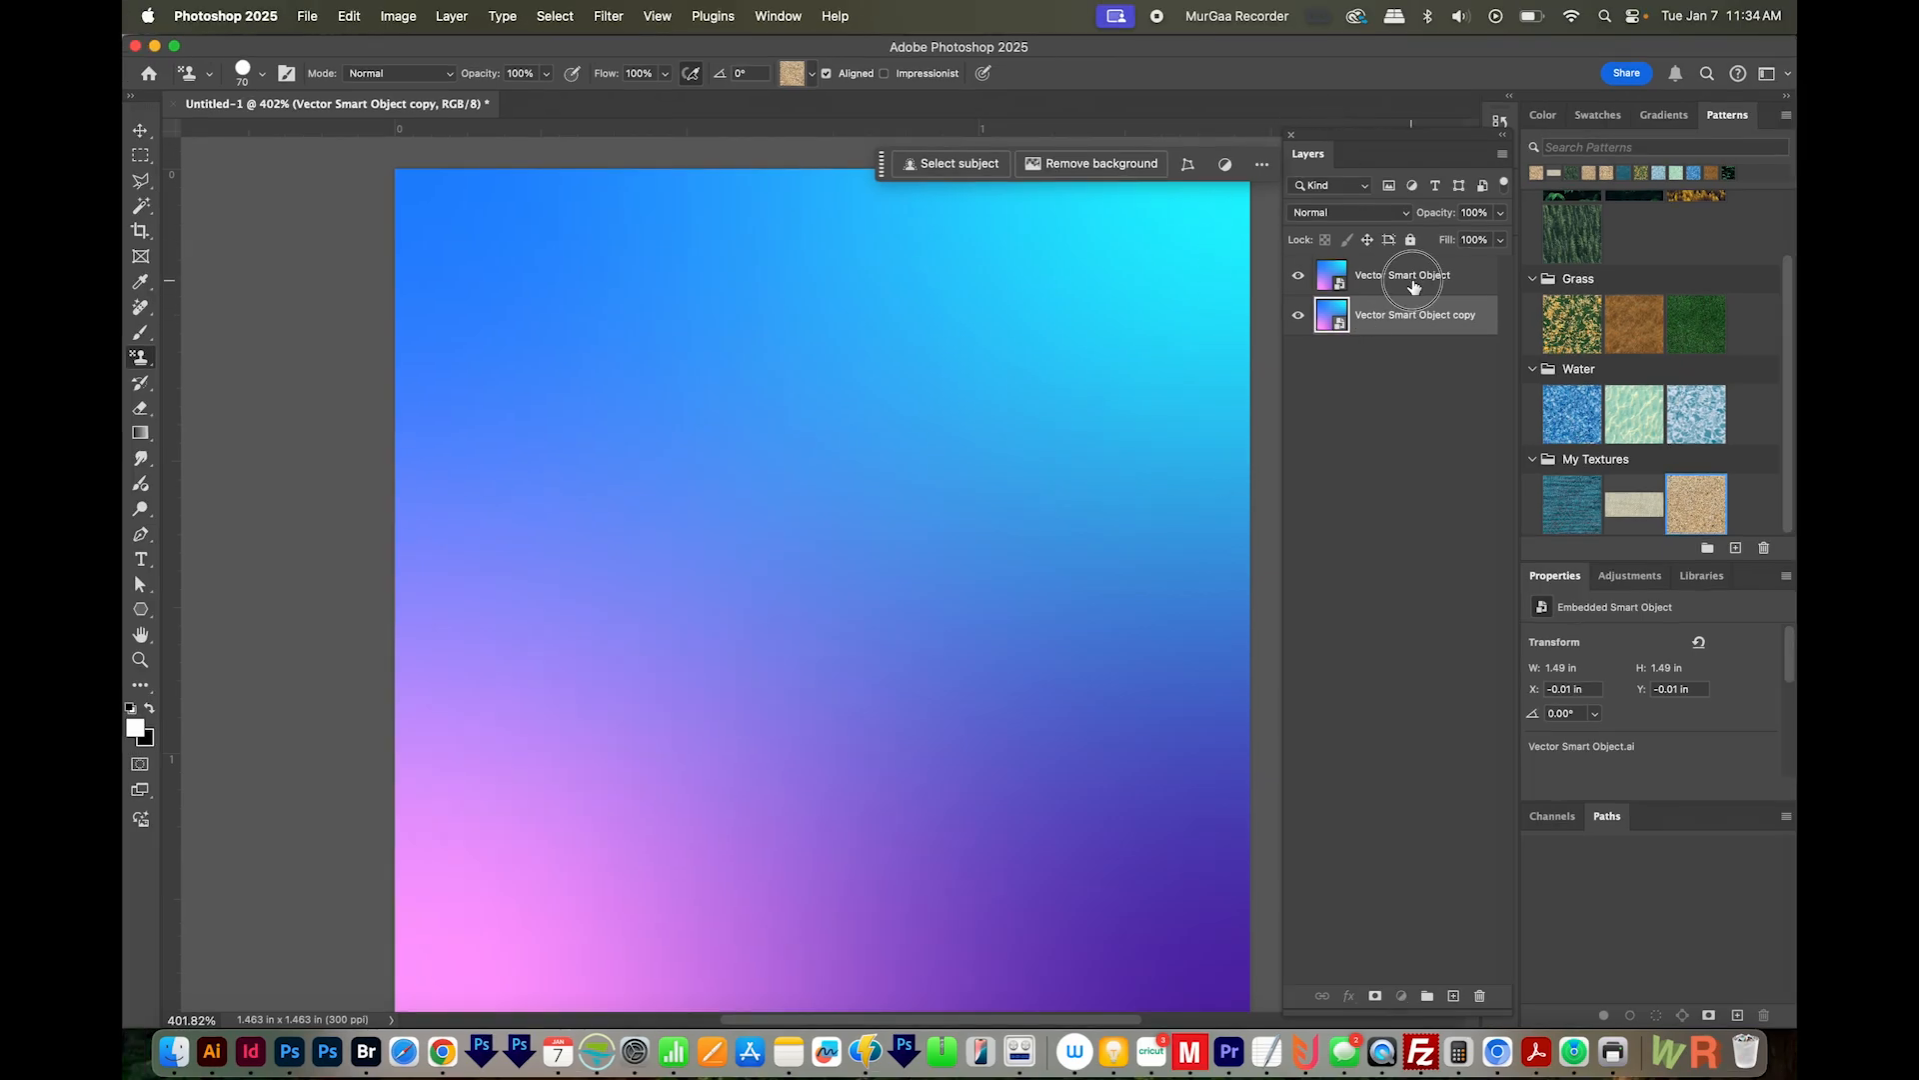
{"action": "right_click", "coordinate": [1389, 273]}
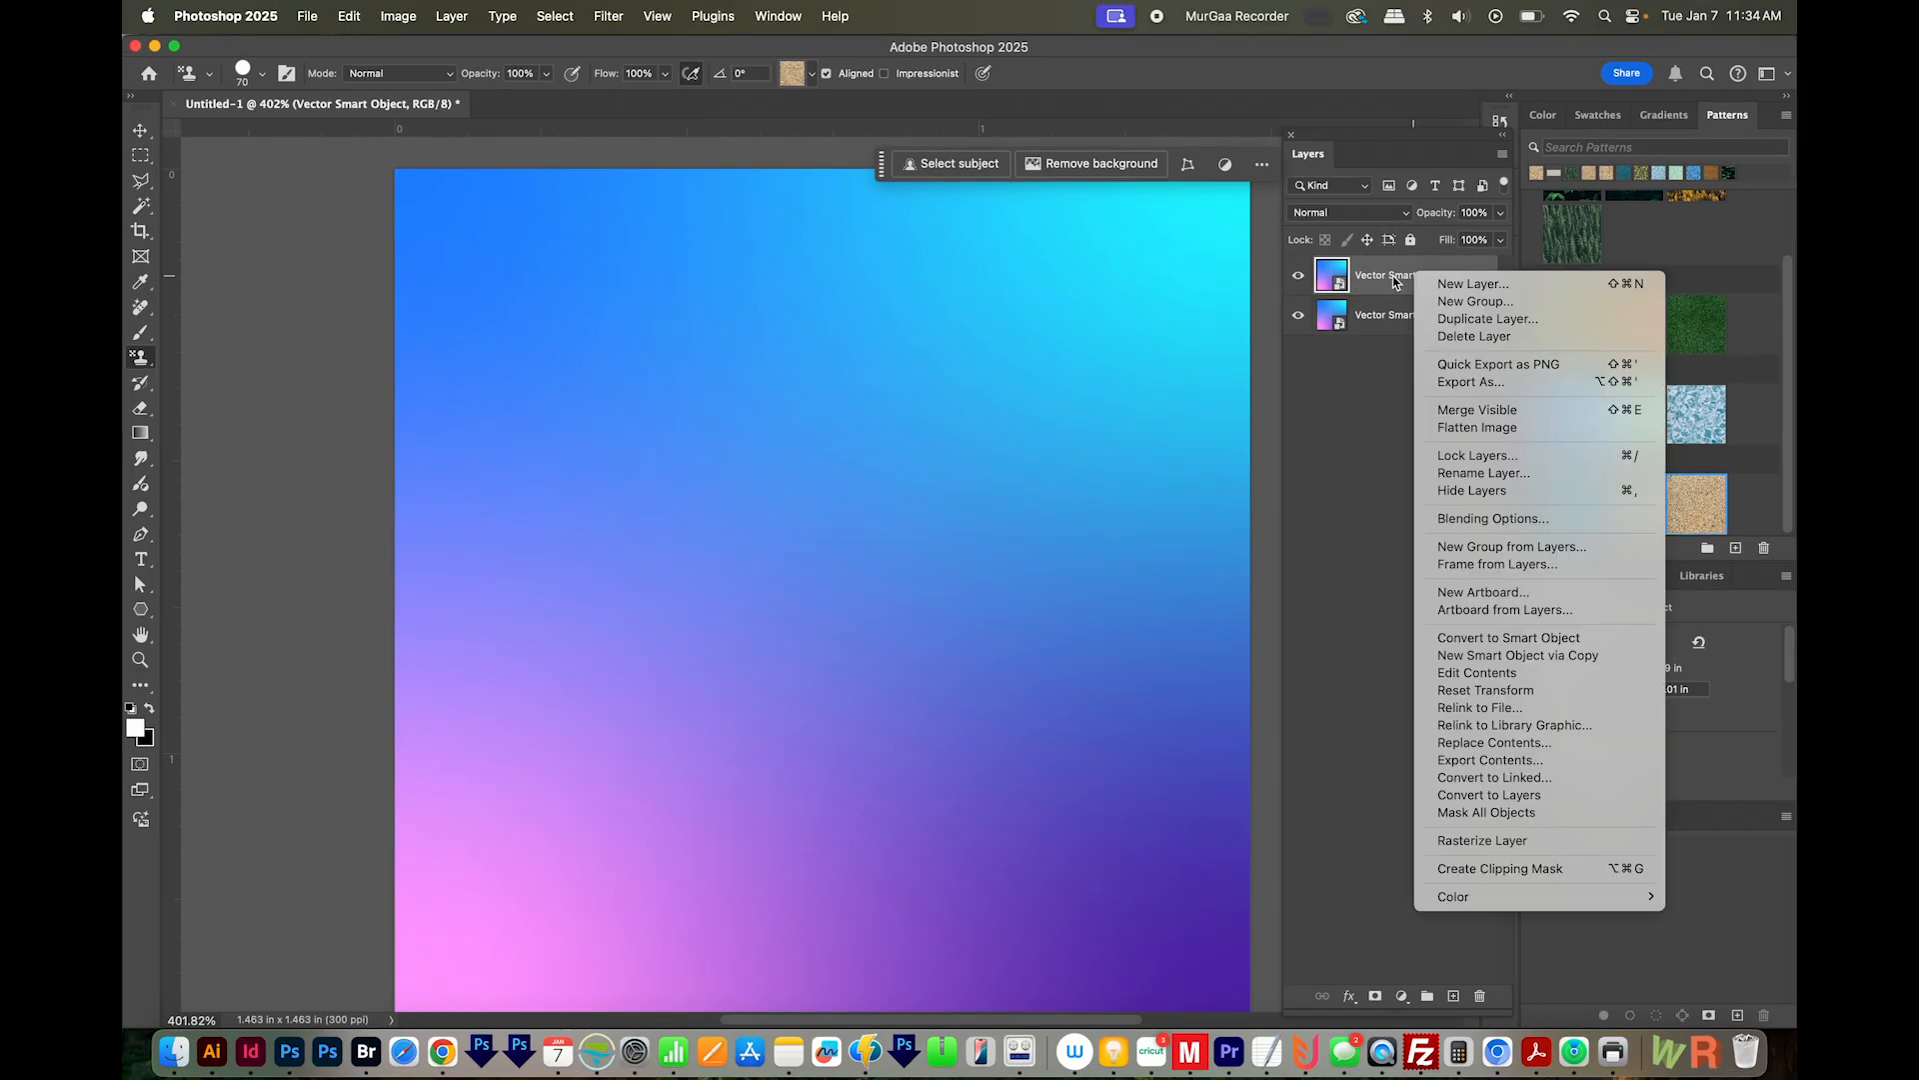
{"action": "mouse_move", "coordinate": [1535, 472]}
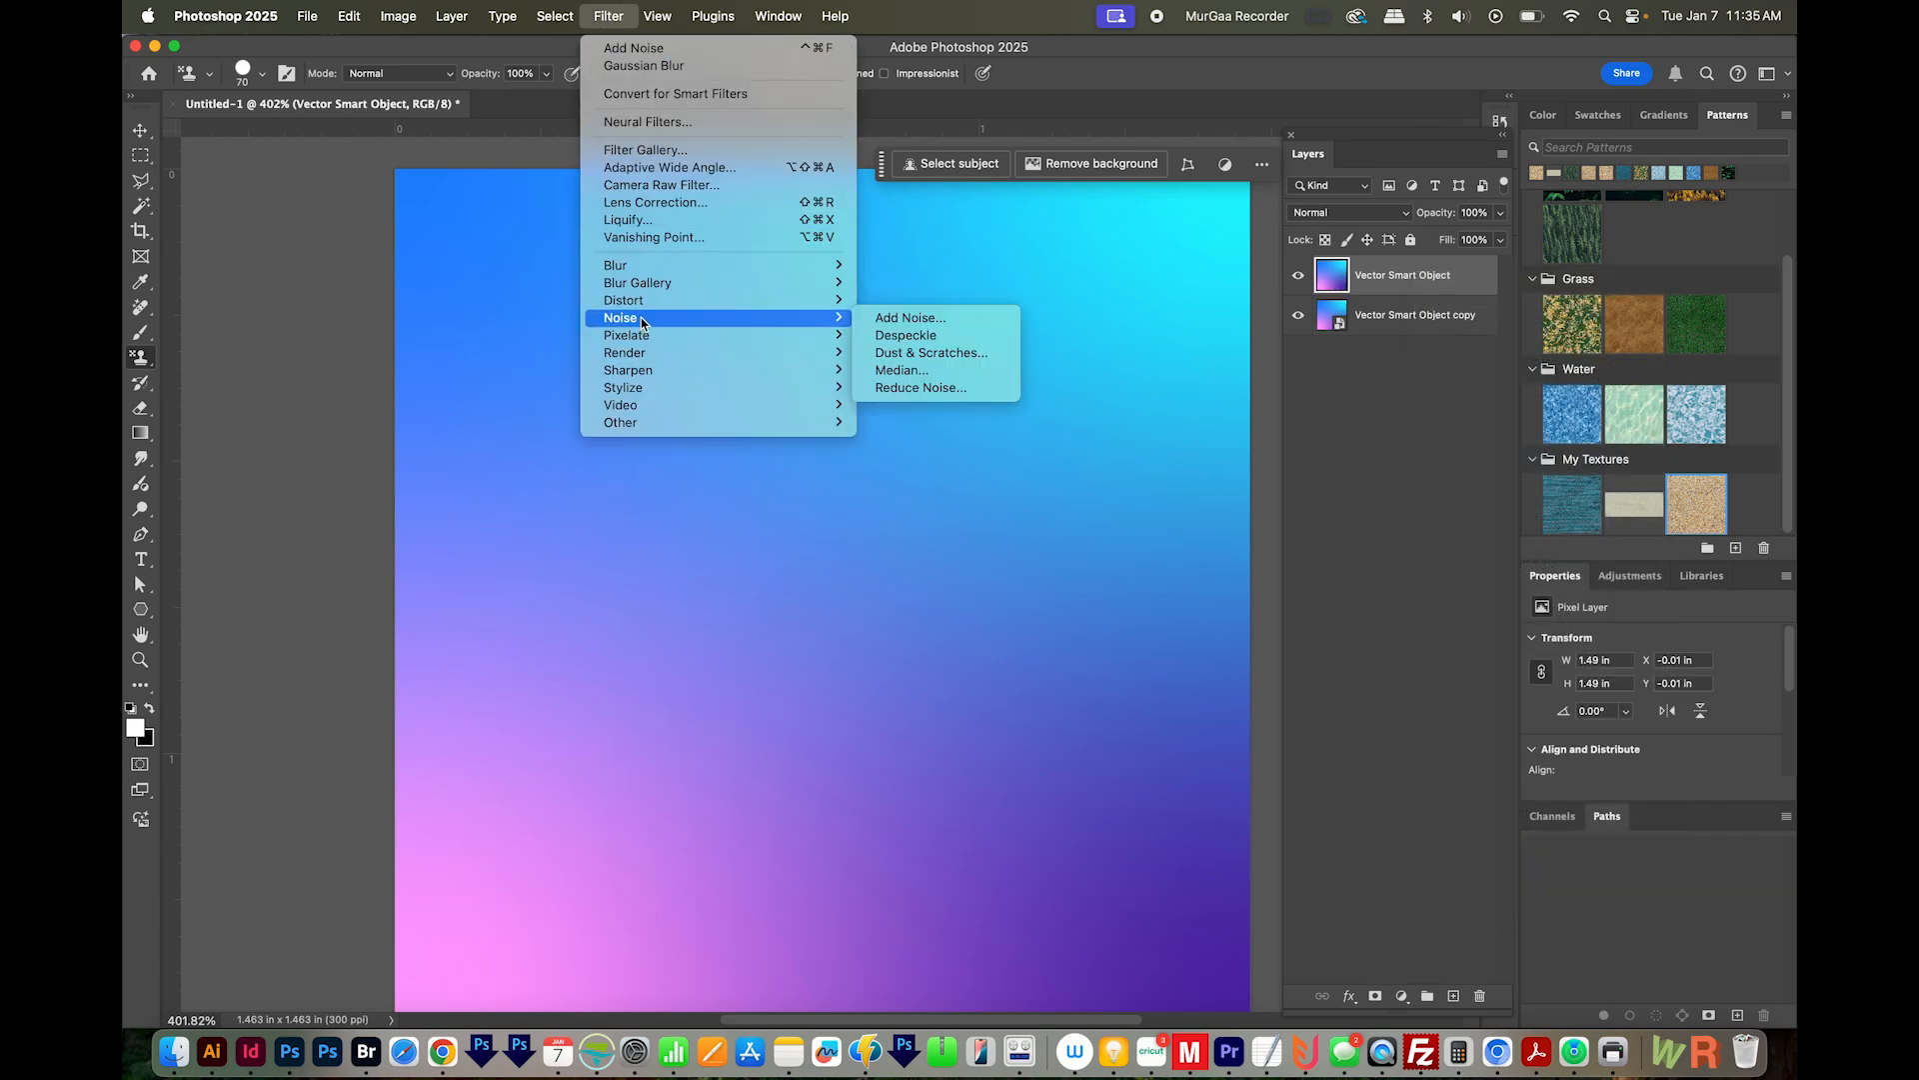
Apply Add Noise at 16% Uniform, Monochromatic to the top gradient layer.
{"action": "left_click", "coordinate": [910, 318]}
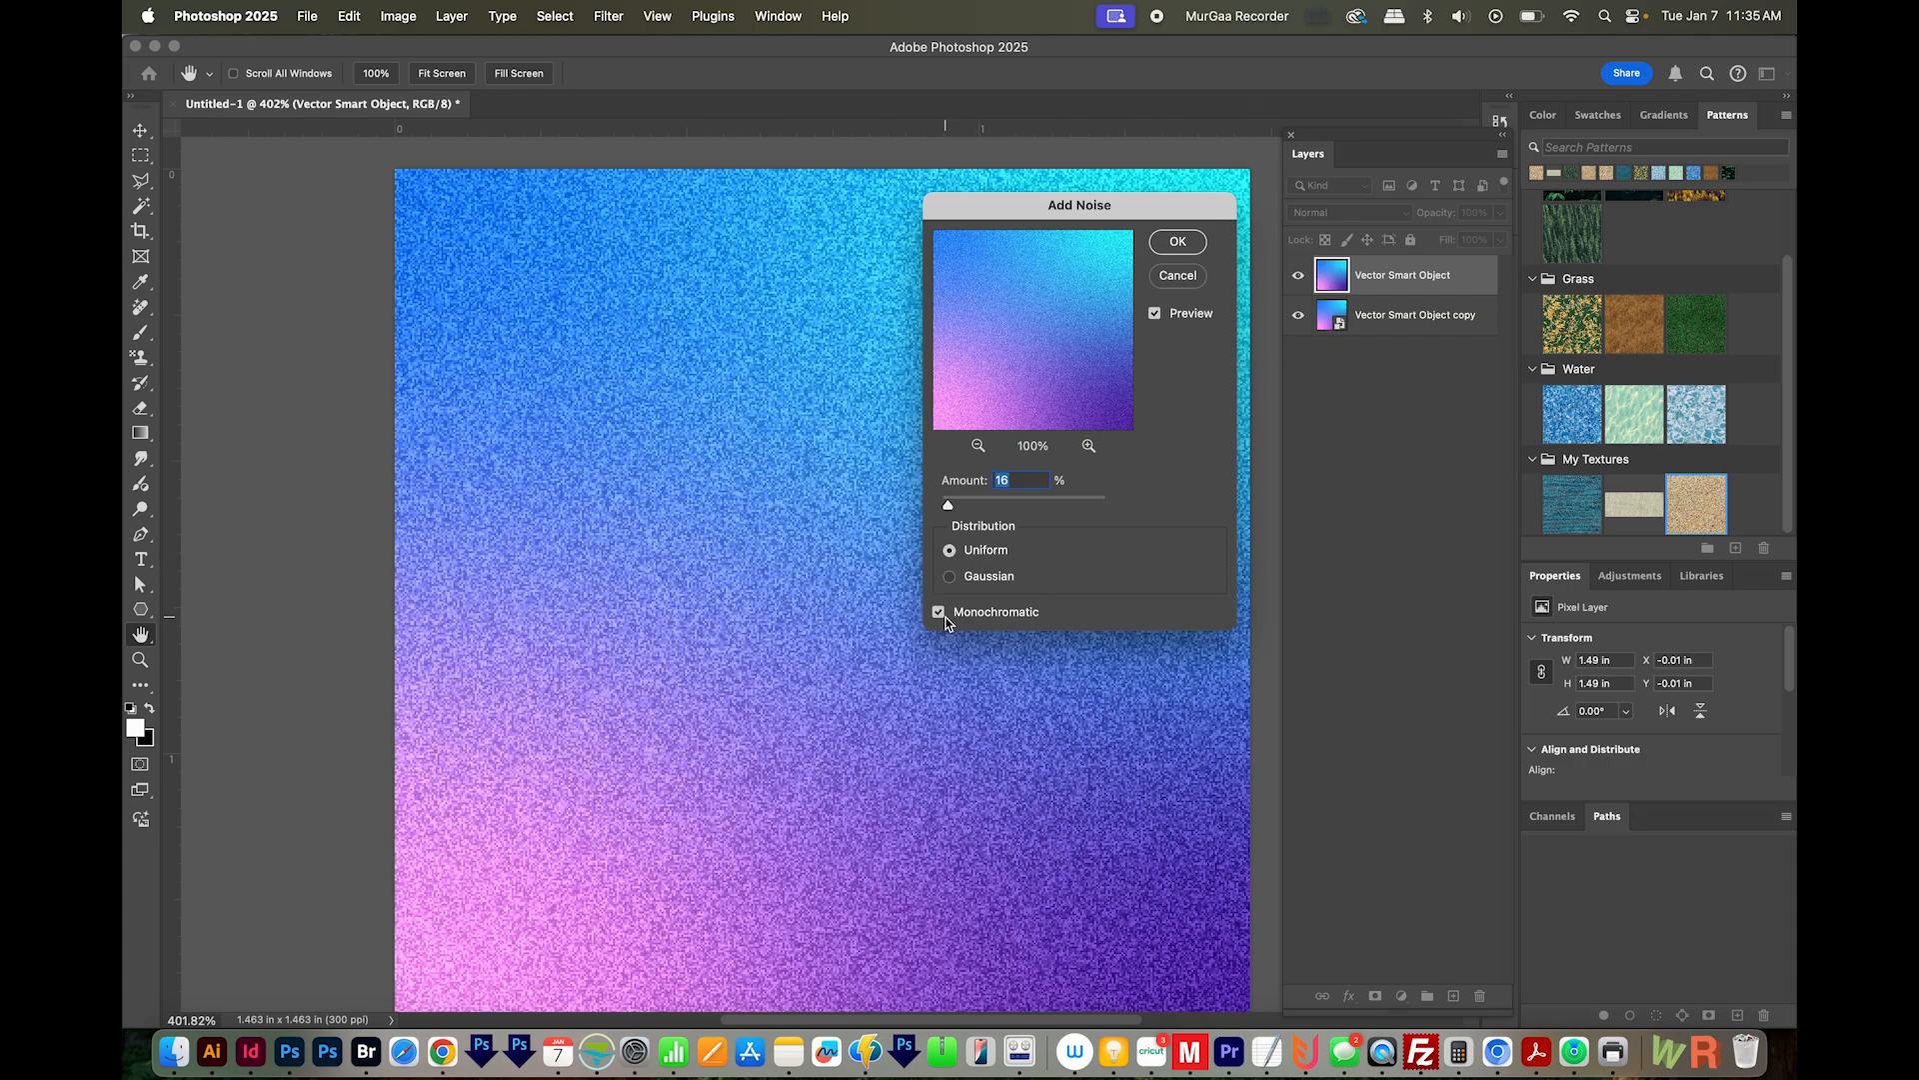
{"action": "left_click", "coordinate": [1175, 240]}
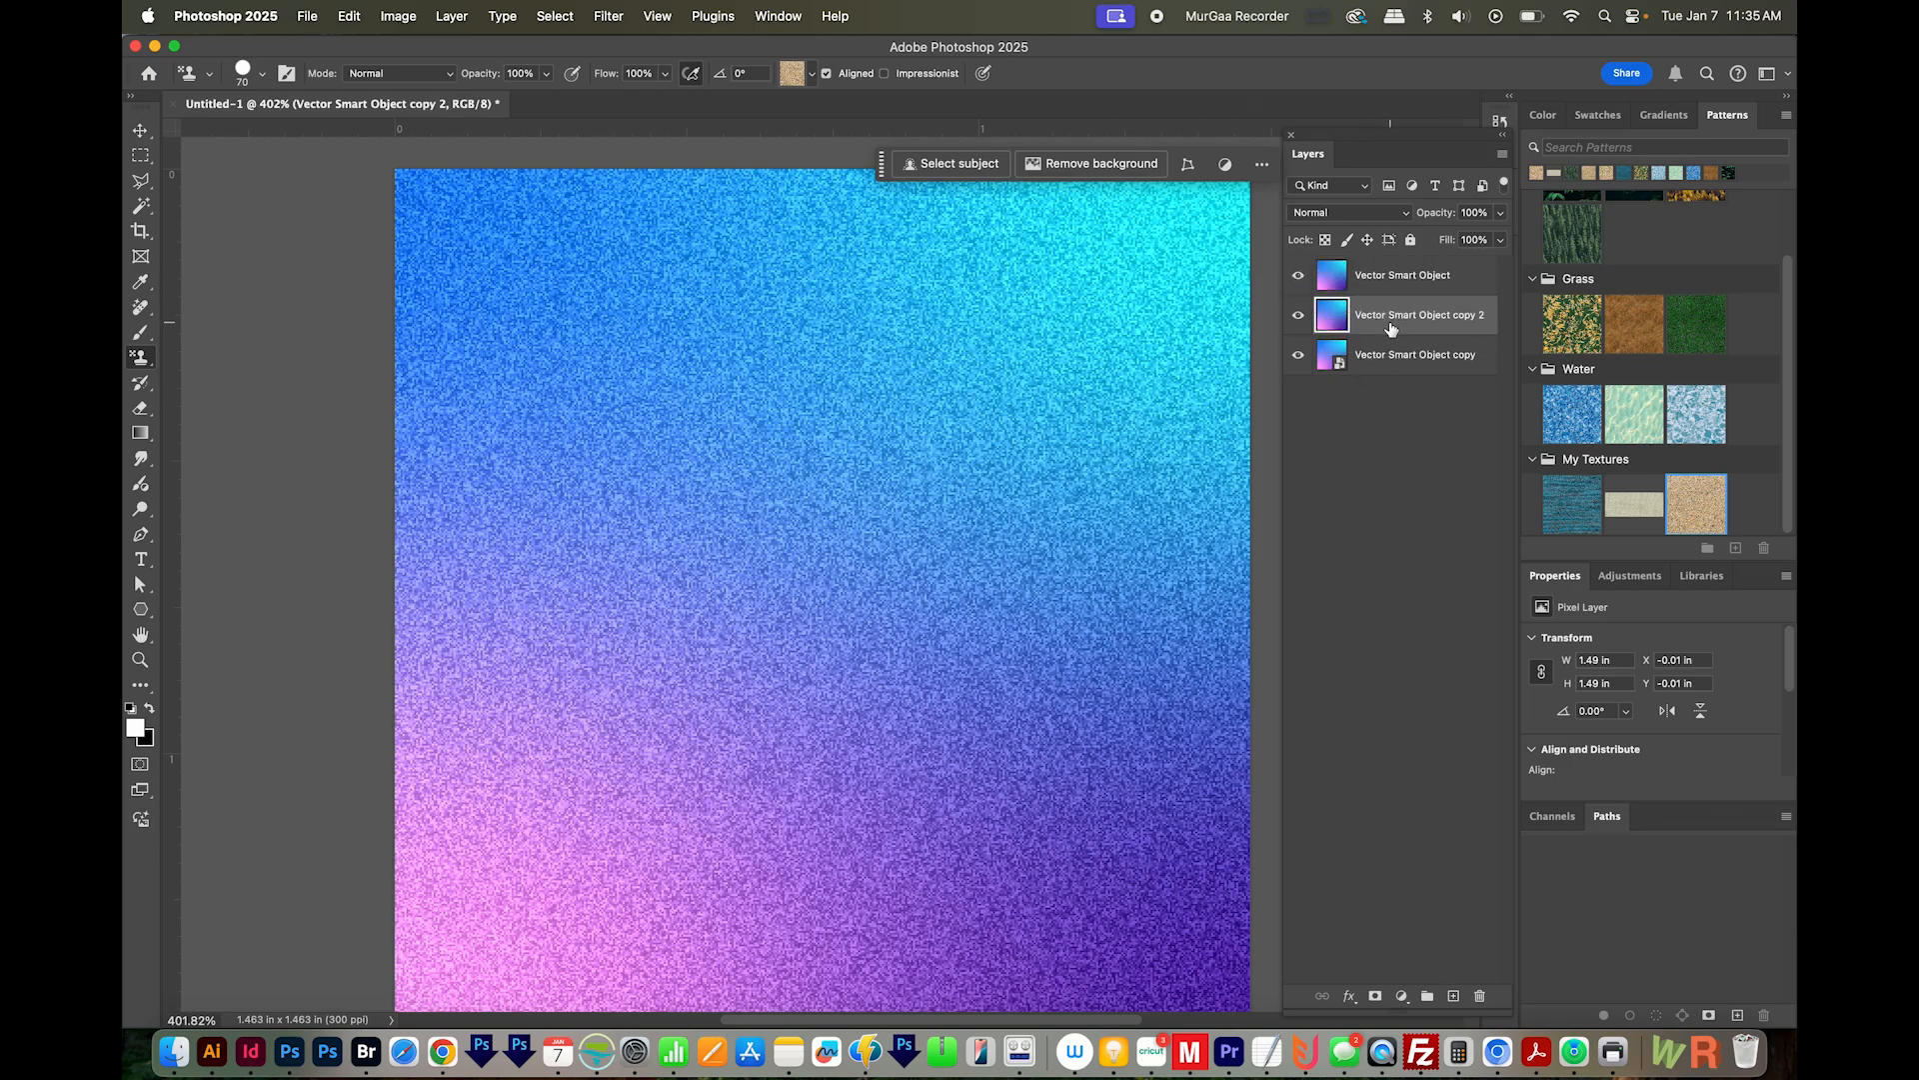
Set the top noisy layer to Multiply blend mode at 35% opacity.
{"action": "left_click", "coordinate": [1403, 274]}
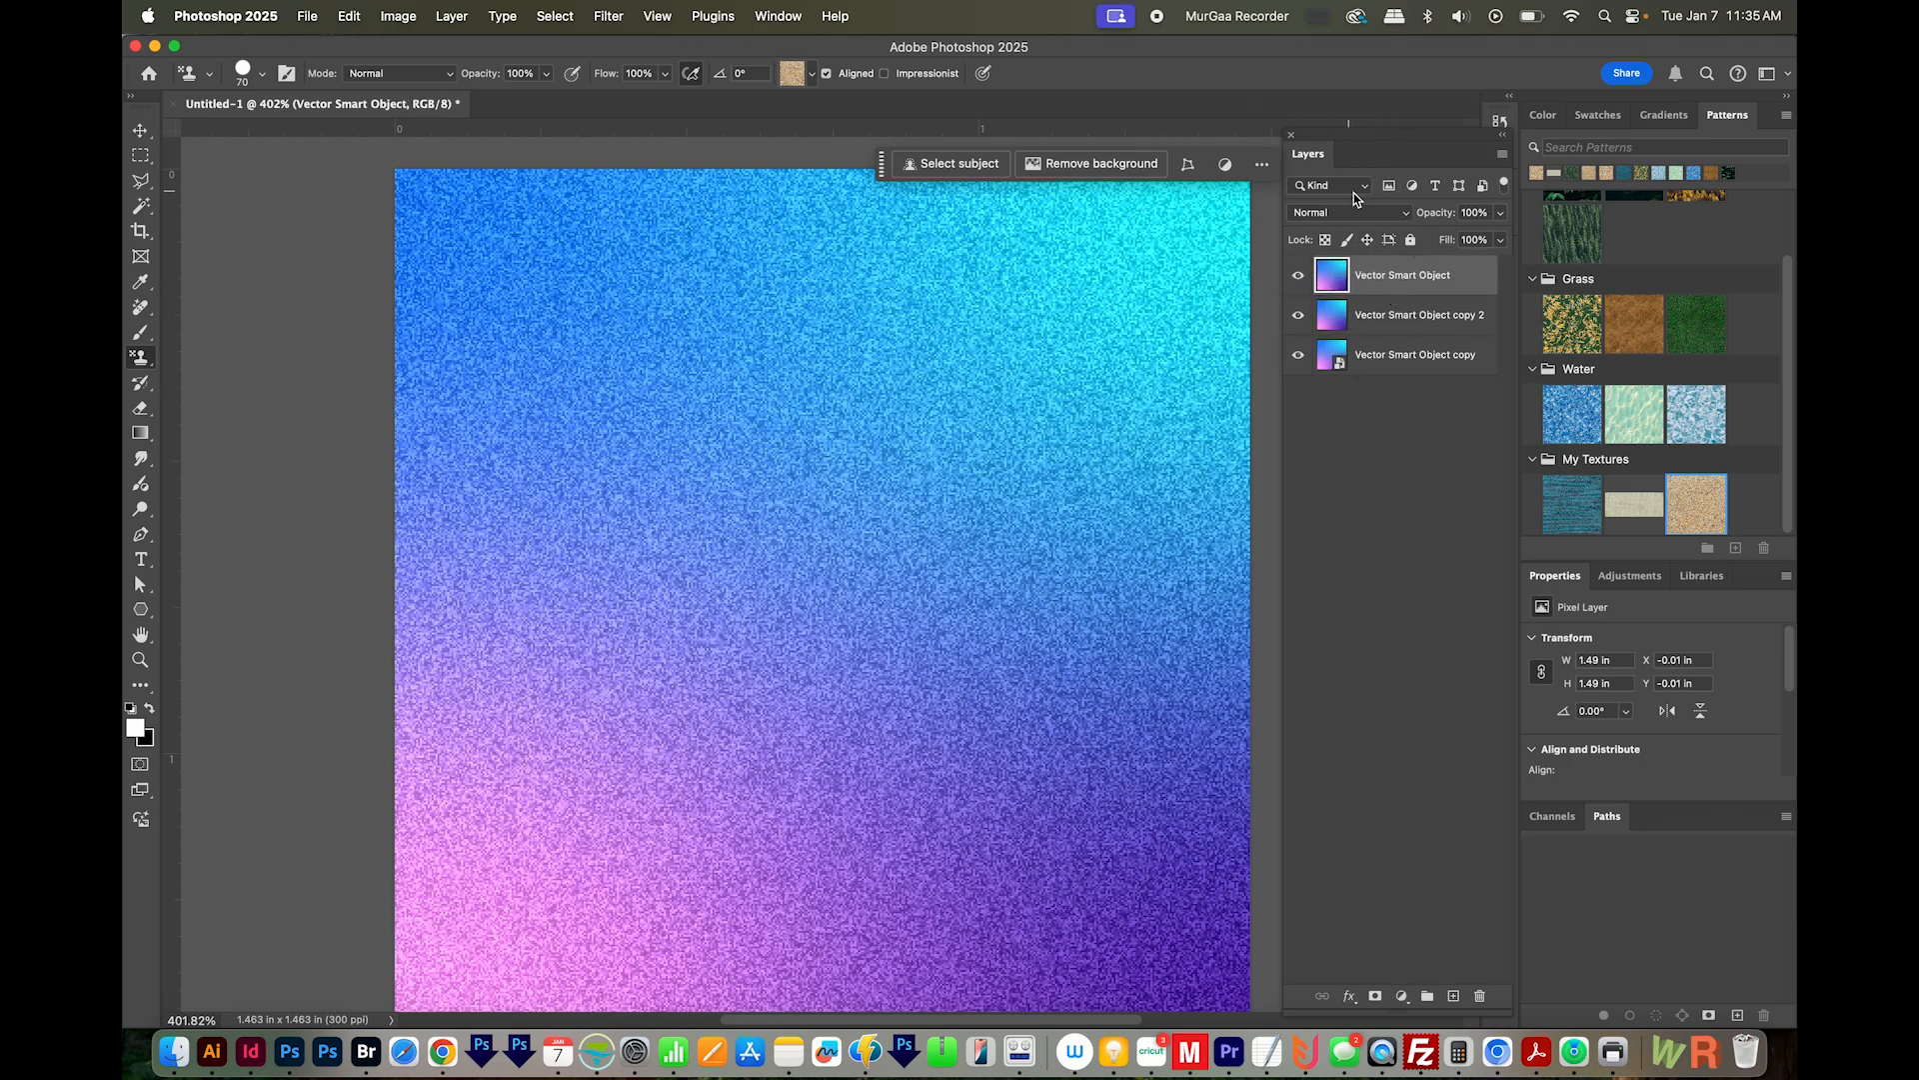
{"action": "left_click", "coordinate": [1345, 212]}
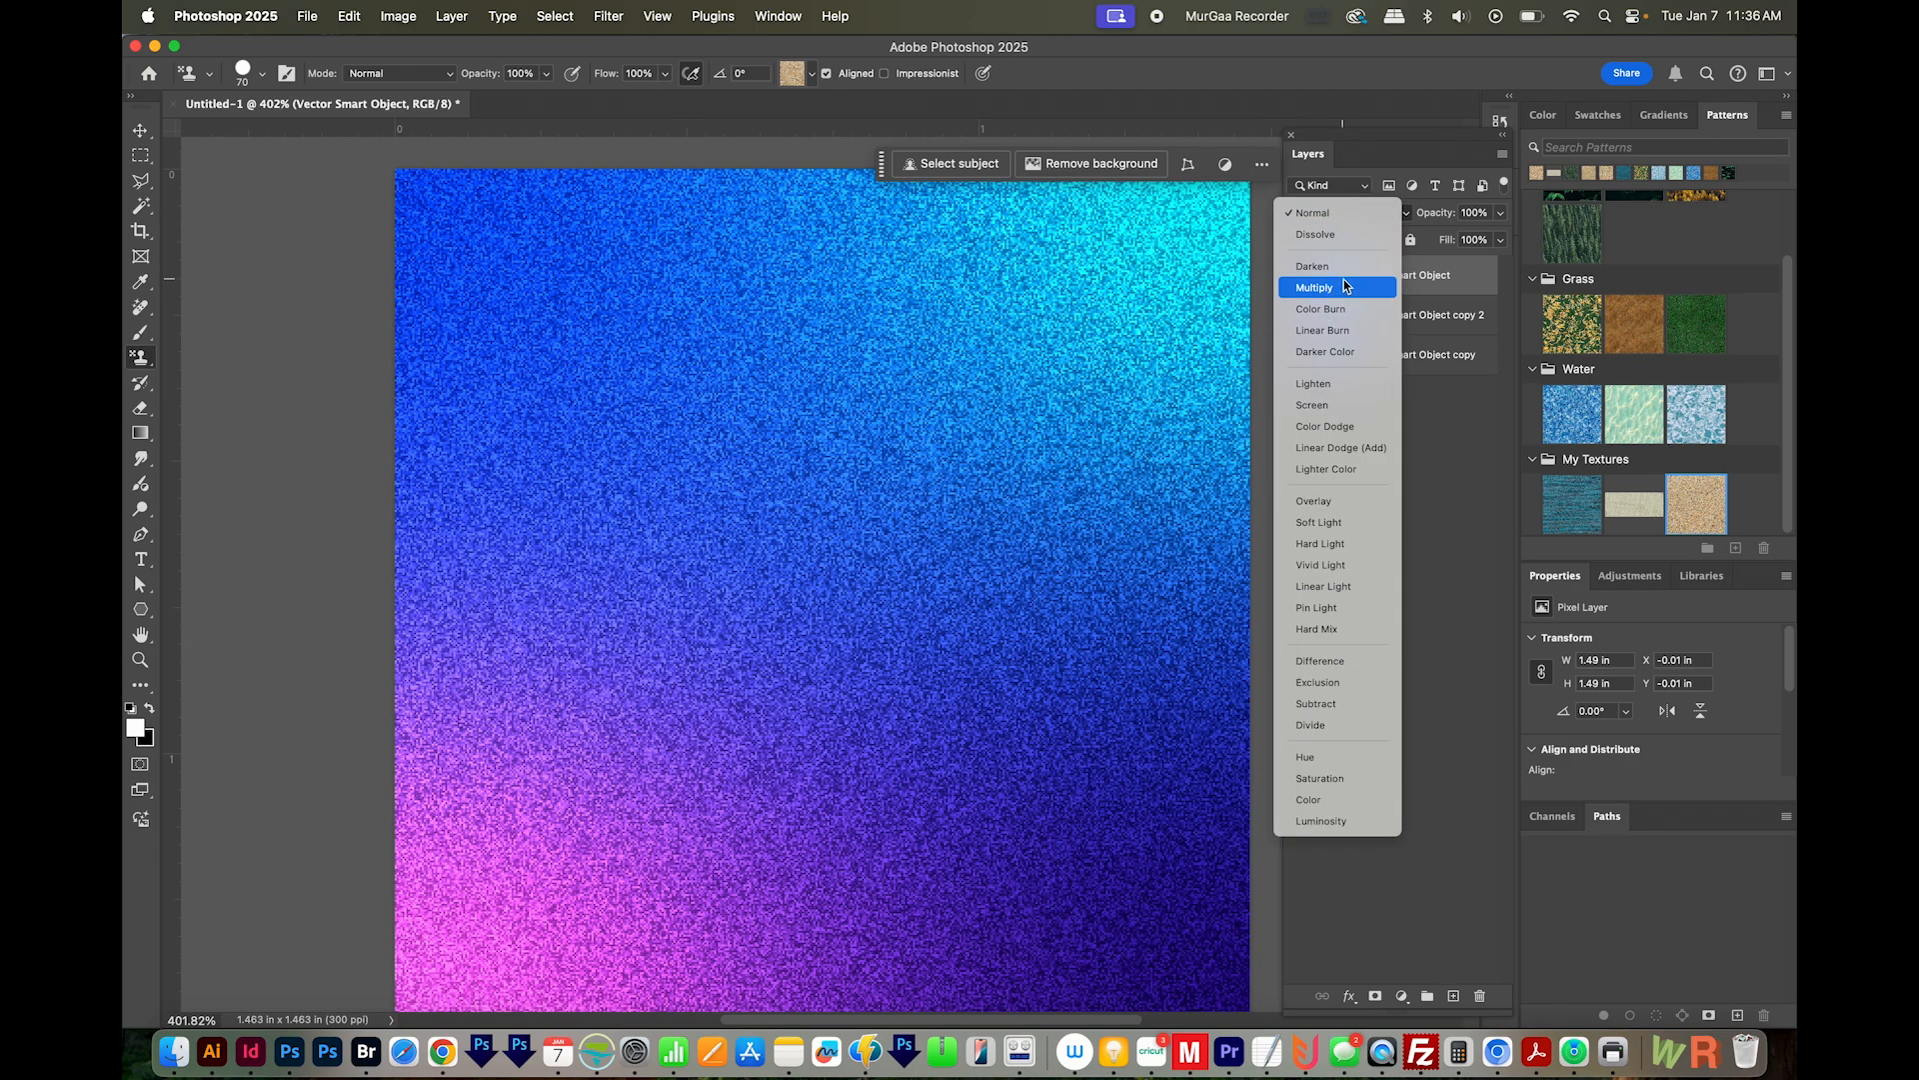
{"action": "left_click", "coordinate": [1313, 286]}
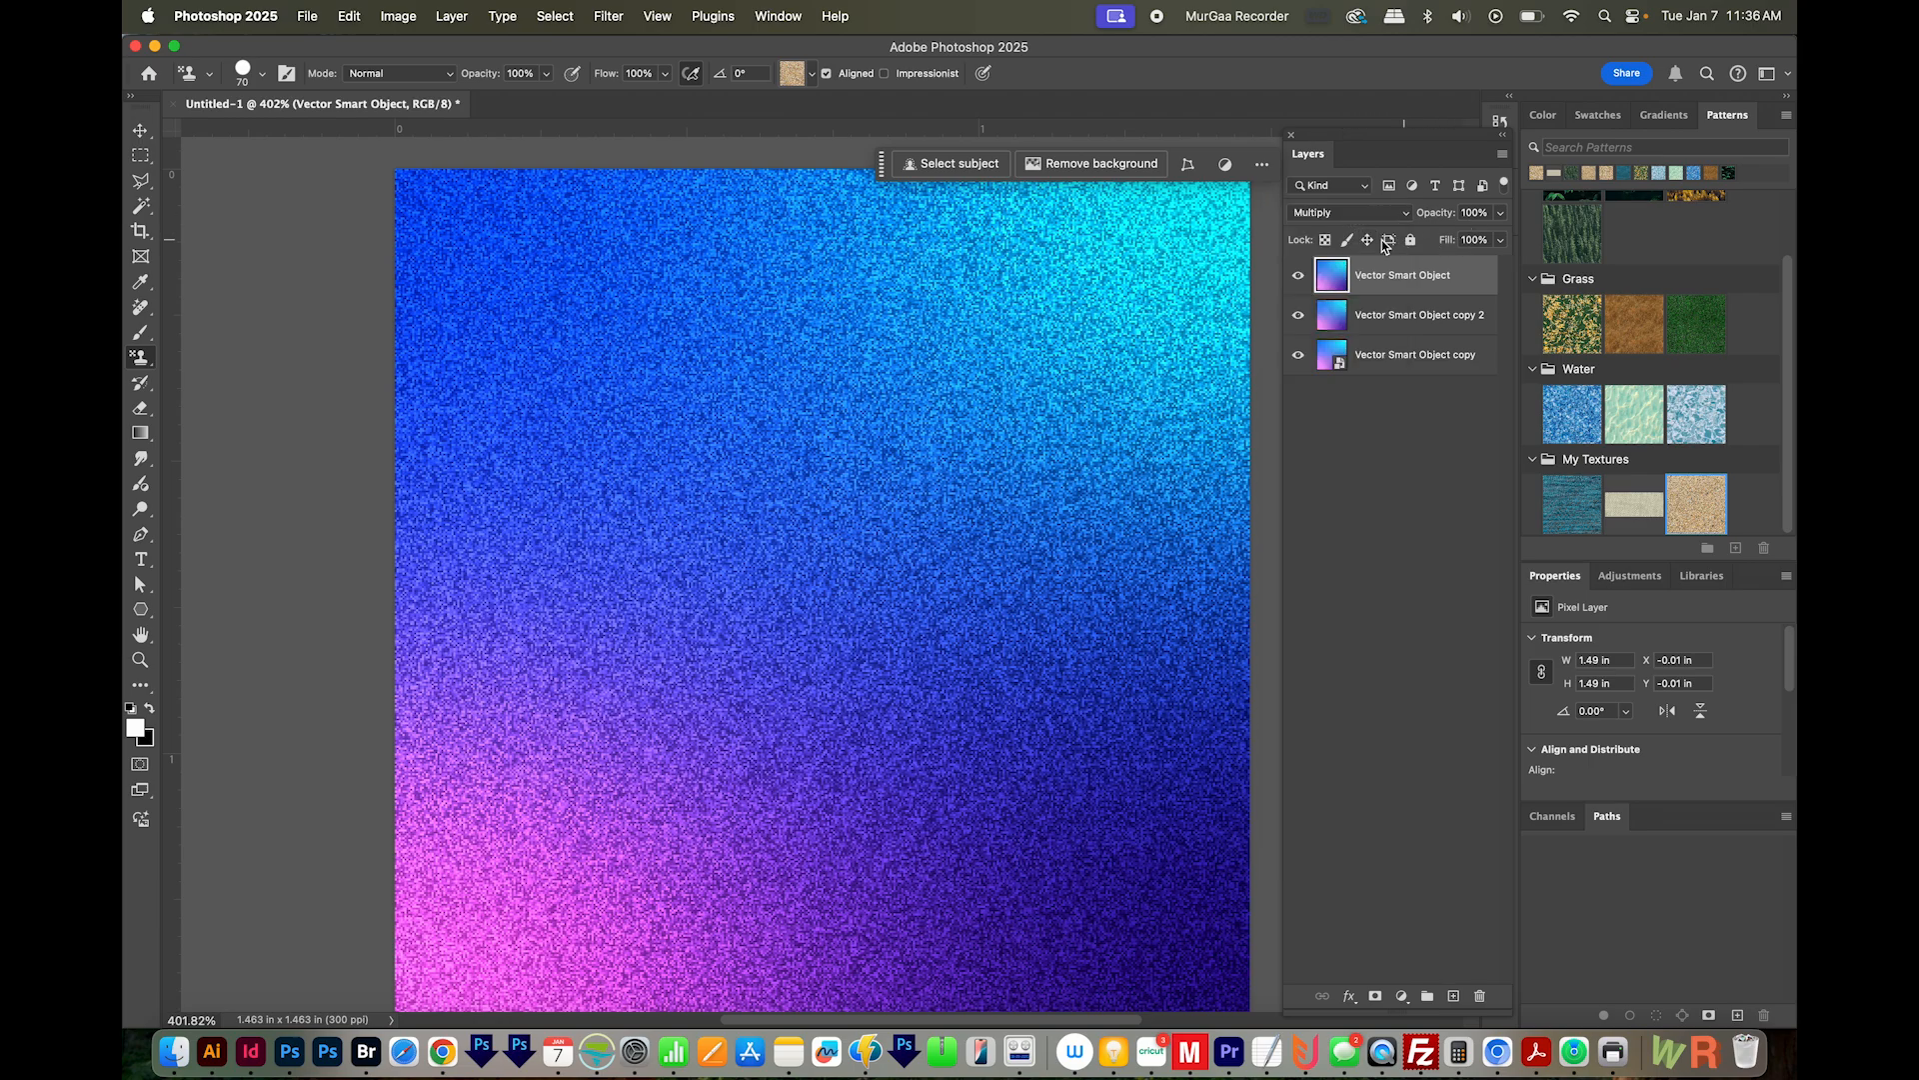
{"action": "left_click", "coordinate": [1476, 212]}
{"action": "type", "text": "35"}
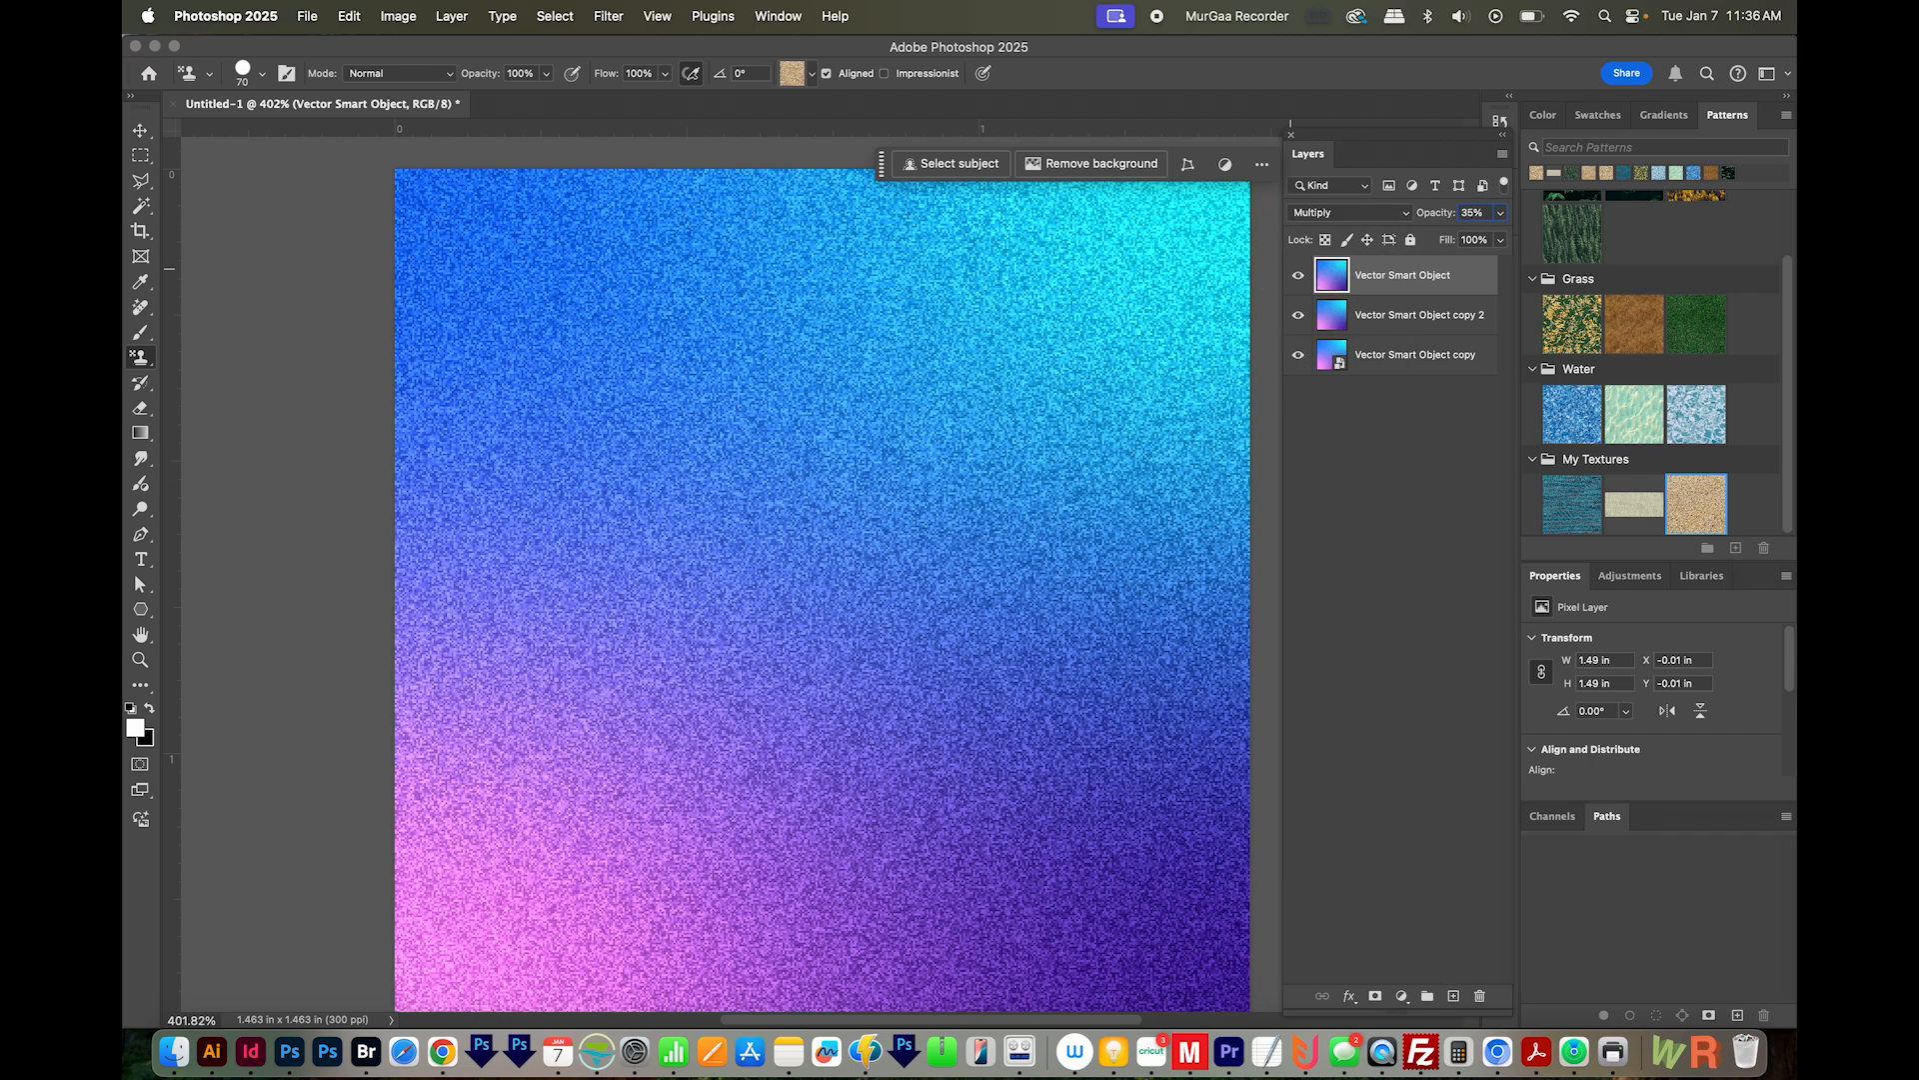
{"action": "left_click", "coordinate": [1419, 314]}
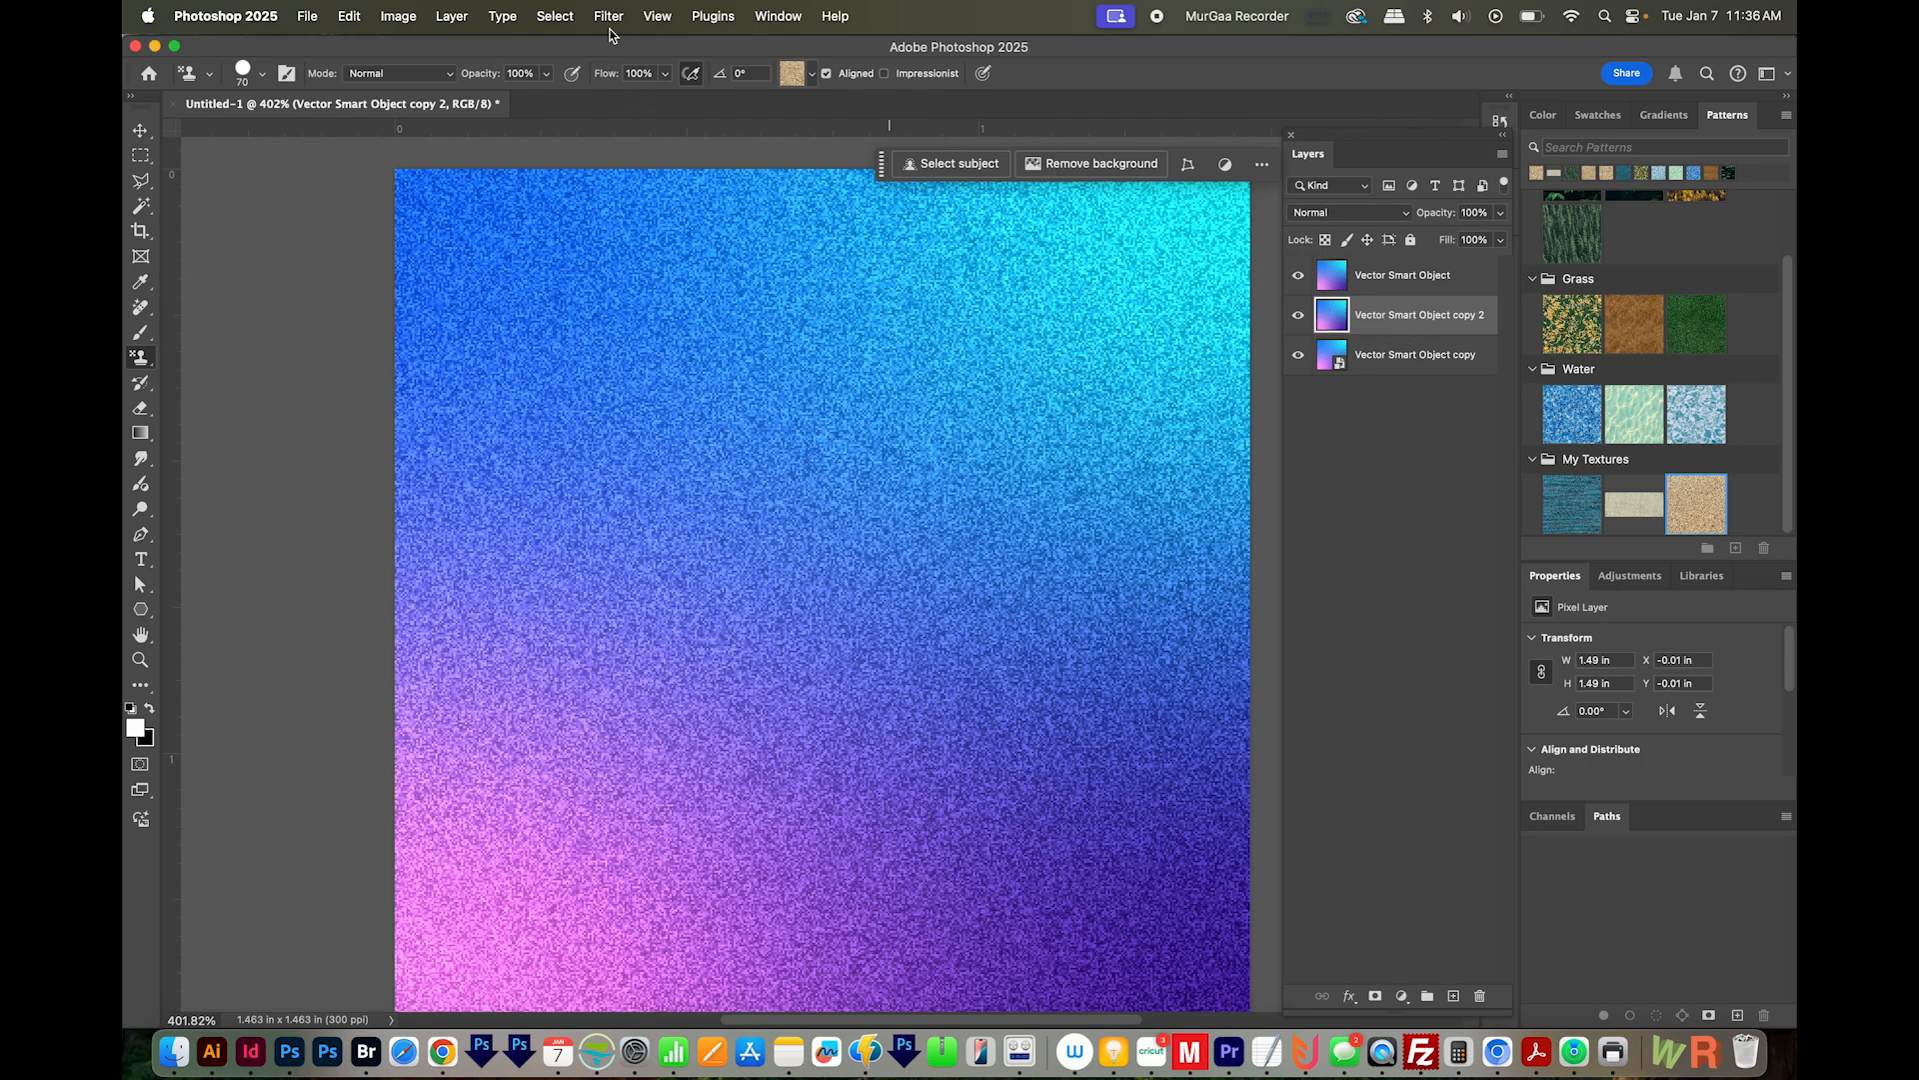
Apply a 1.3 px Gaussian Blur to the Vector Smart Object copy 2 layer.
{"action": "left_click", "coordinate": [608, 16]}
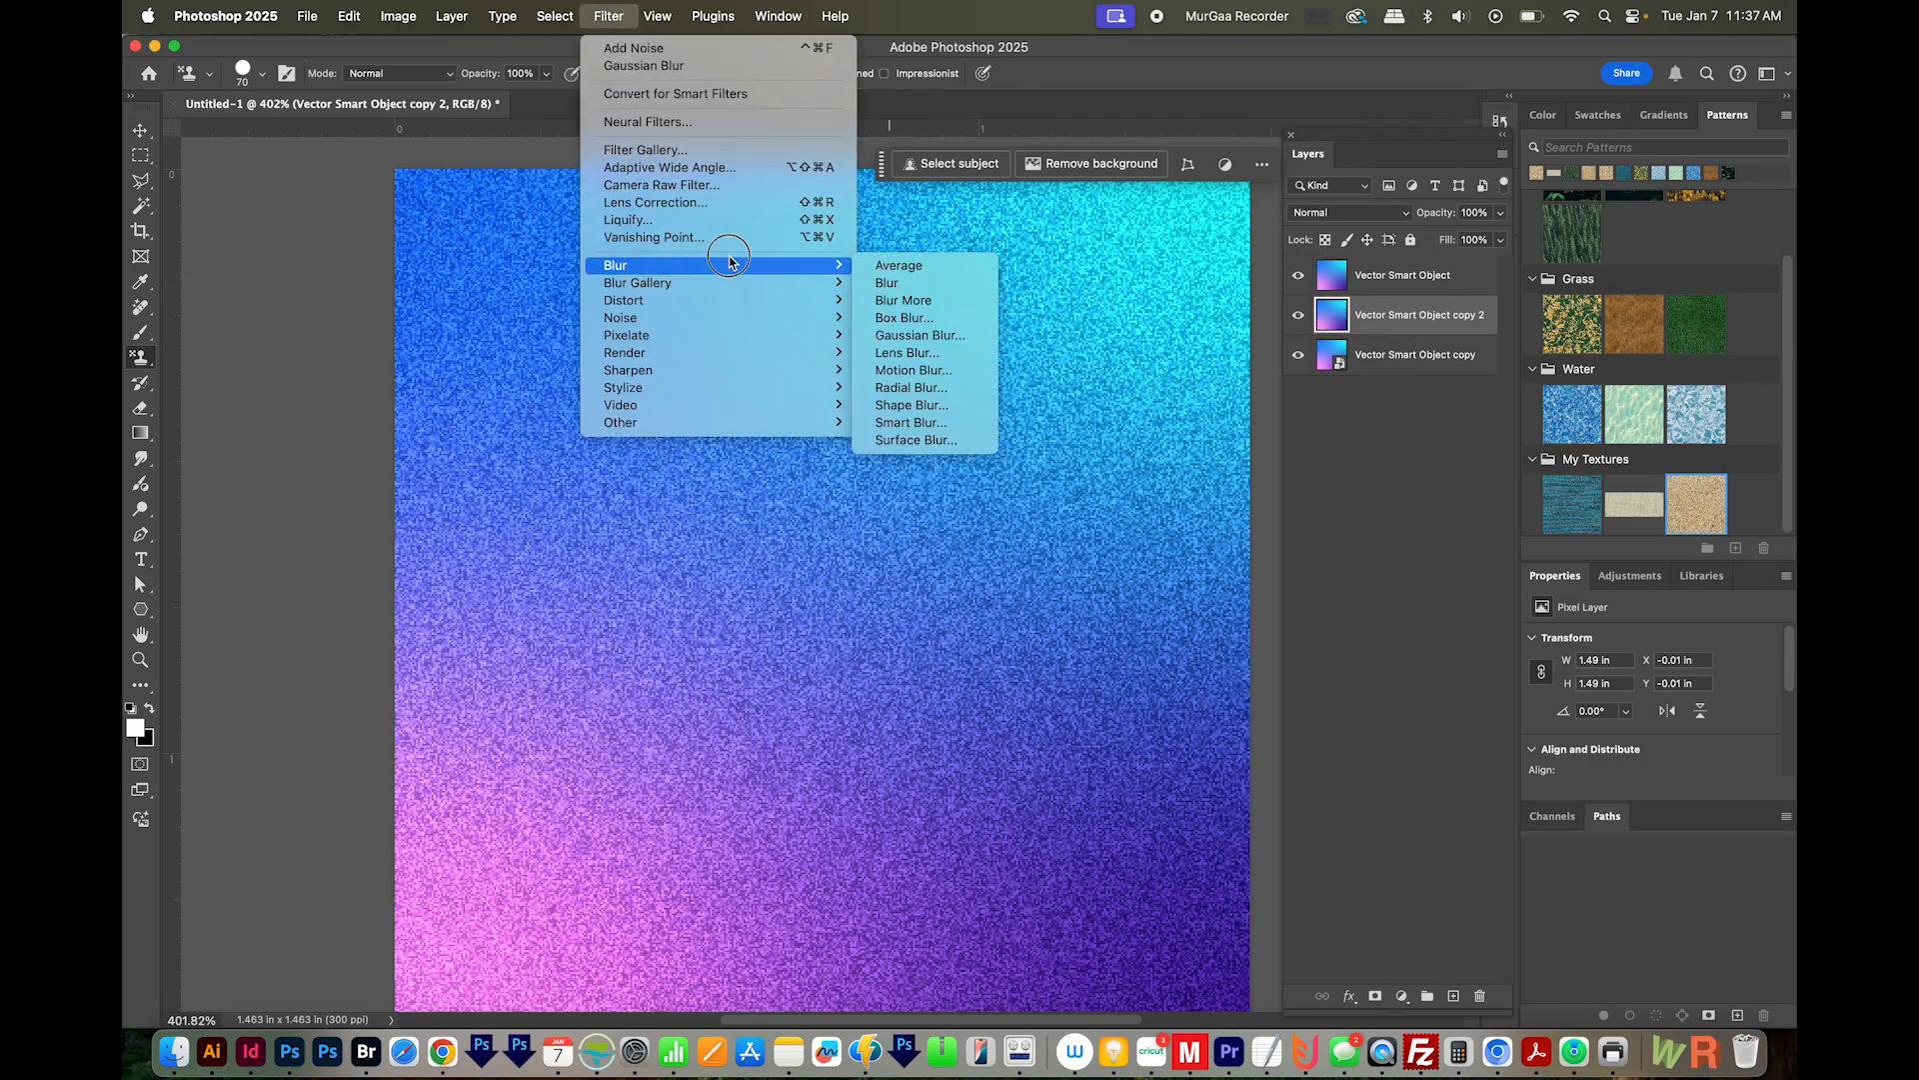
{"action": "left_click", "coordinate": [920, 334]}
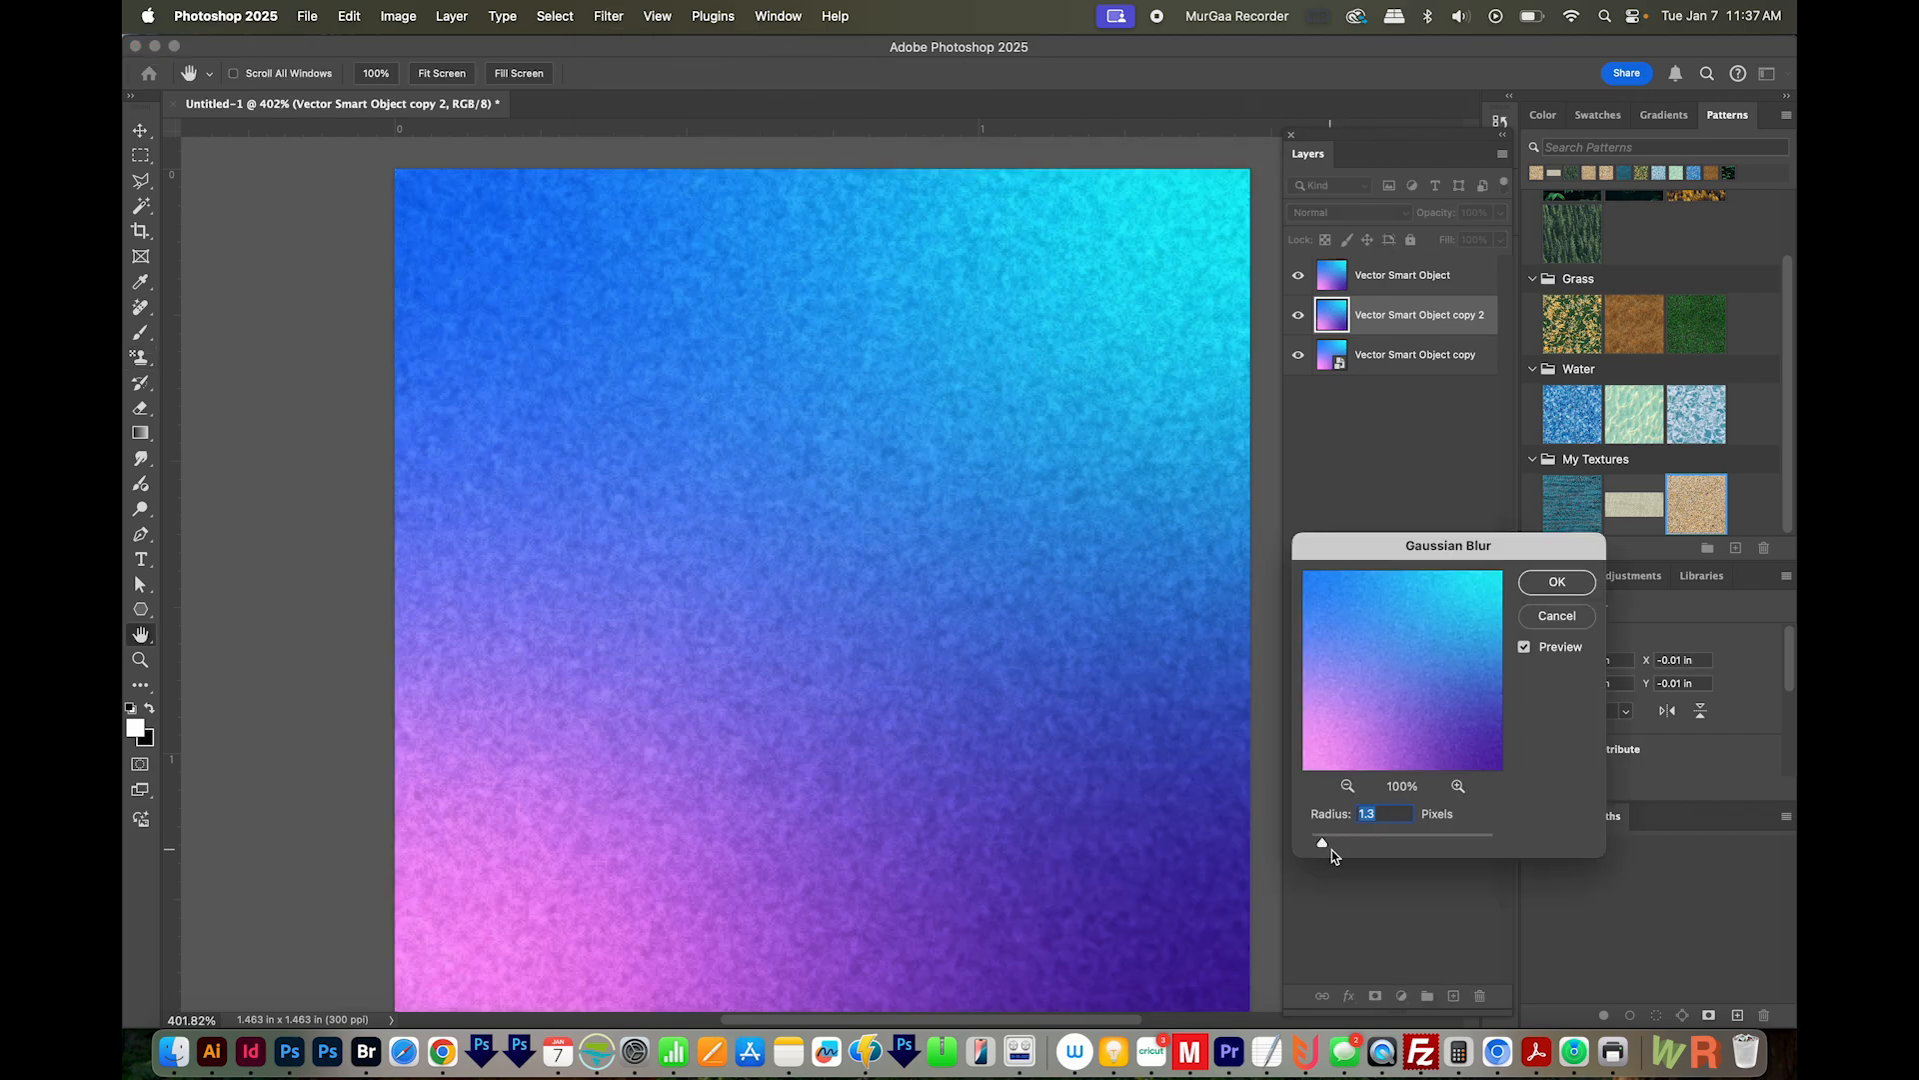
{"action": "left_click_drag", "start_coordinate": [1322, 843], "coordinate": [1337, 843]}
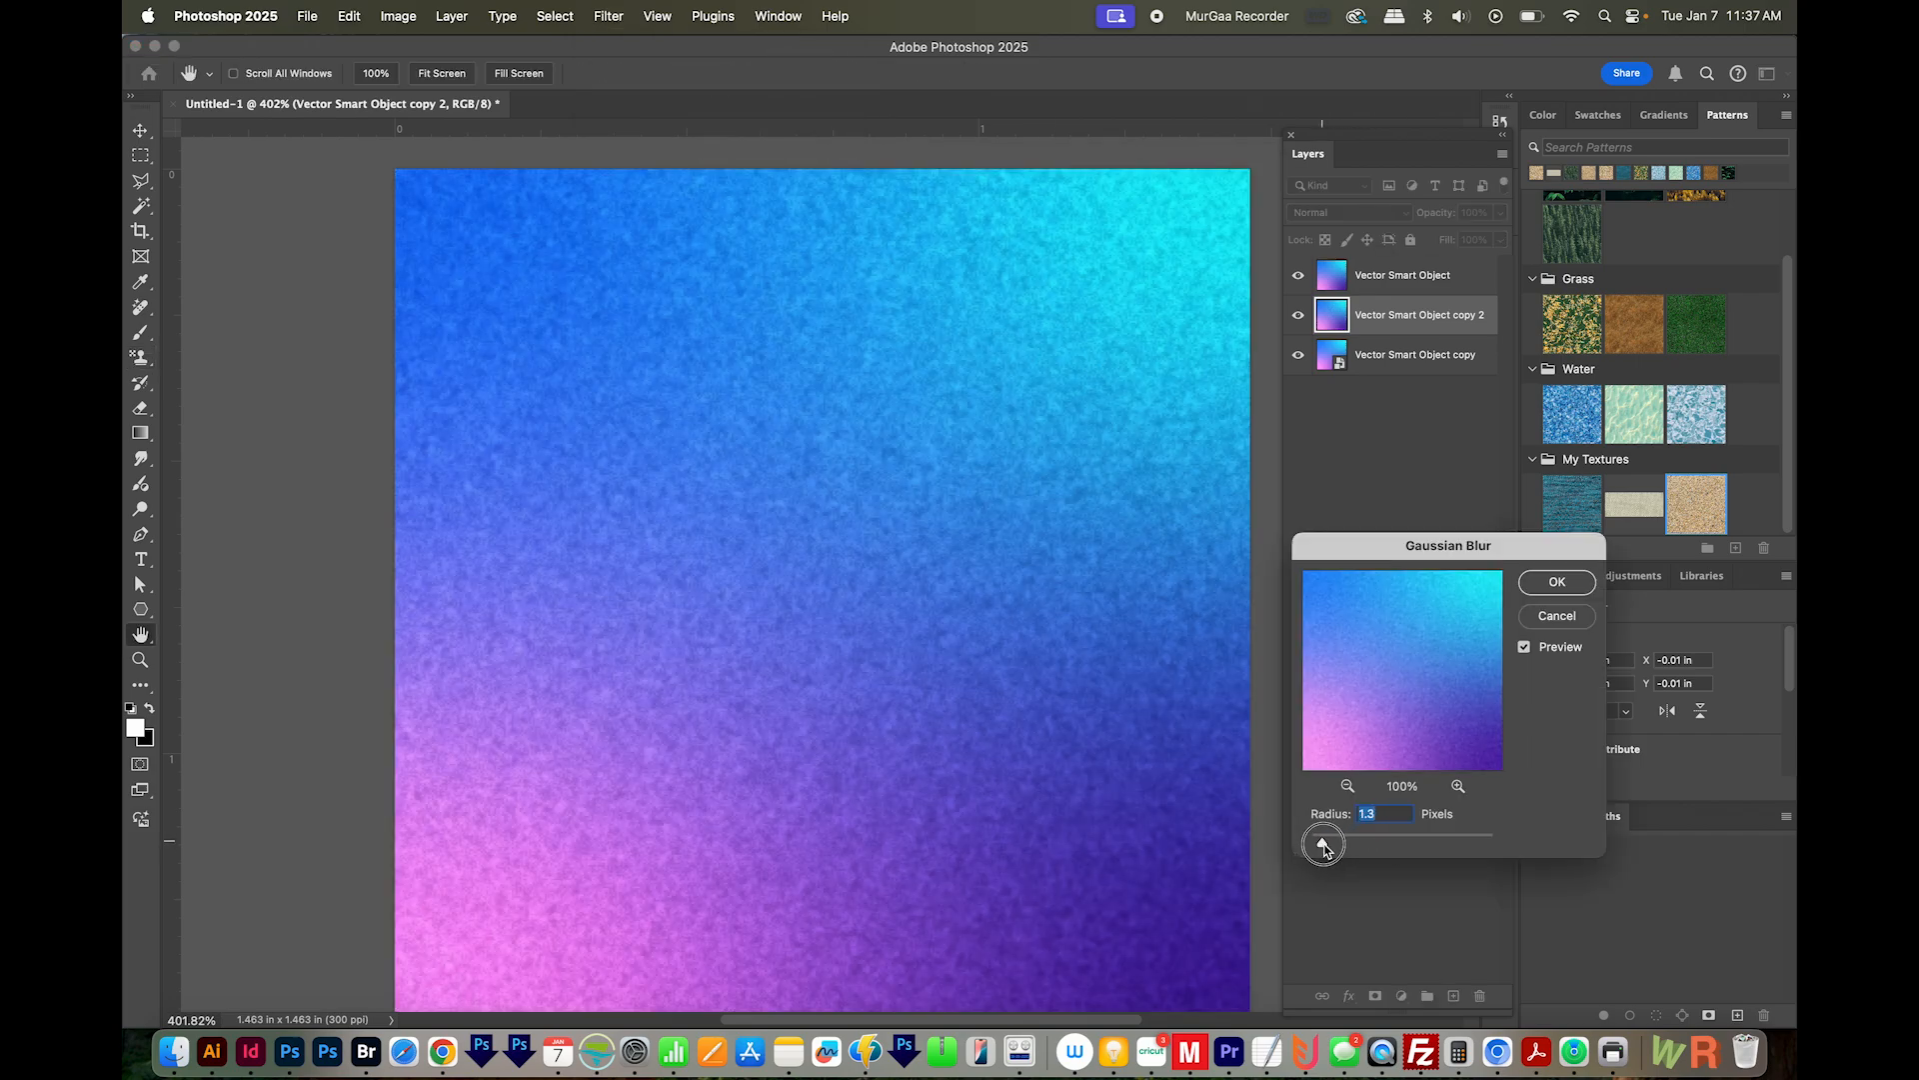
{"action": "left_click", "coordinate": [1321, 843]}
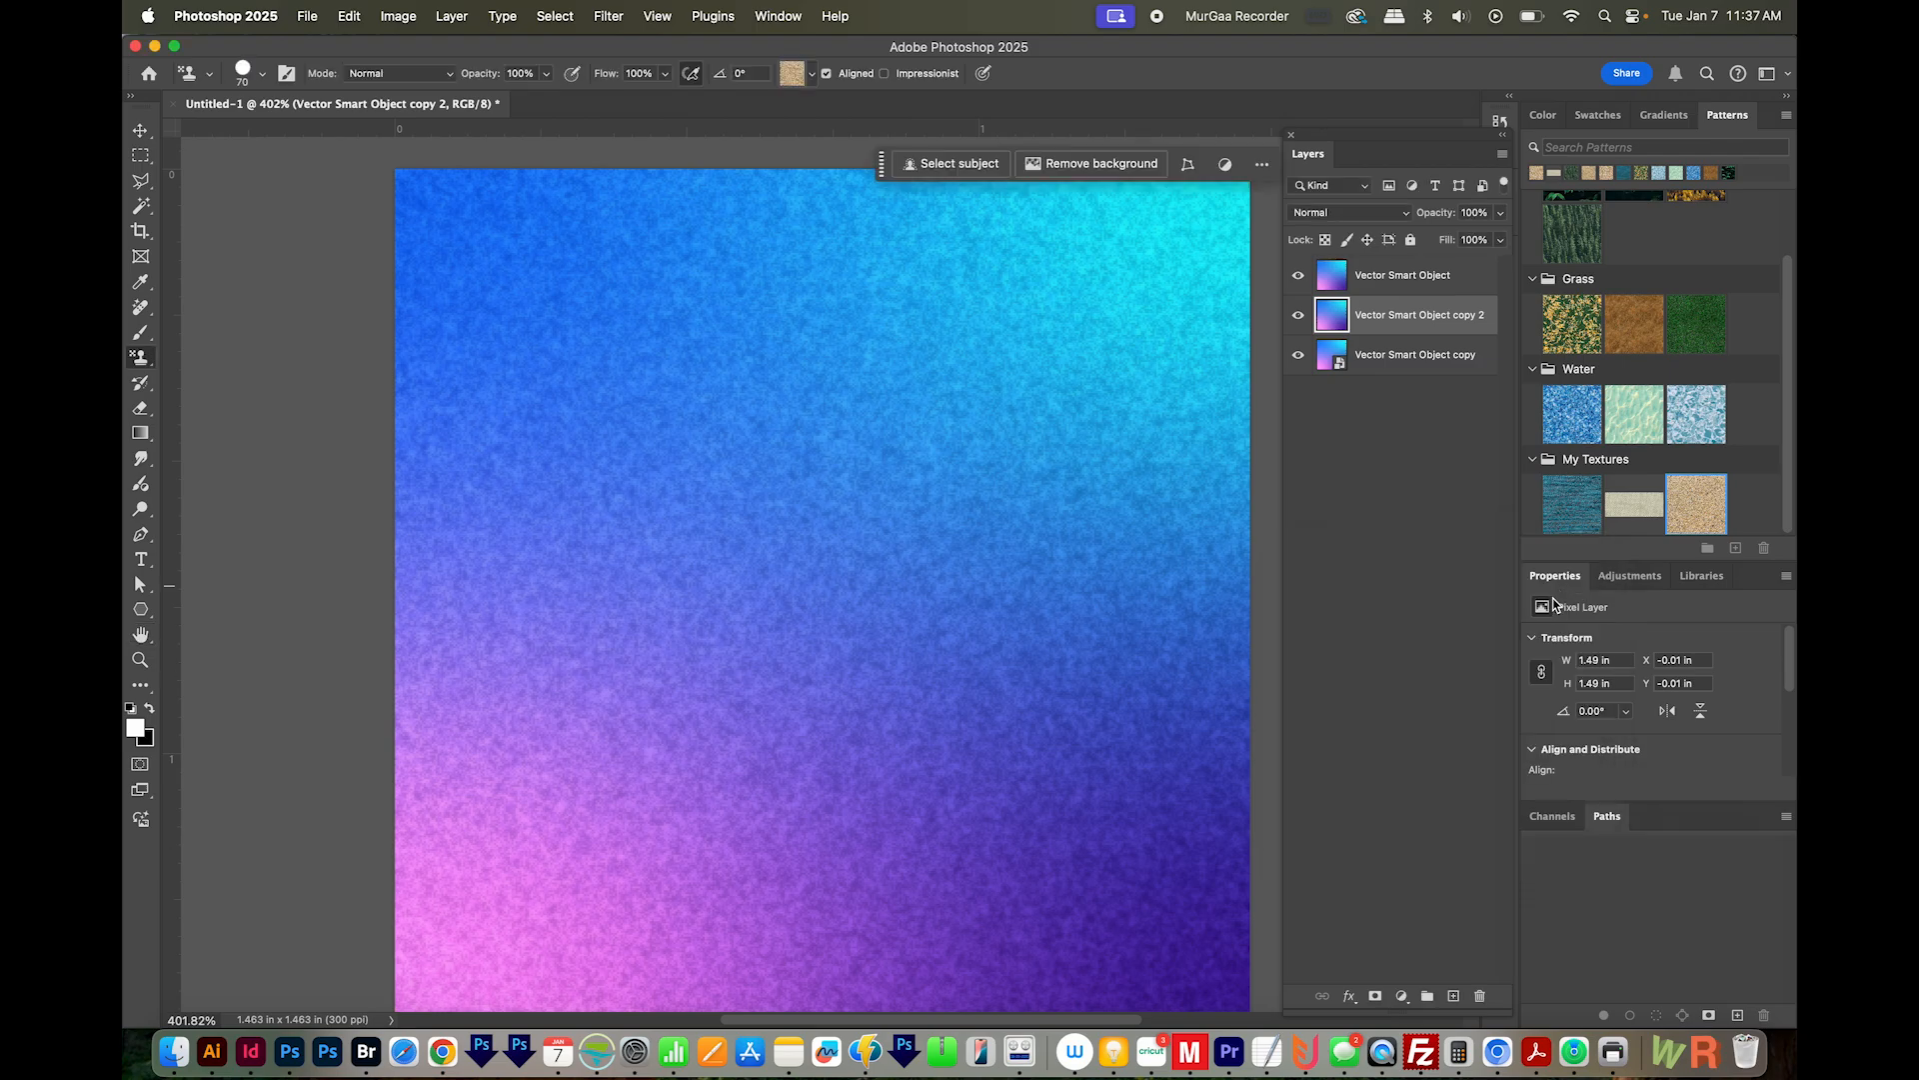
{"action": "mouse_move", "coordinate": [775, 566]}
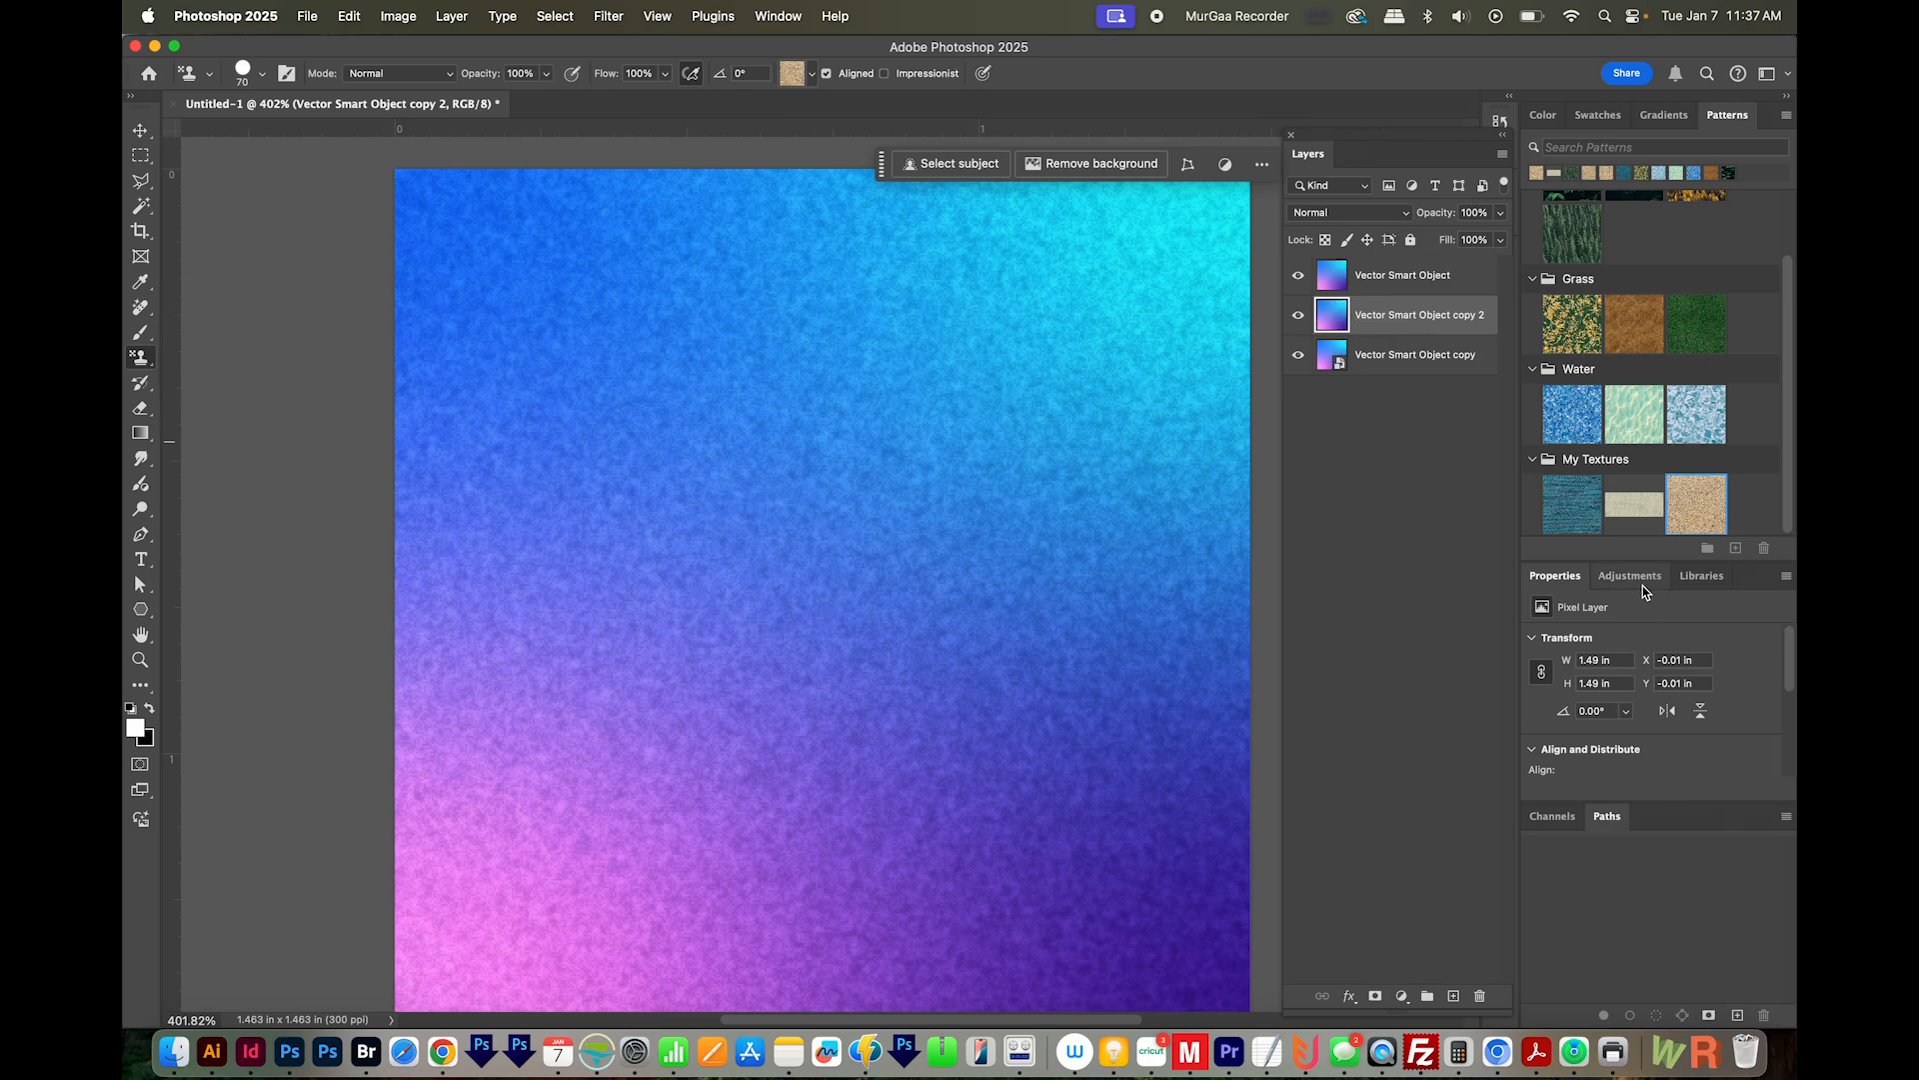
Add a Curves adjustment layer and shape an S-curve, lifting highlights and deepening shadows.
{"action": "left_click", "coordinate": [1629, 576]}
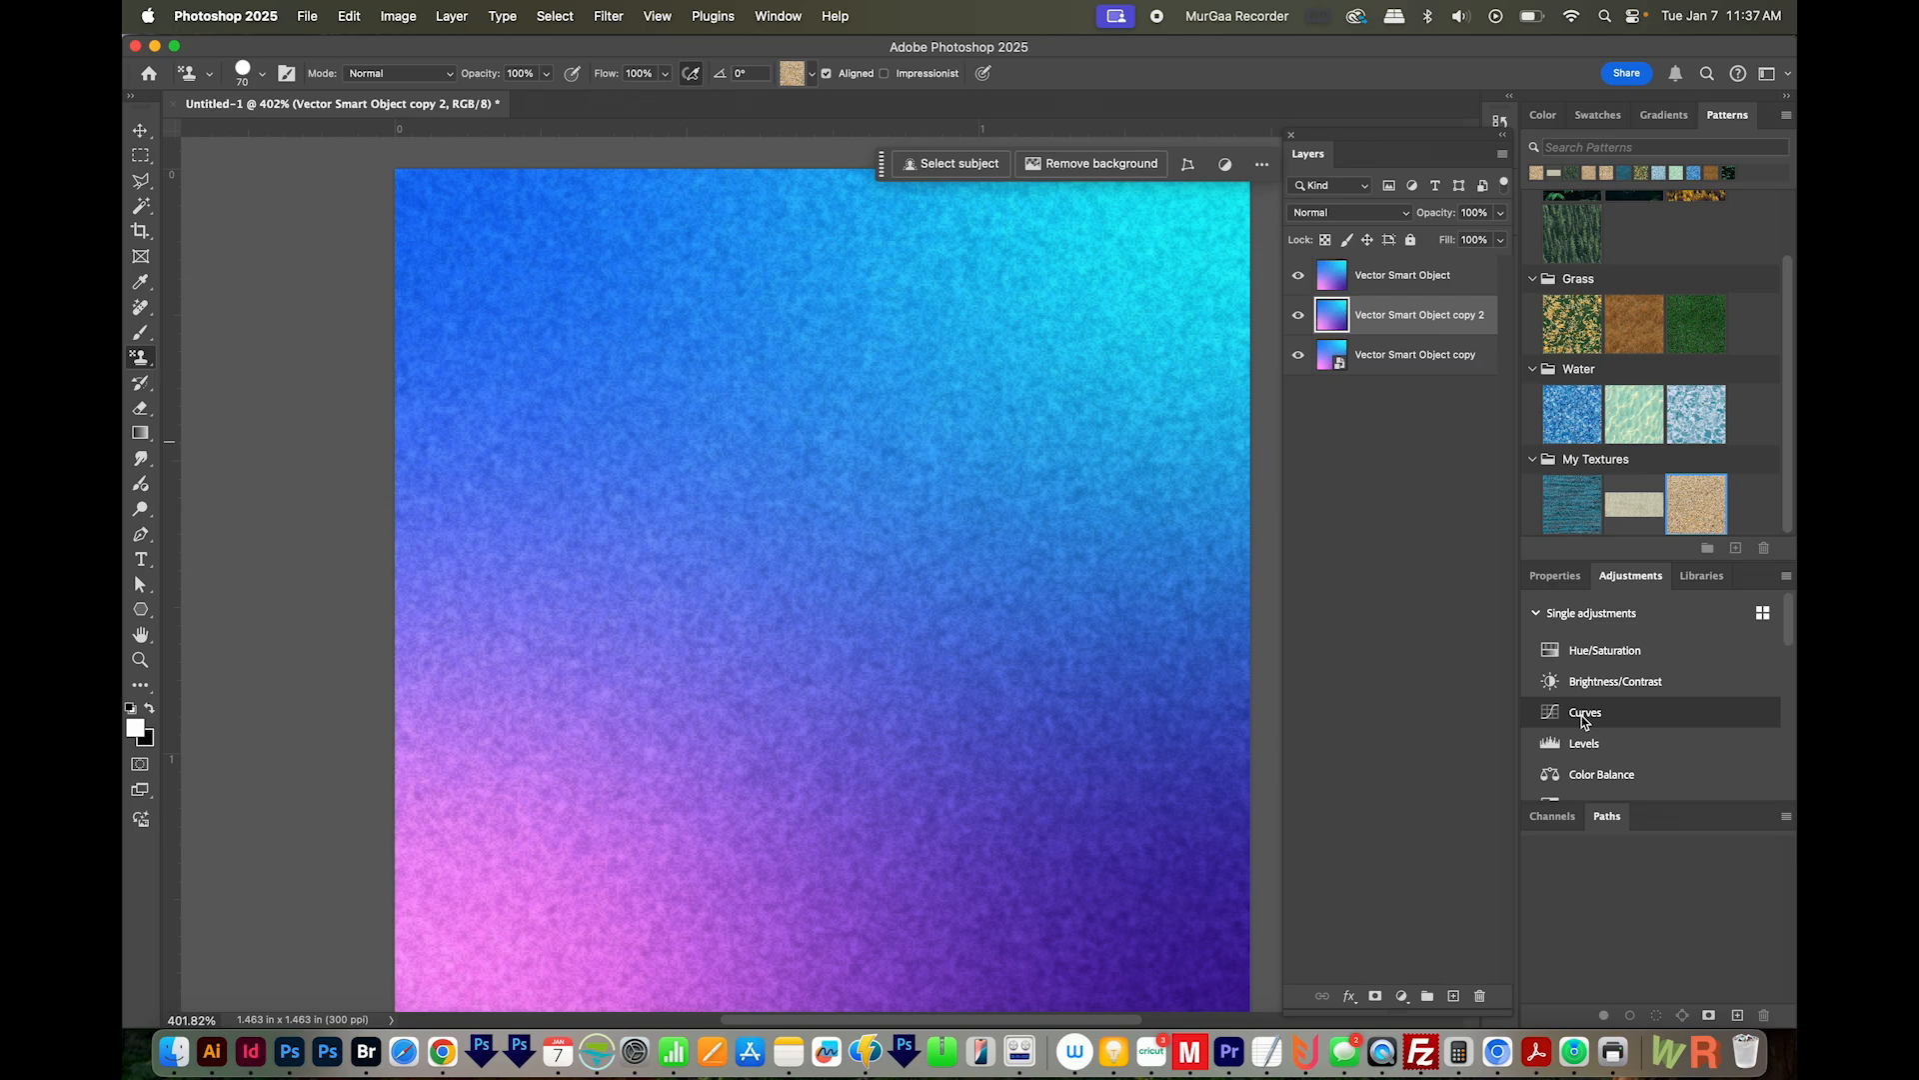
{"action": "left_click", "coordinate": [1586, 712]}
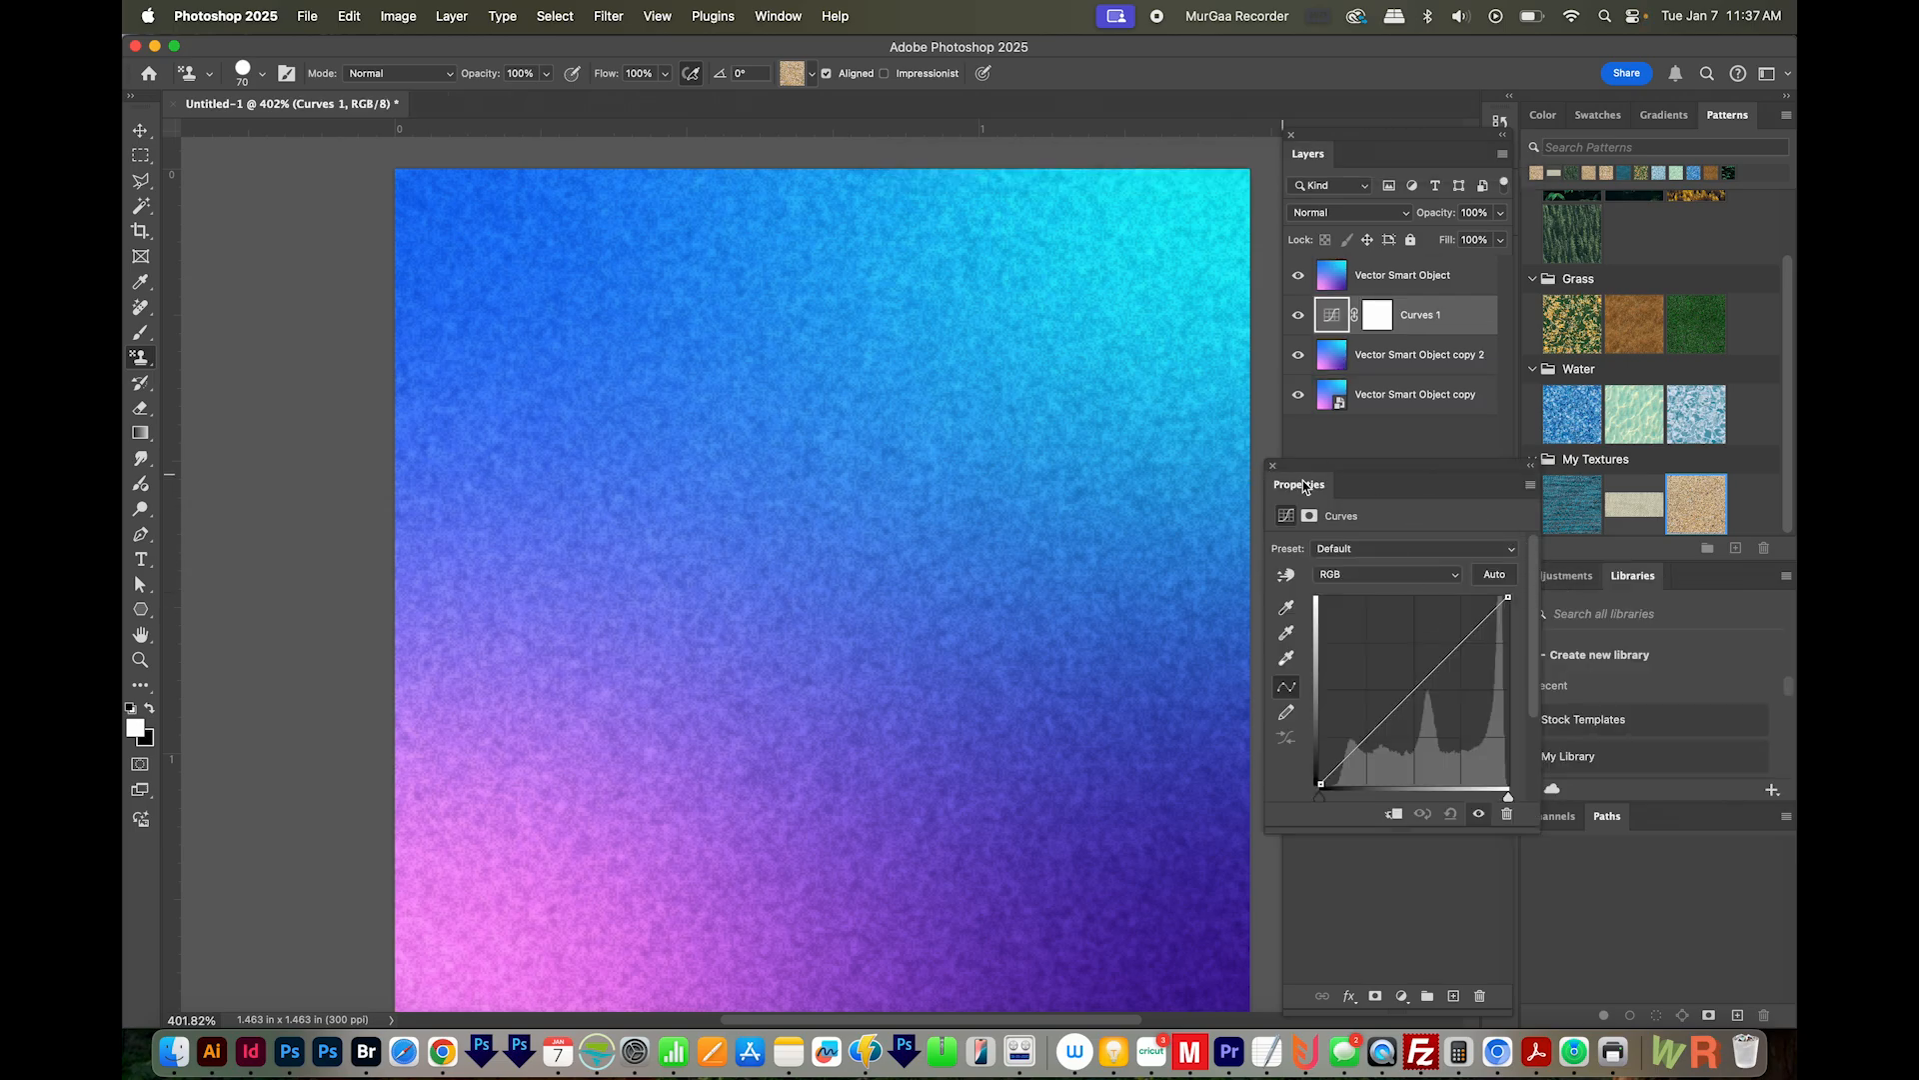
{"action": "mouse_move", "coordinate": [778, 14]}
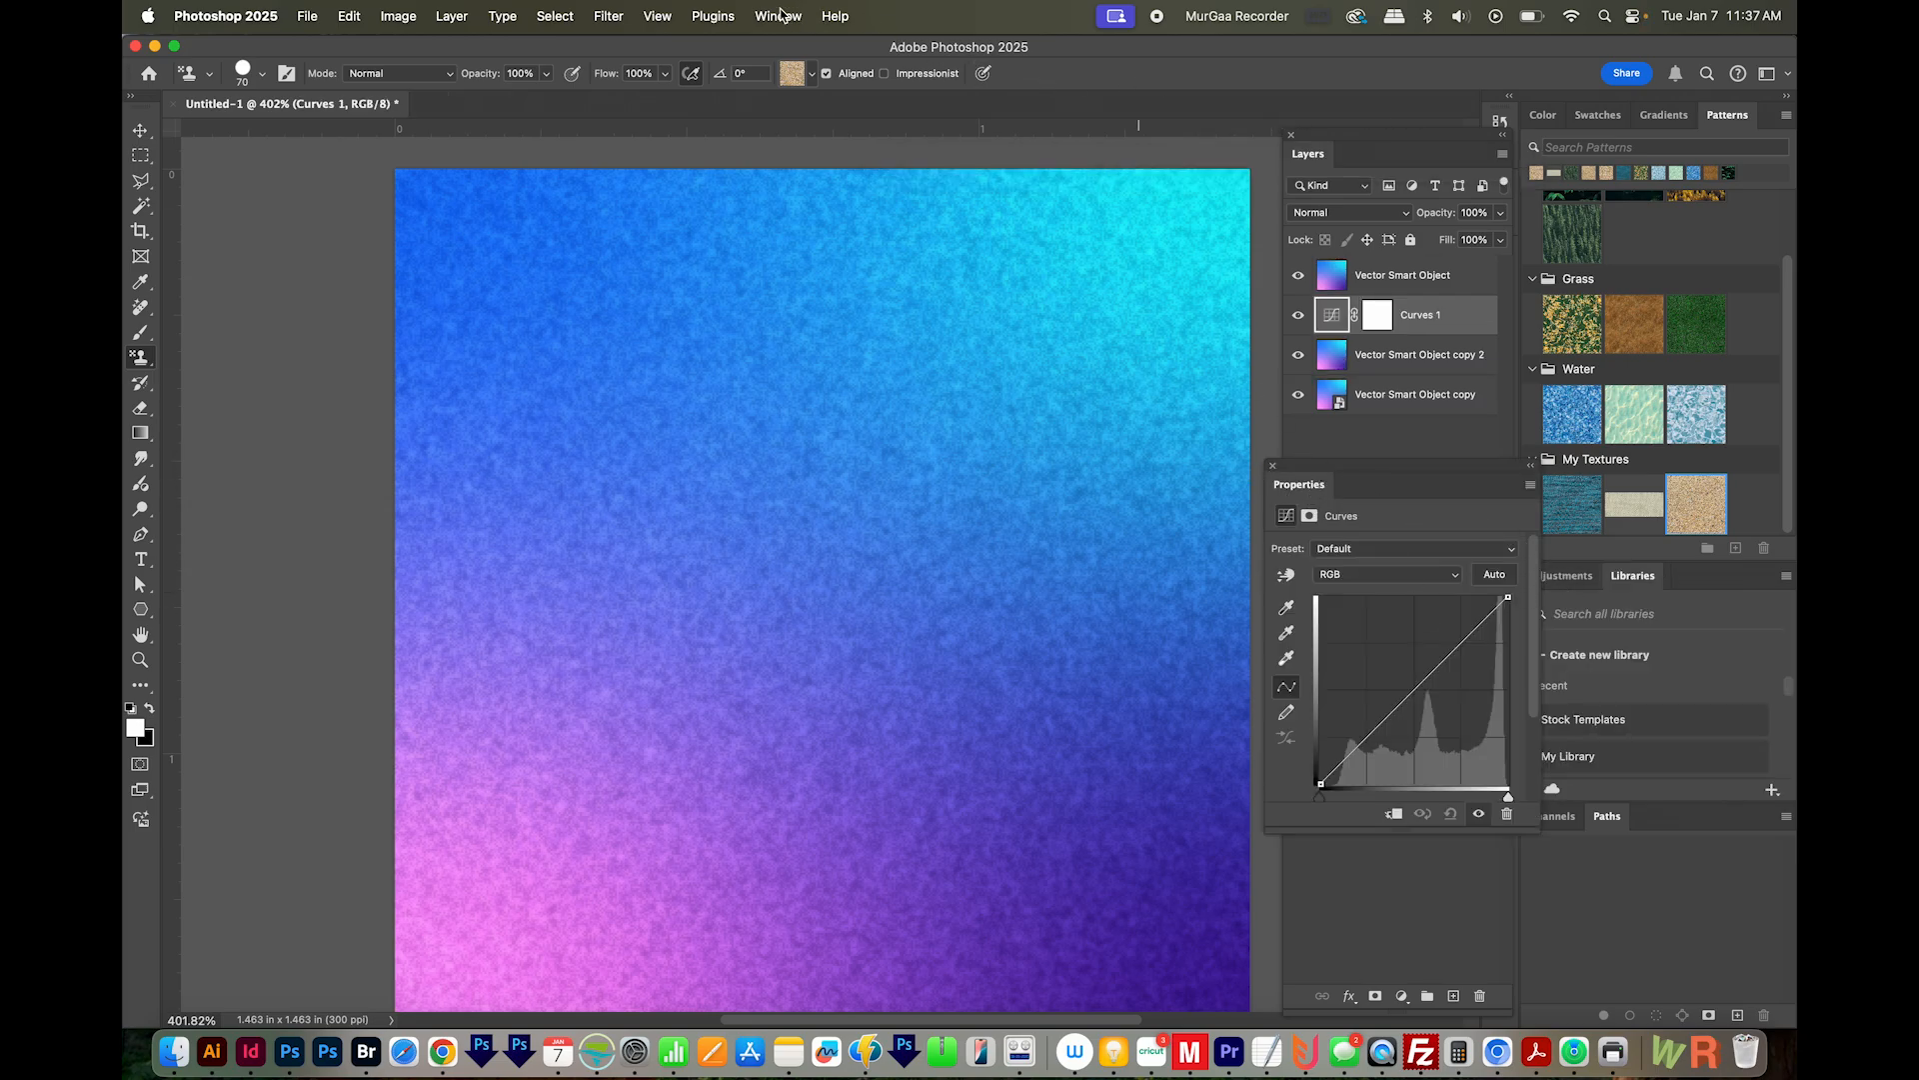
{"action": "mouse_move", "coordinate": [1441, 633]}
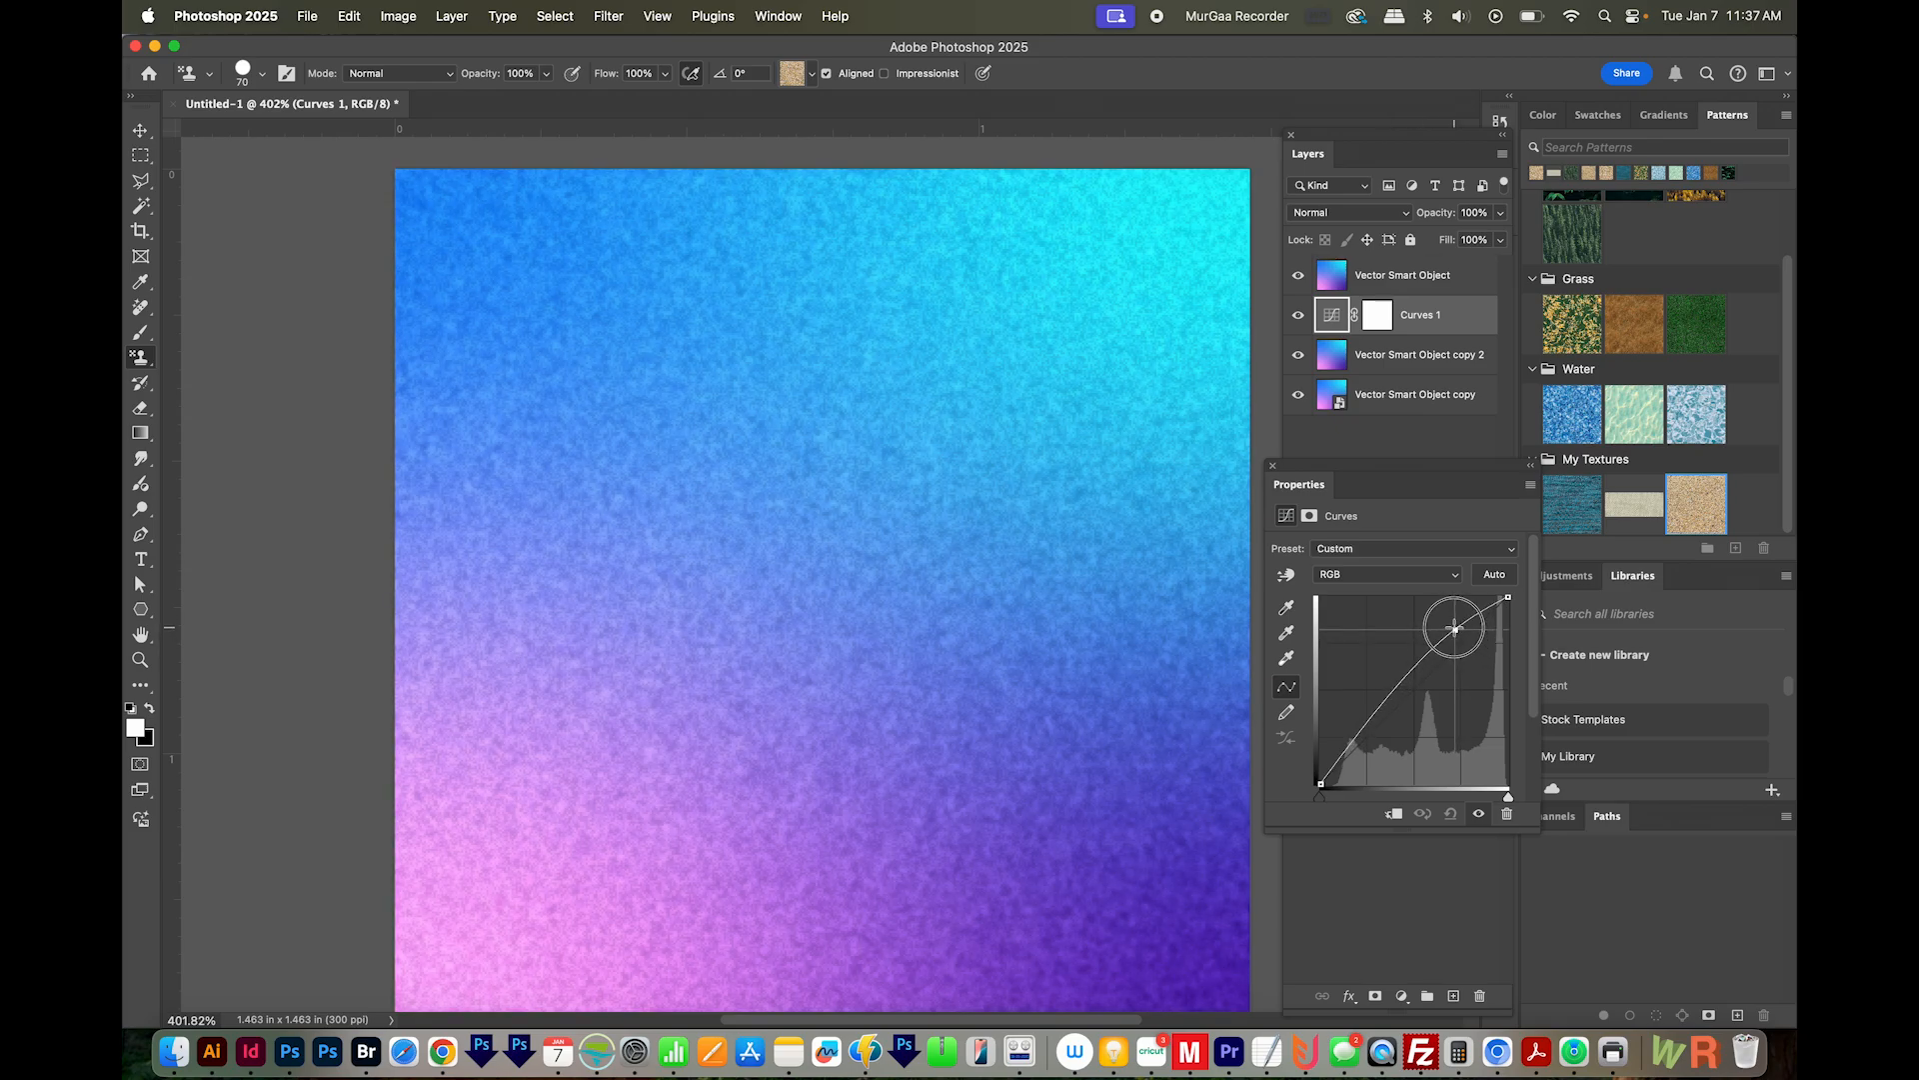
{"action": "left_click_drag", "start_coordinate": [1454, 625], "coordinate": [1368, 734]}
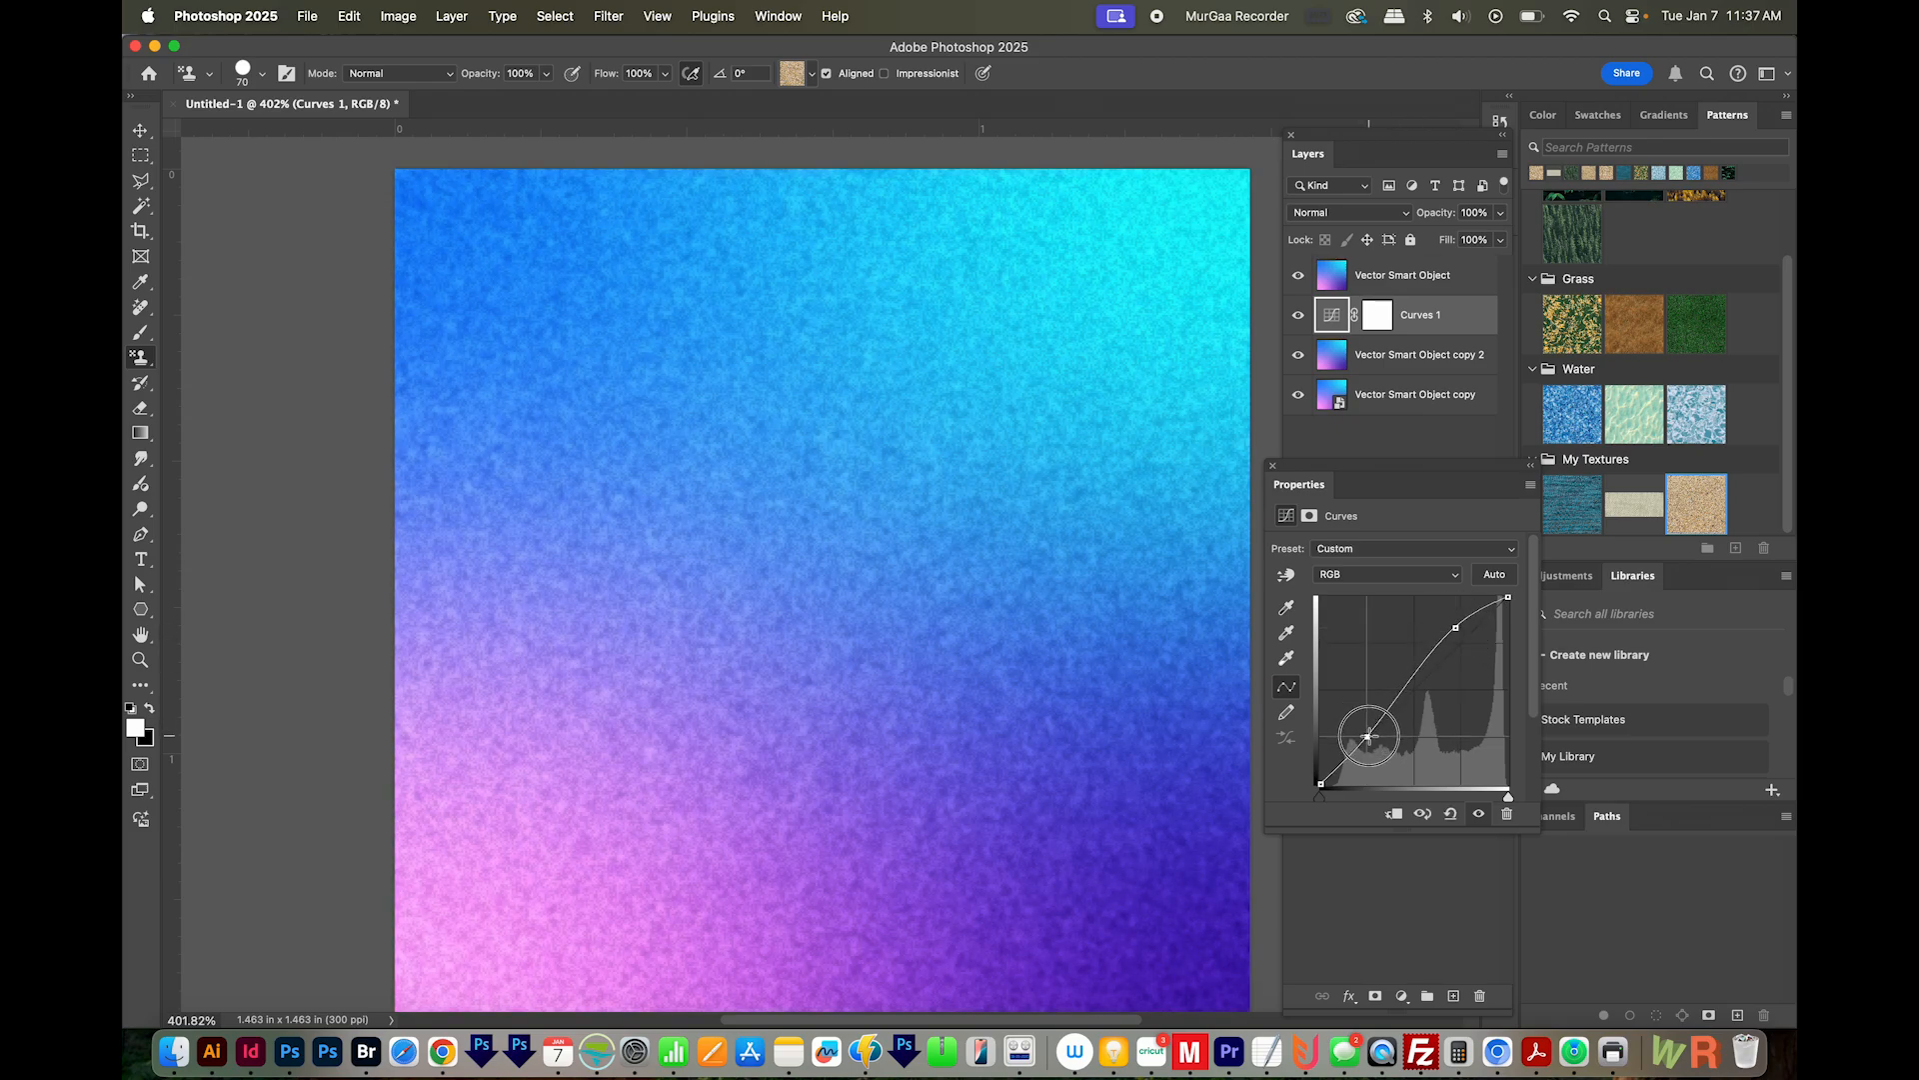
{"action": "left_click_drag", "start_coordinate": [1371, 734], "coordinate": [1372, 744]}
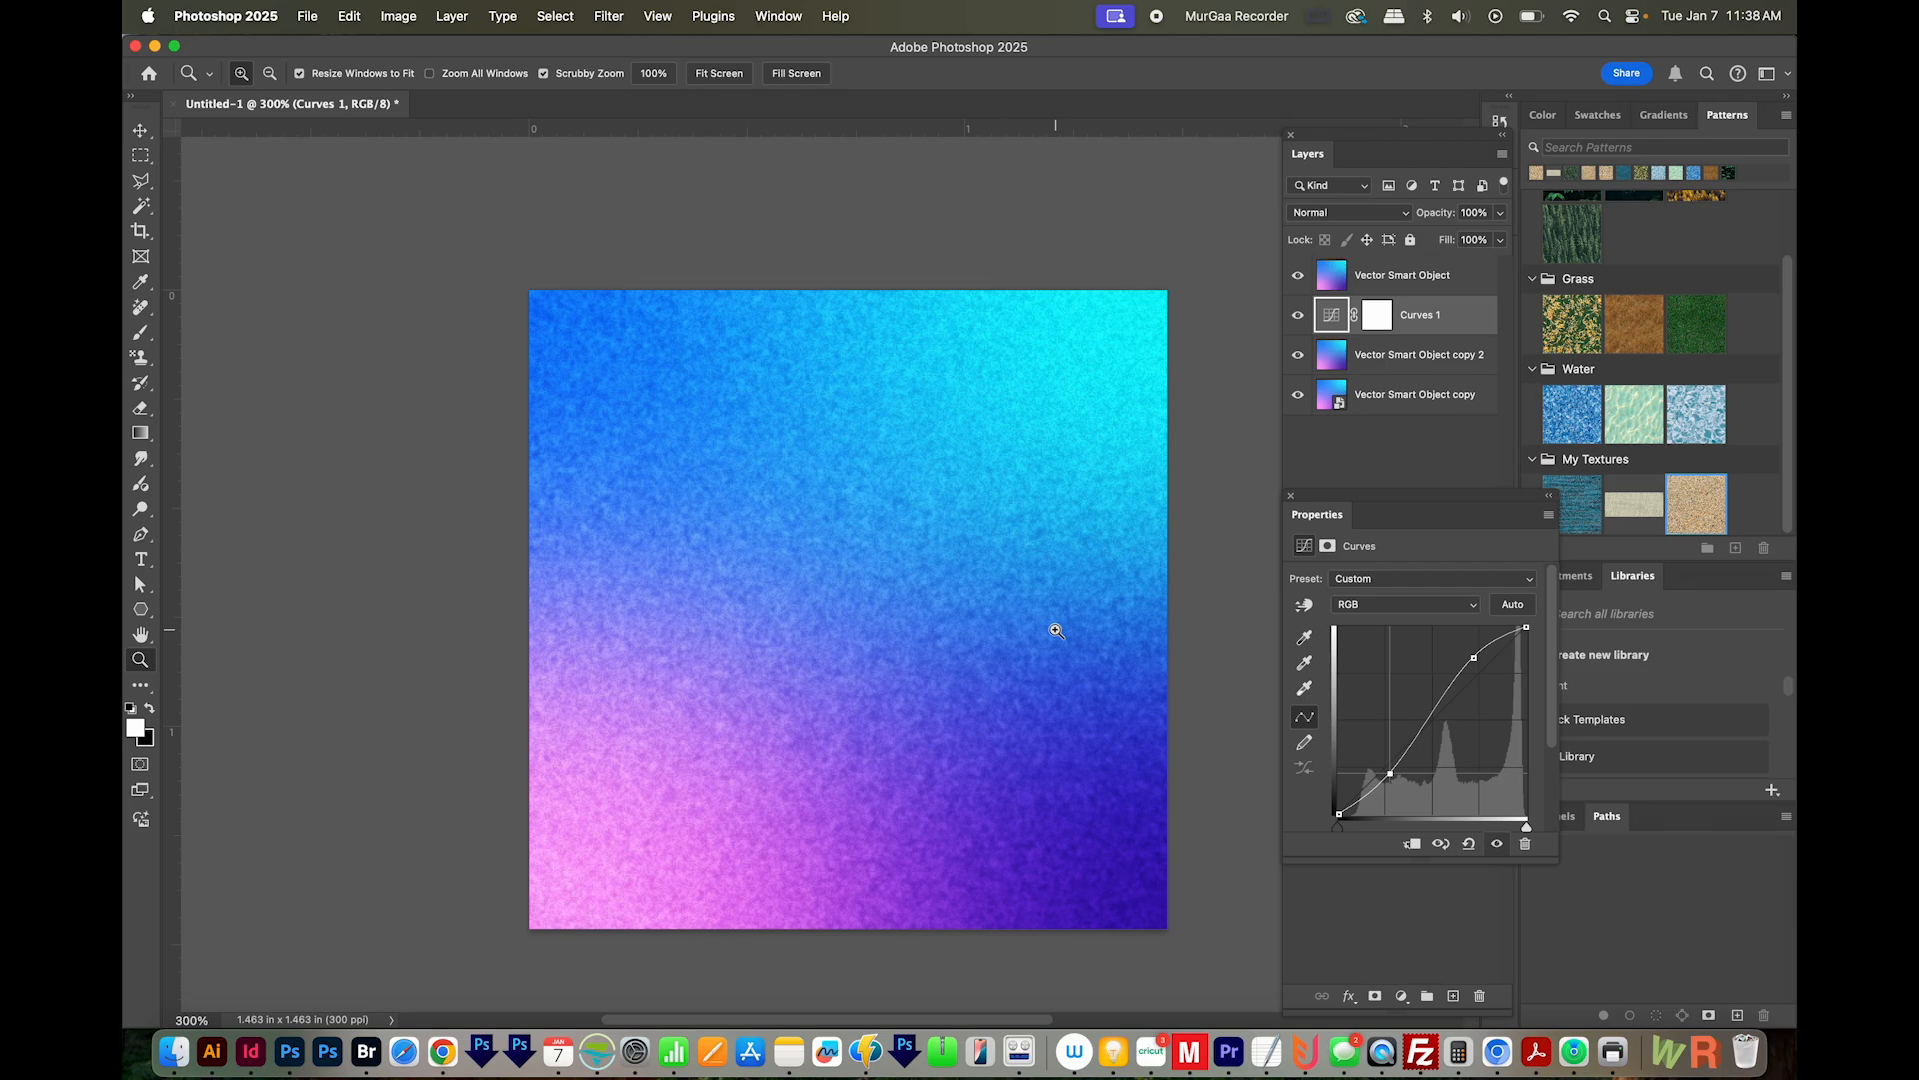
{"action": "mouse_move", "coordinate": [1061, 638]}
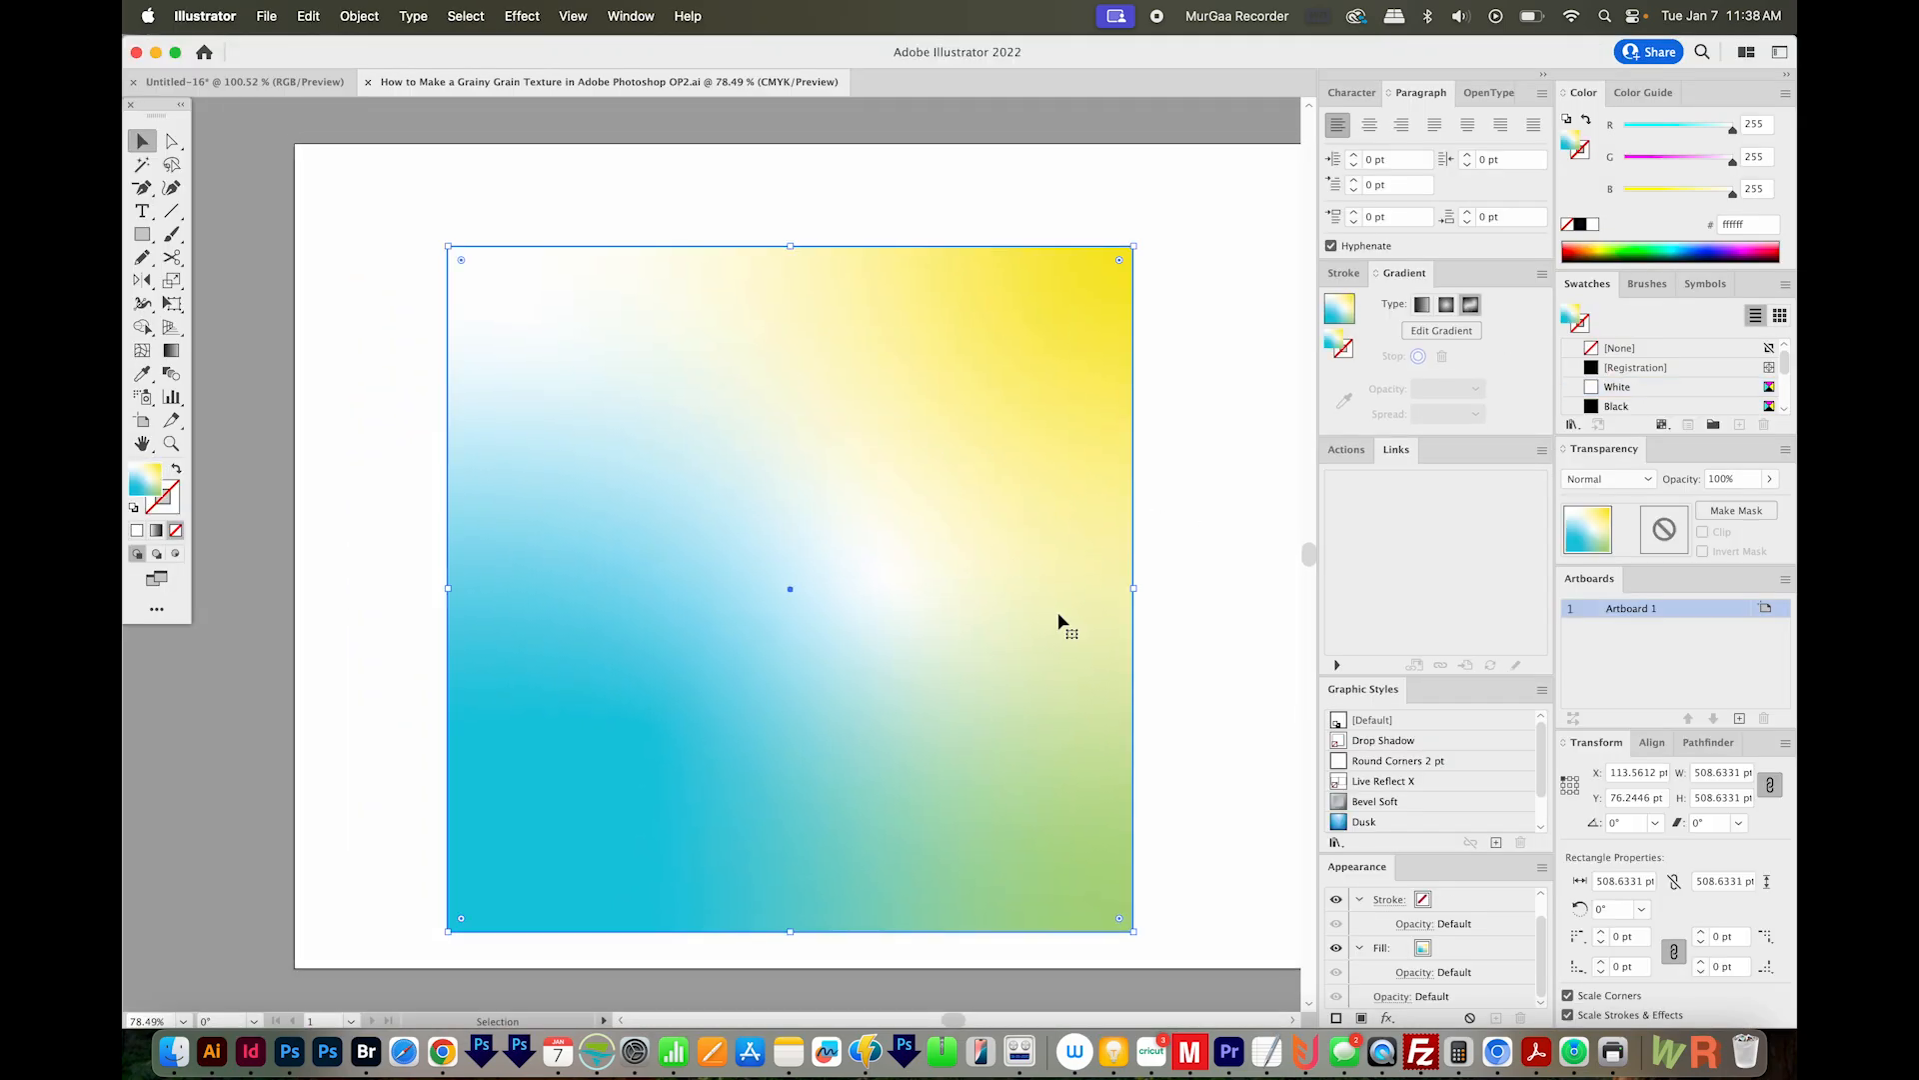
Edit the square's freeform gradient and reposition the cyan colour point at lower left.
{"action": "left_click", "coordinate": [1469, 303]}
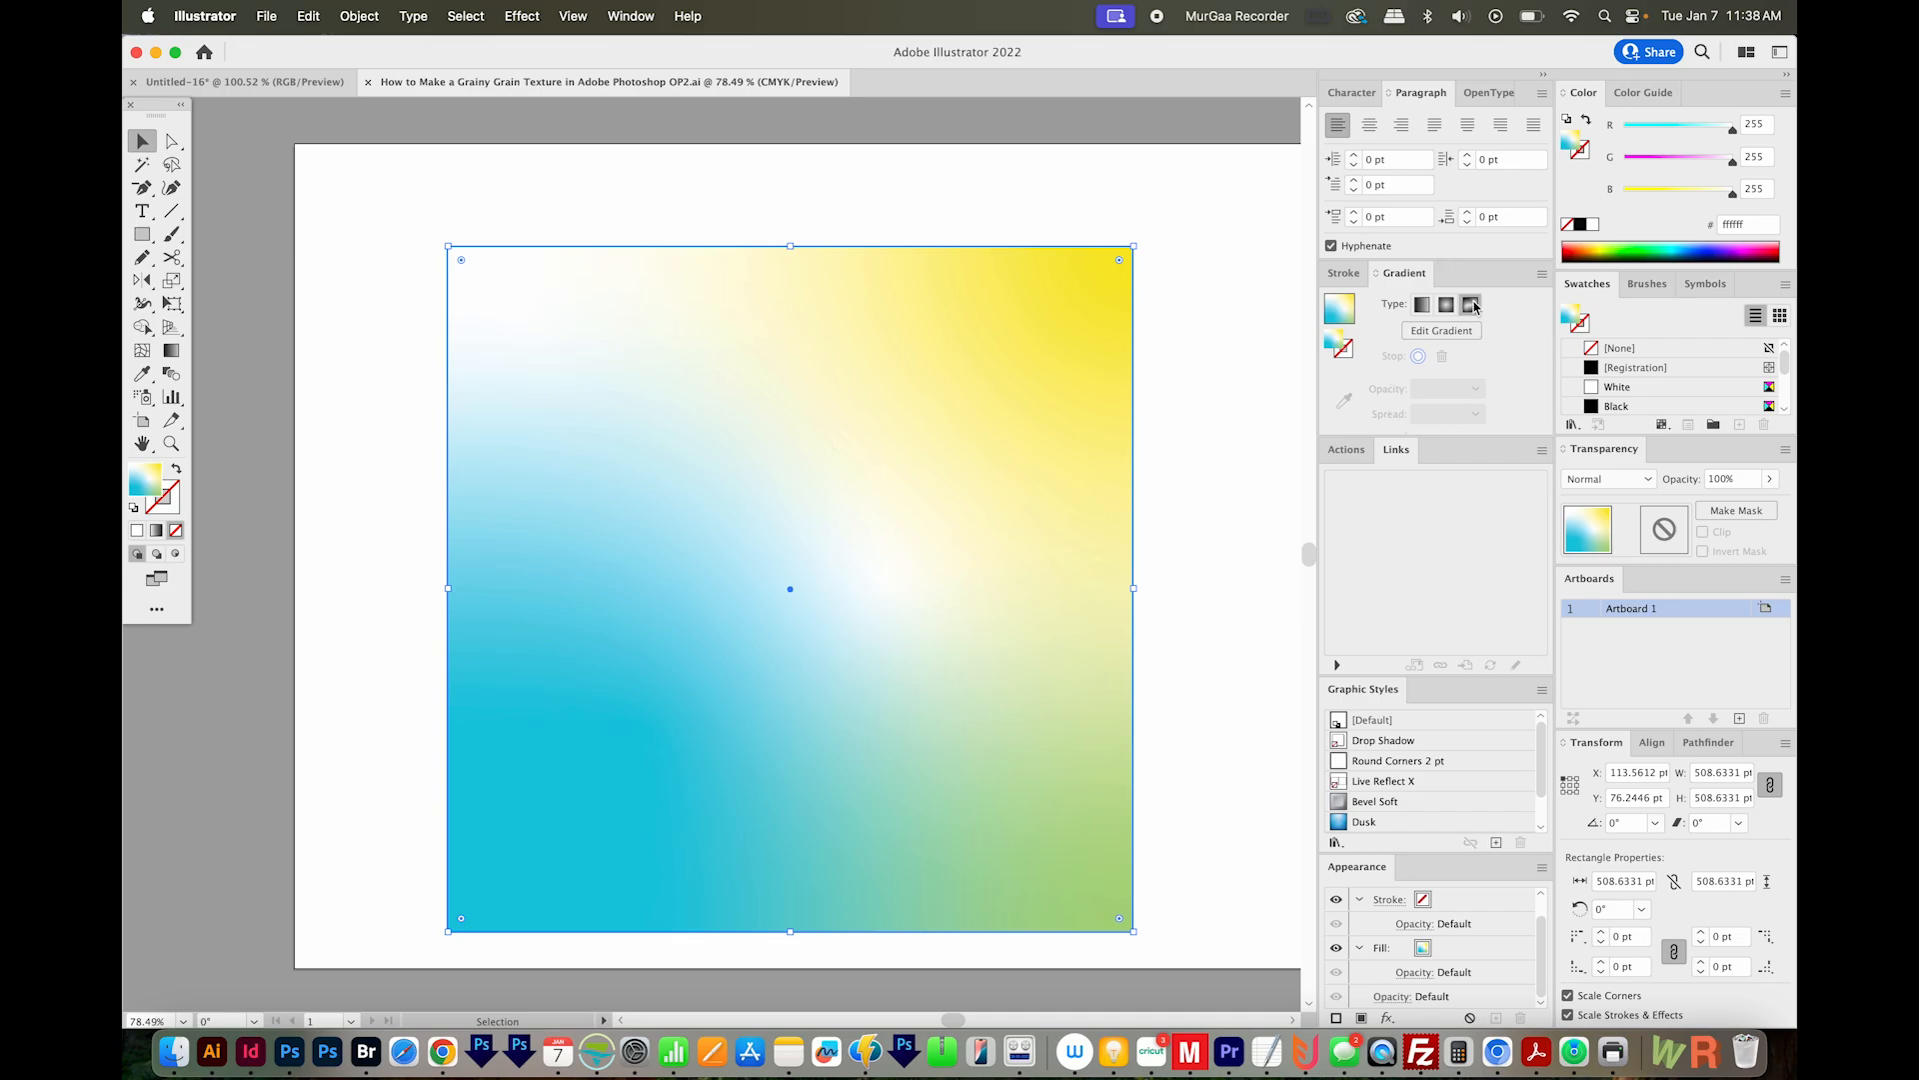
{"action": "left_click_drag", "start_coordinate": [789, 588], "coordinate": [806, 564]}
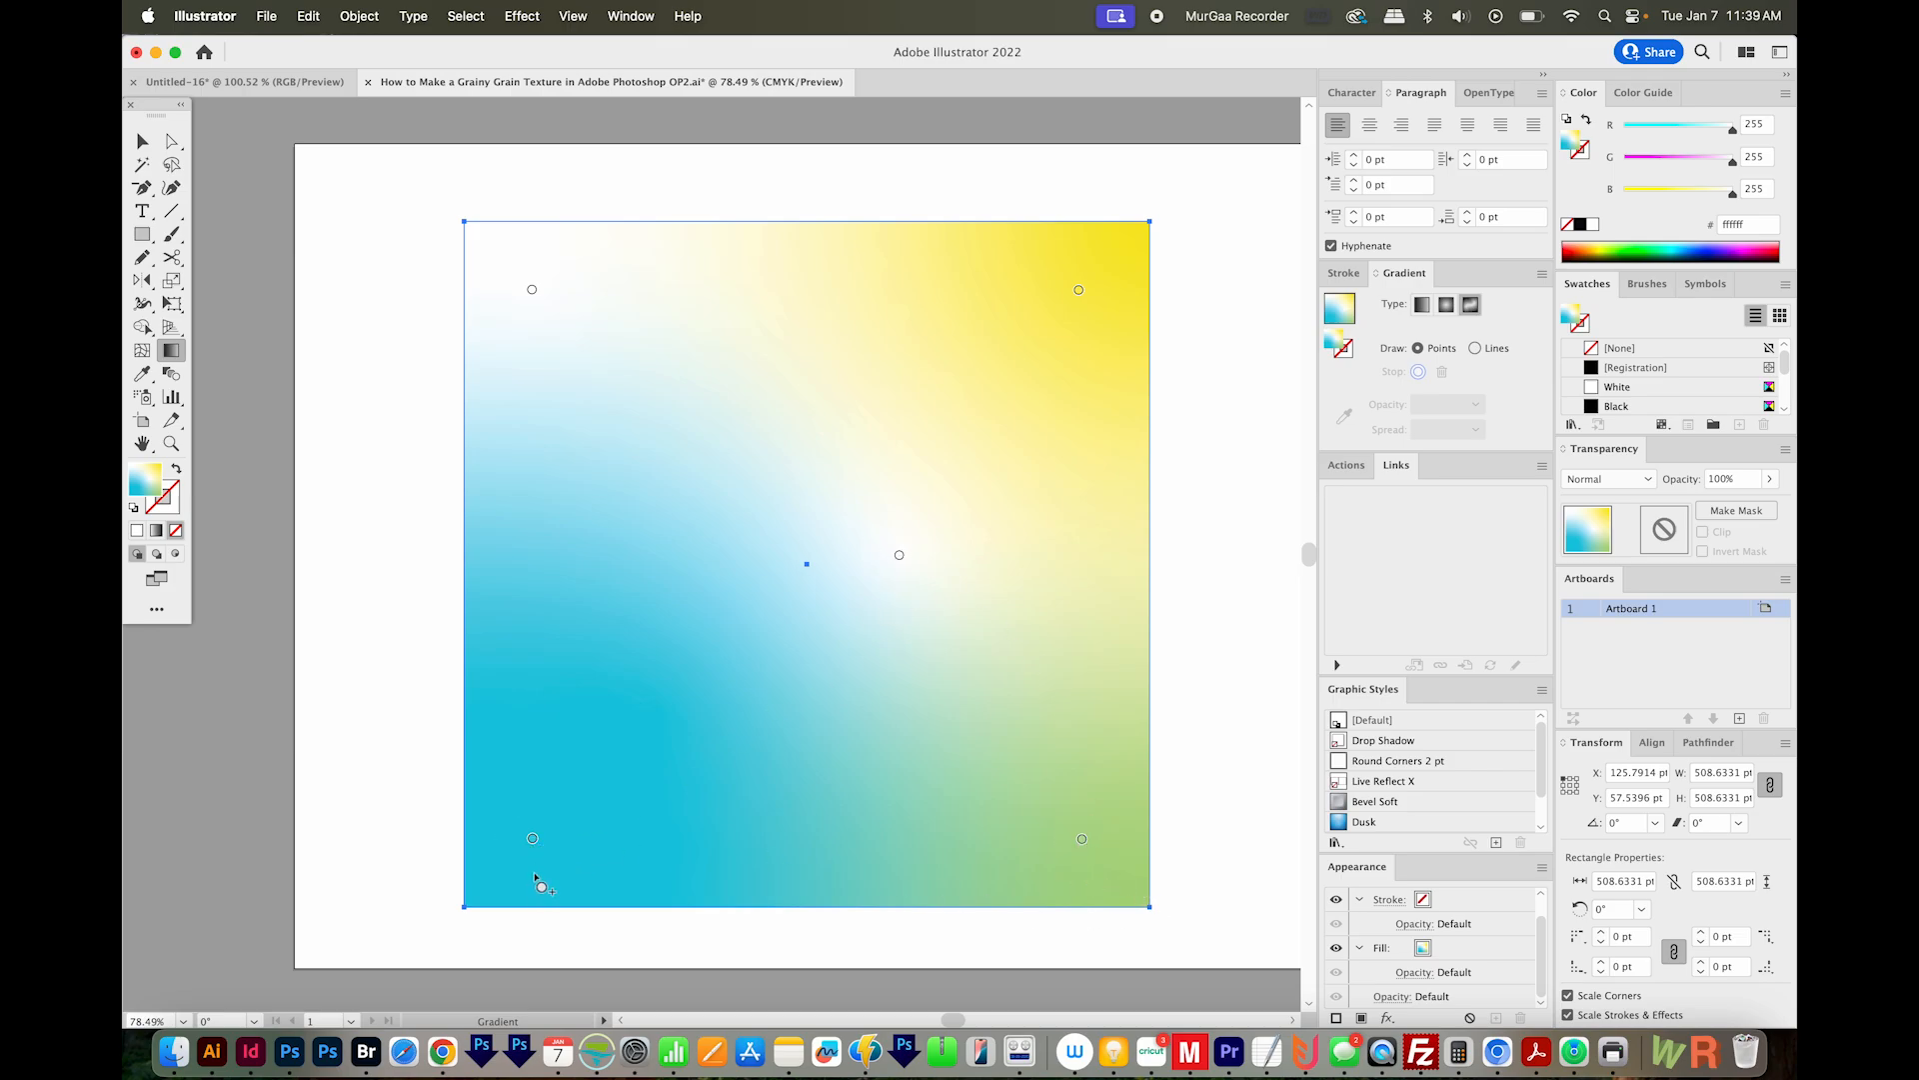
{"action": "left_click", "coordinate": [531, 838]}
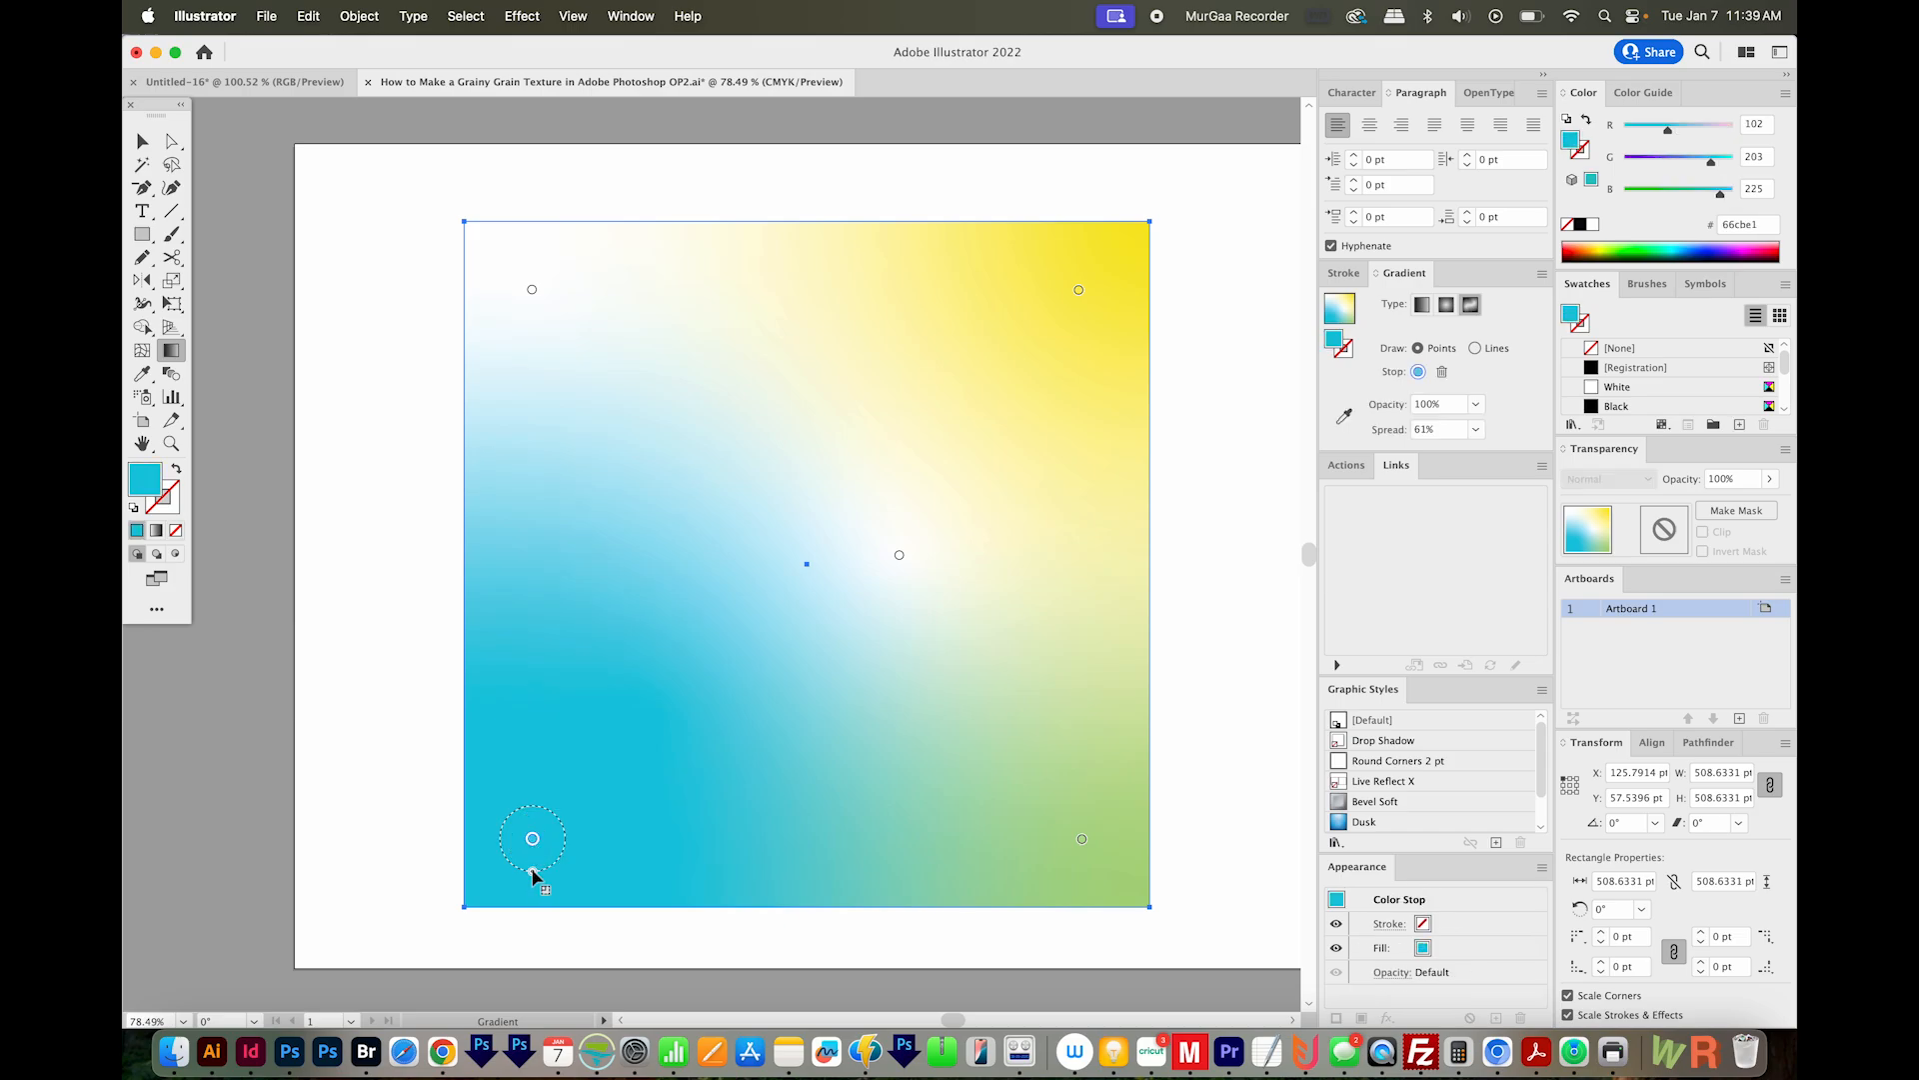
{"action": "left_click_drag", "start_coordinate": [532, 837], "coordinate": [532, 888]}
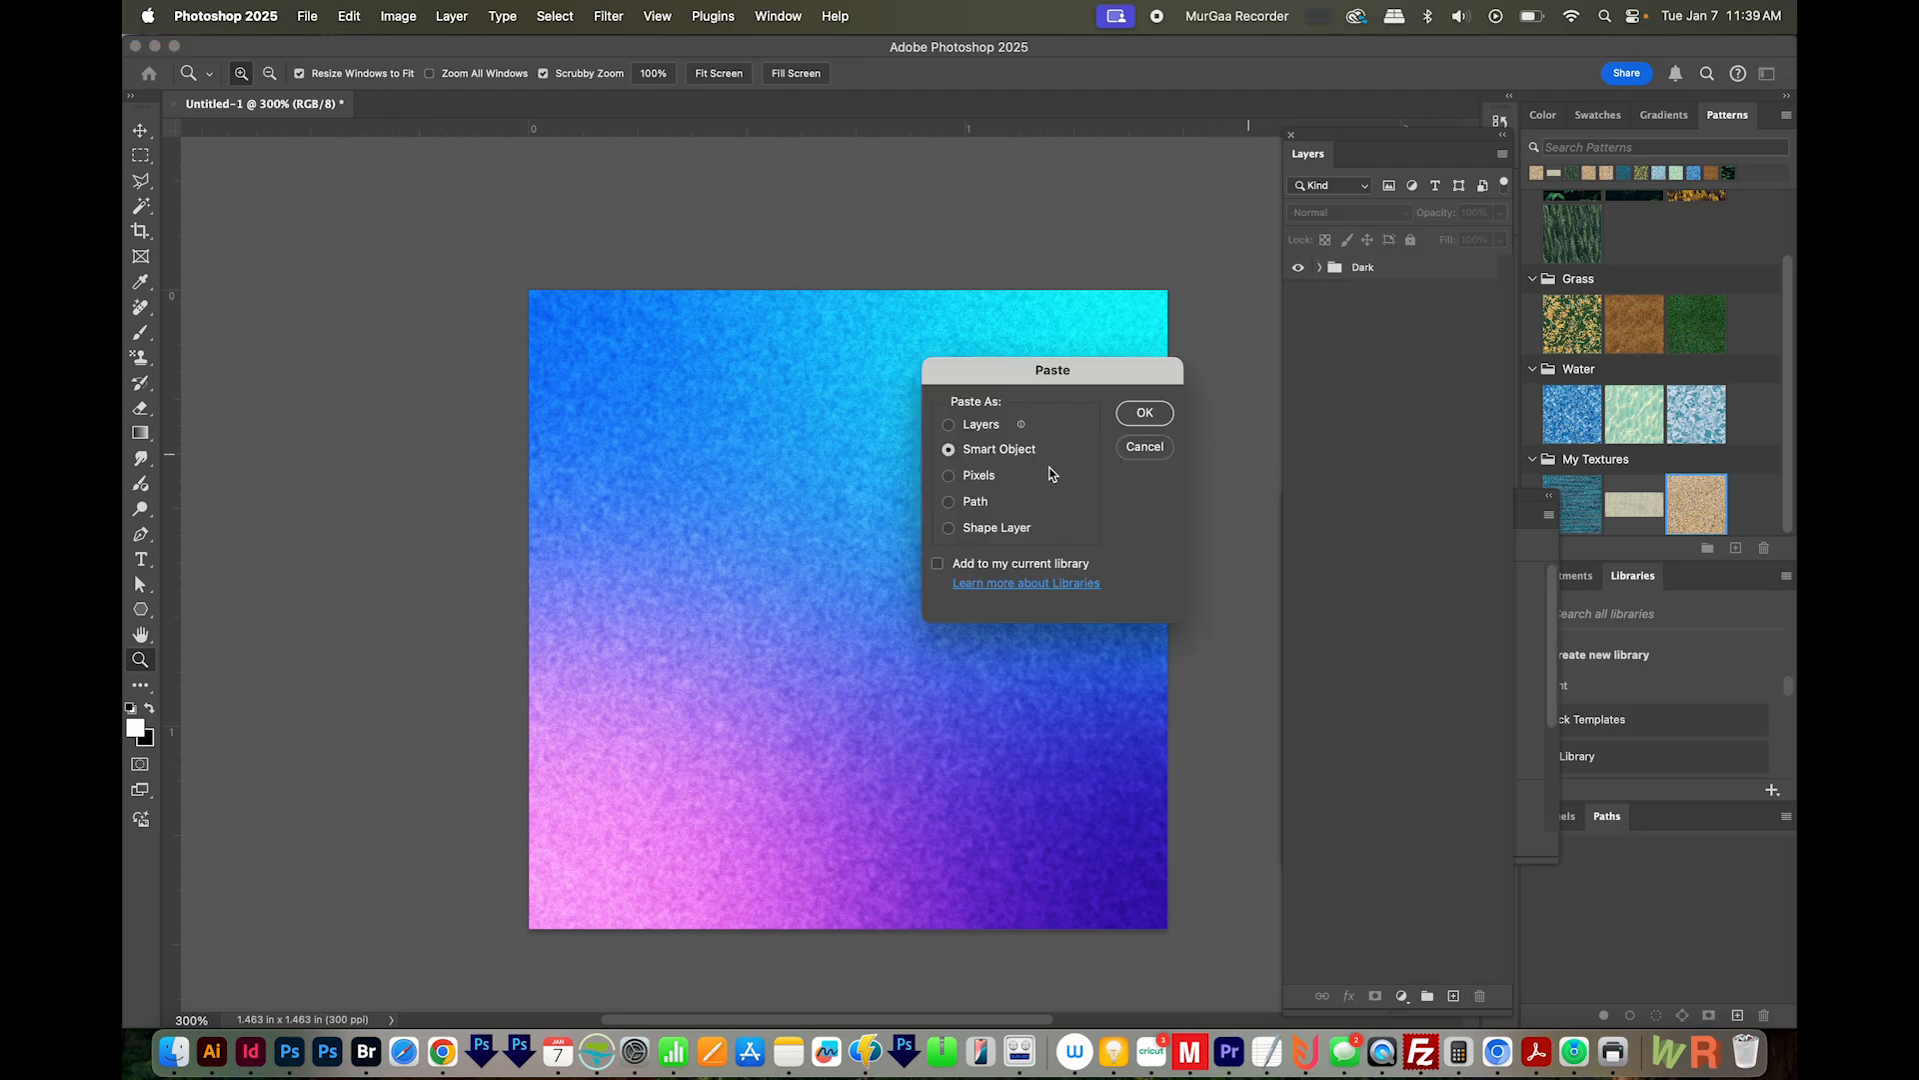
Paste the cyan-yellow square as a Smart Object scaled to fill the canvas, then duplicate it.
{"action": "left_click", "coordinate": [1143, 412]}
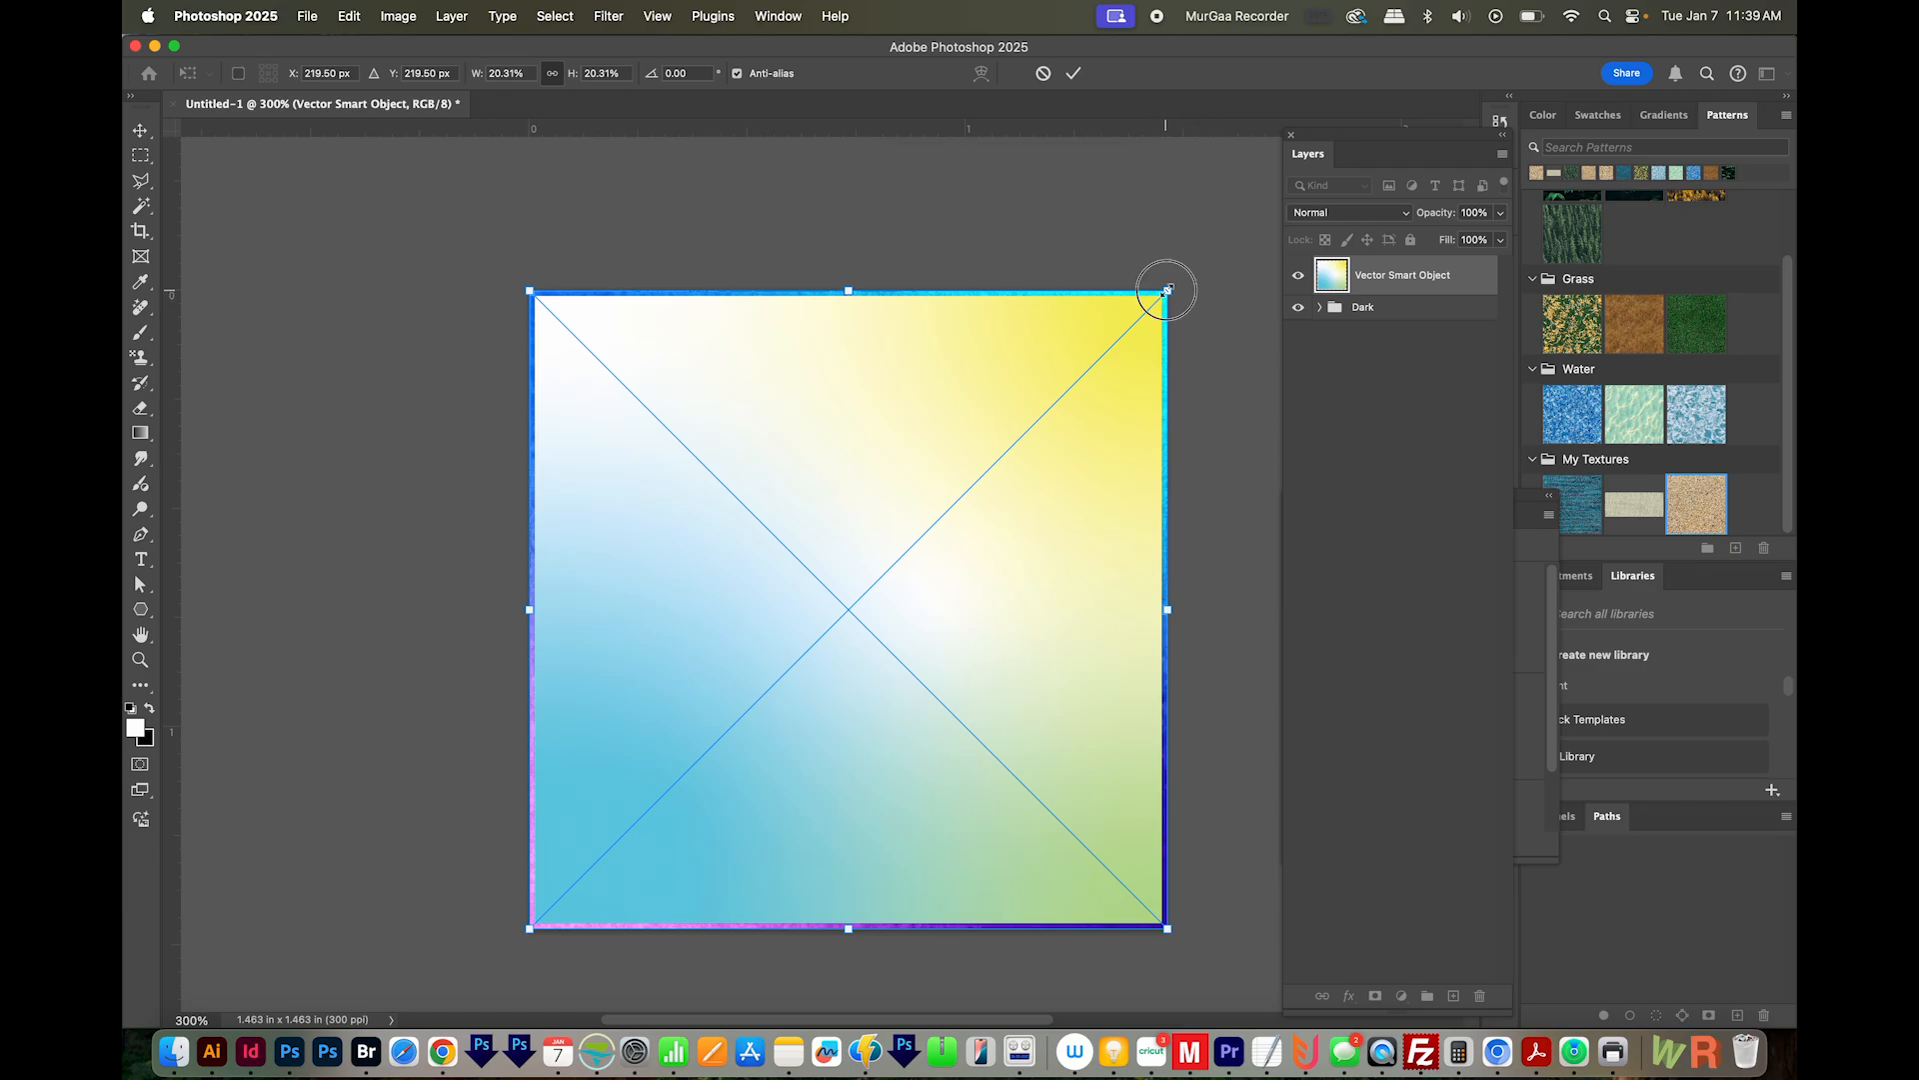
{"action": "left_click_drag", "start_coordinate": [1166, 290], "coordinate": [1176, 280]}
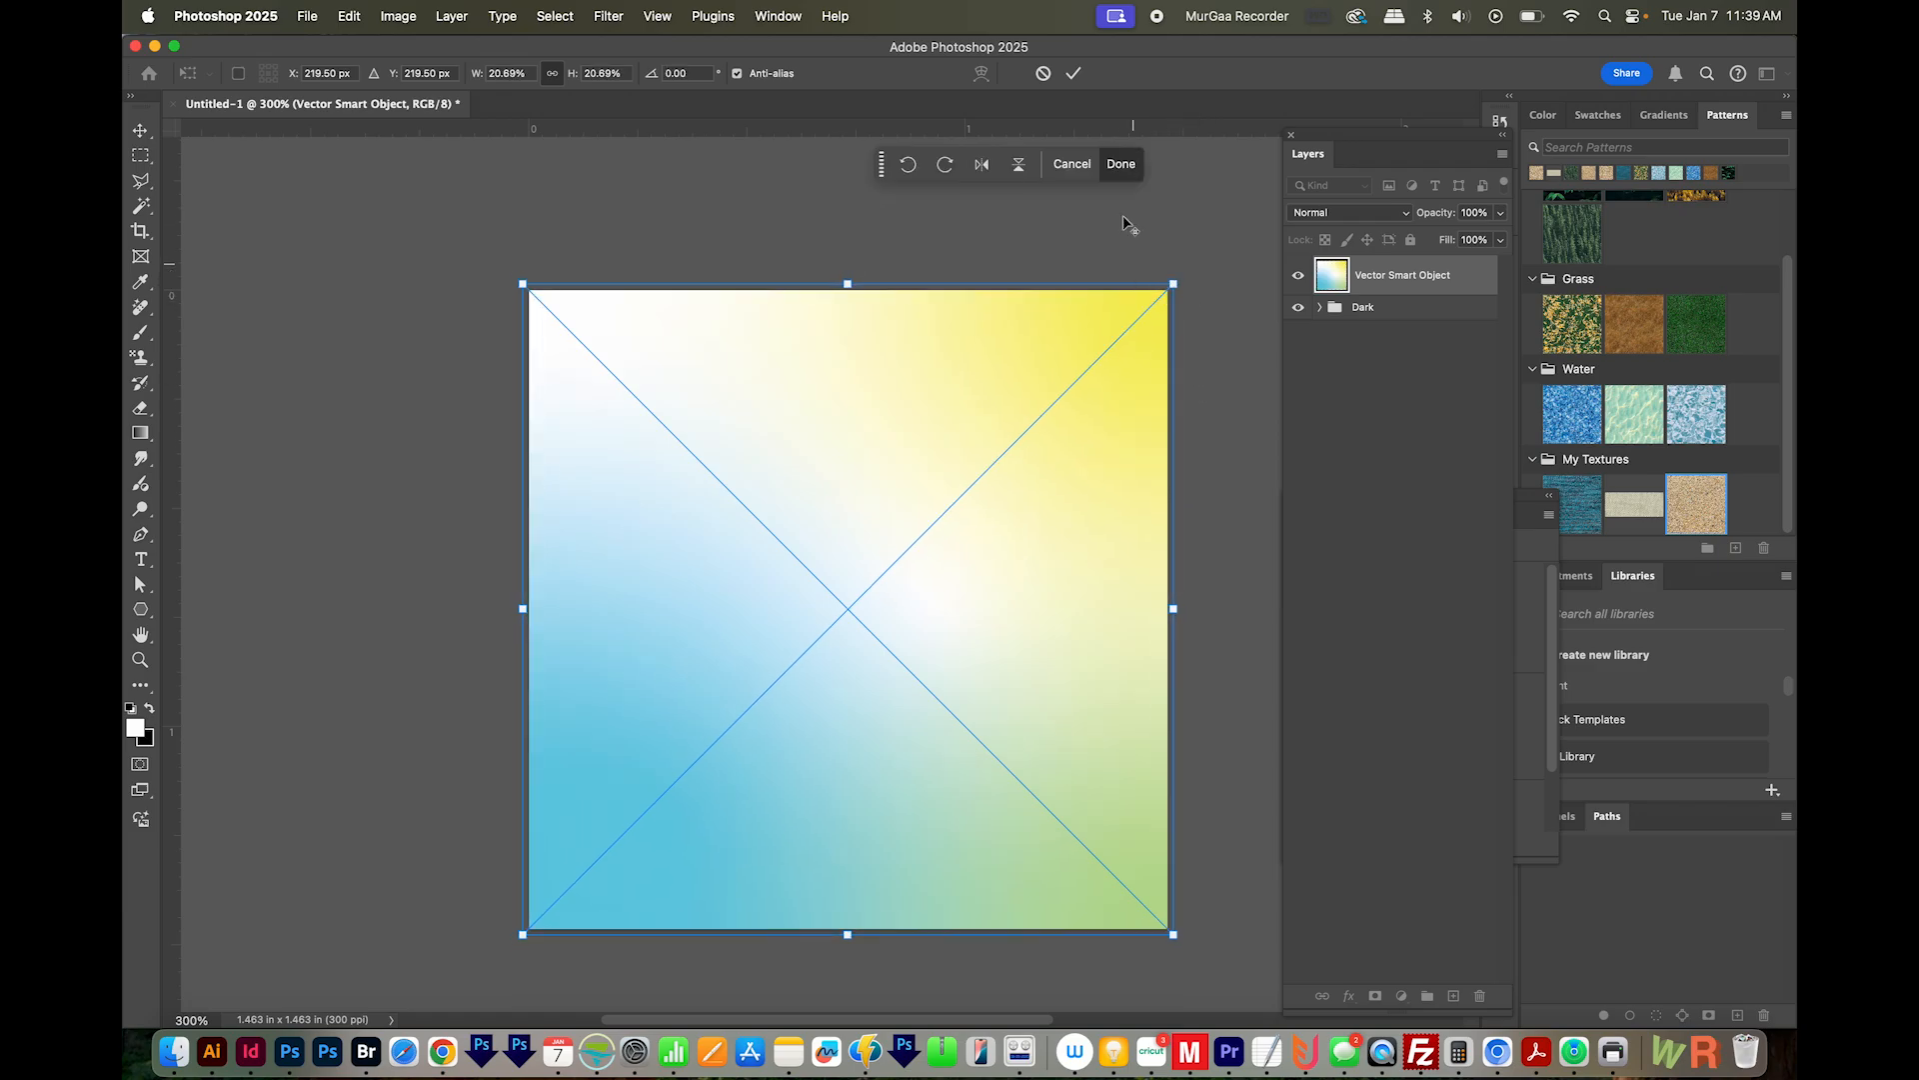
{"action": "left_click", "coordinate": [1118, 162]}
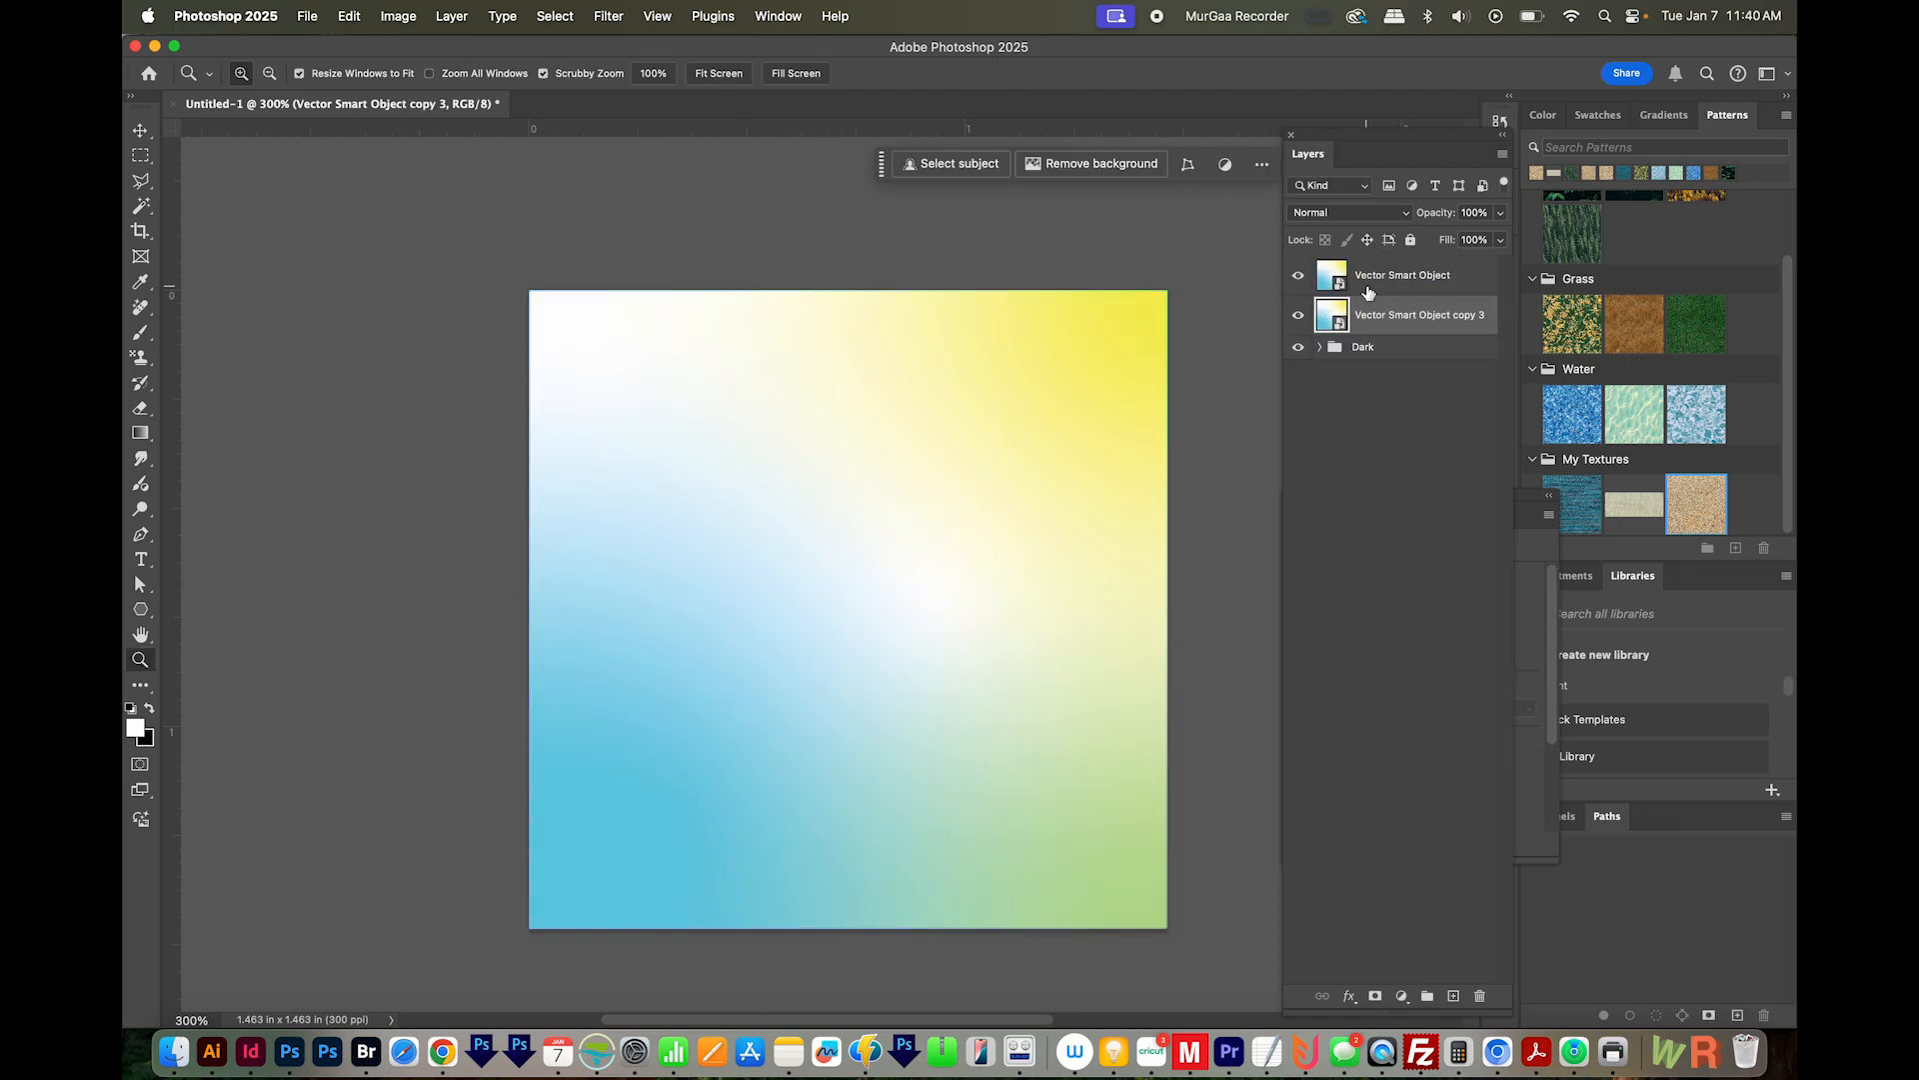
{"action": "left_click", "coordinate": [1401, 274]}
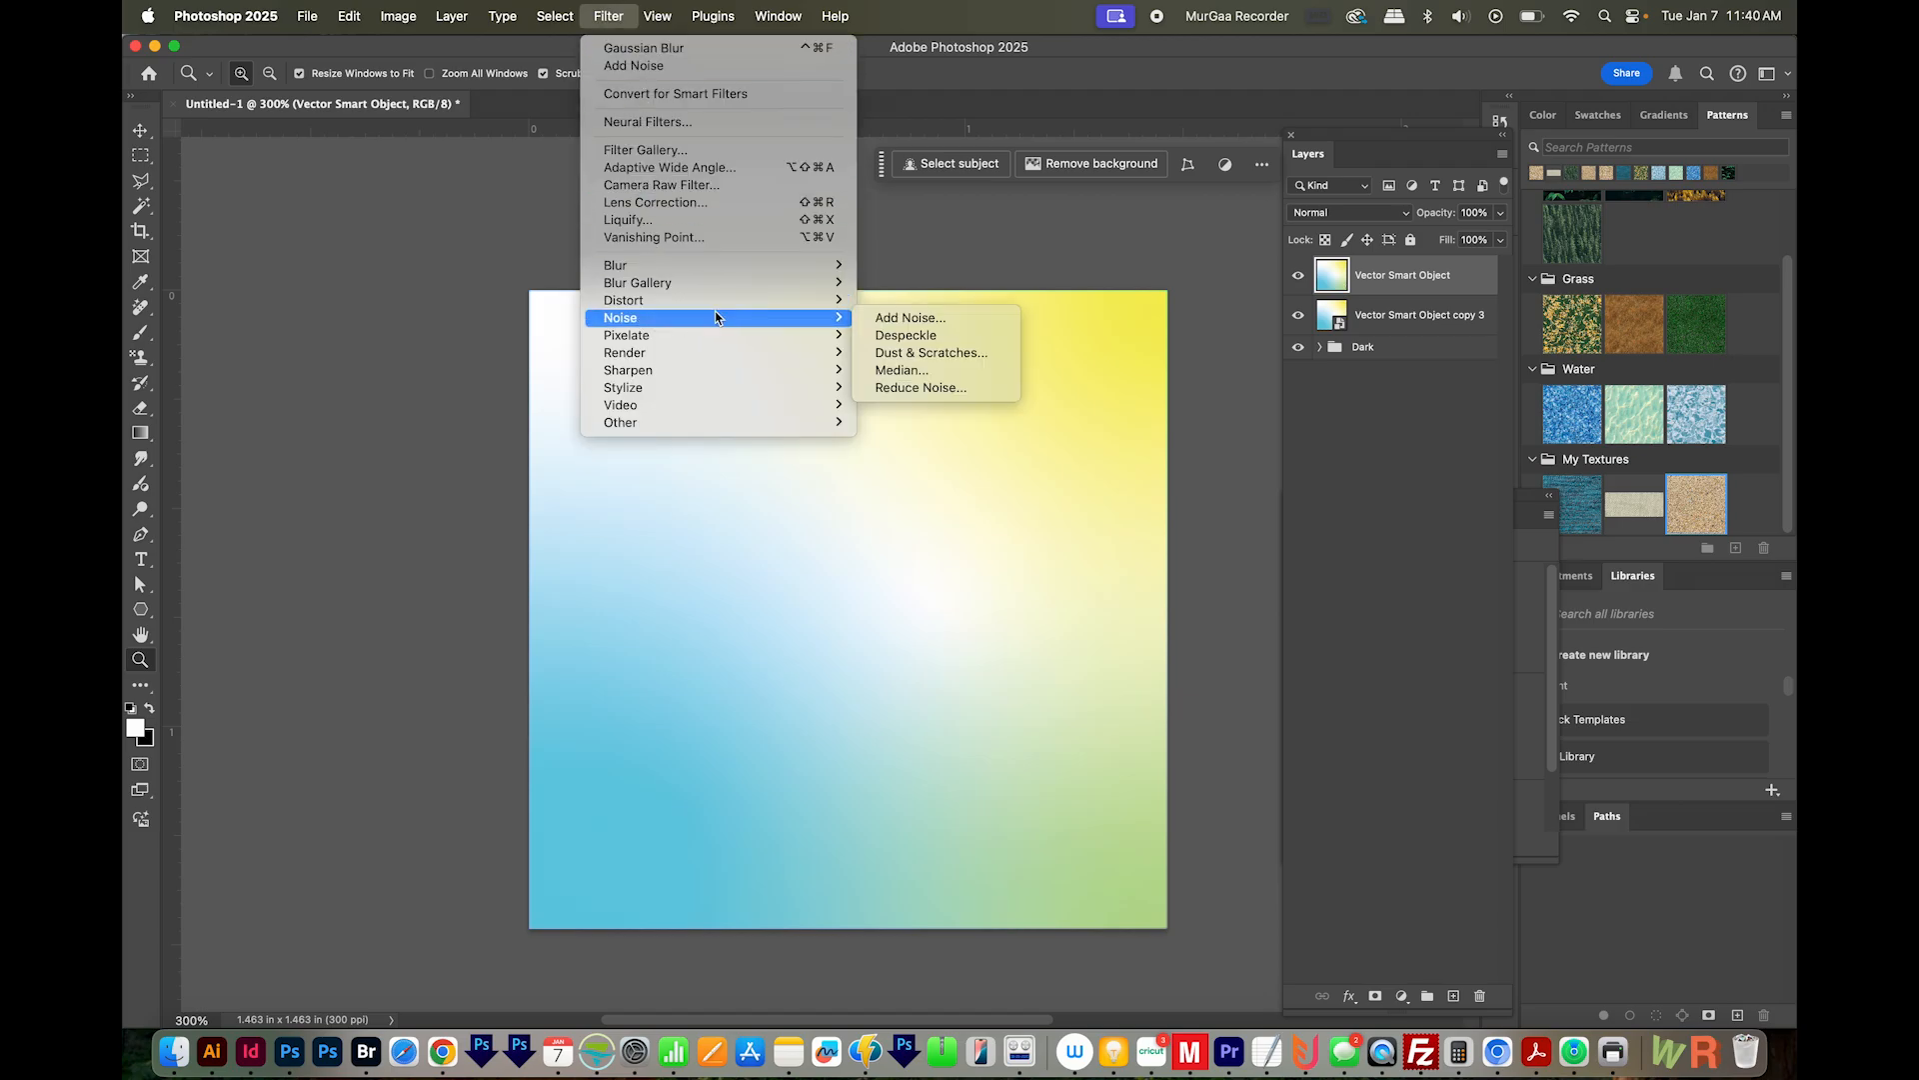
Apply 16% uniform monochromatic noise to the gradient and blend the top copy in Hard Light at 84%.
{"action": "left_click", "coordinate": [956, 340]}
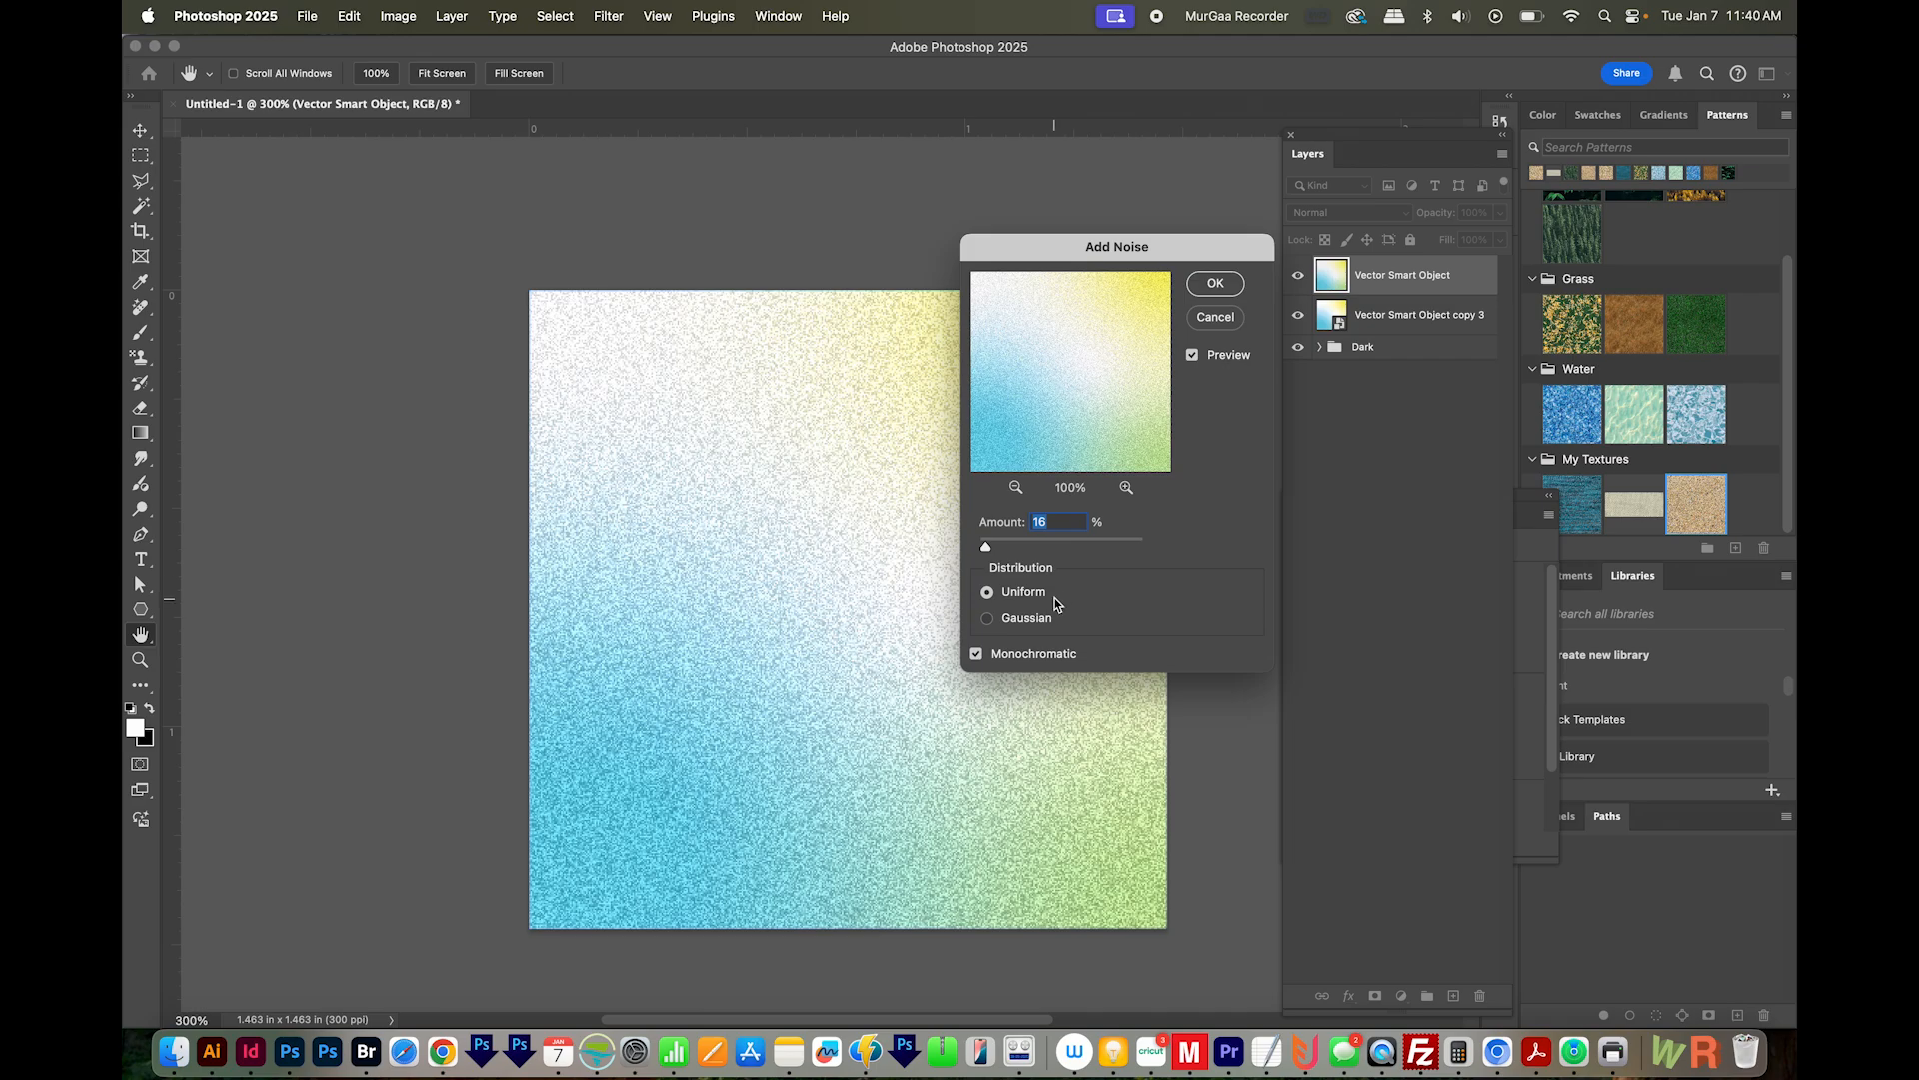
{"action": "left_click", "coordinate": [1213, 282]}
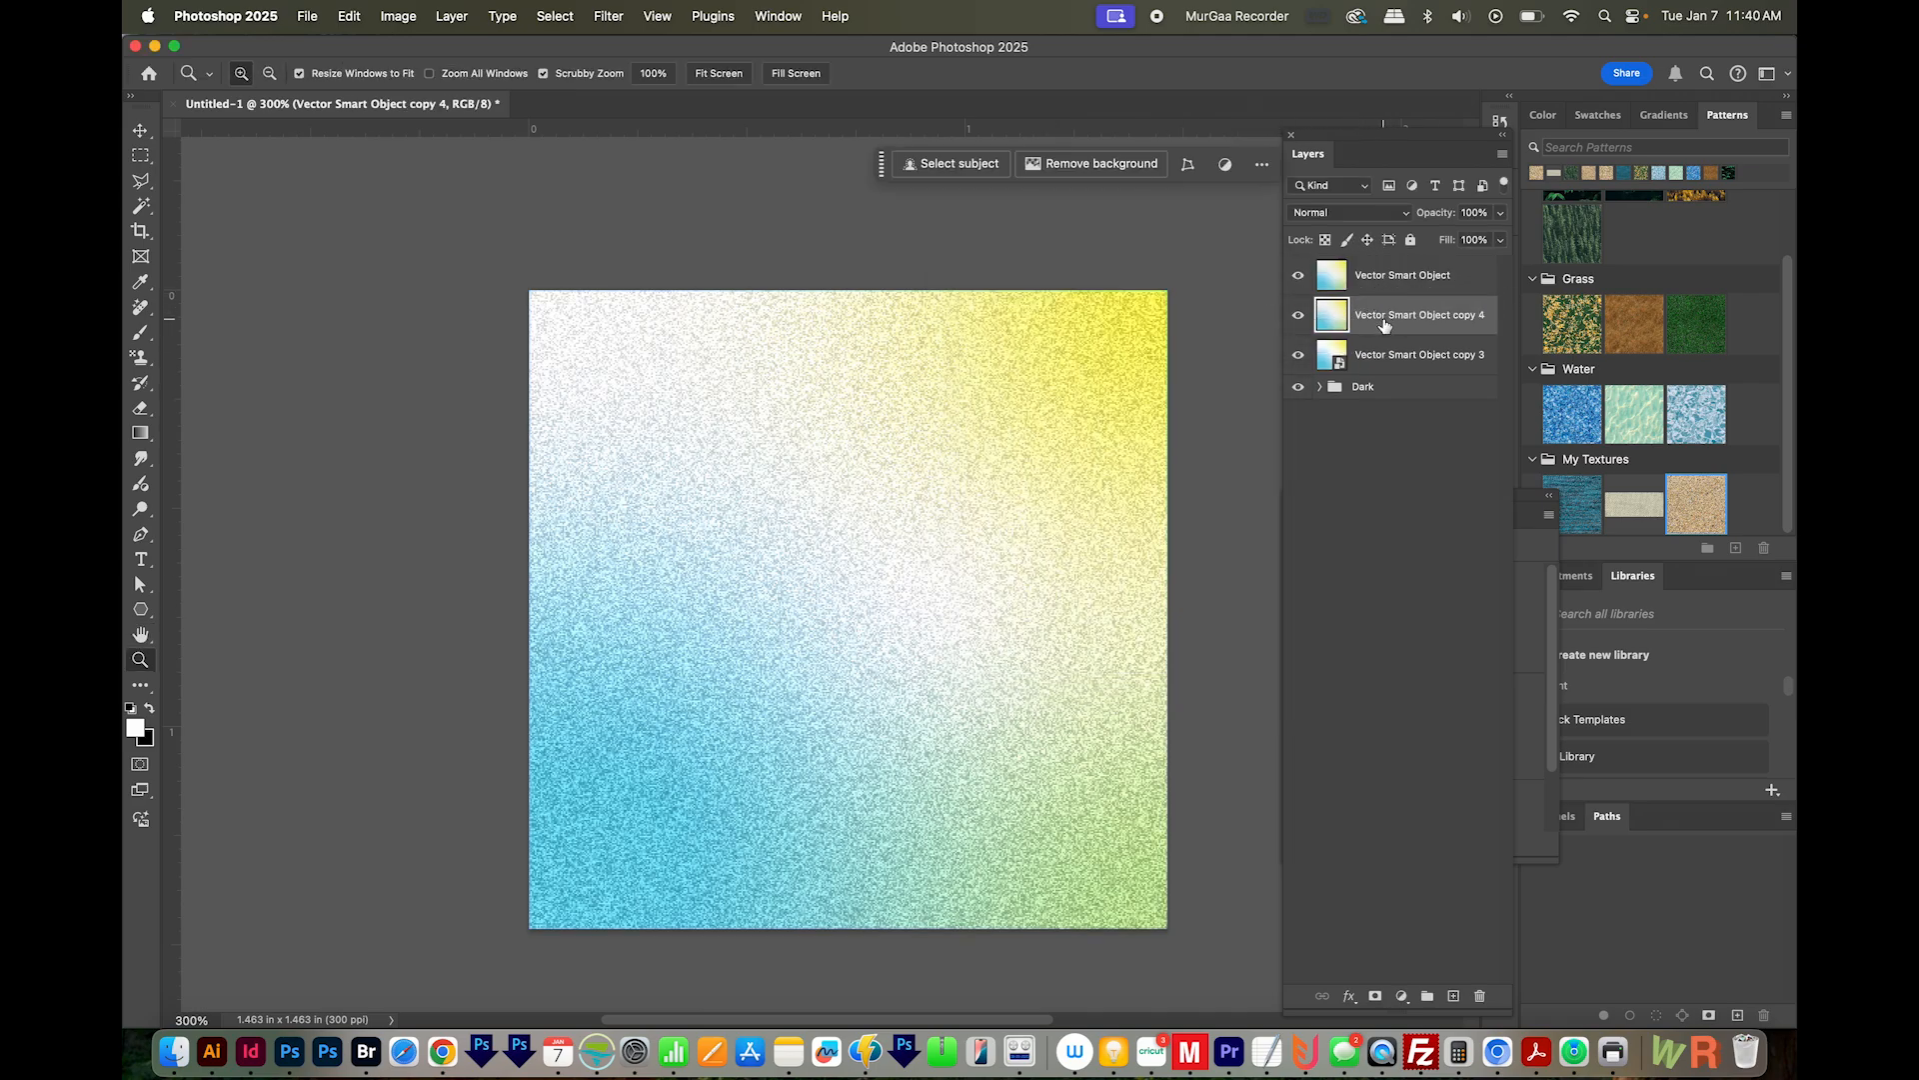
{"action": "left_click", "coordinate": [1402, 274]}
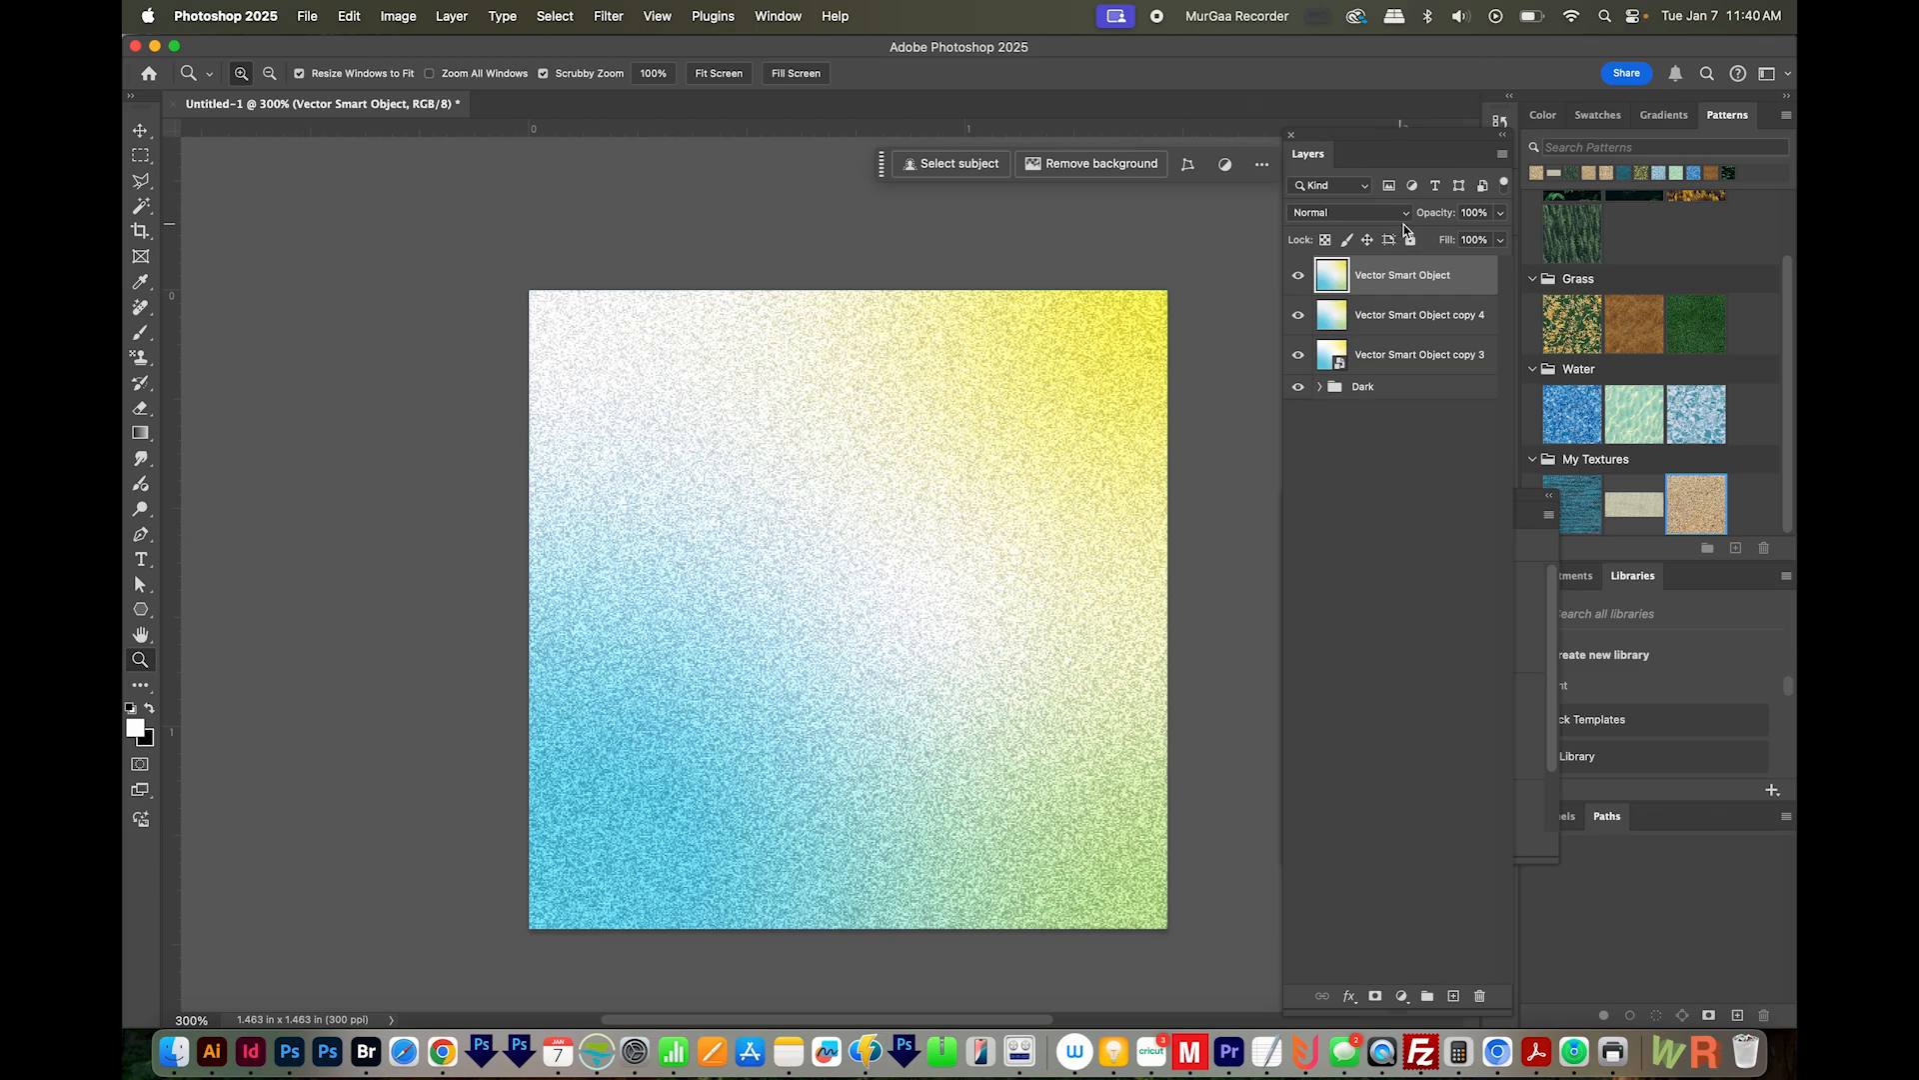
{"action": "left_click", "coordinate": [1352, 212]}
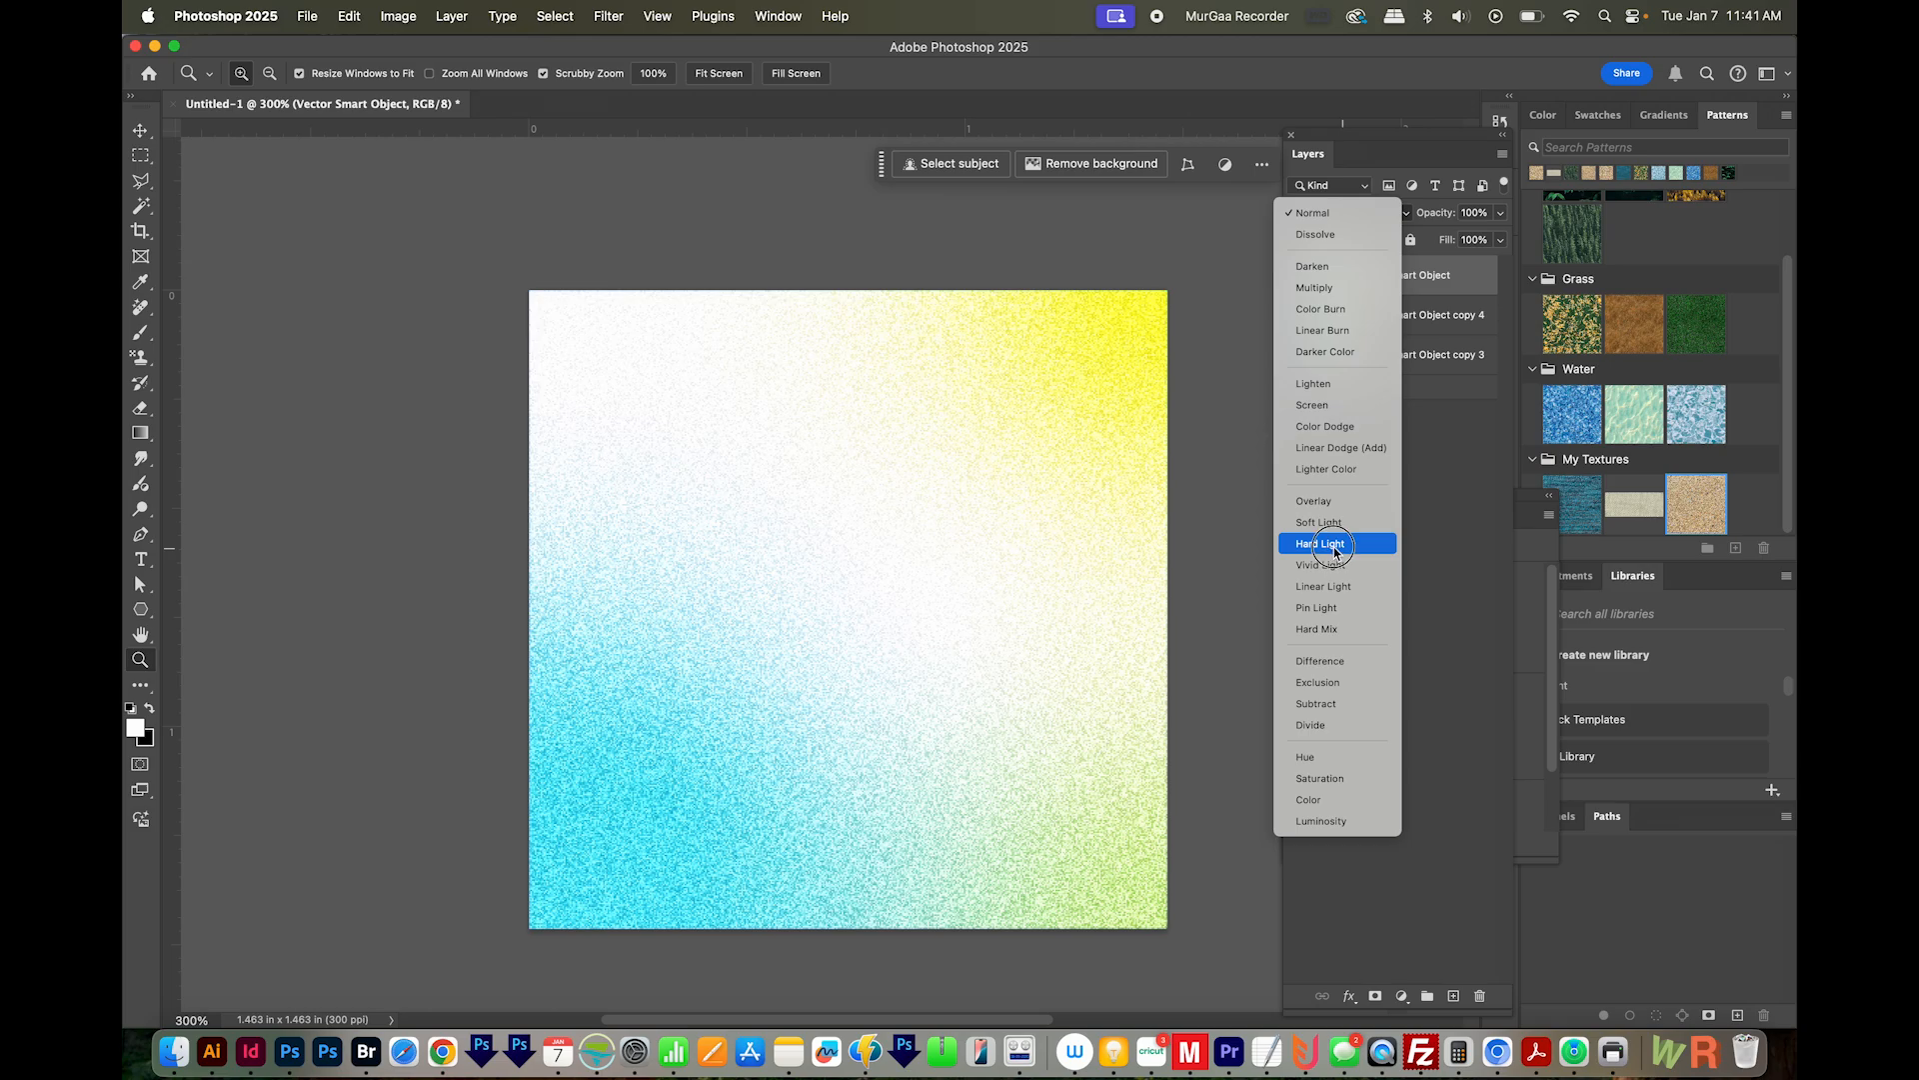
{"action": "left_click", "coordinate": [1321, 542]}
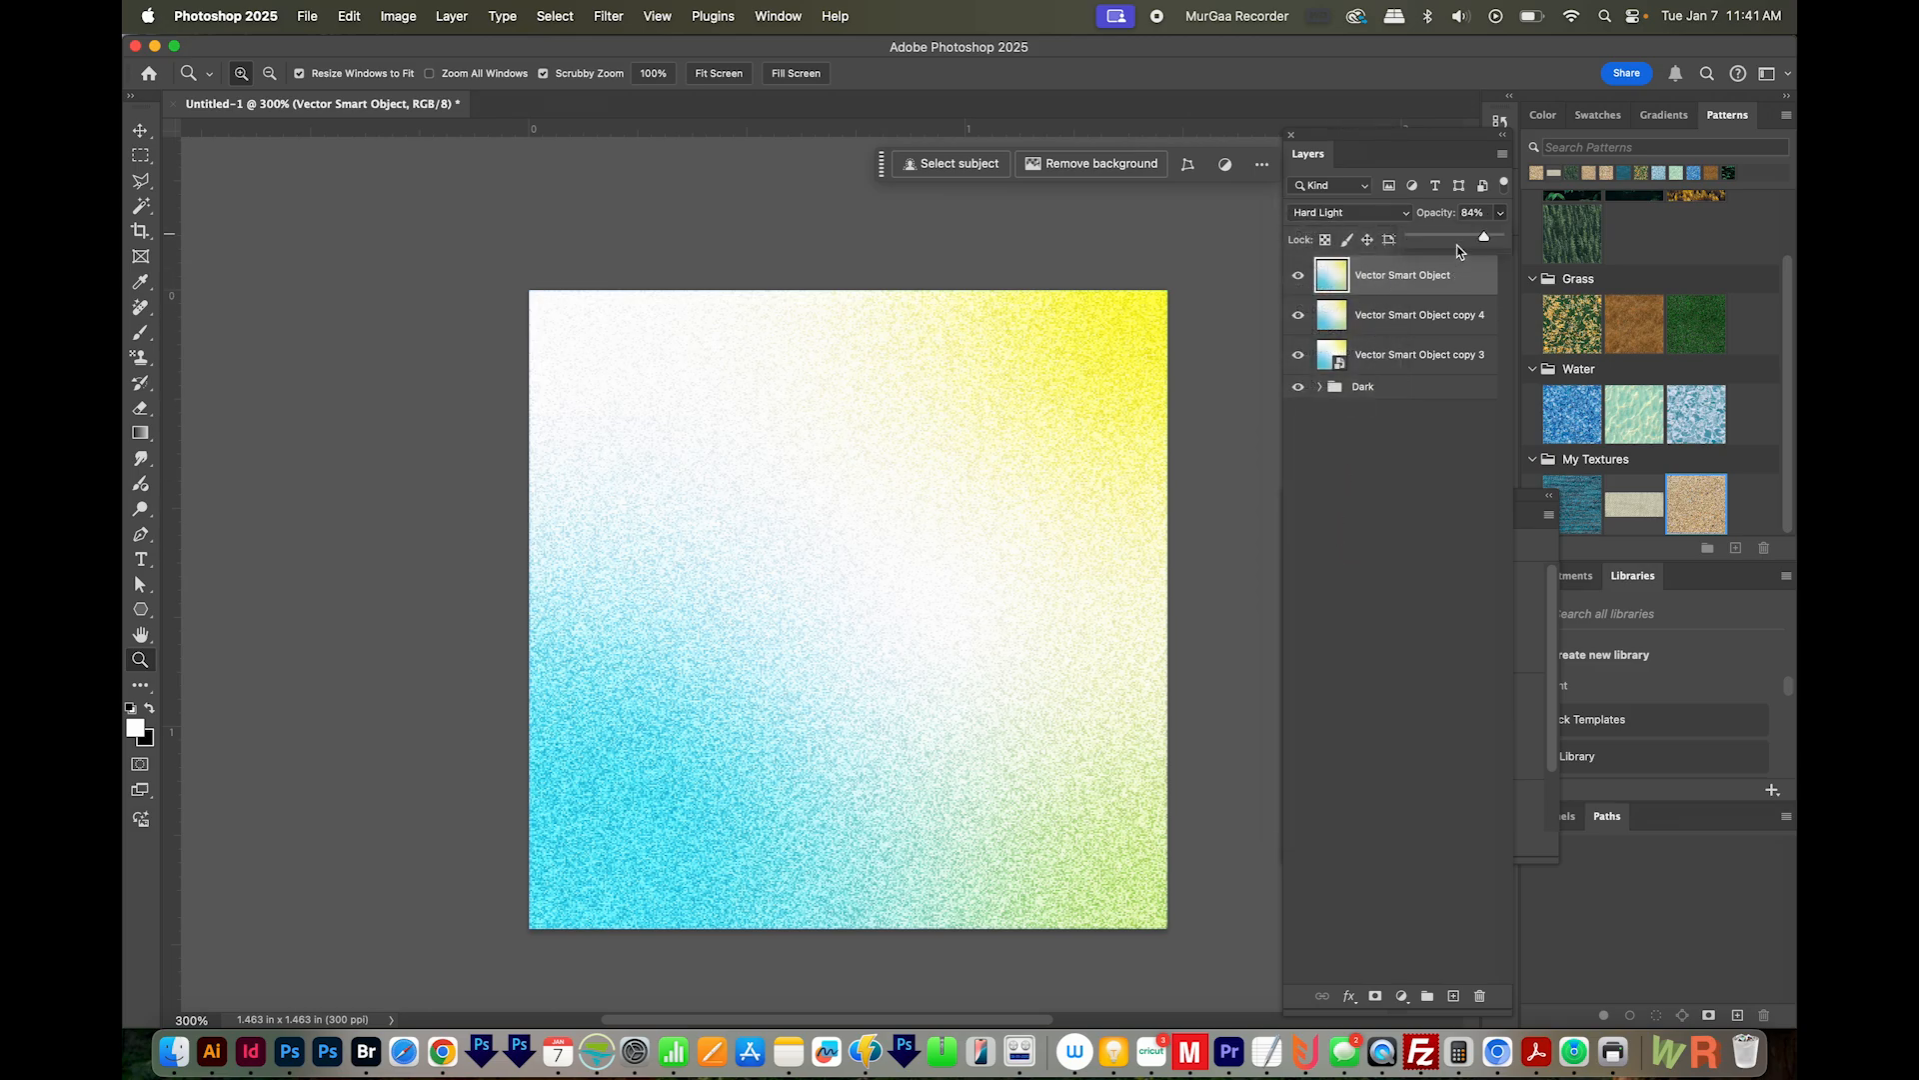
{"action": "mouse_move", "coordinate": [1465, 252]}
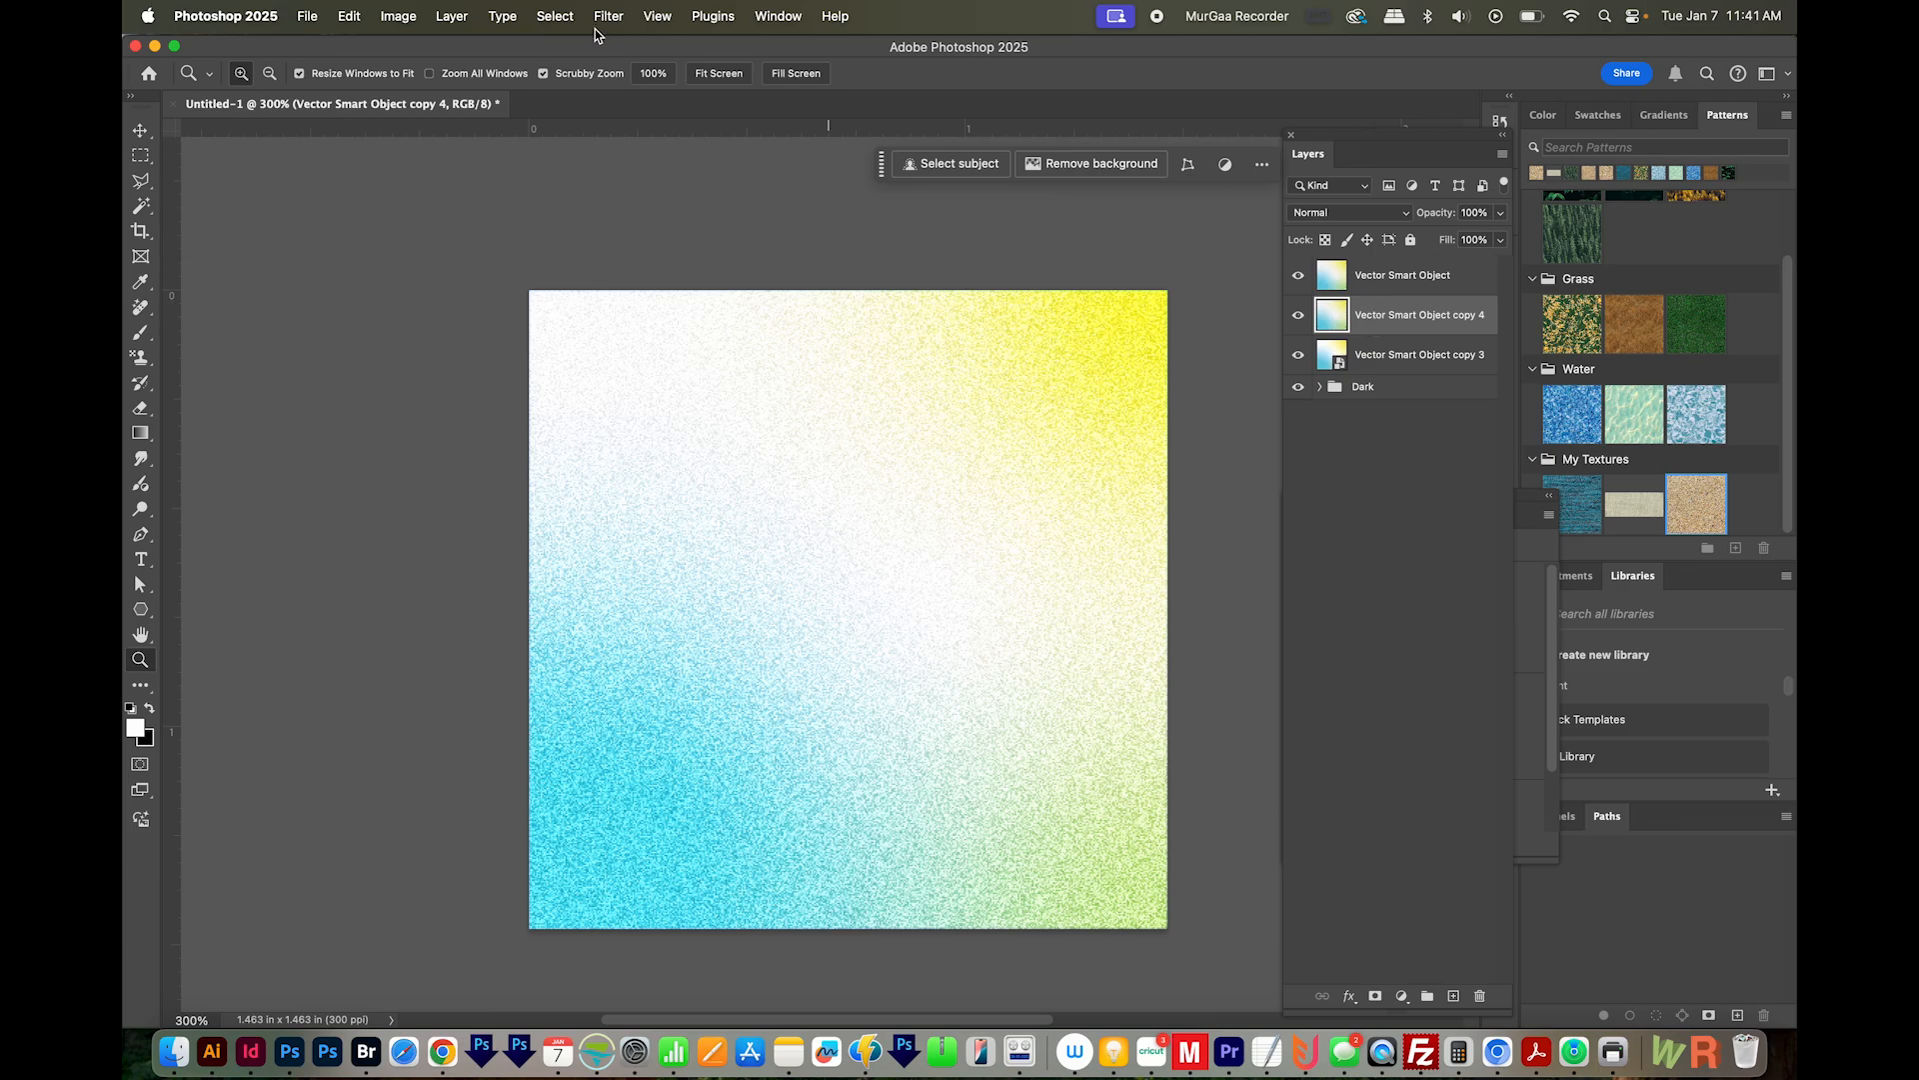
Apply a 1.3 px Gaussian blur to the noisy Vector Smart Object copy 4 layer.
{"action": "left_click", "coordinate": [608, 16]}
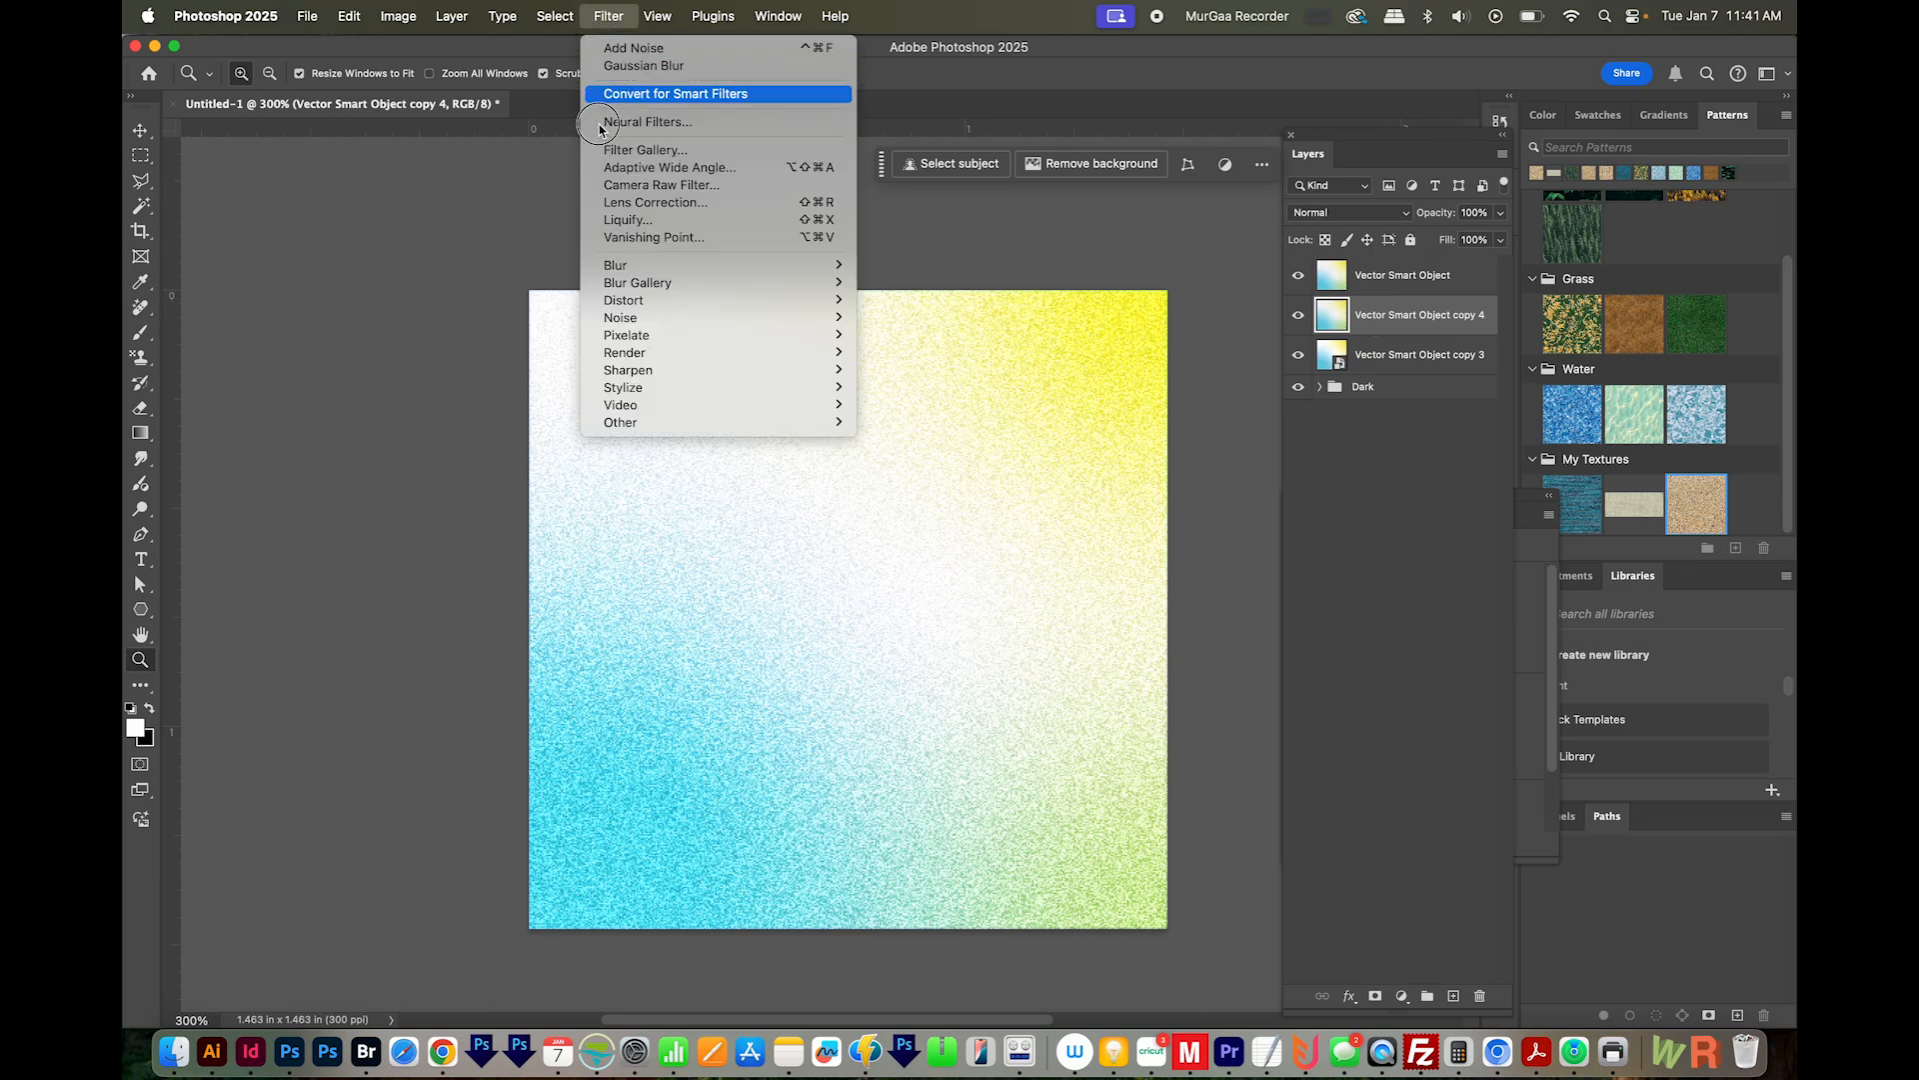
{"action": "mouse_move", "coordinate": [614, 264]}
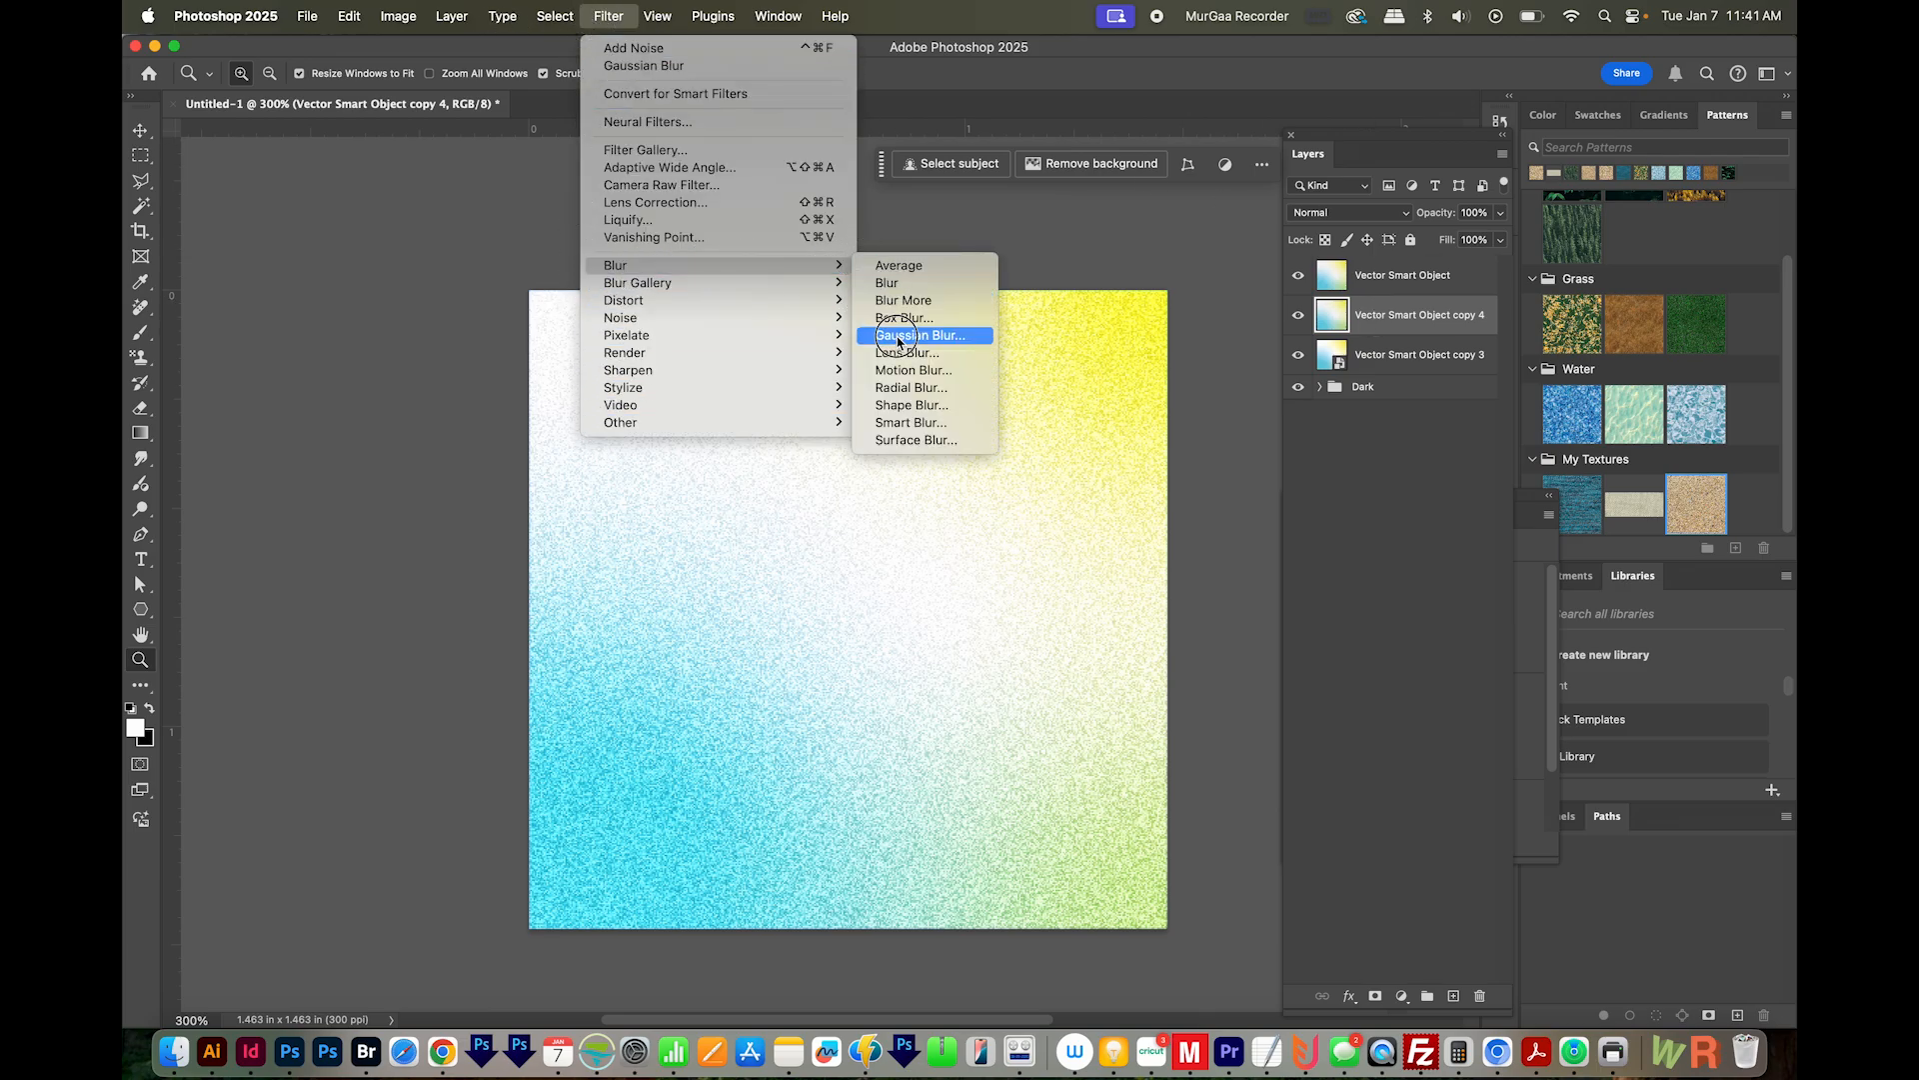
{"action": "left_click", "coordinate": [920, 334]}
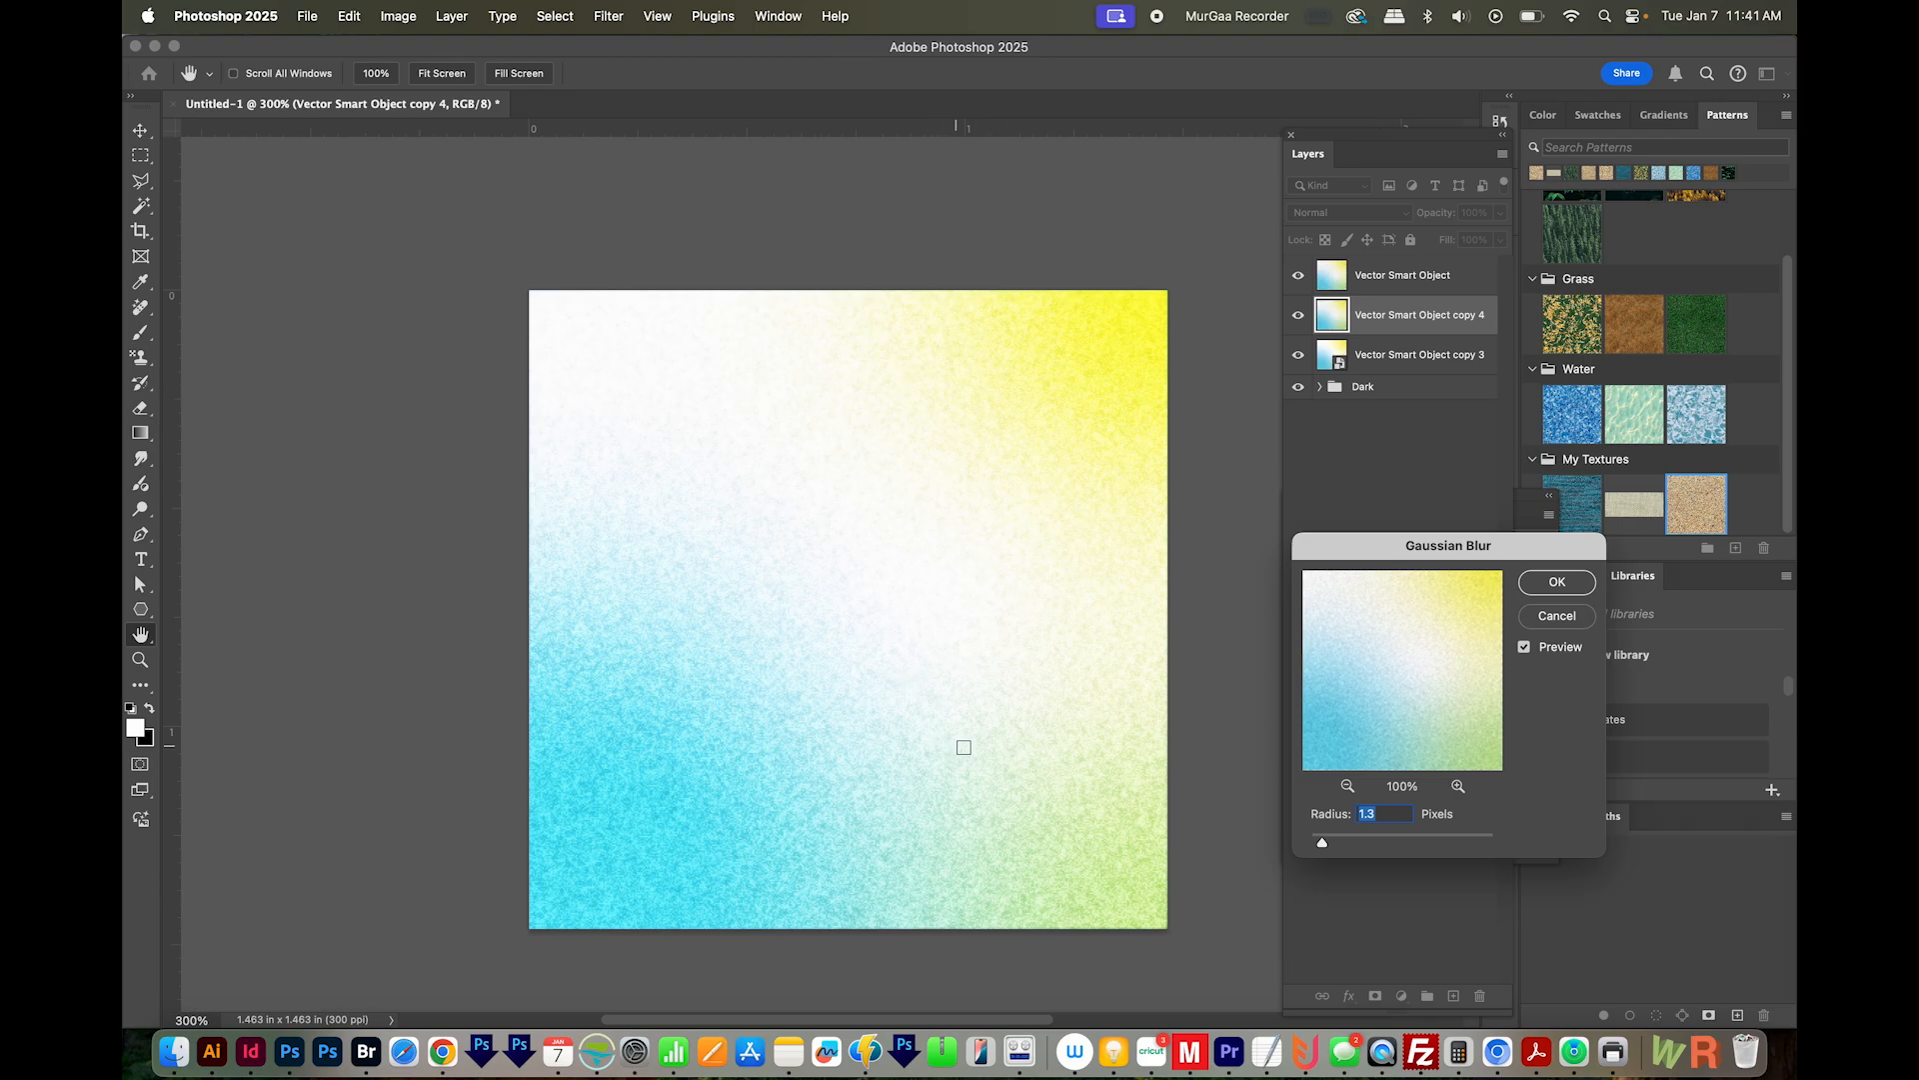
{"action": "left_click", "coordinate": [1556, 582]}
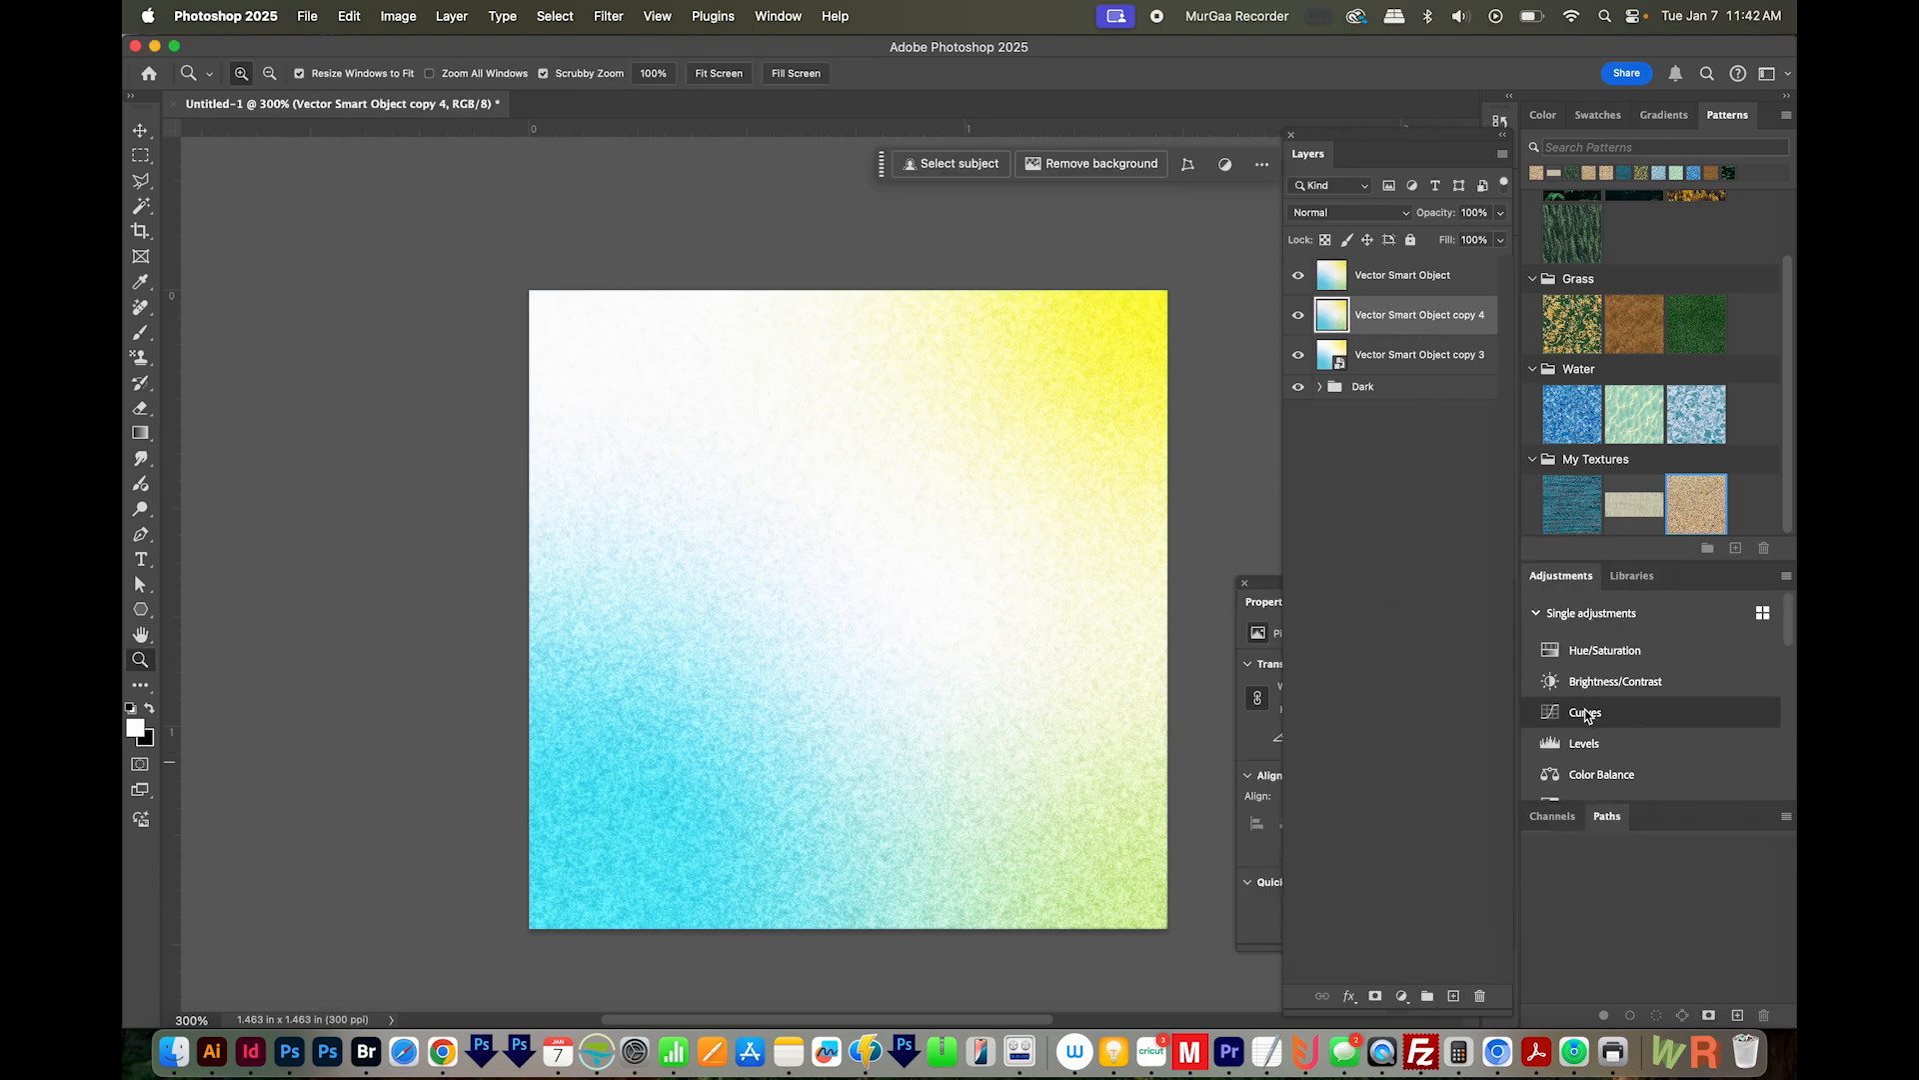
Add a Curves 2 adjustment above the blurred copy and zoom in and out to check the grain.
{"action": "left_click", "coordinate": [1585, 712]}
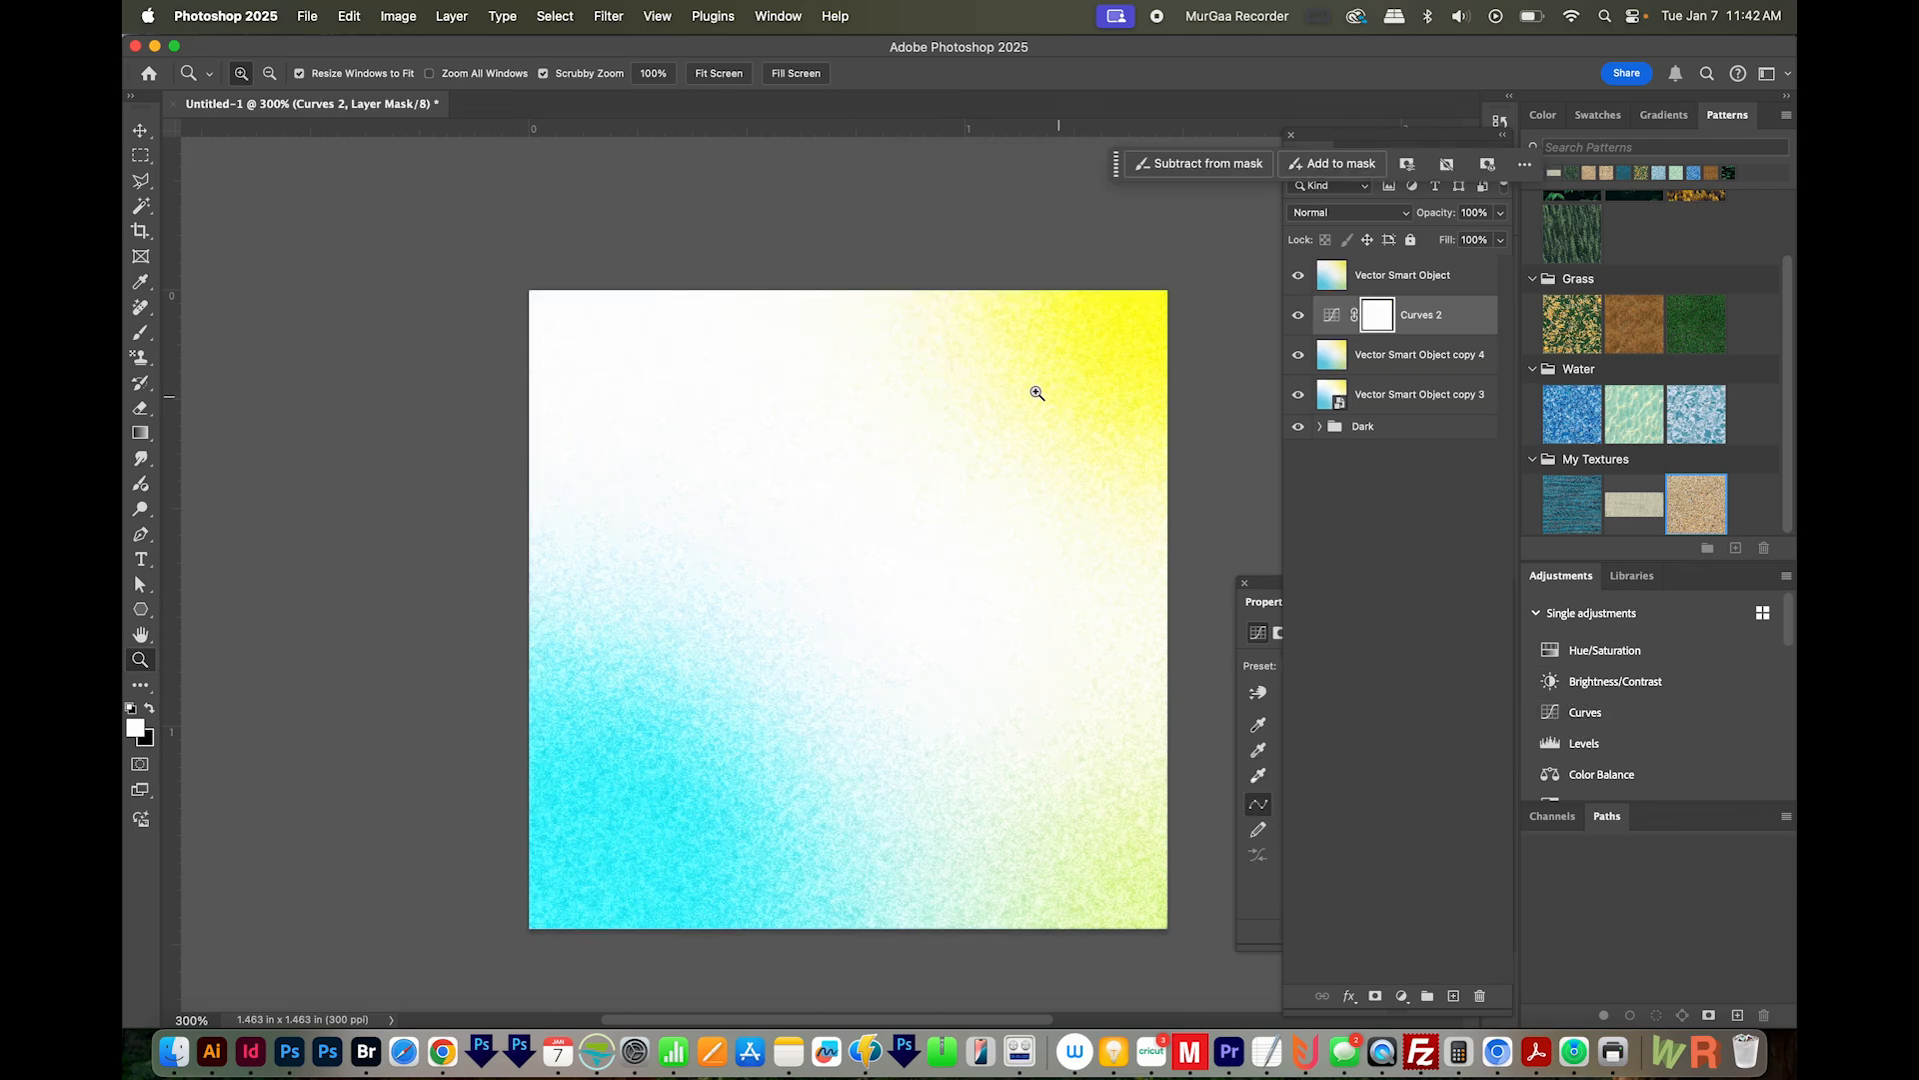
{"action": "left_click", "coordinate": [1038, 394]}
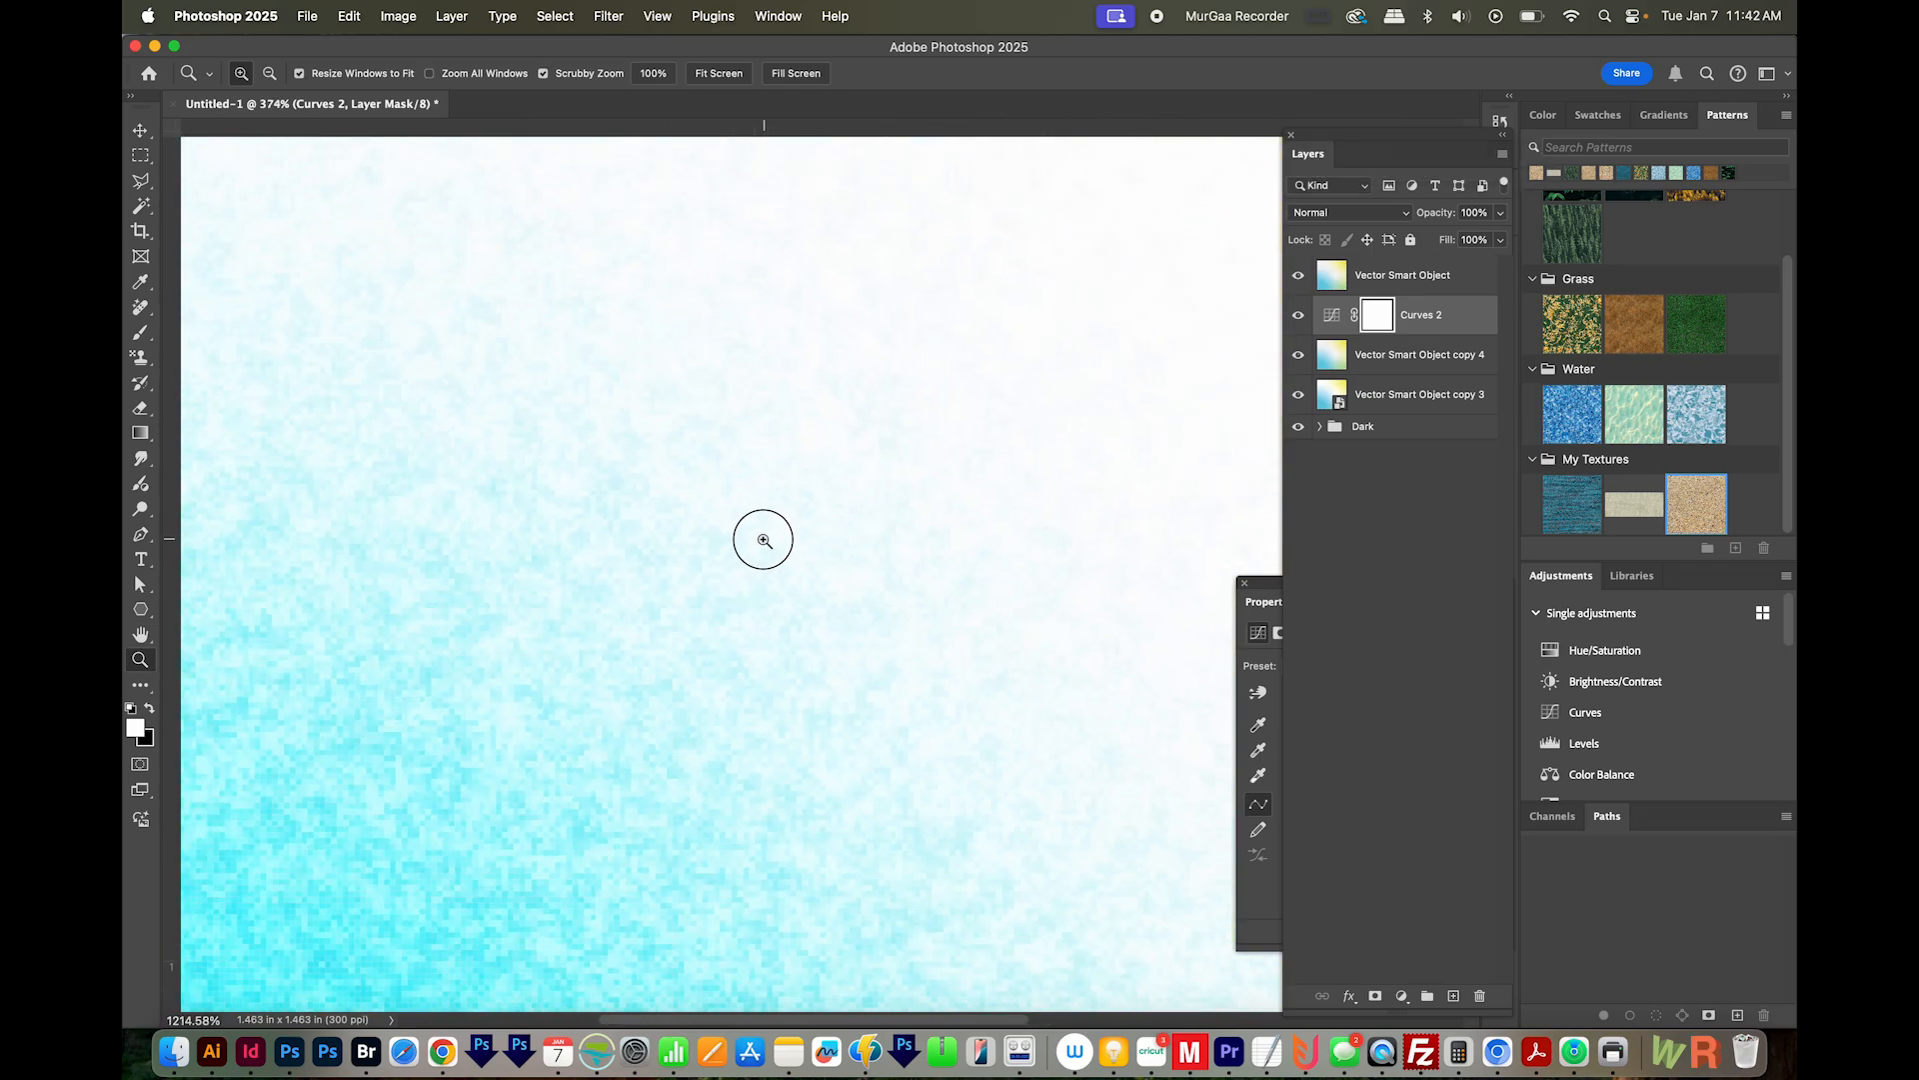
{"action": "left_click", "coordinate": [761, 540]}
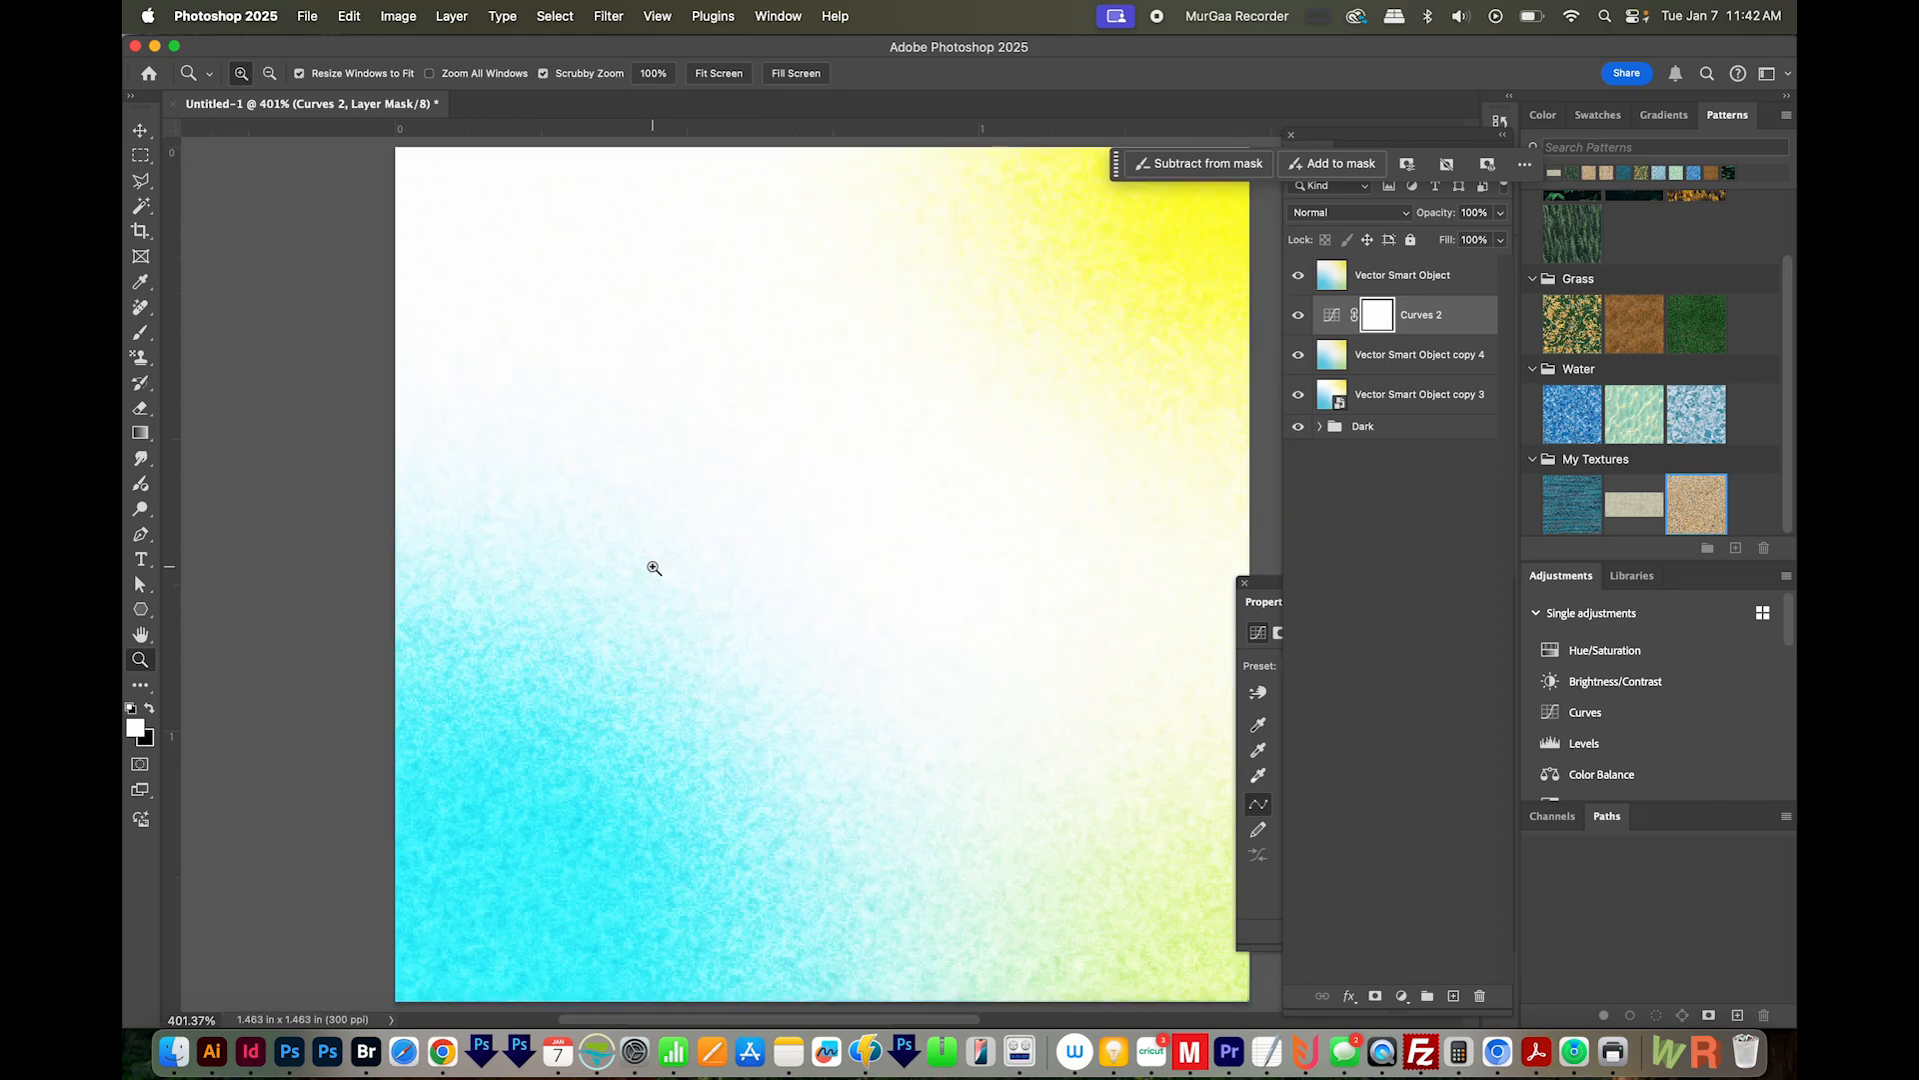
{"action": "left_click", "coordinate": [1420, 394]}
{"action": "type", "text": "Light"}
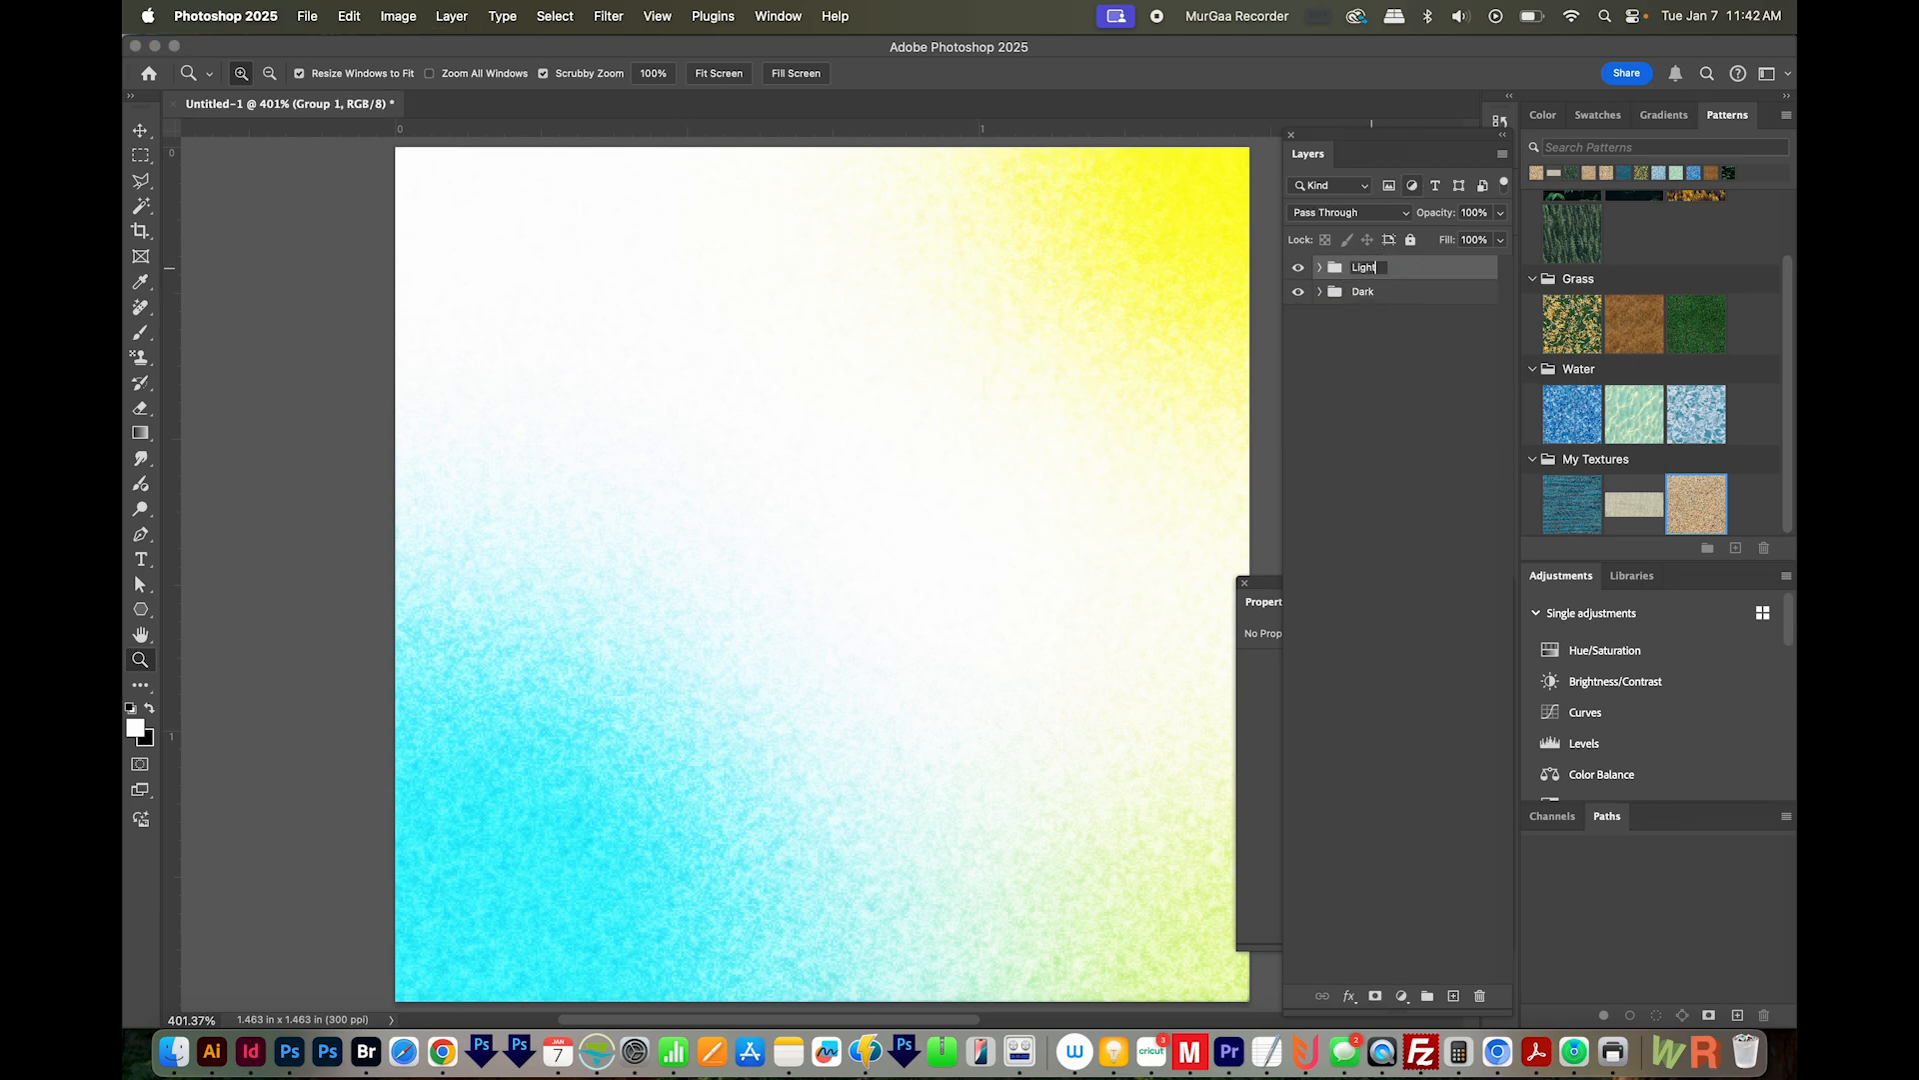
Commit the 'Light' group name beside 'Dark' and move on to the File menu.
{"action": "left_click", "coordinate": [308, 16]}
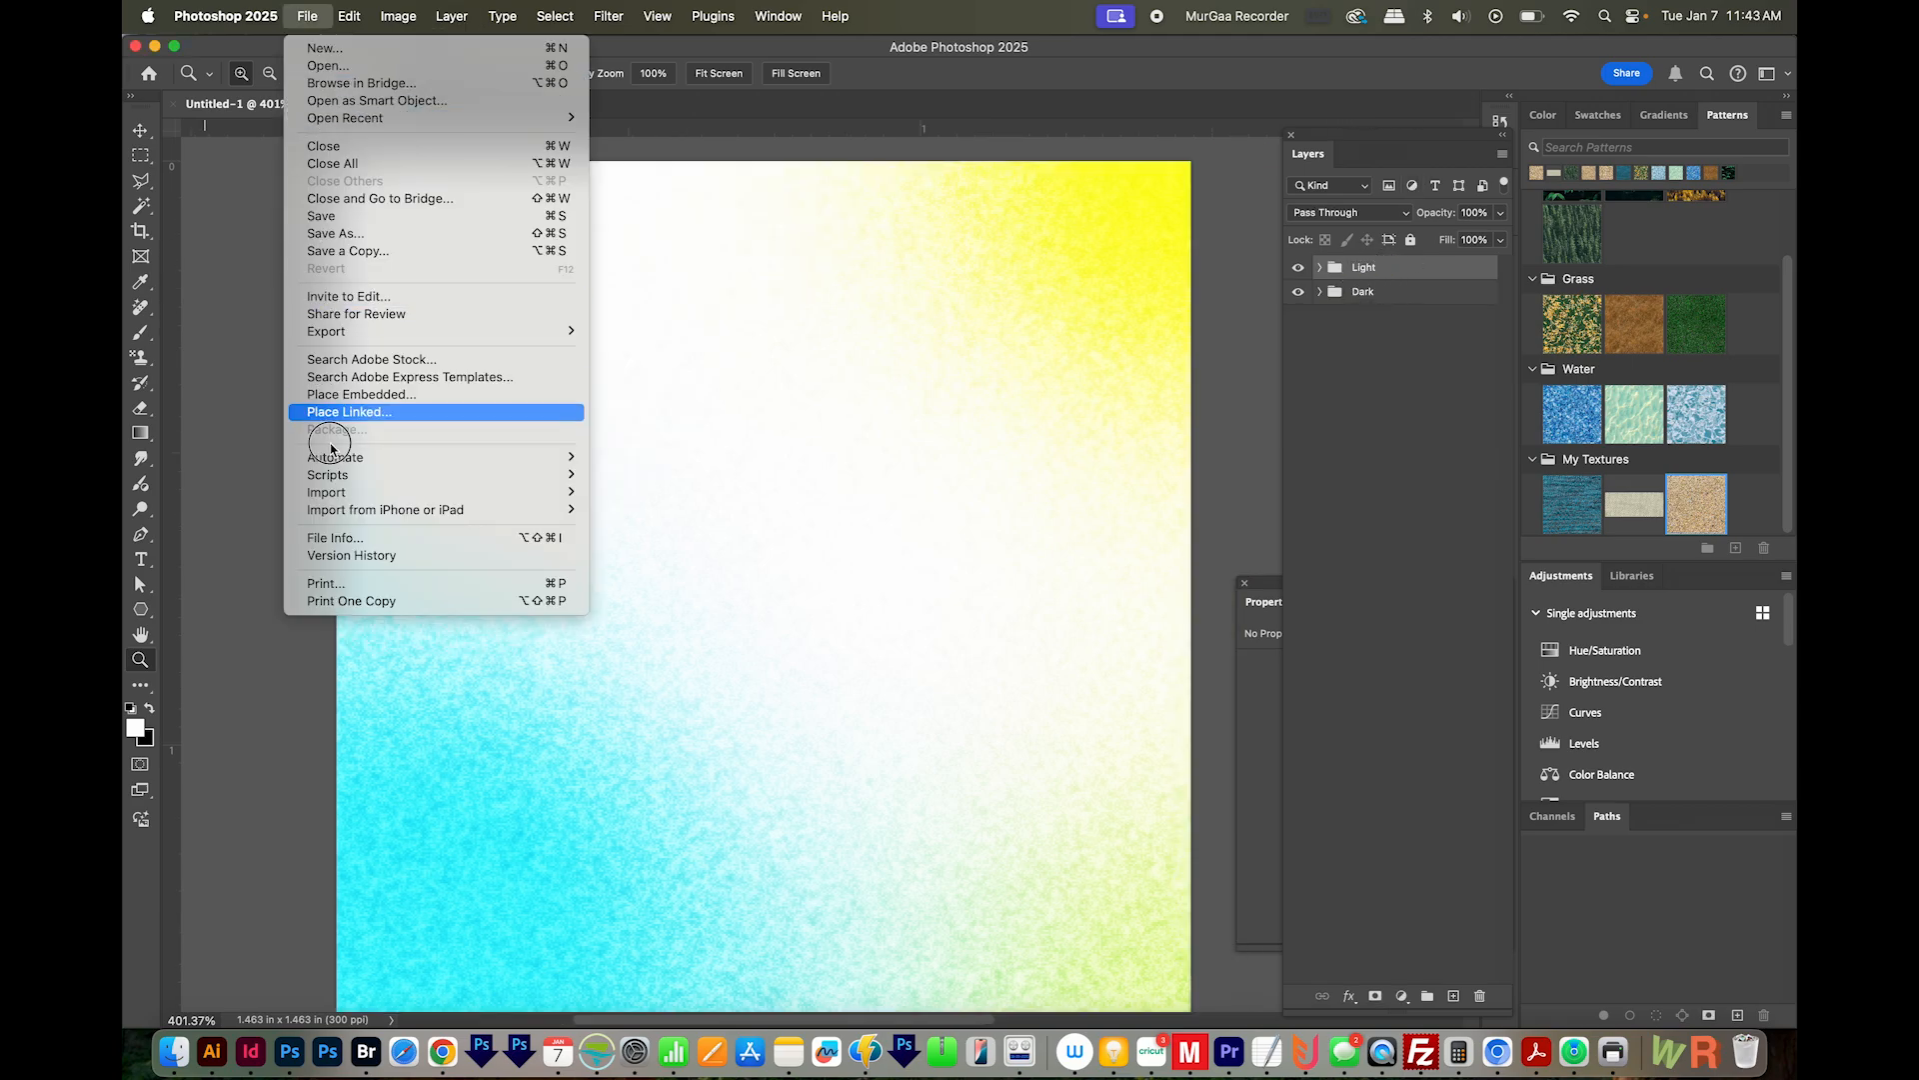